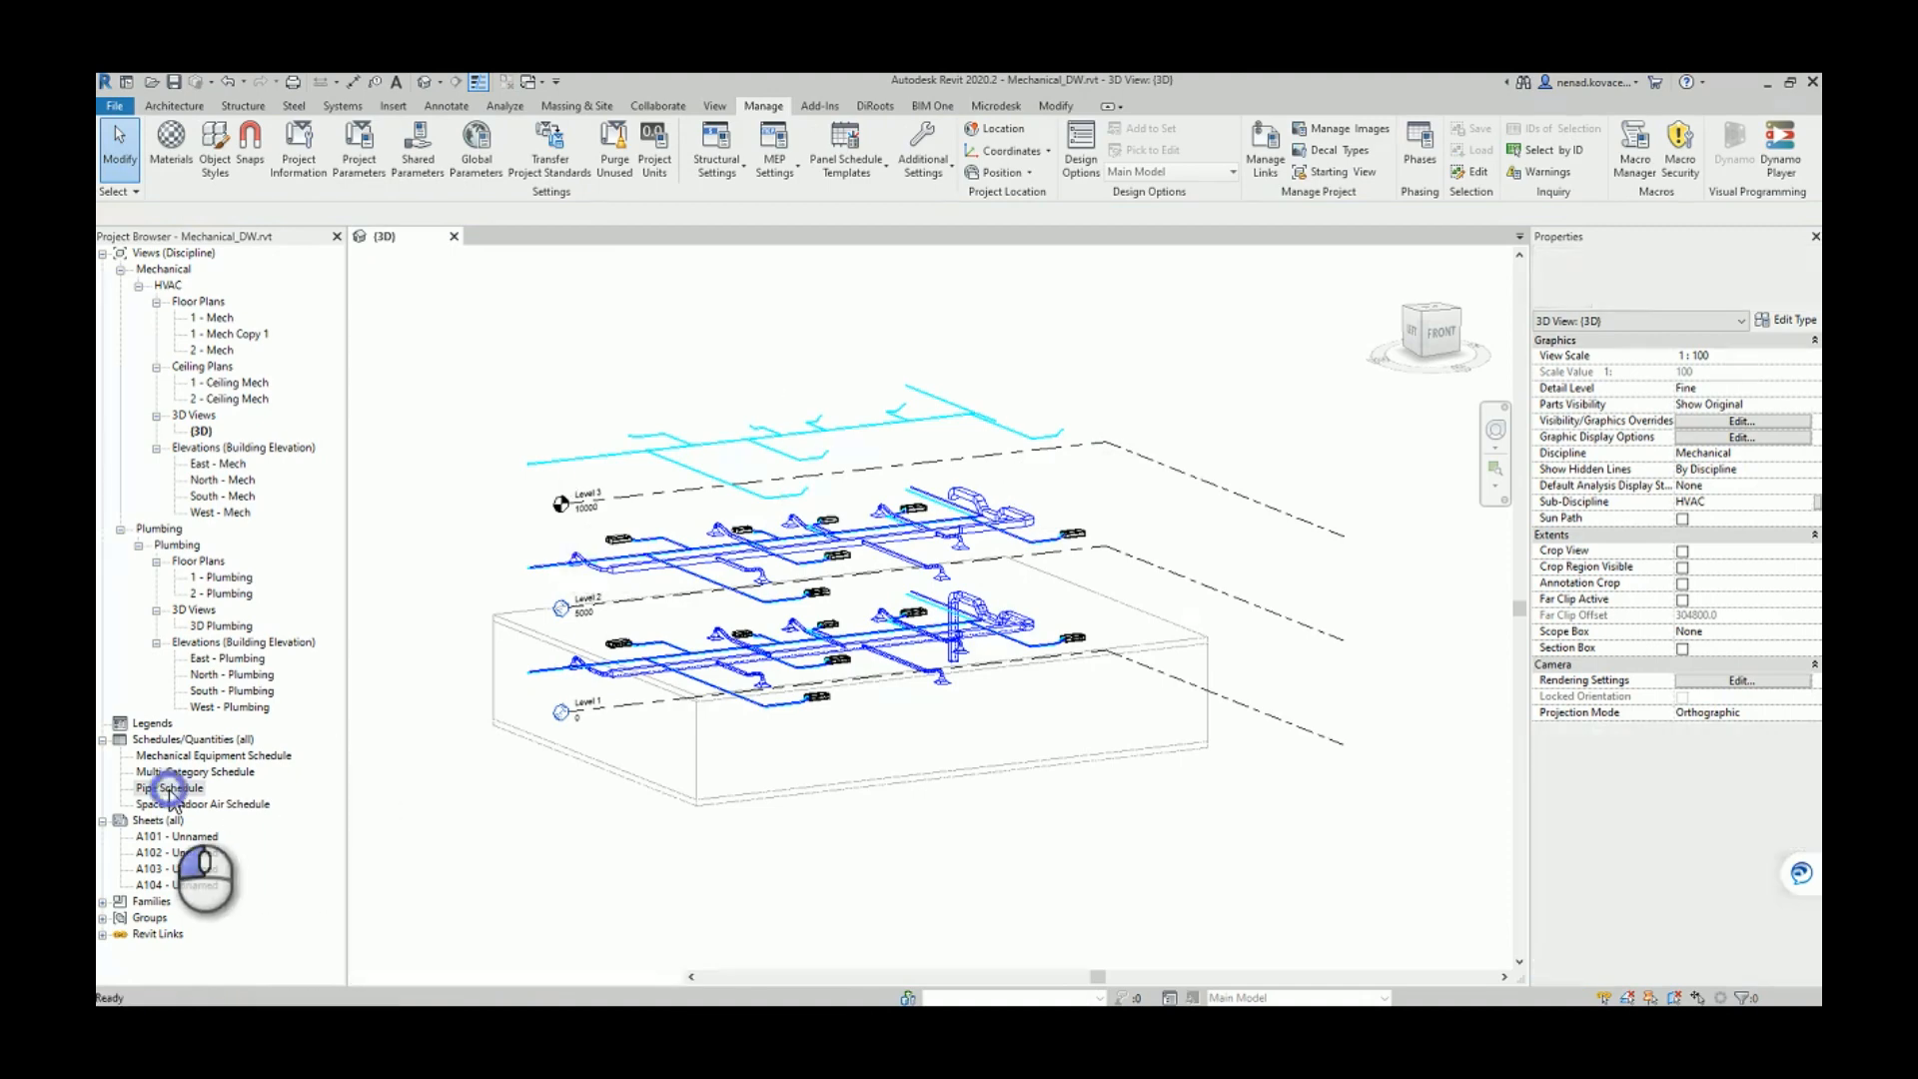
Bring up the Pipe Schedule from Schedules/Quantities in the Project Browser.
double_click(170, 788)
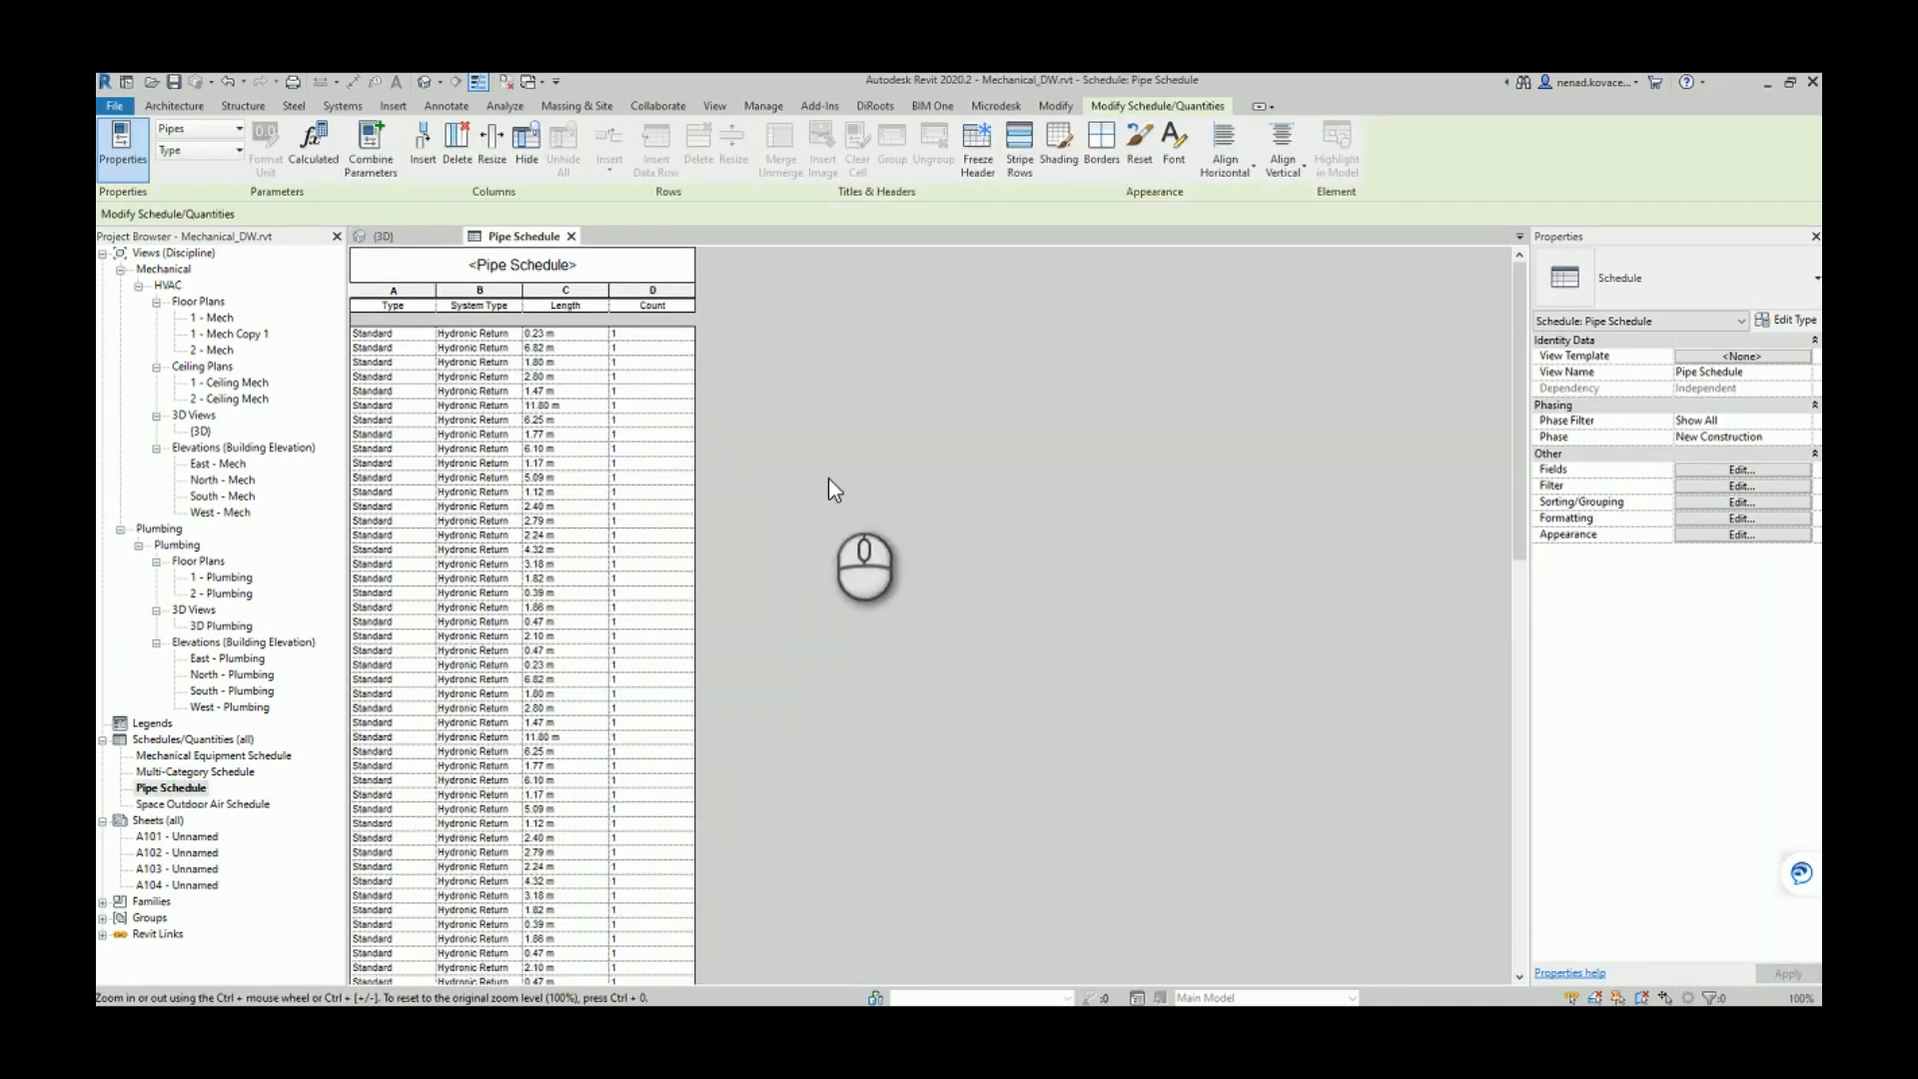
mouse_move(278, 803)
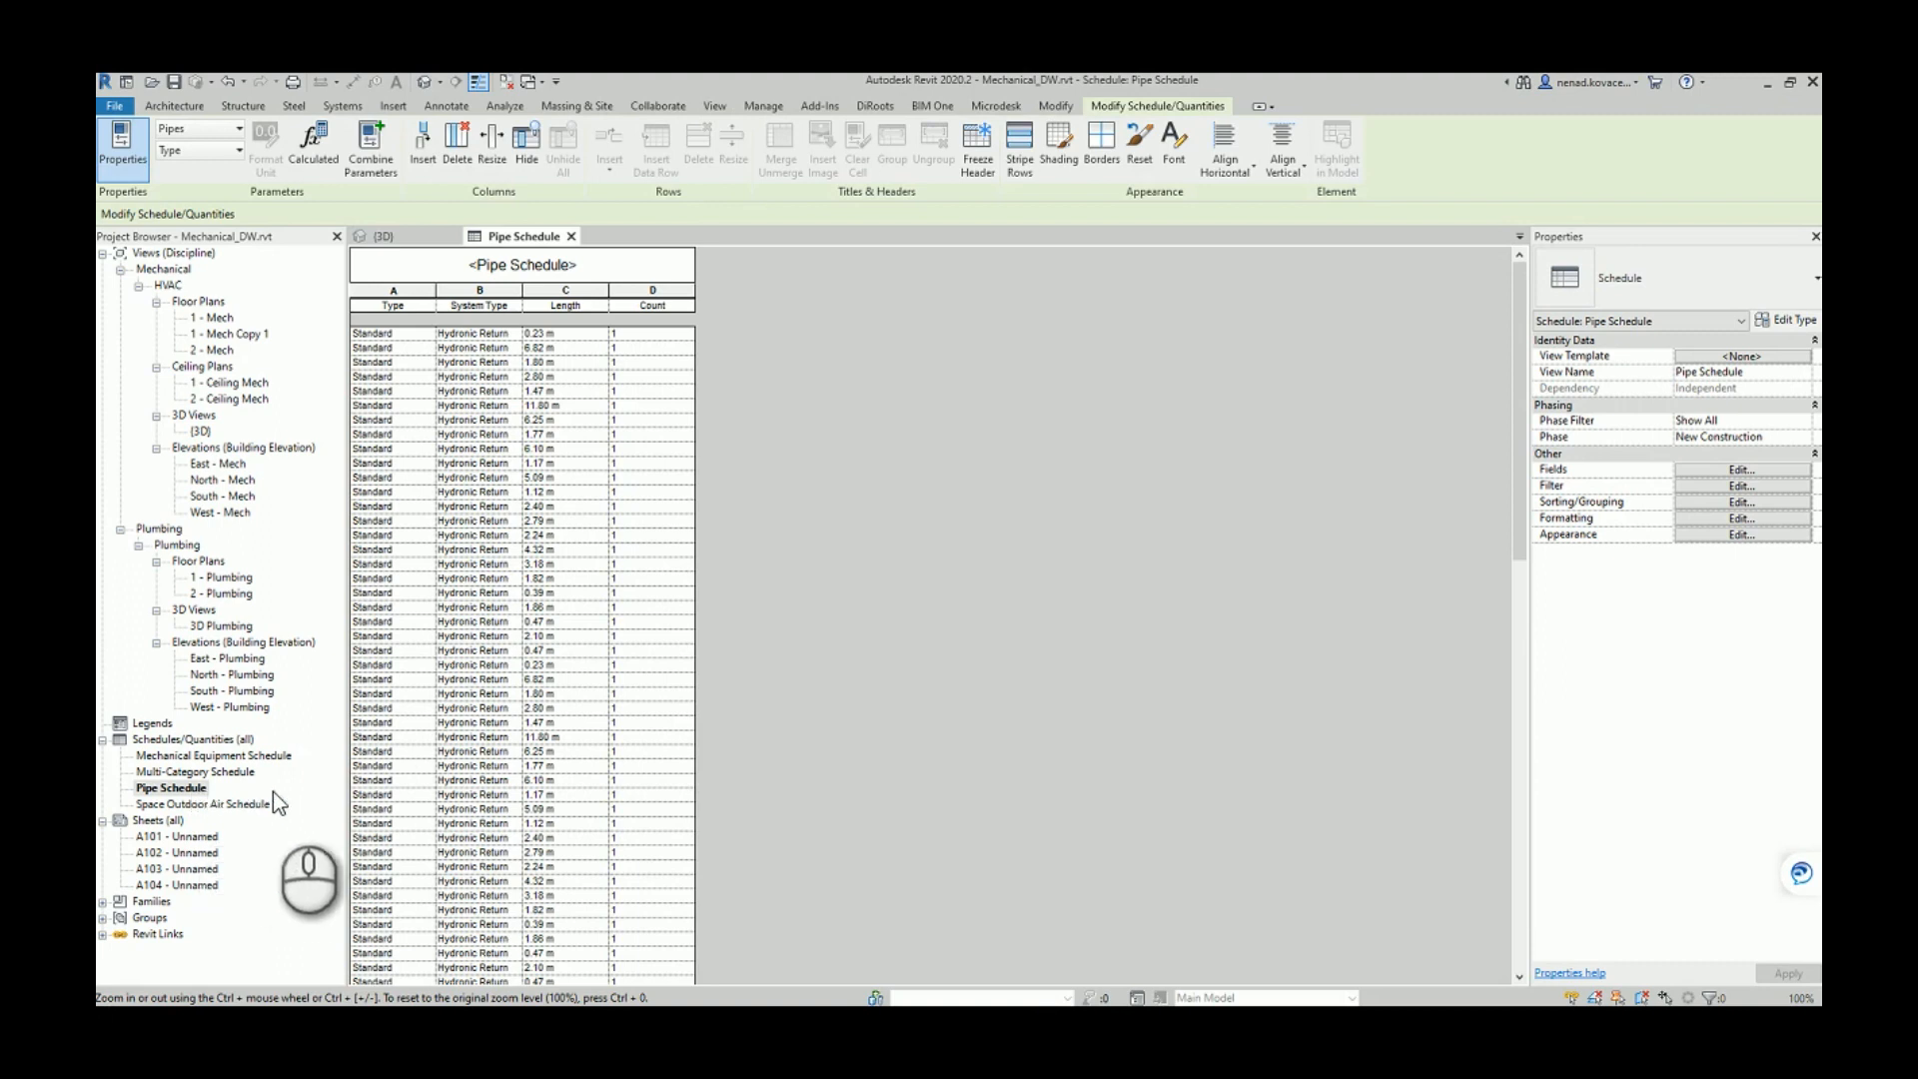
mouse_move(773, 438)
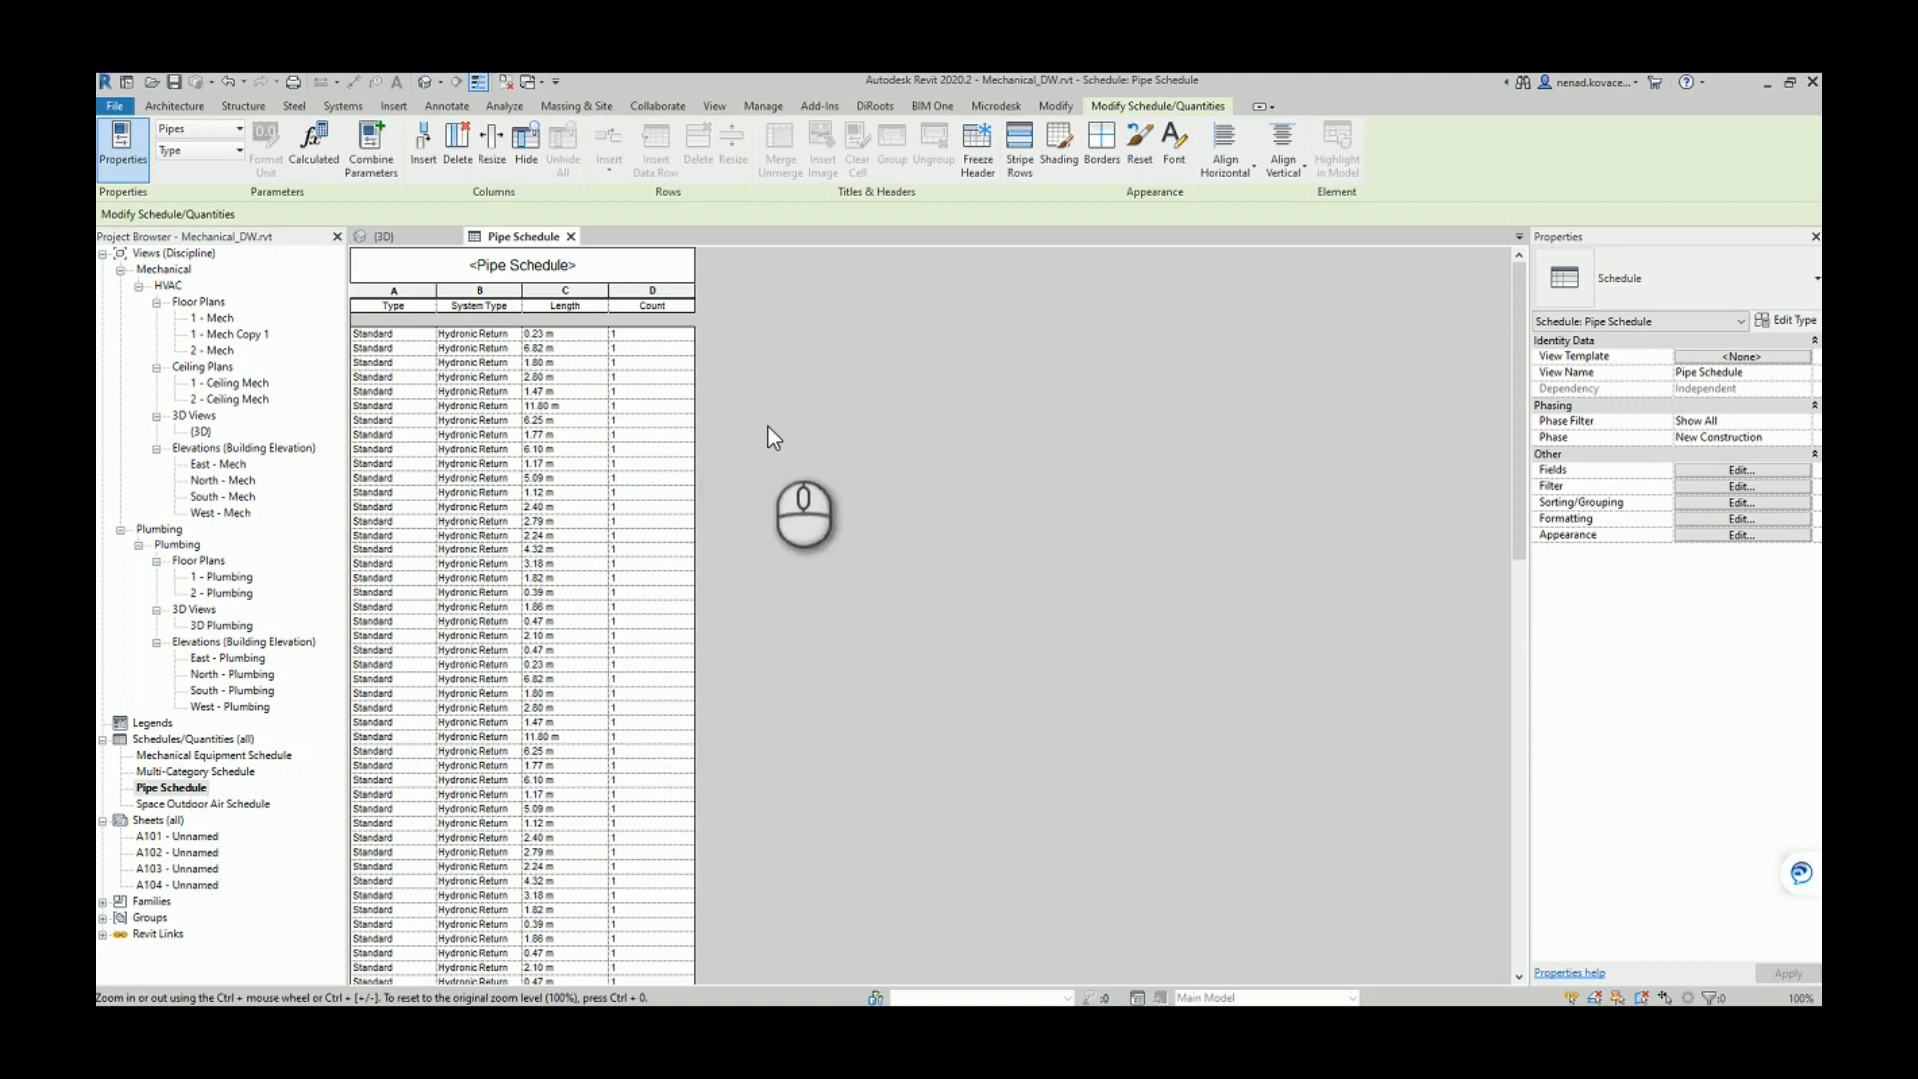
mouse_move(802, 346)
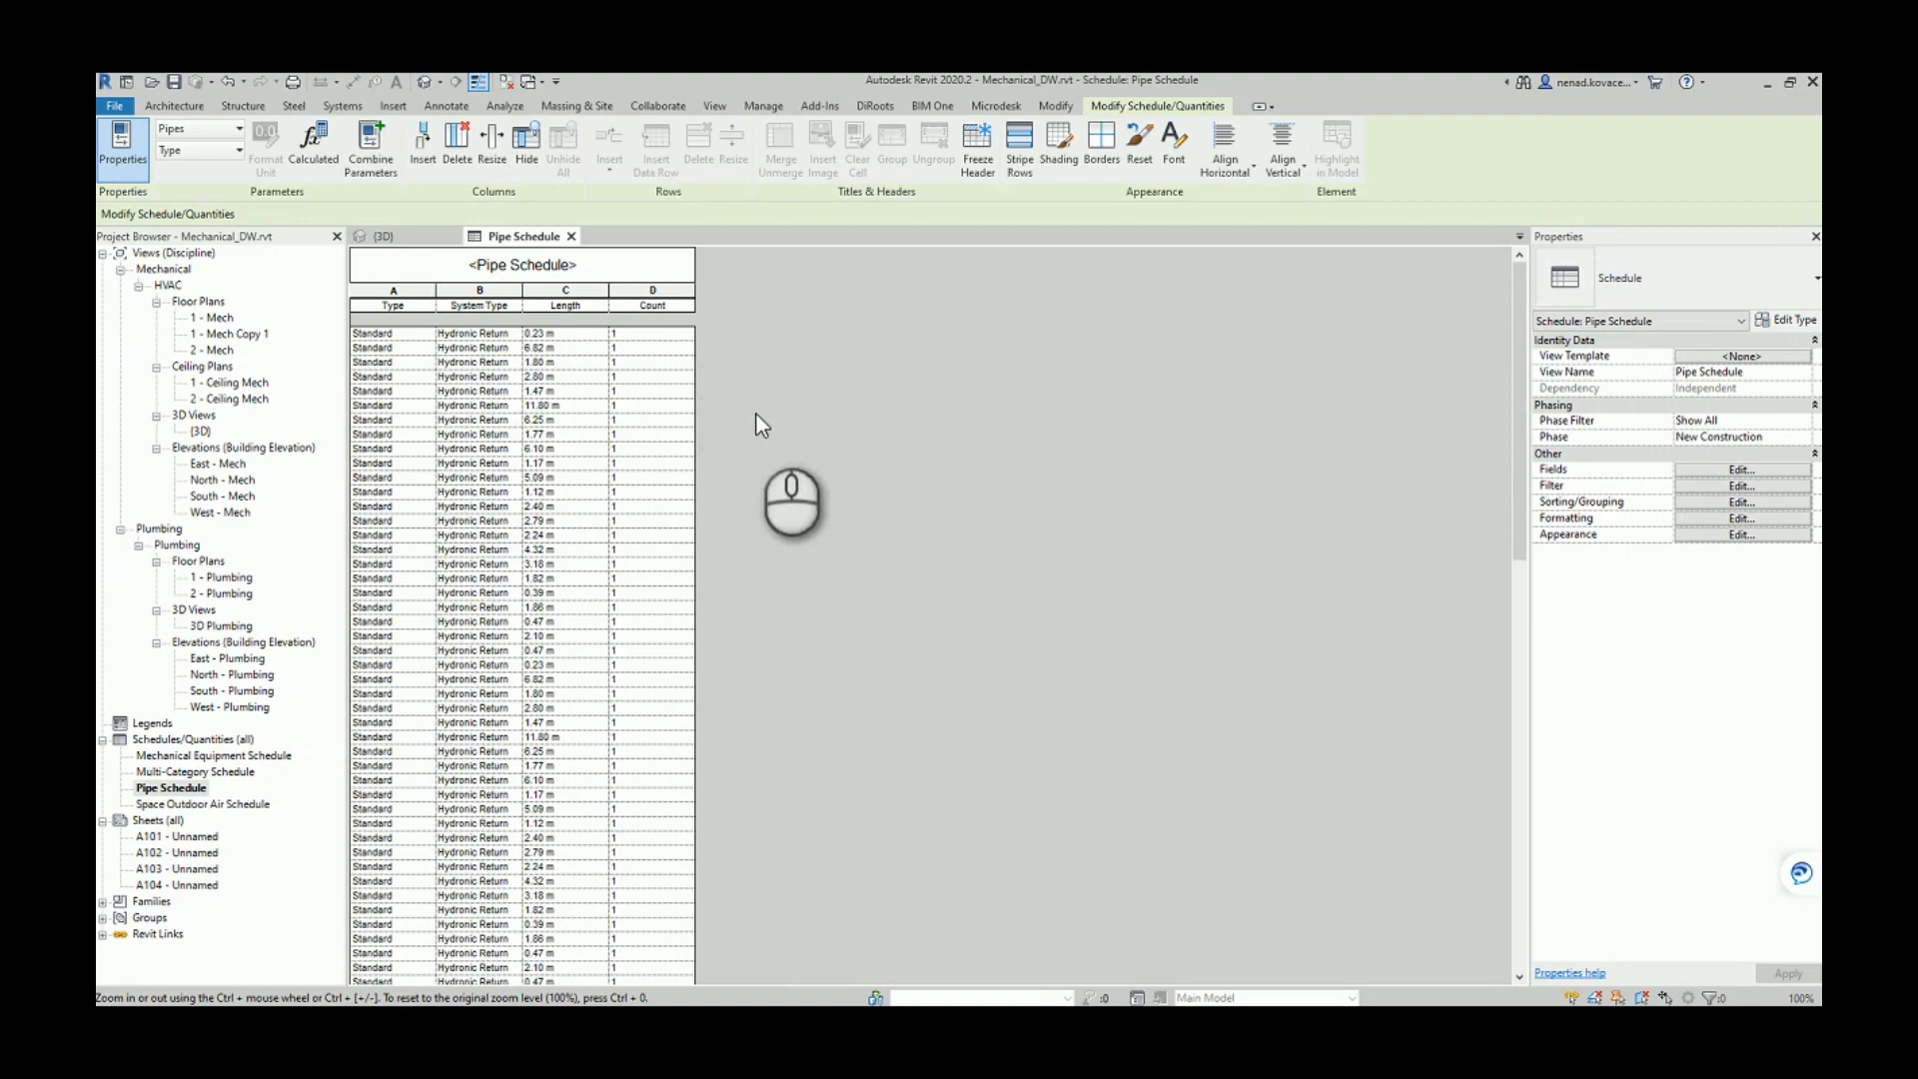
click(1740, 468)
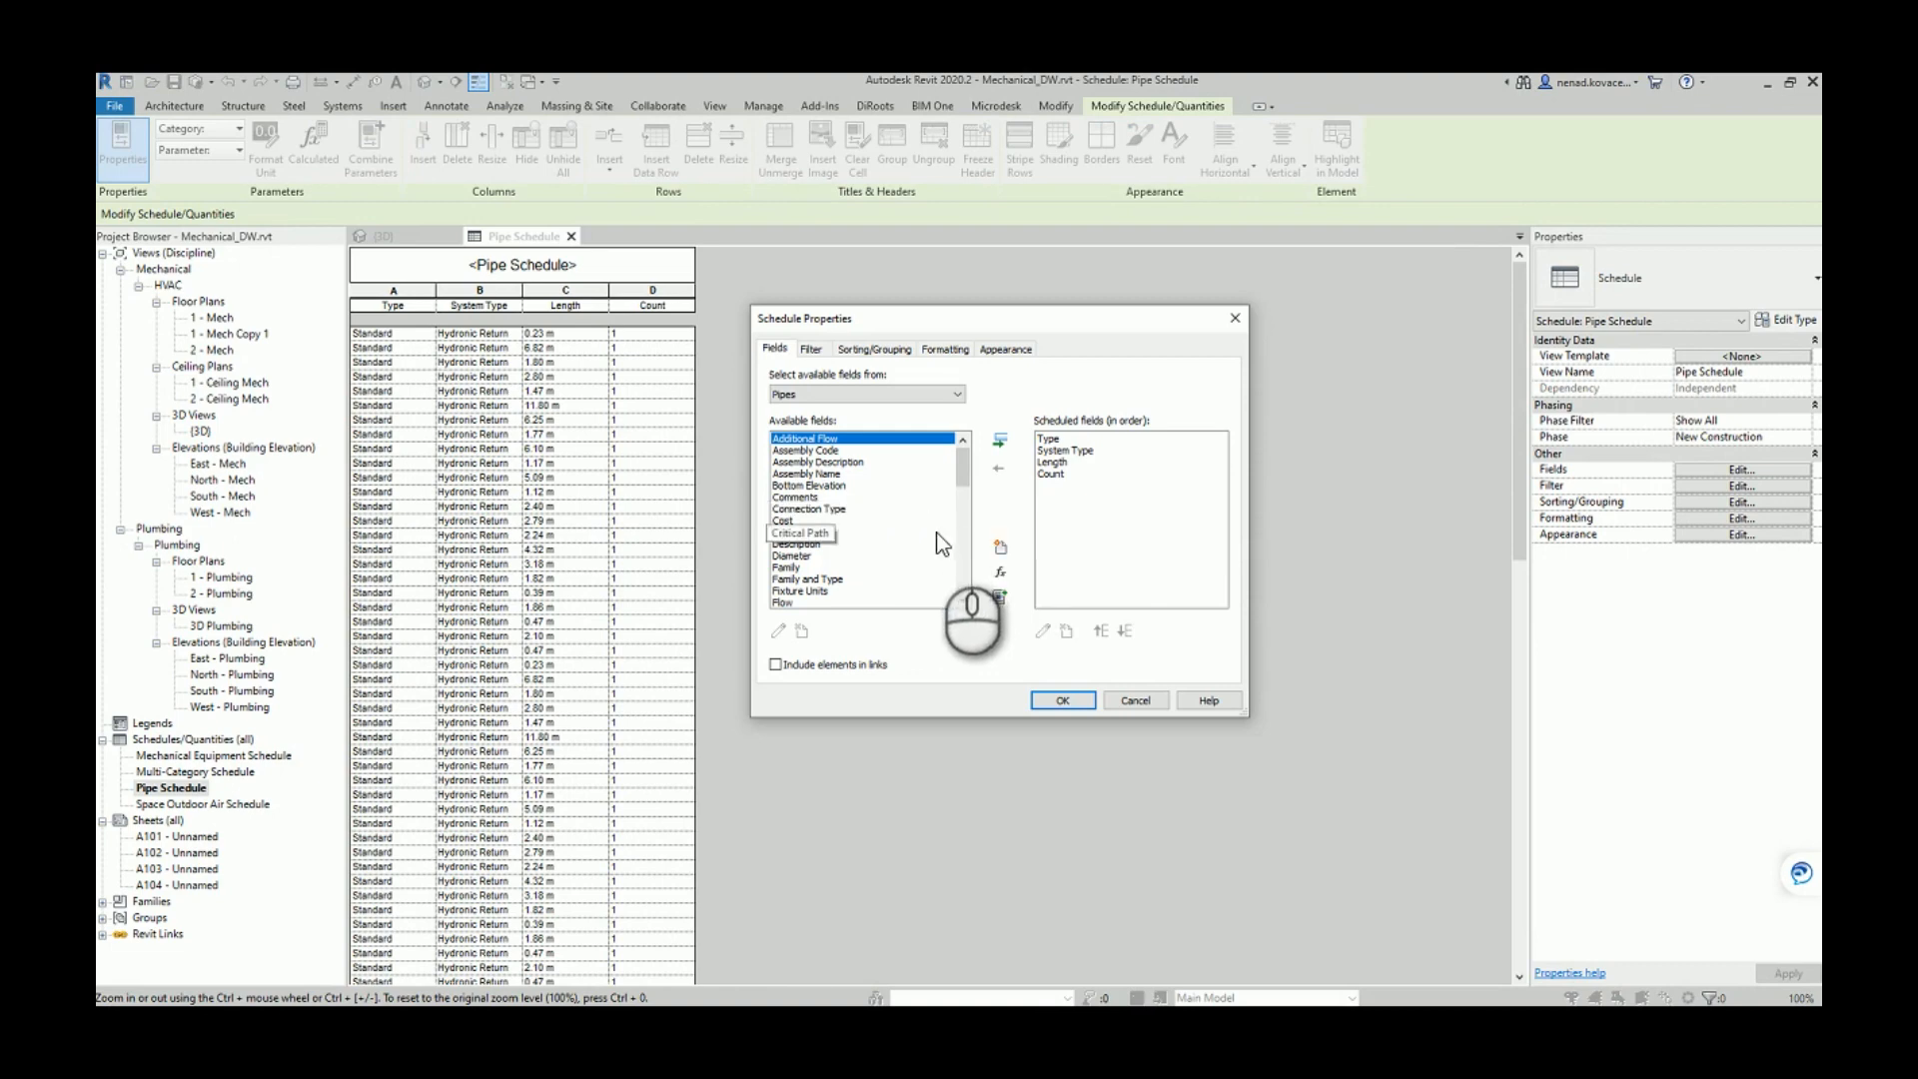
scroll(down, 3)
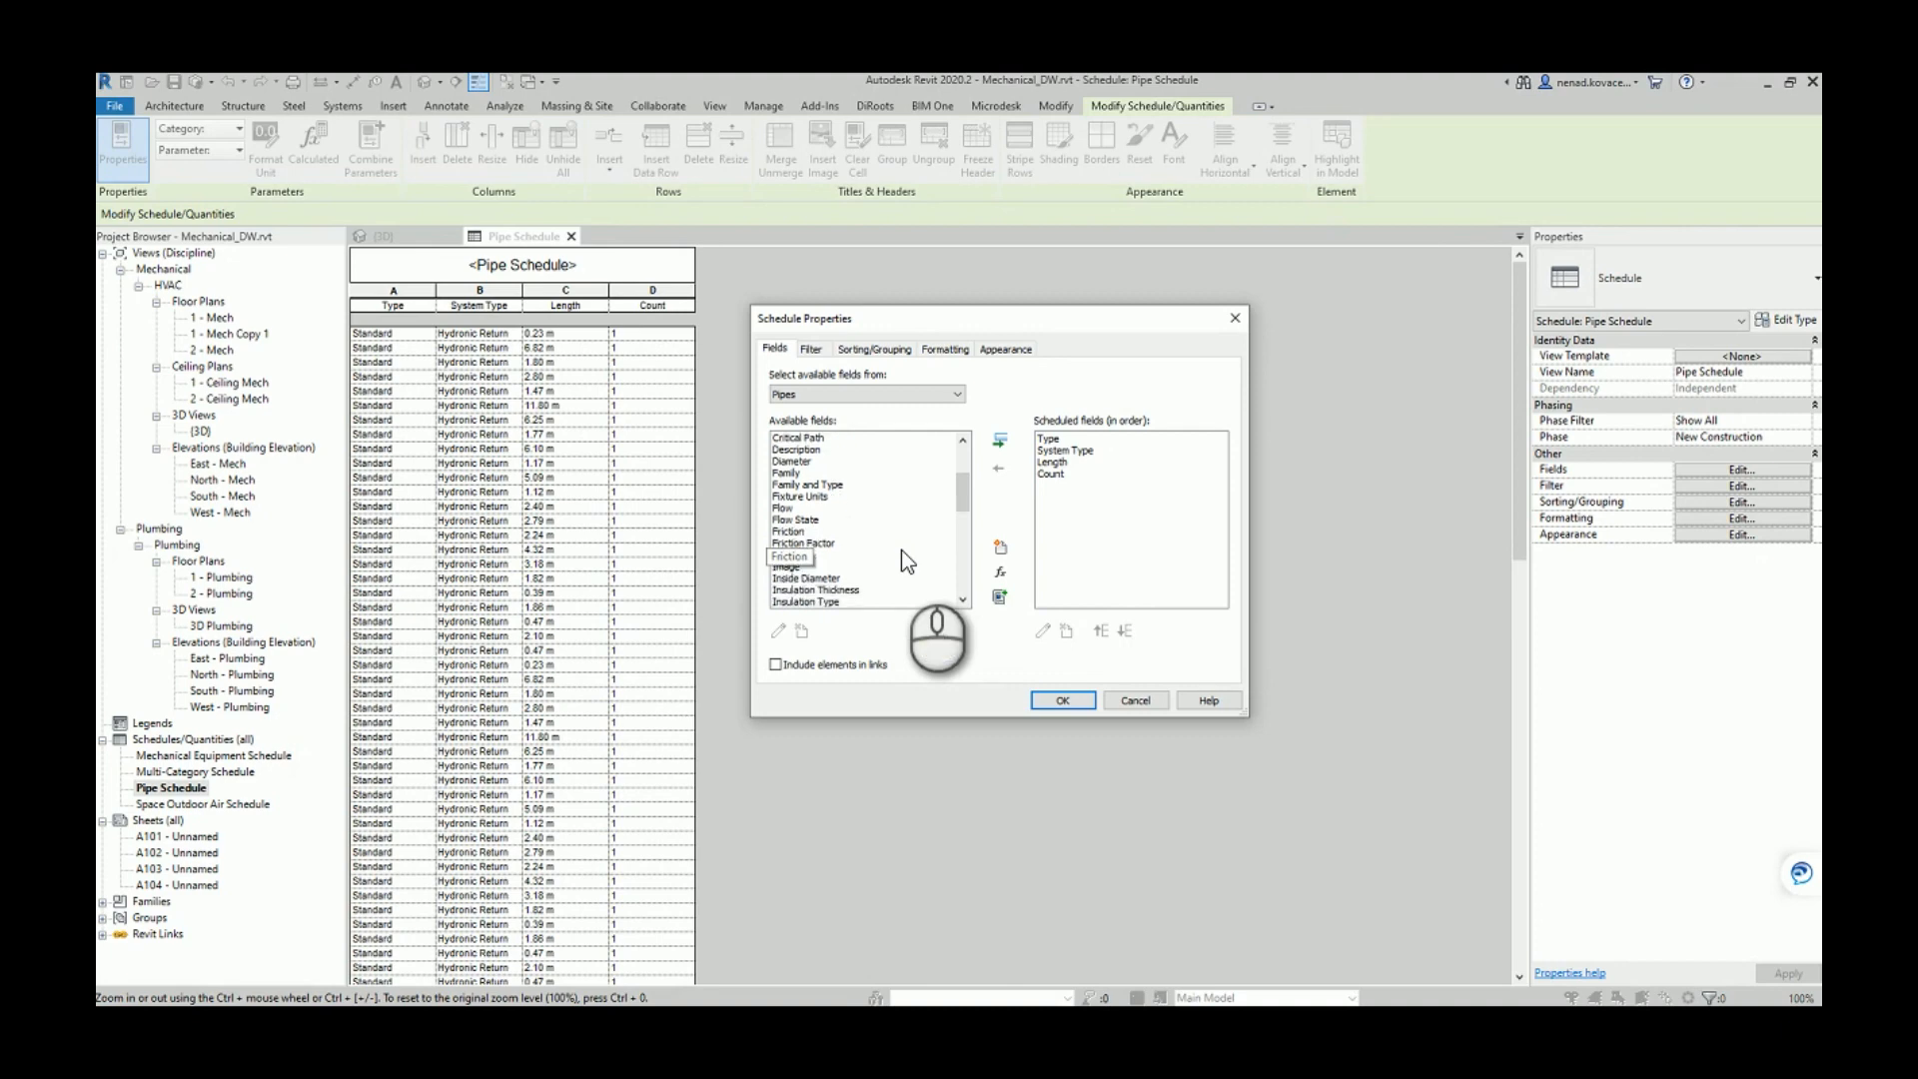
scroll(down, 3)
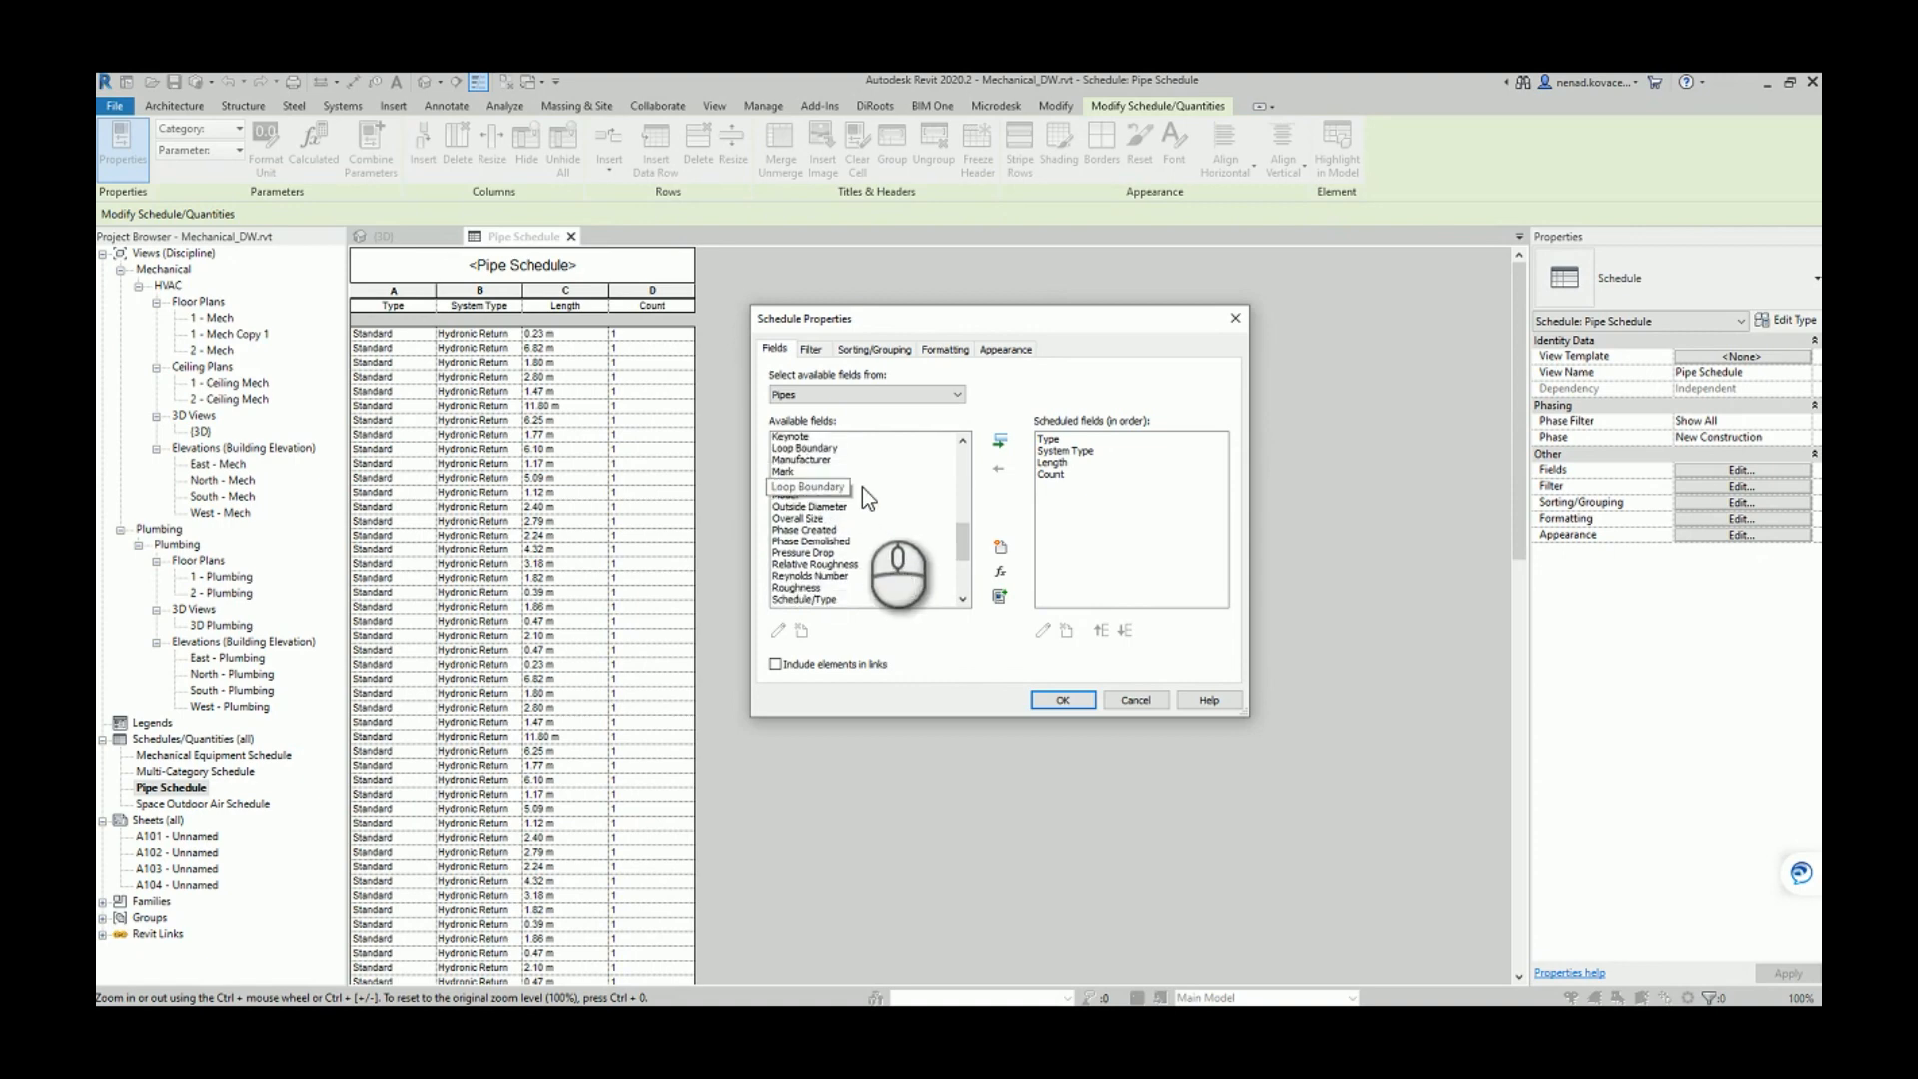
scroll(down, 3)
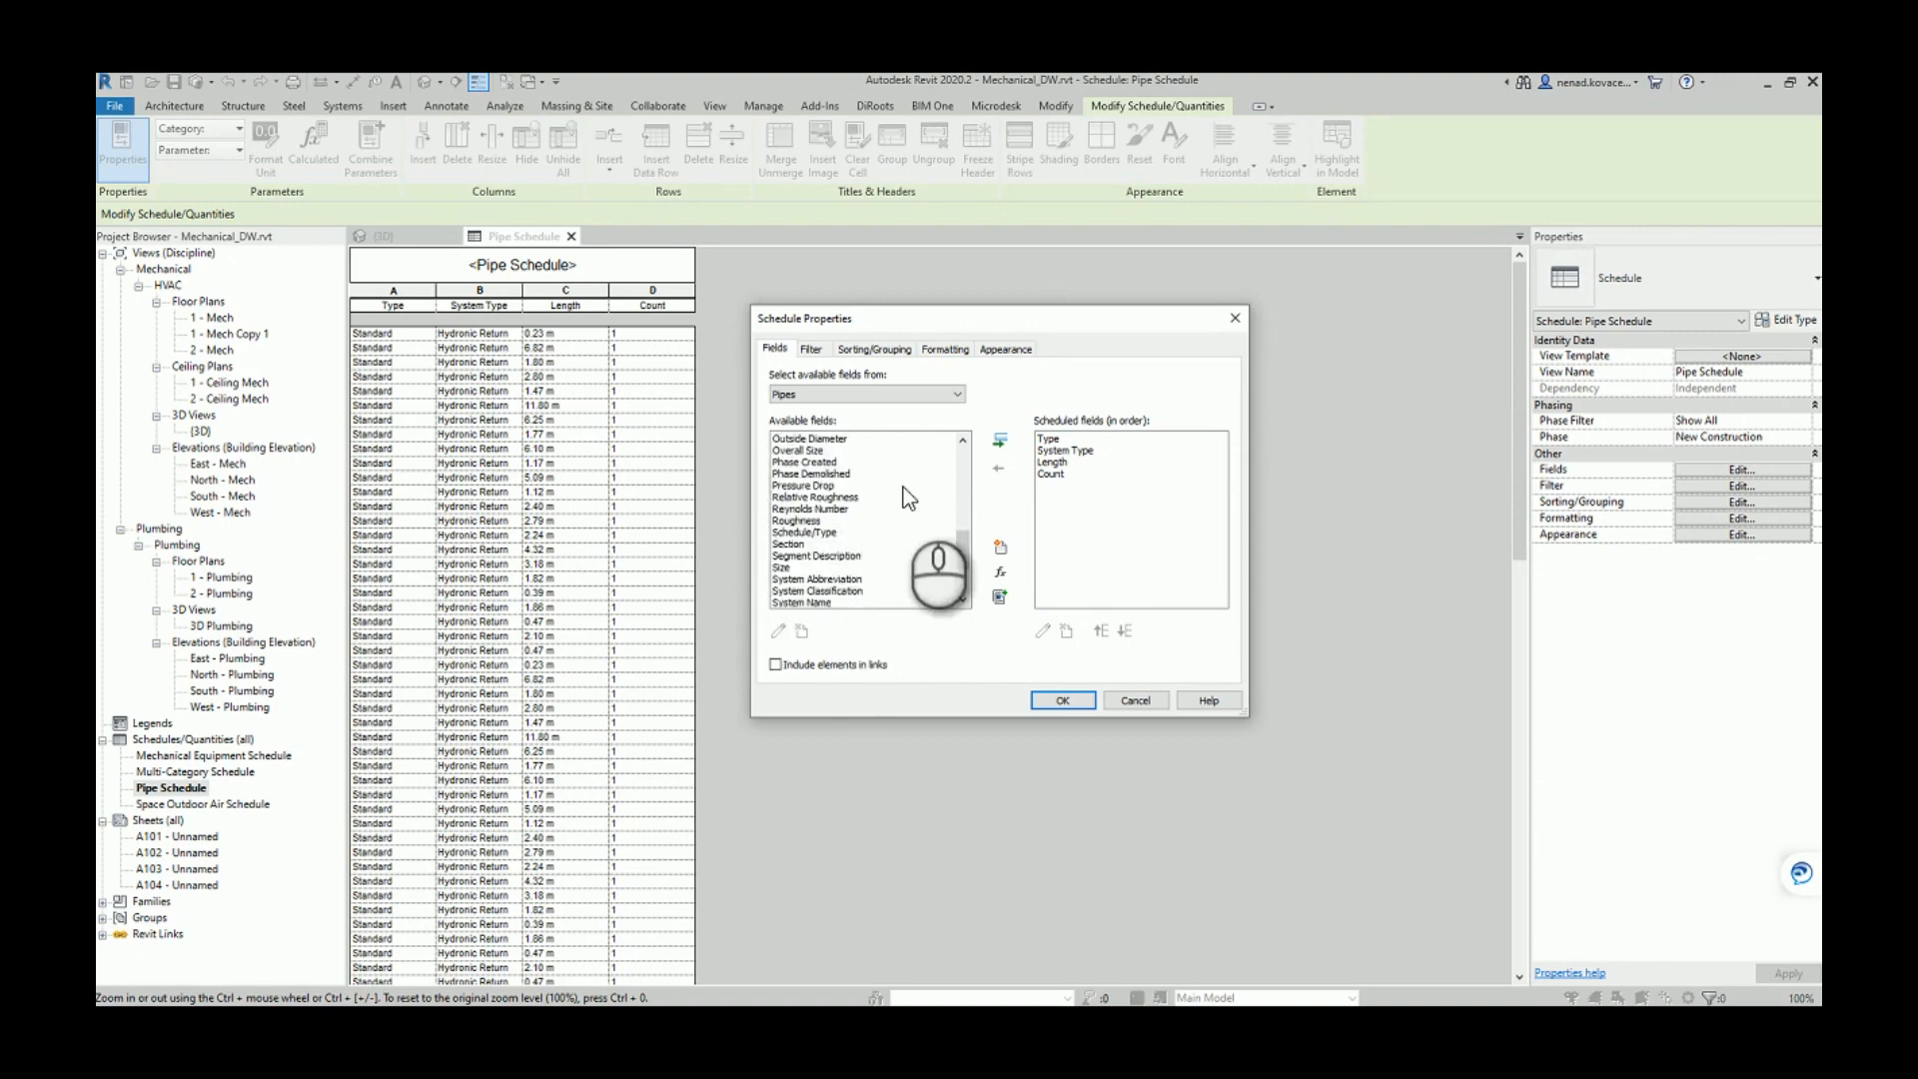
mouse_move(957, 620)
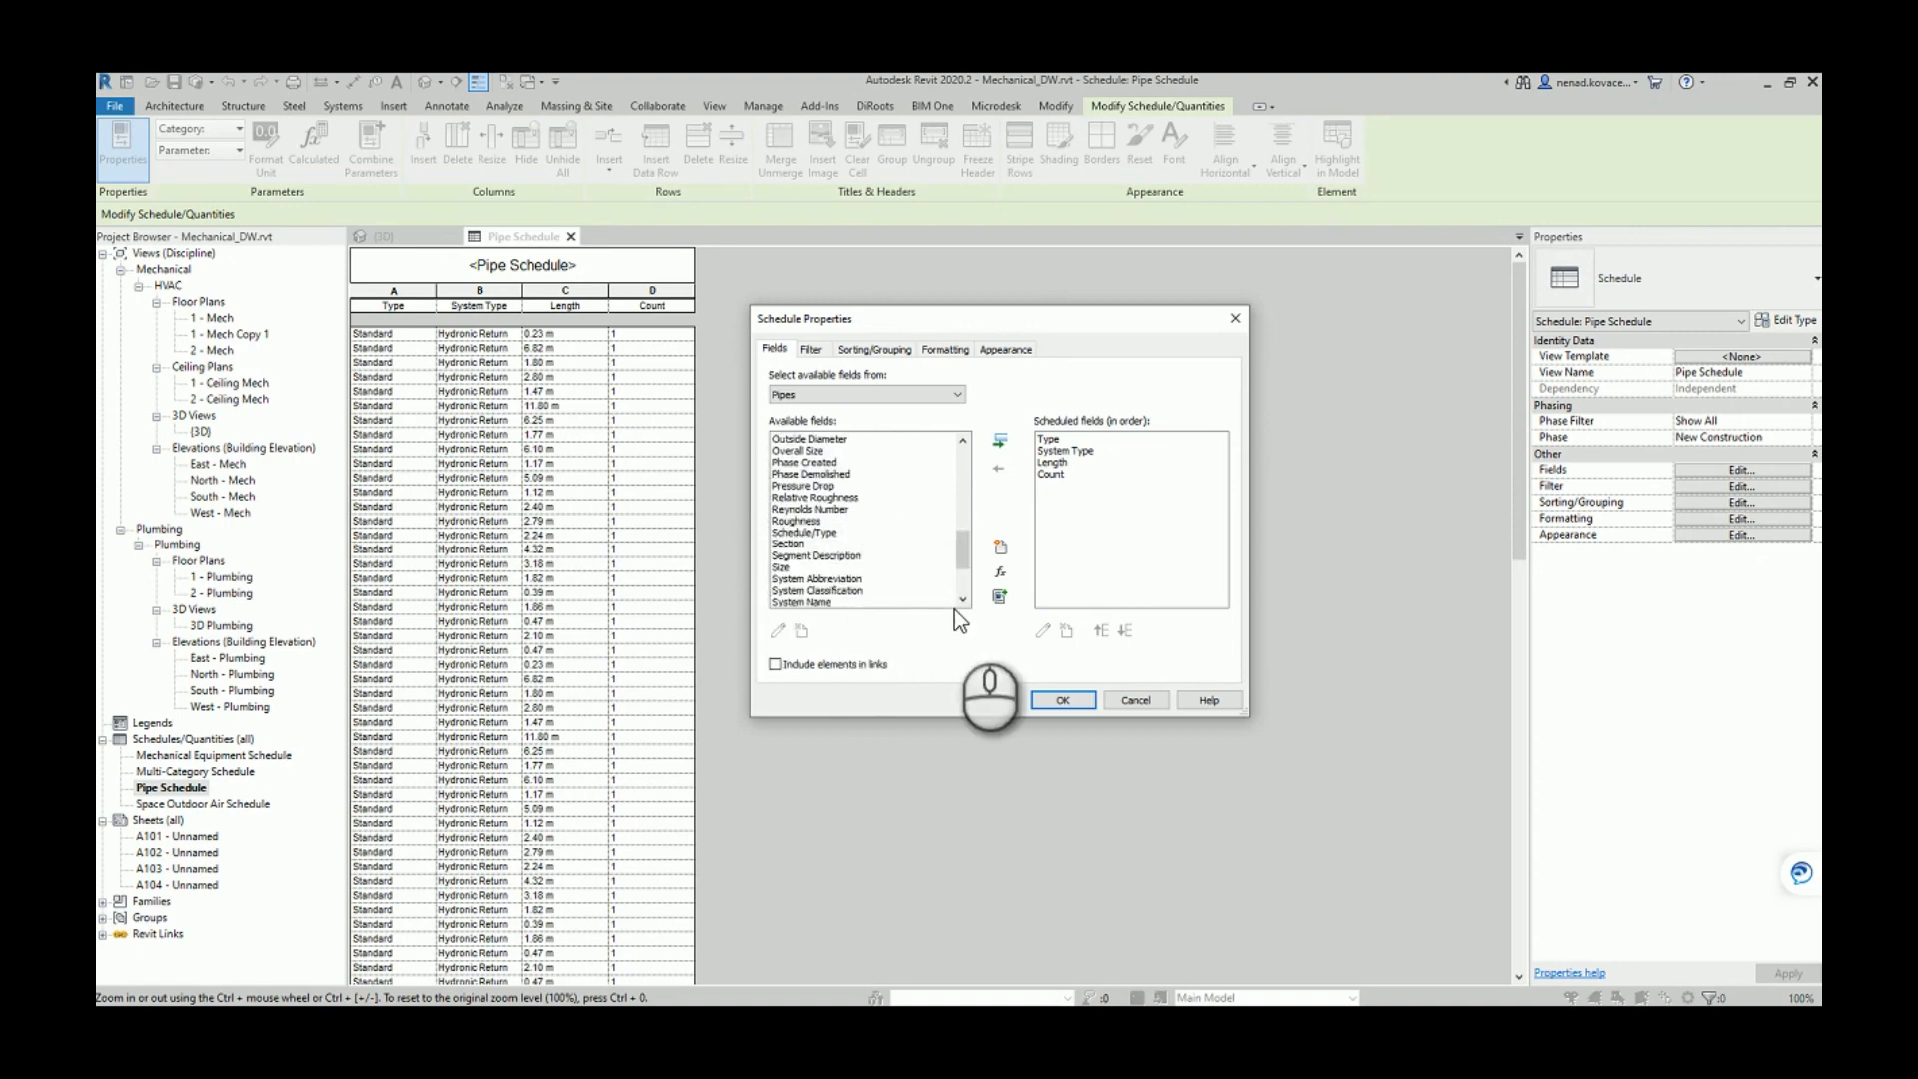
mouse_move(870, 676)
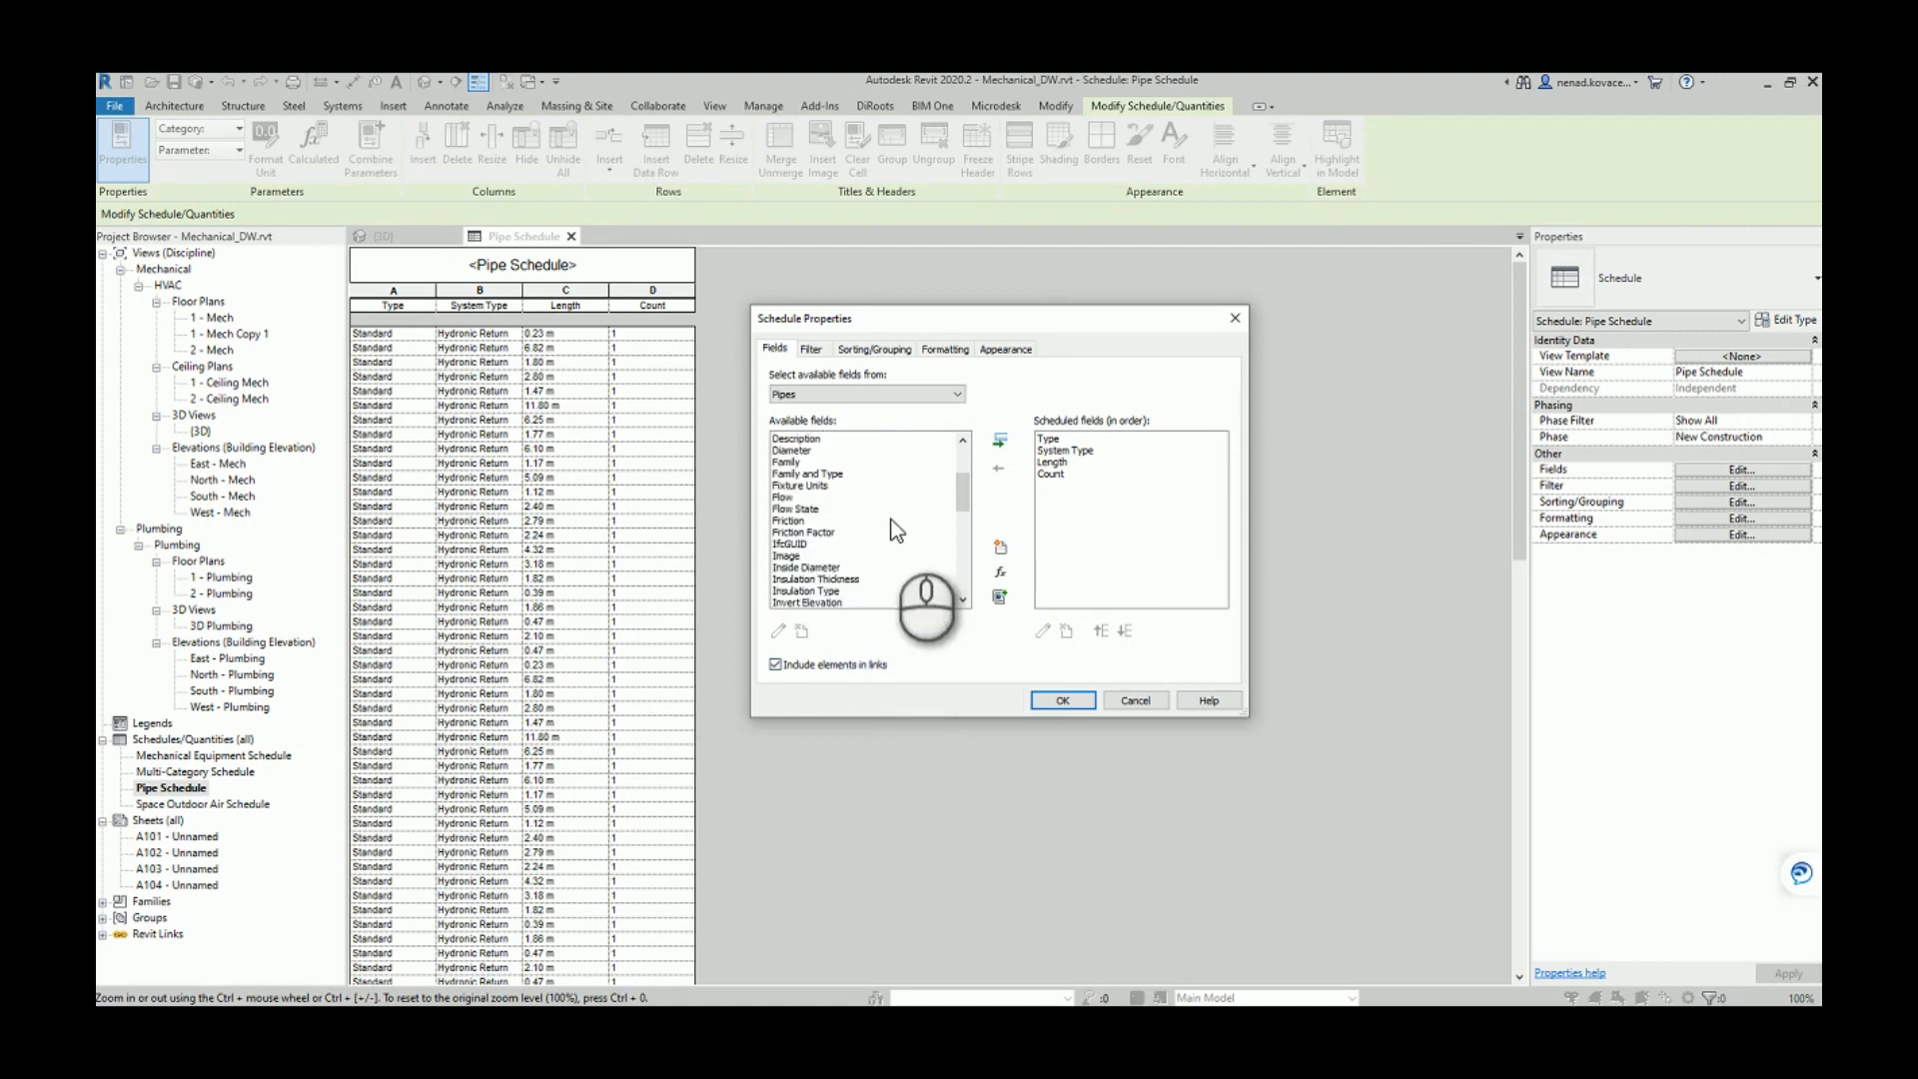
scroll(down, 3)
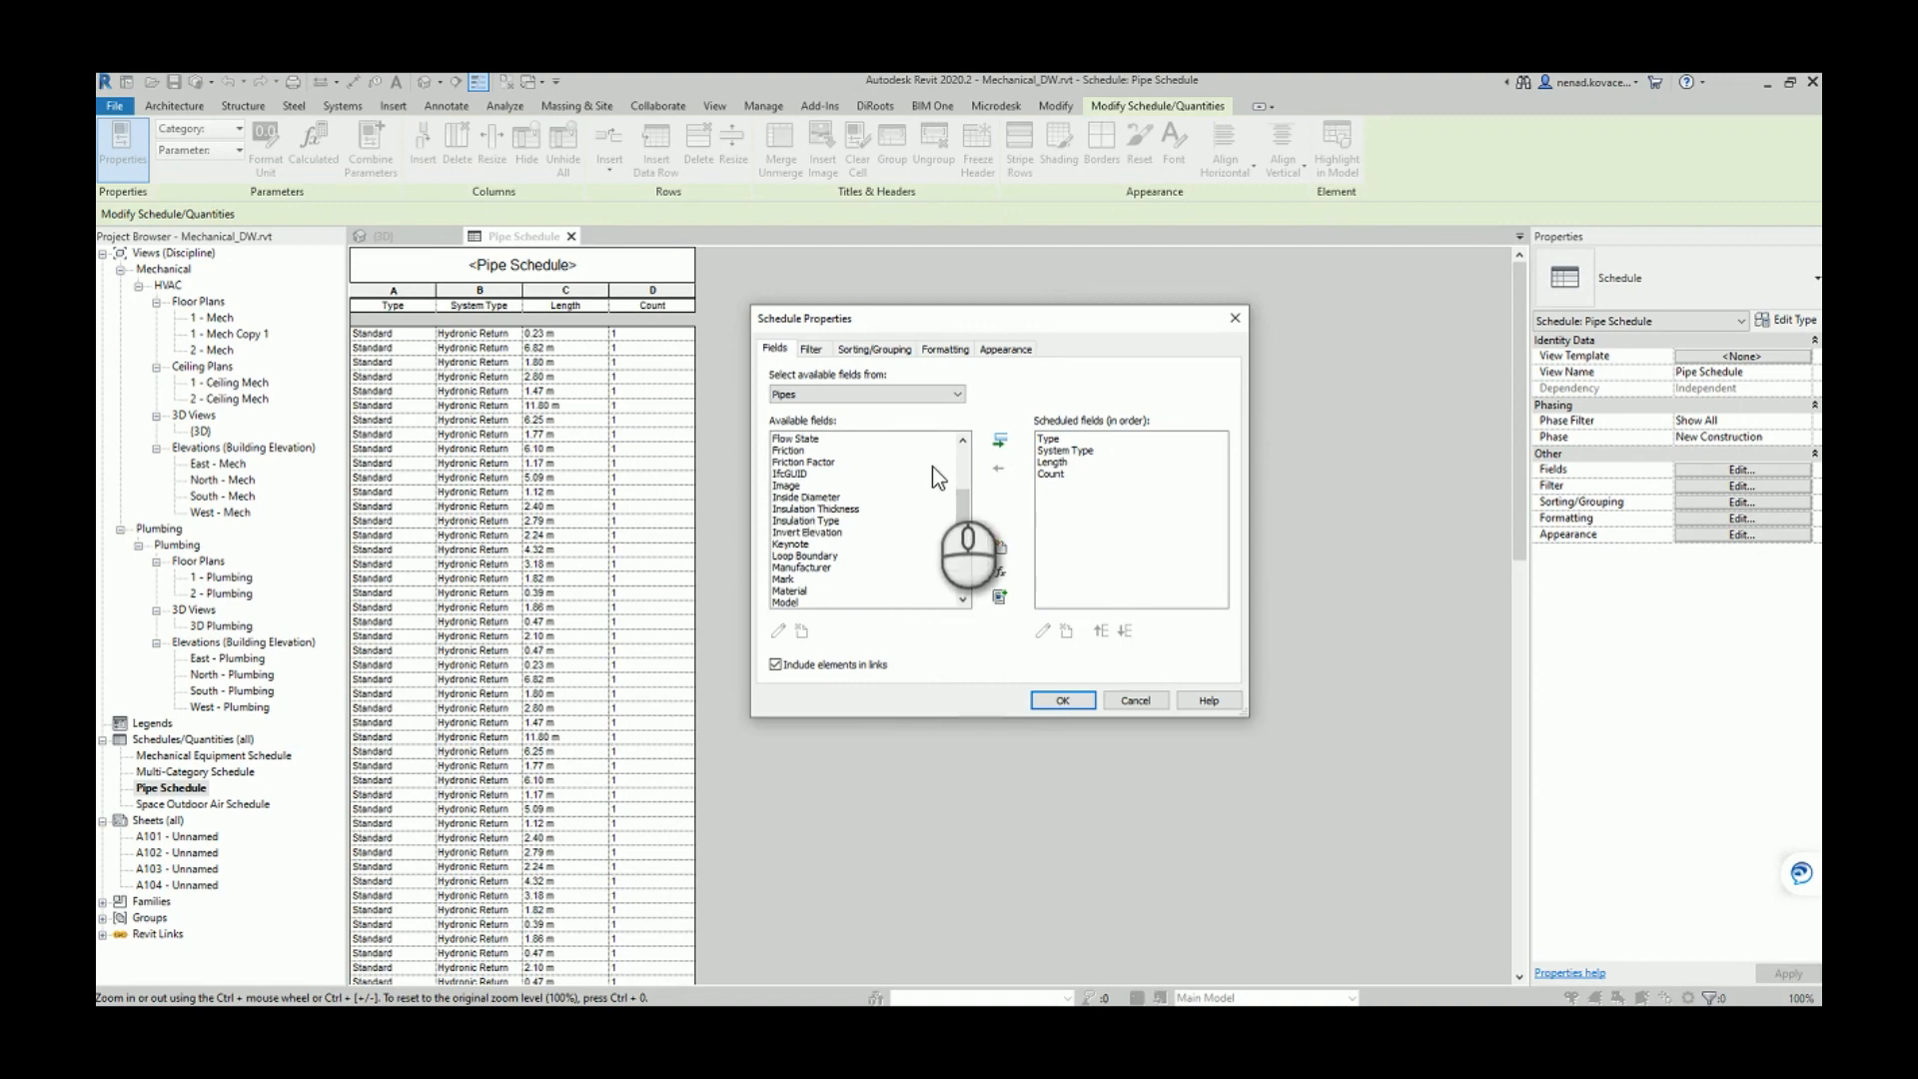
click(1061, 699)
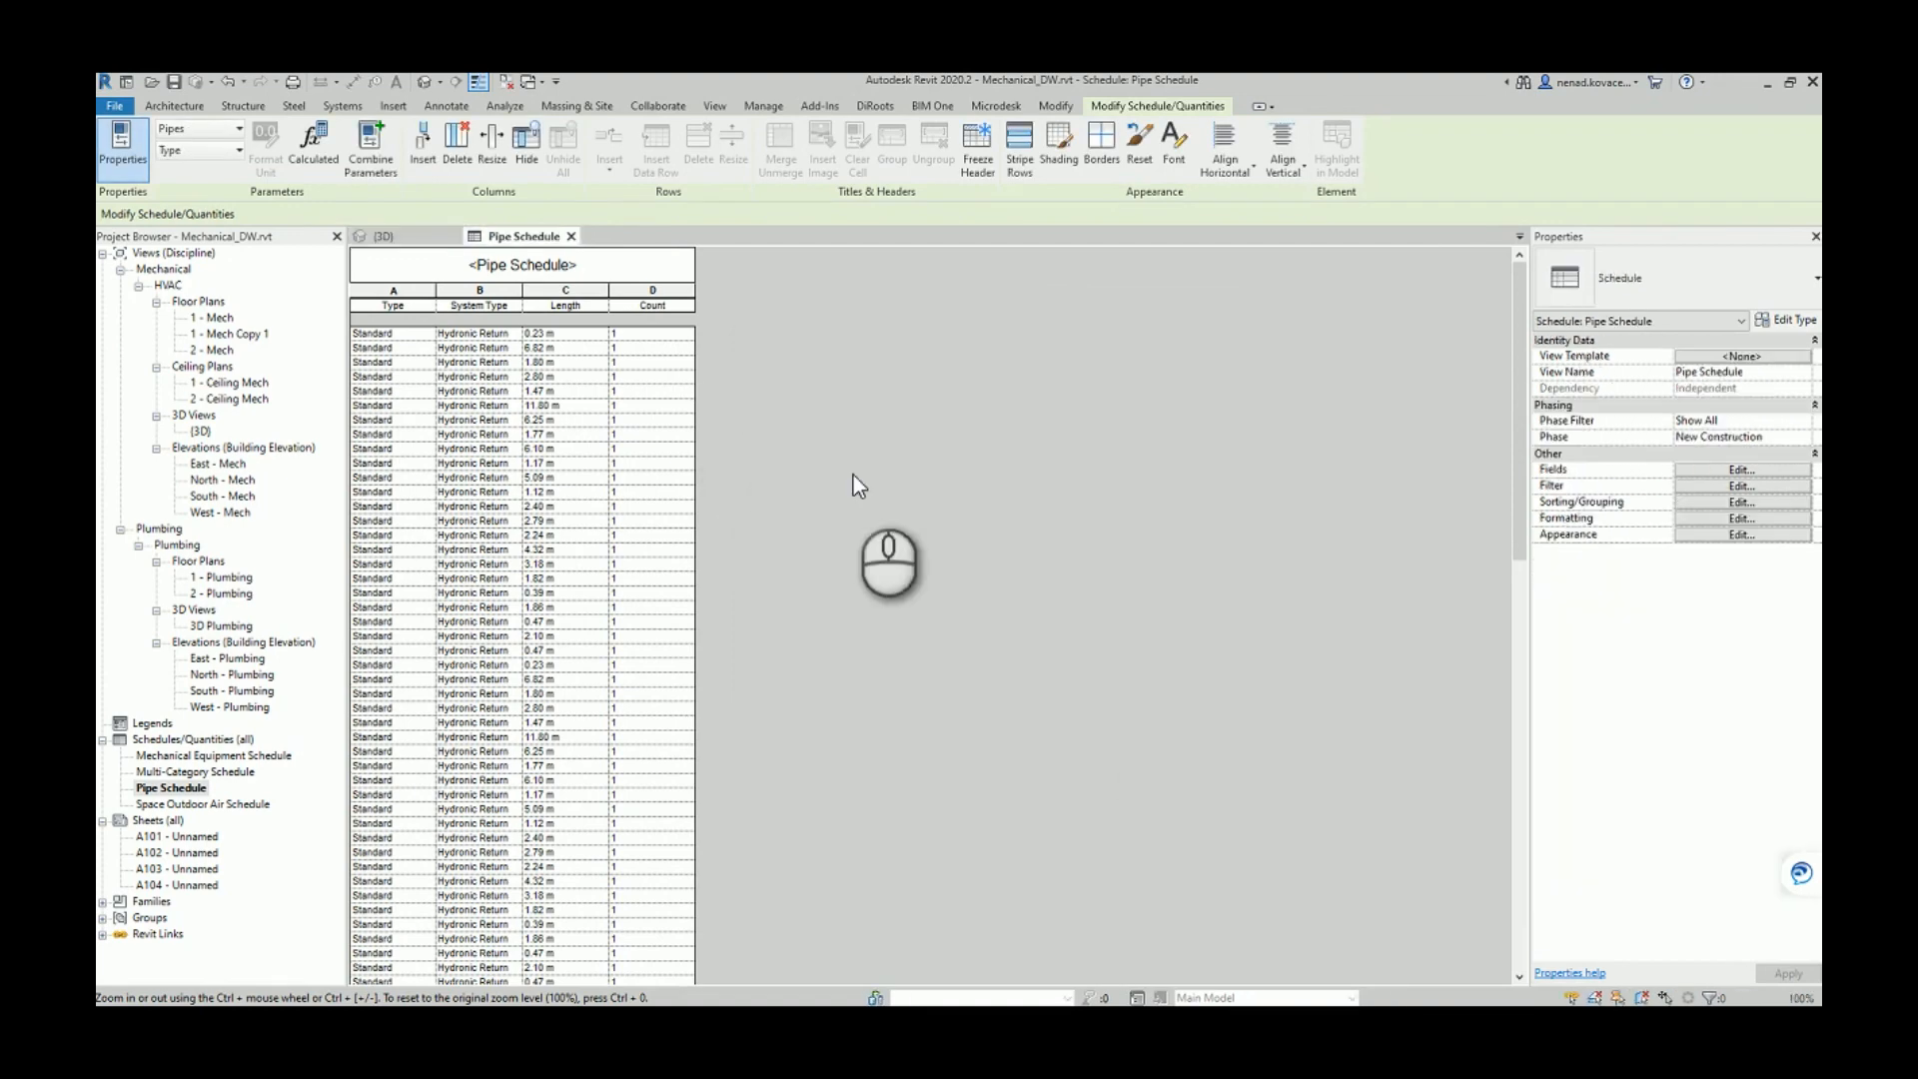
mouse_move(722, 391)
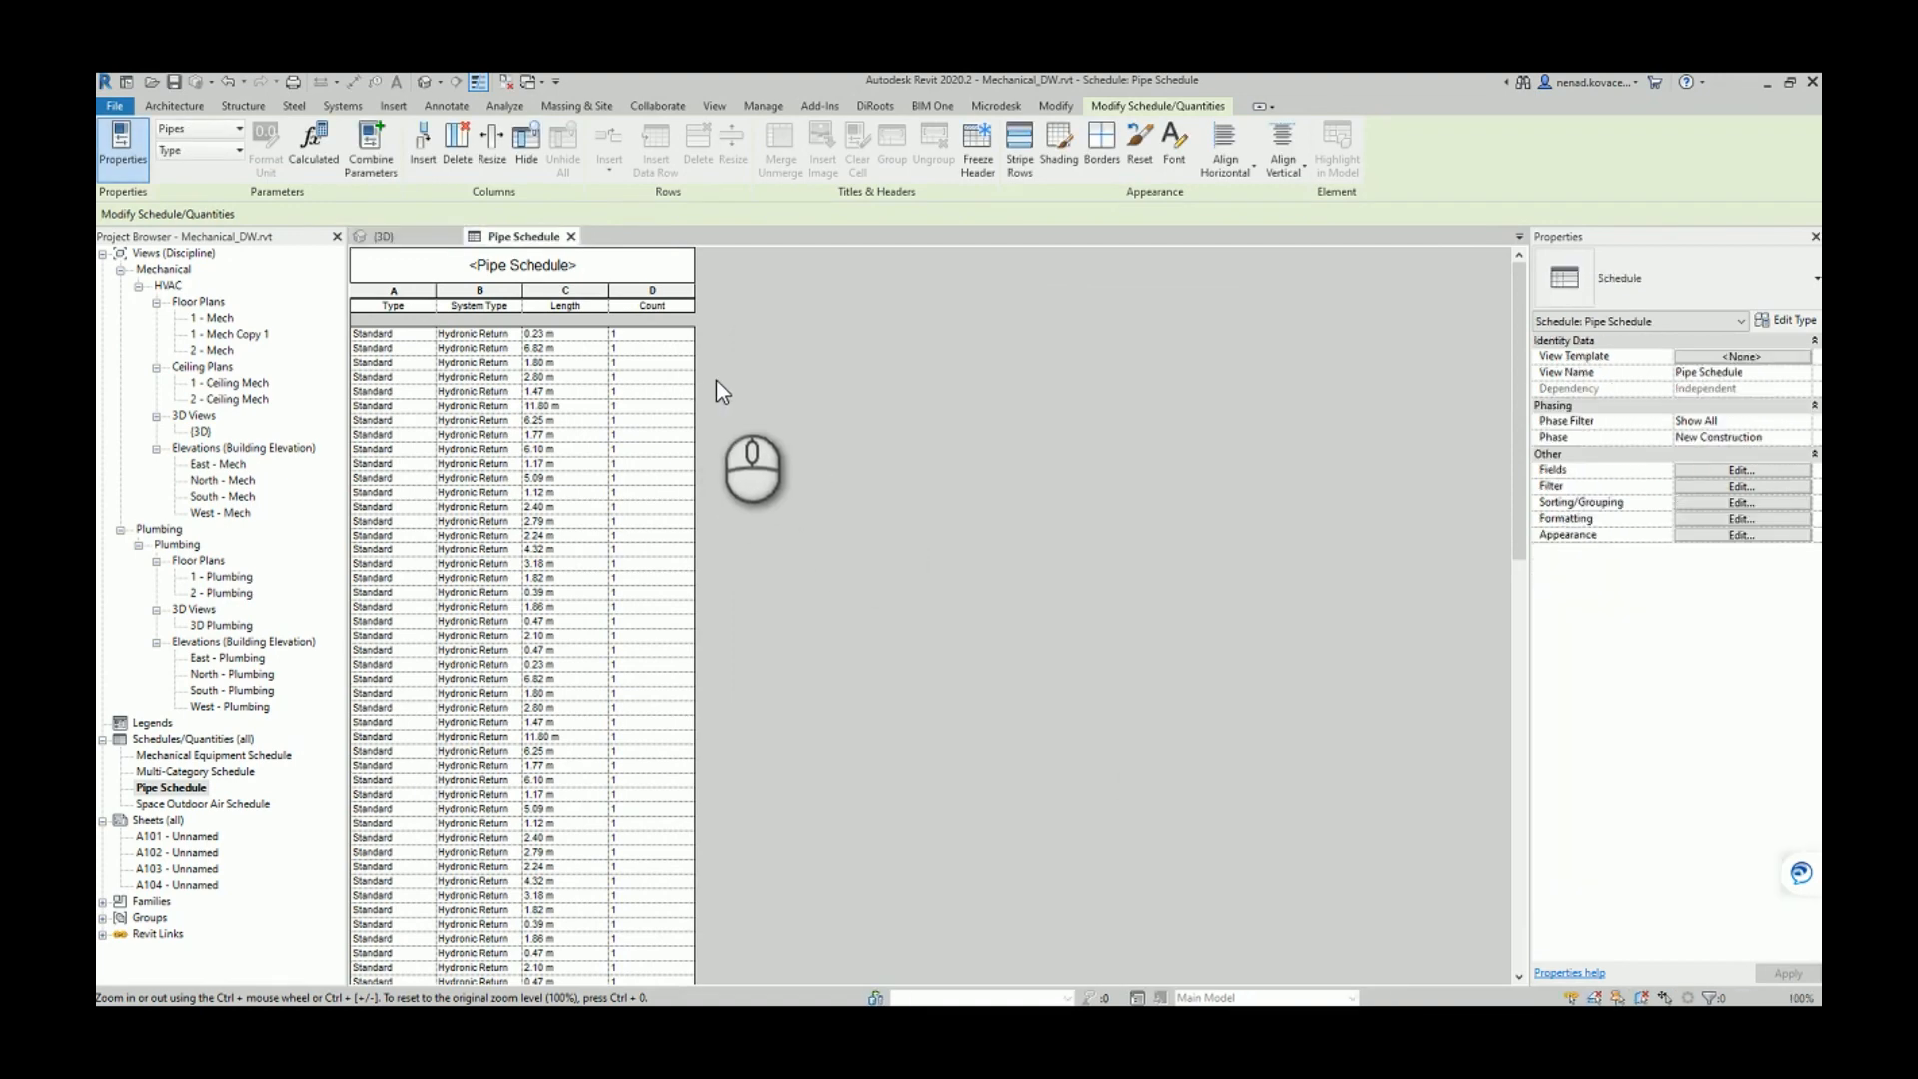
In the 3D view, reassign the top-level pipe's Reference Level to Level 2.
click(380, 236)
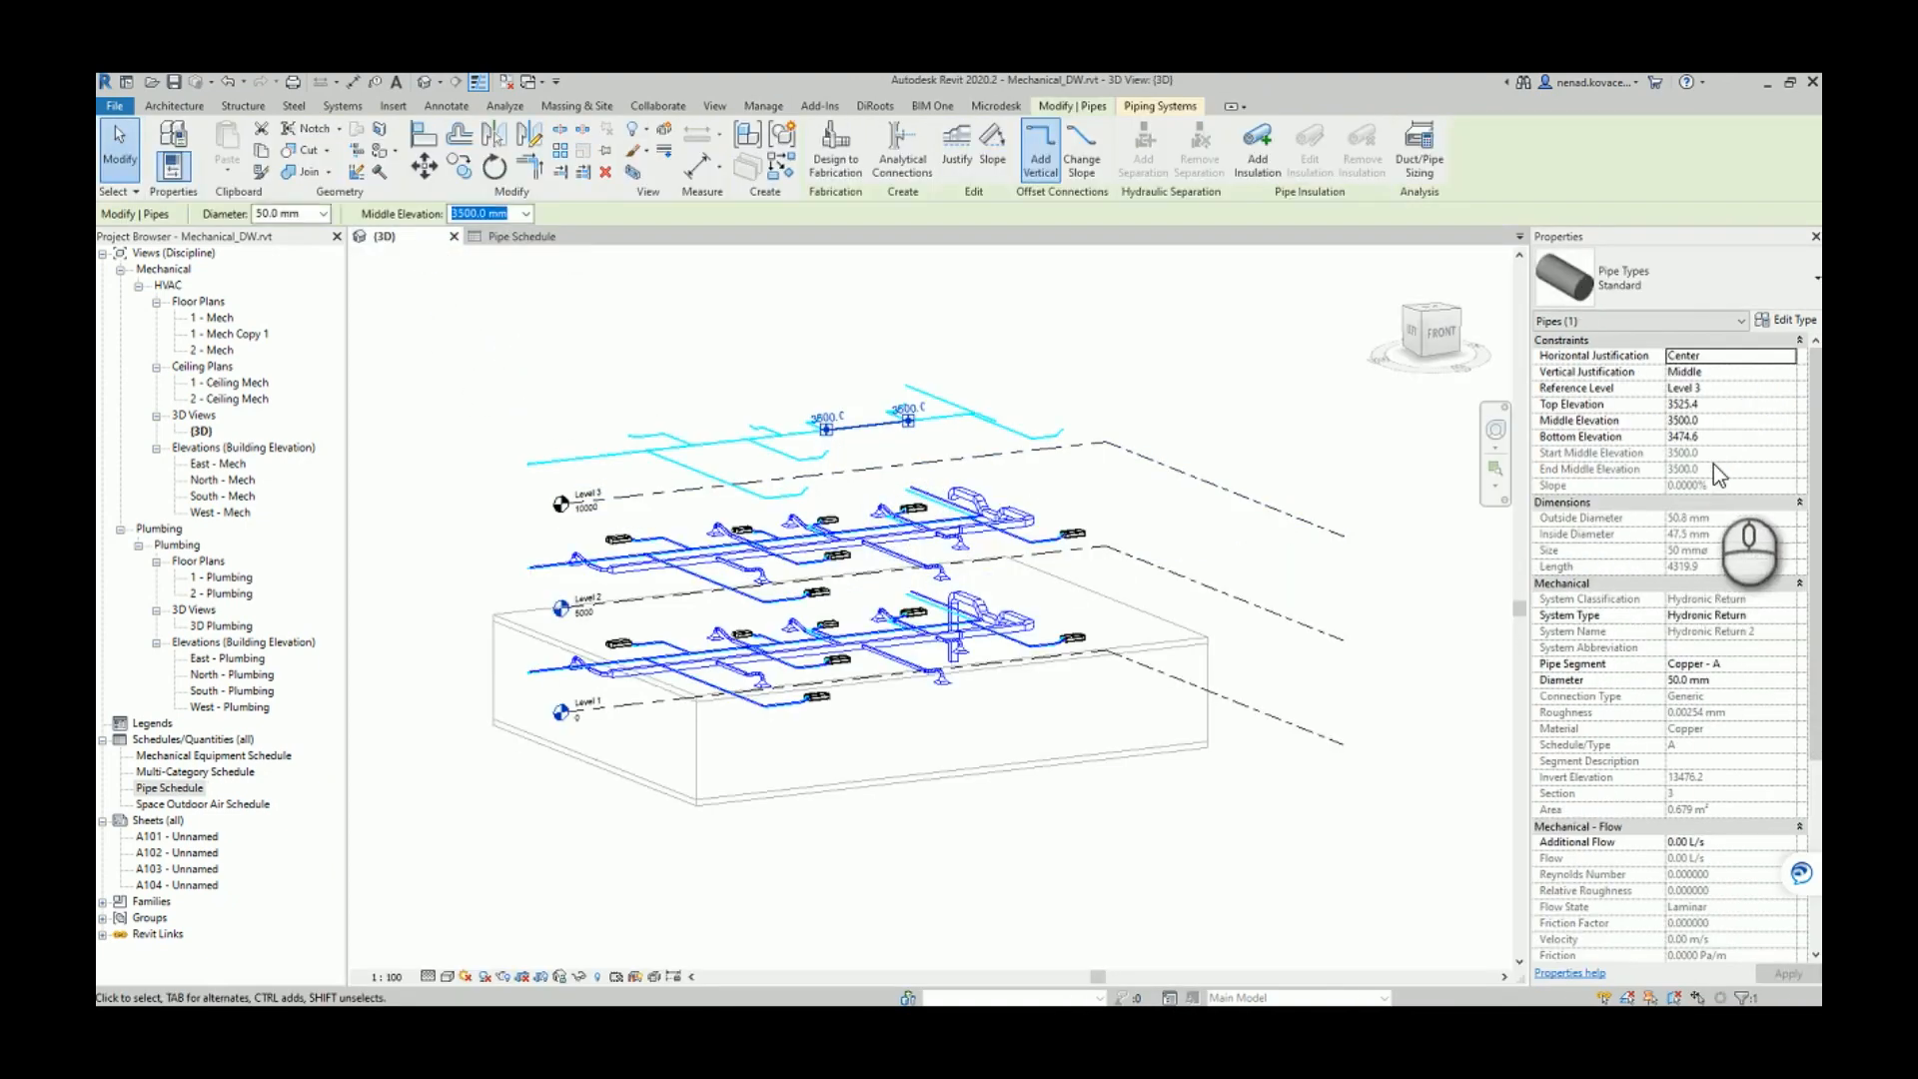
mouse_move(1734, 386)
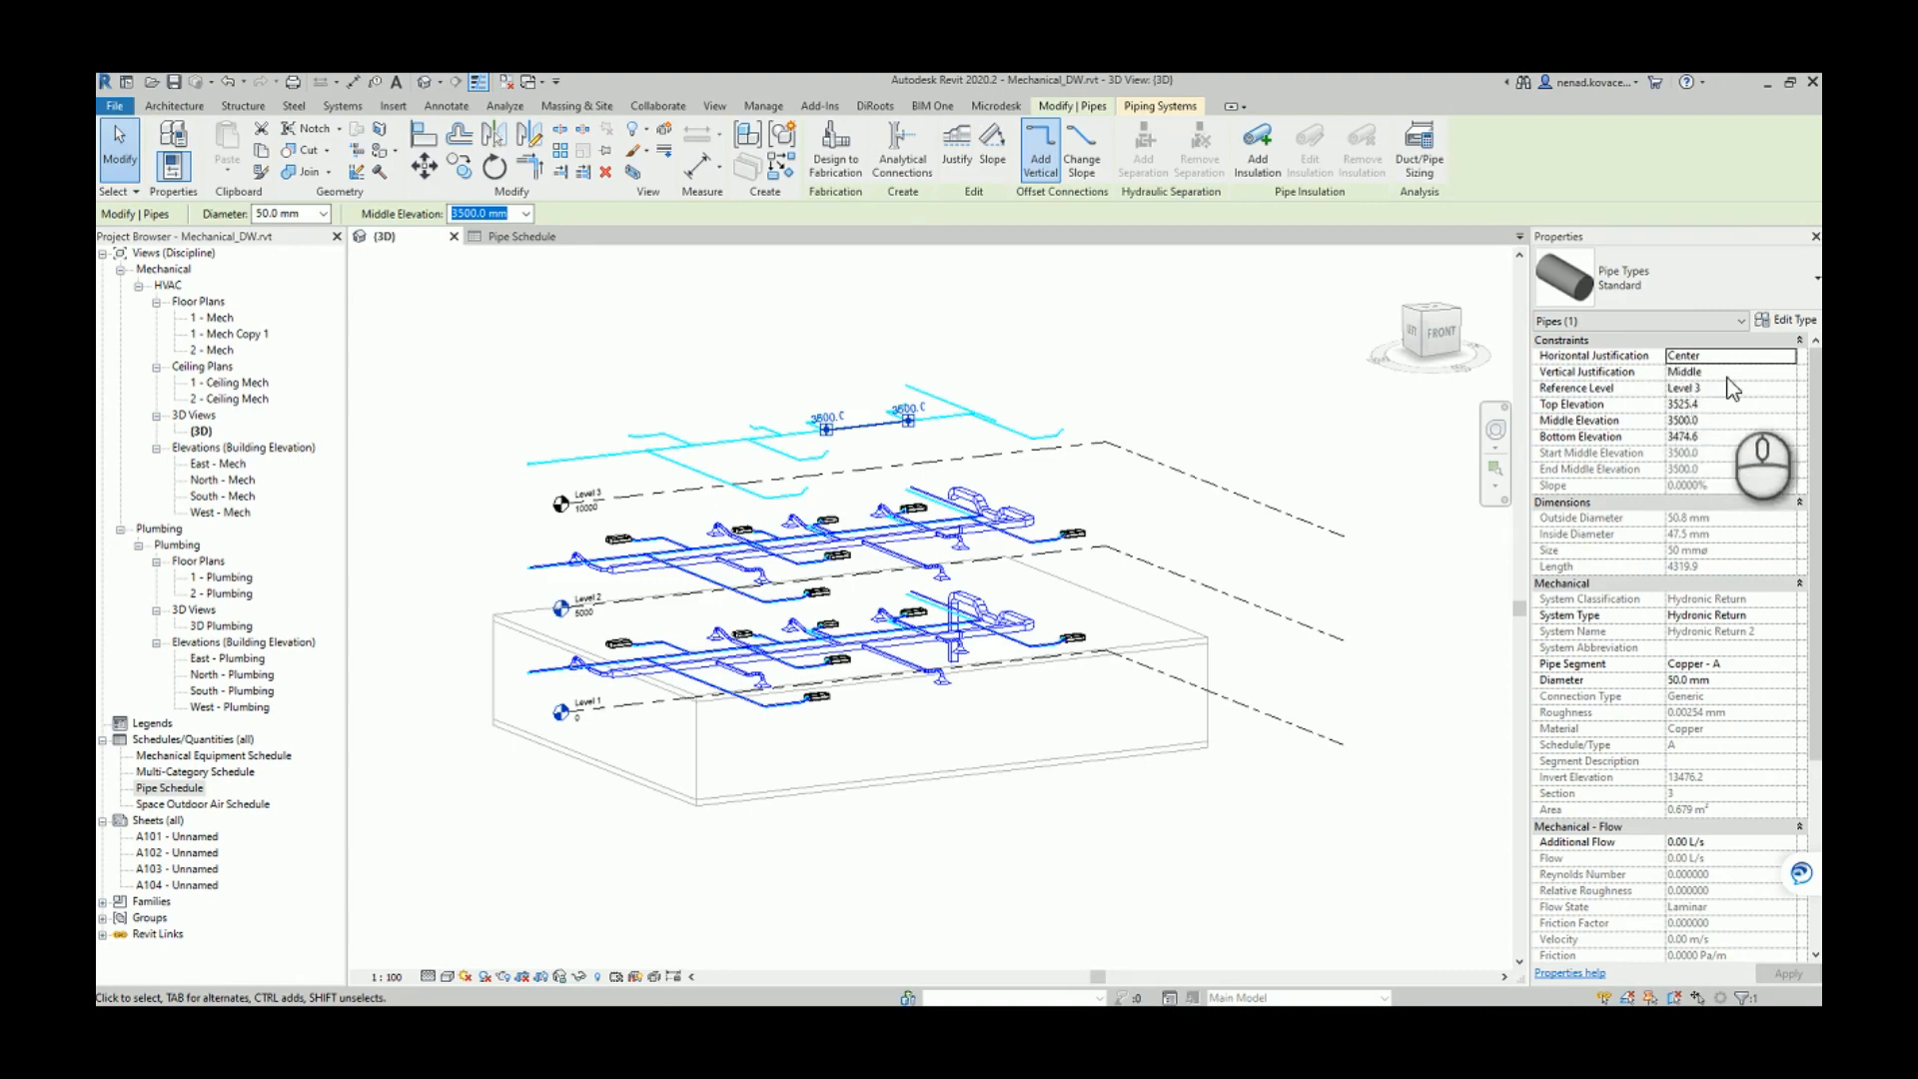
mouse_move(1603, 388)
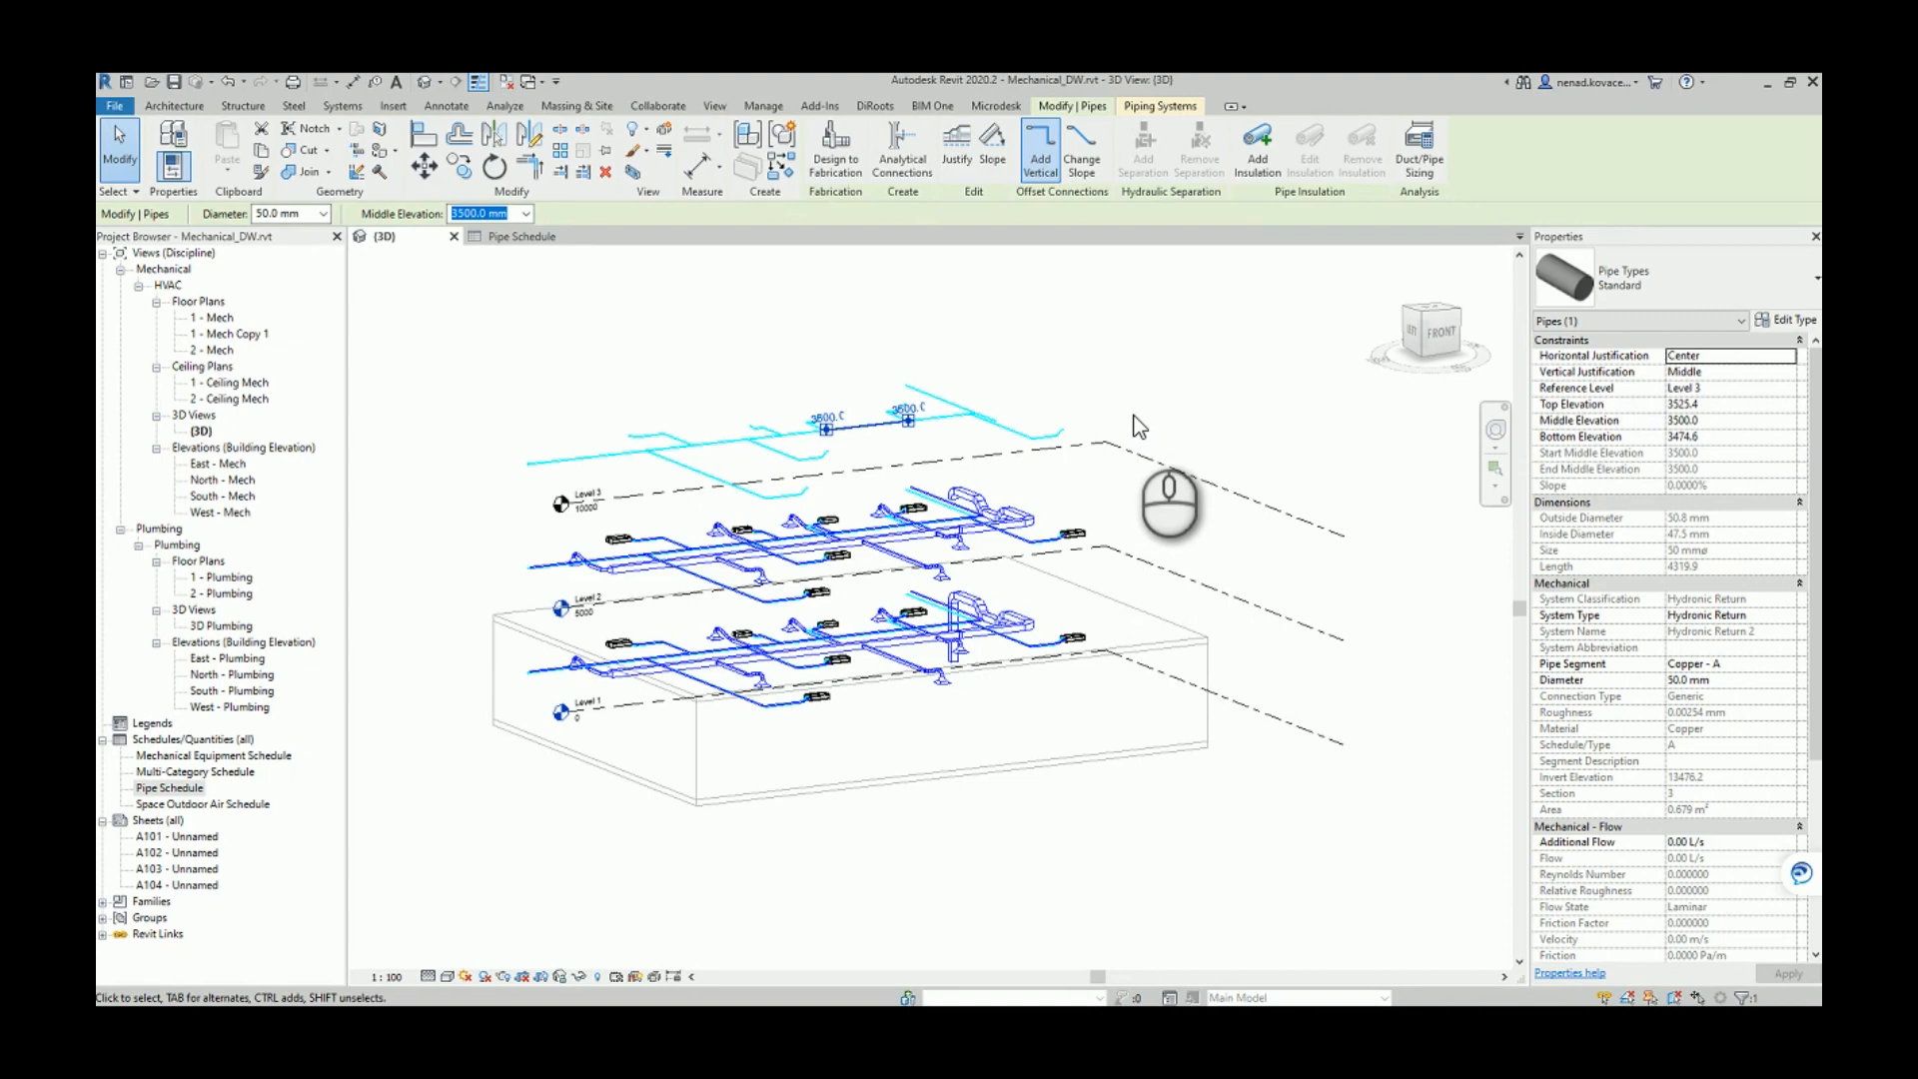
mouse_move(1071, 399)
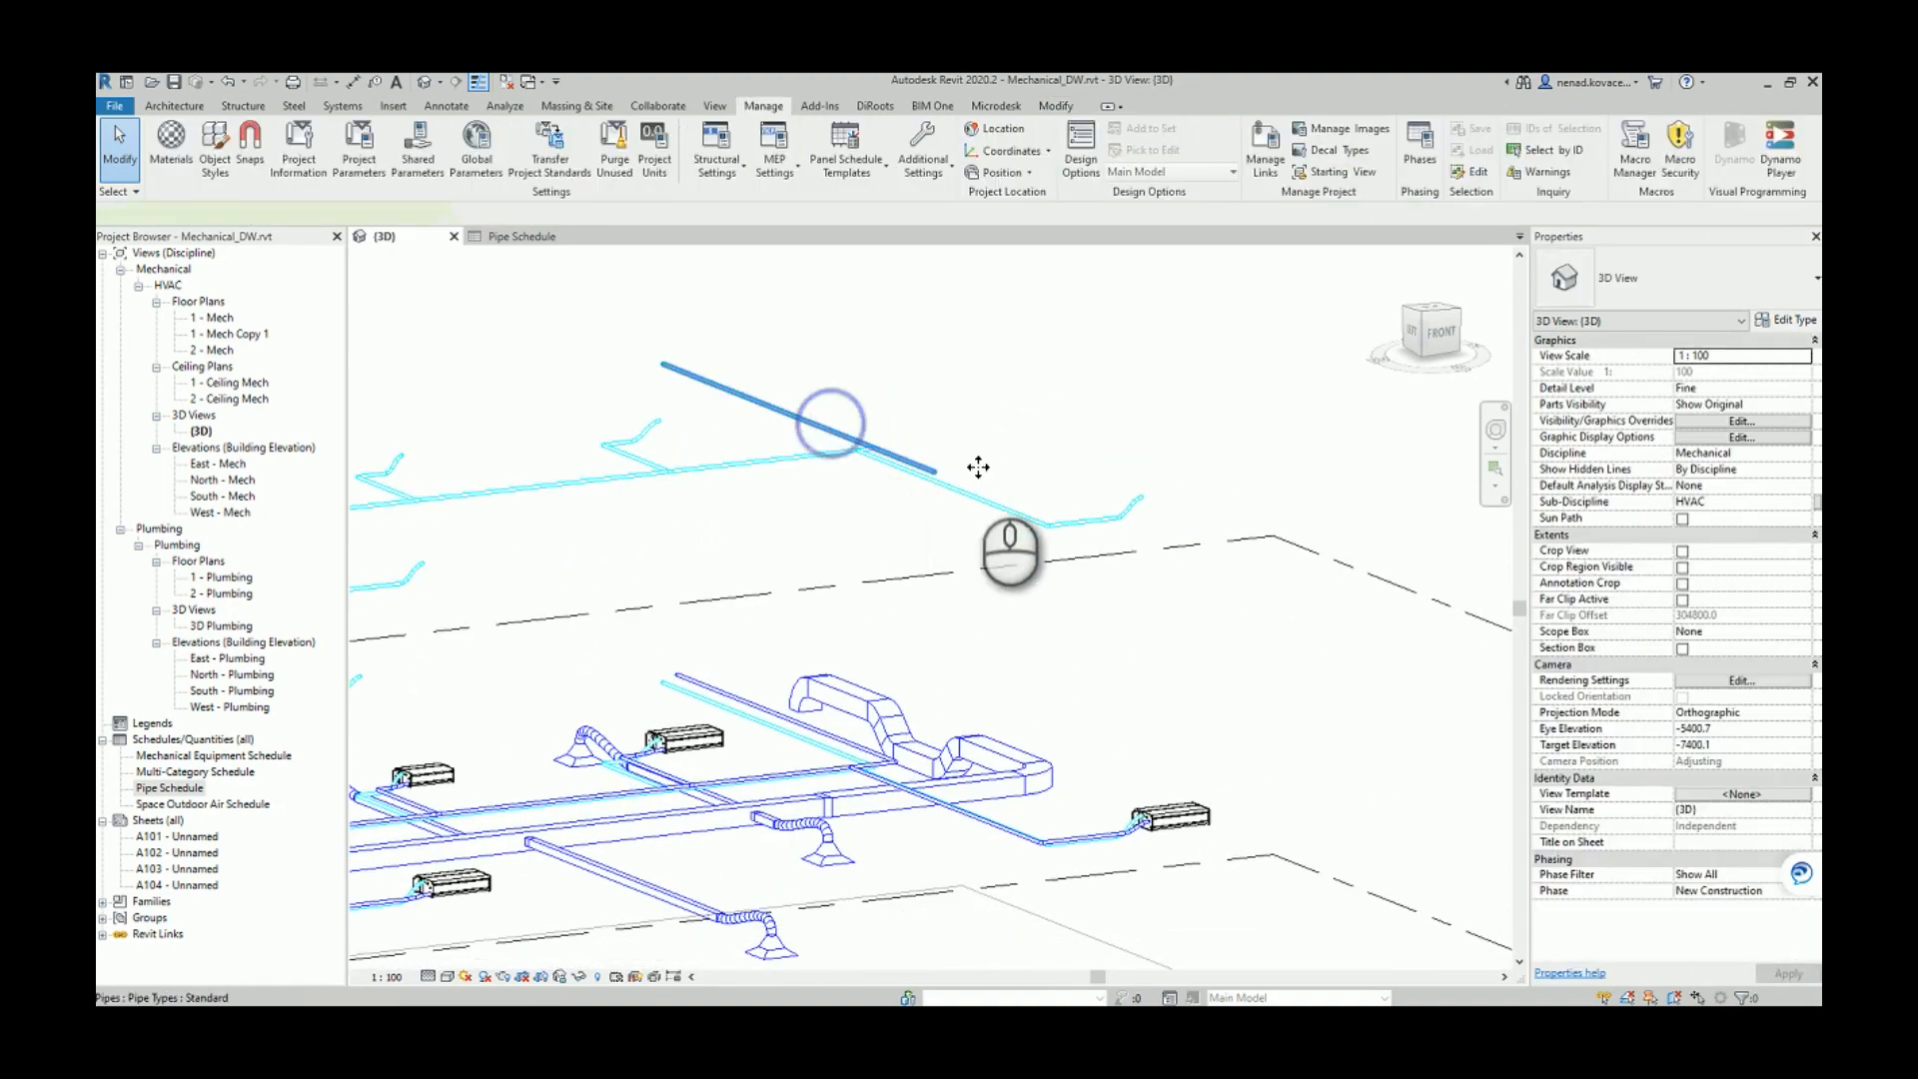
click(832, 422)
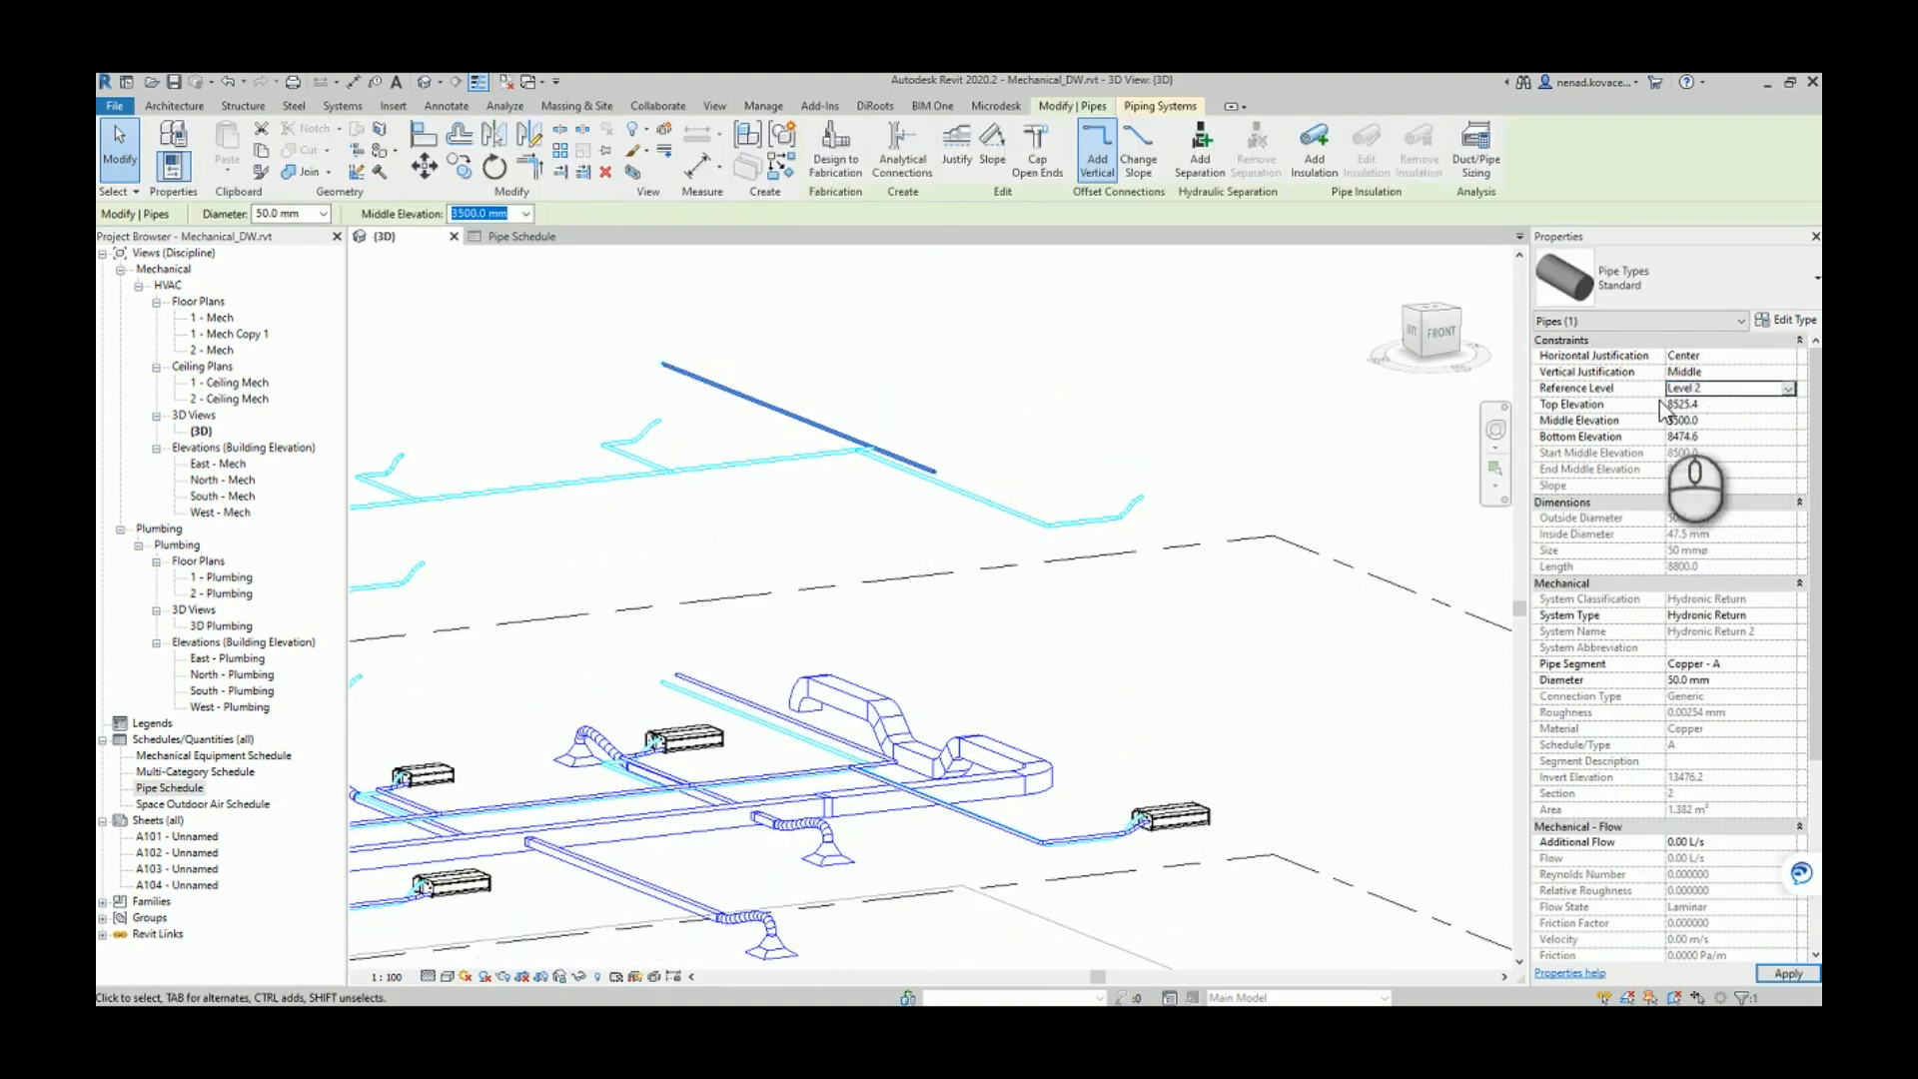
click(1785, 388)
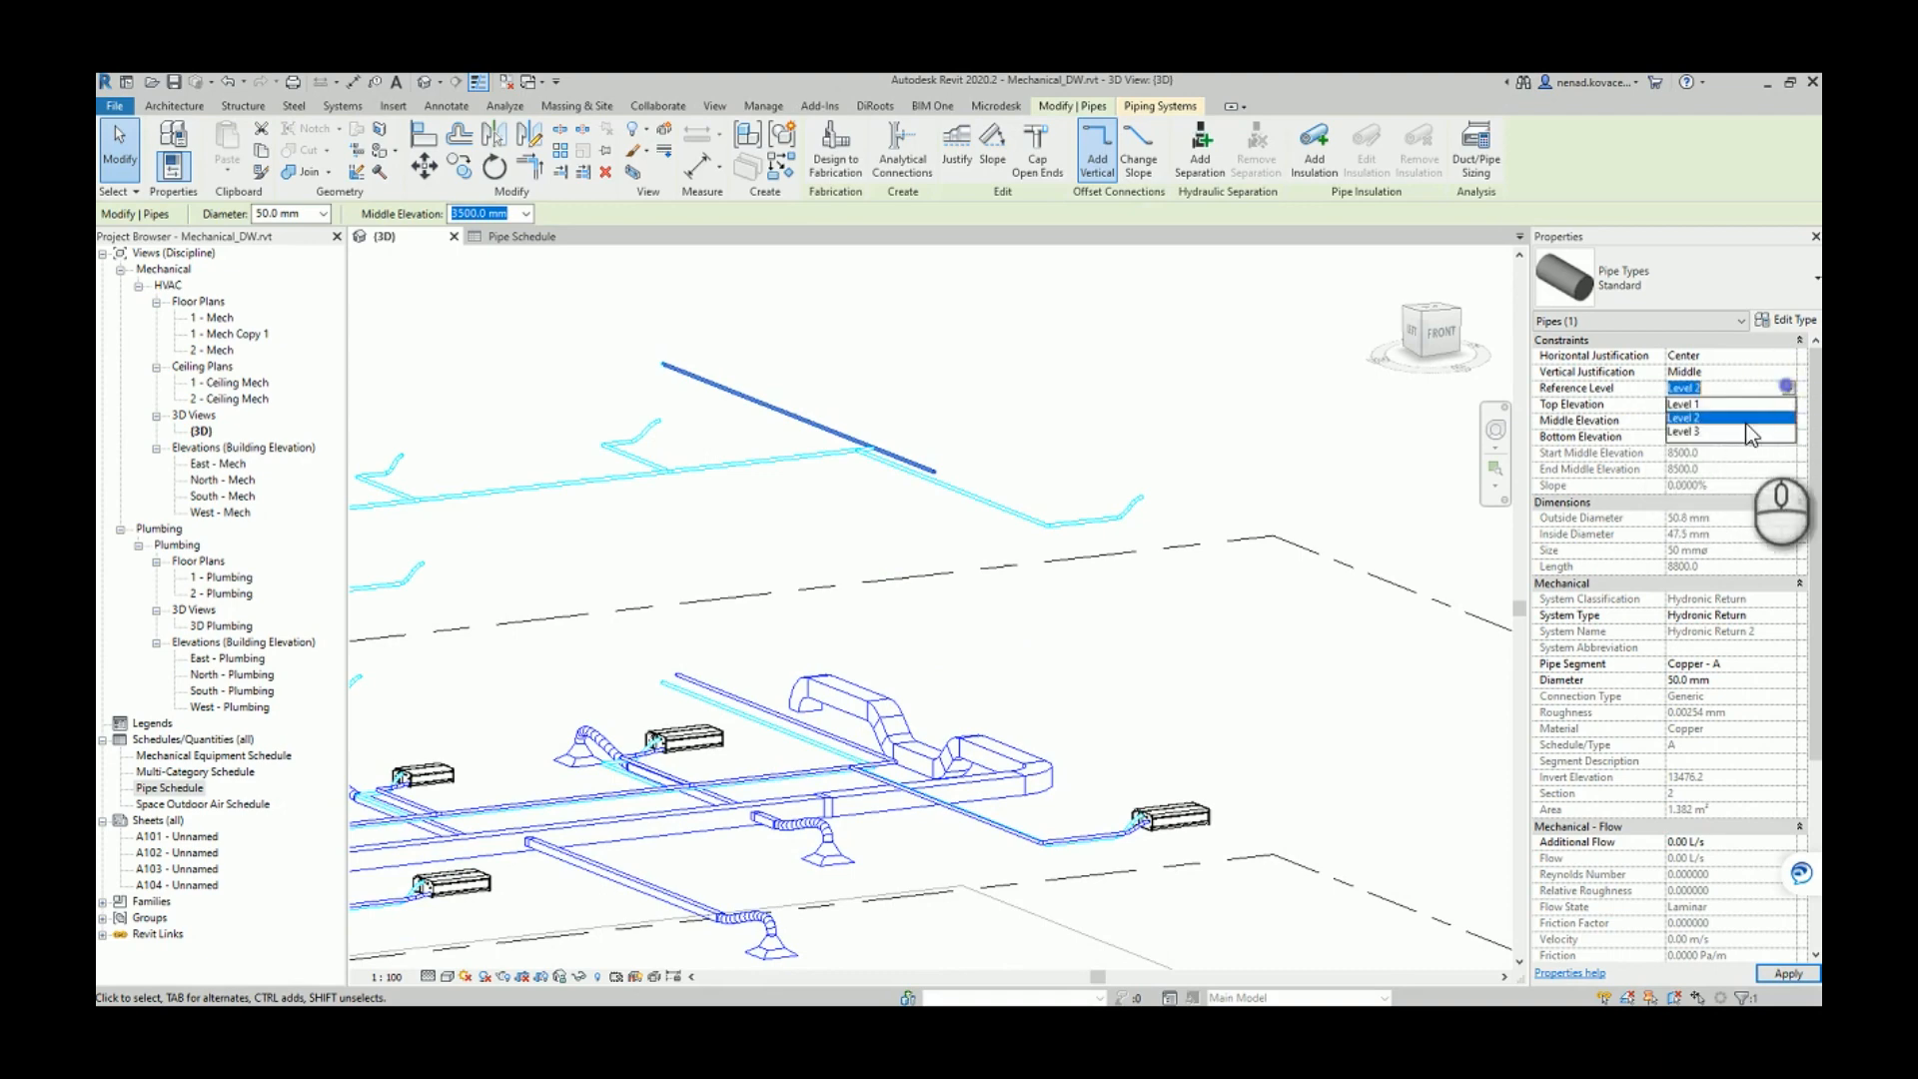
click(1694, 431)
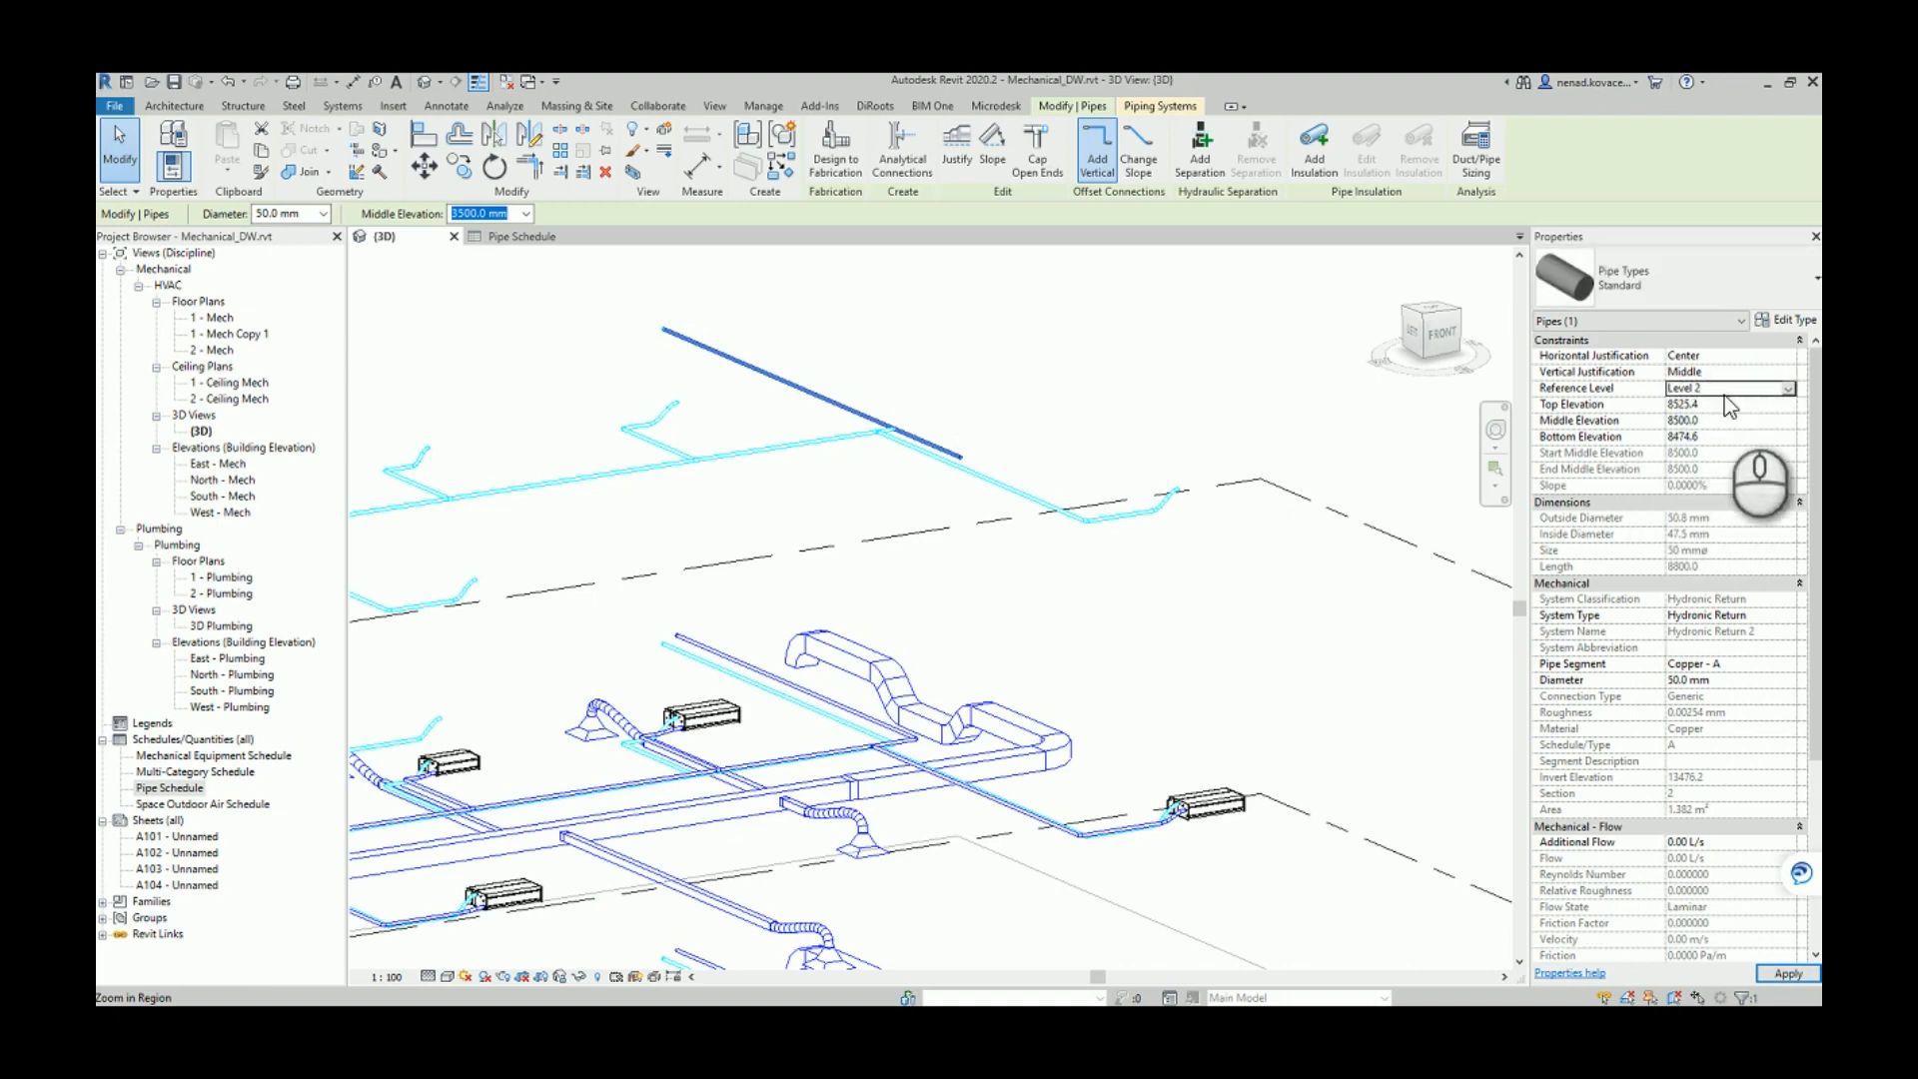
mouse_move(1513, 390)
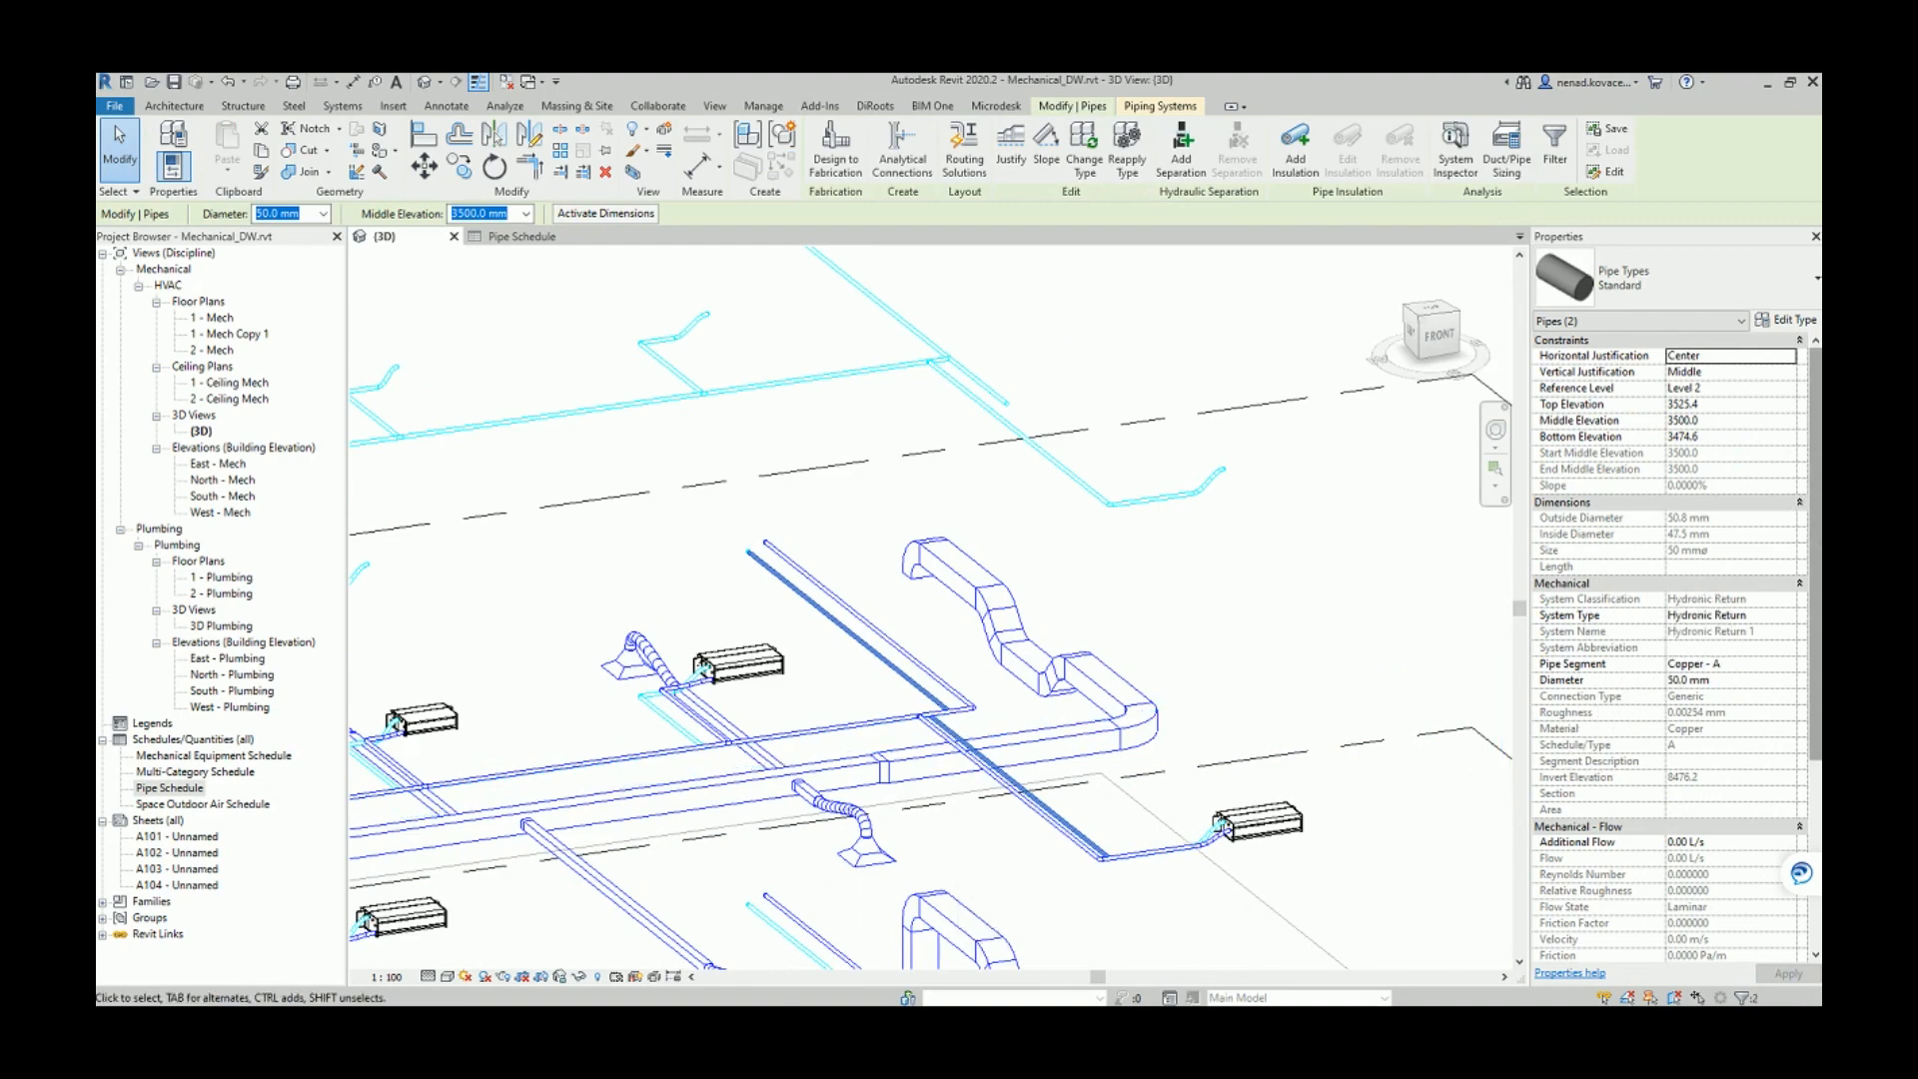
Set the Reference Level of both selected pipes to Level 1.
click(1795, 387)
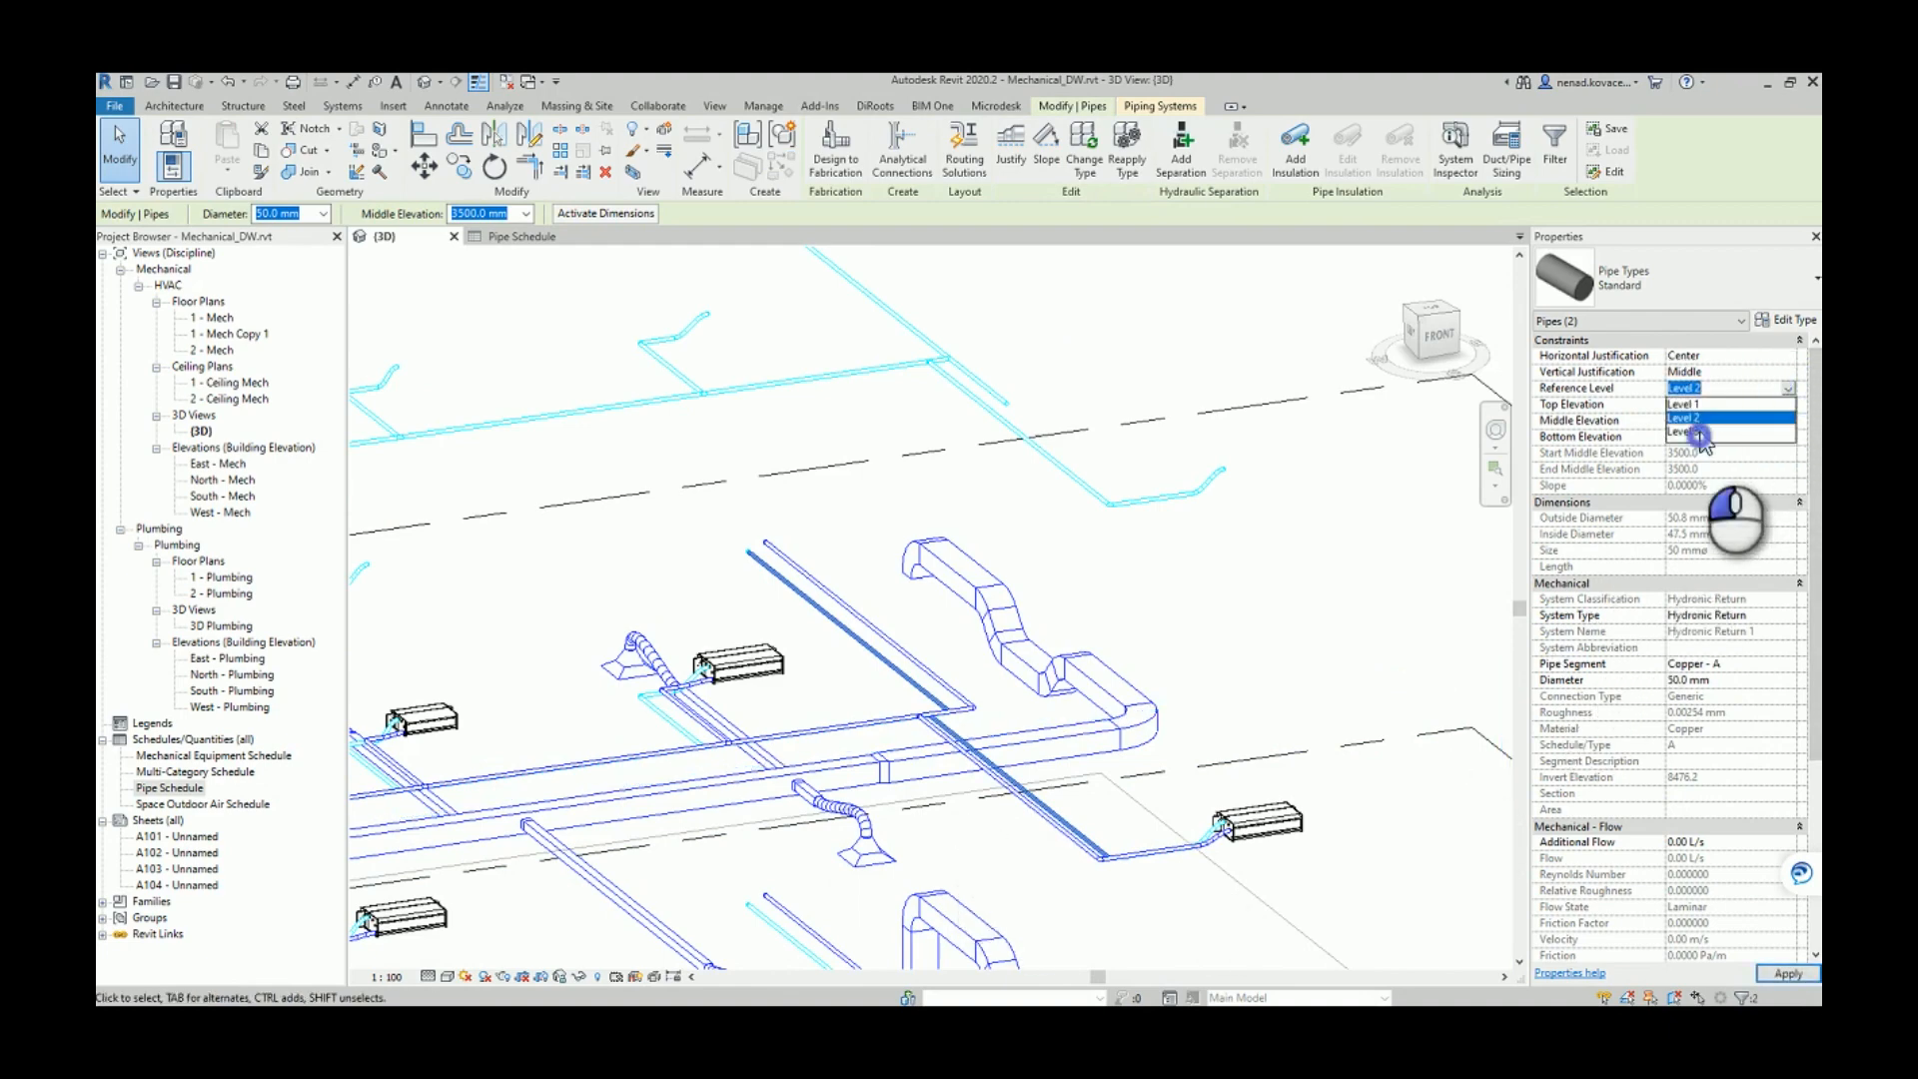
click(1695, 436)
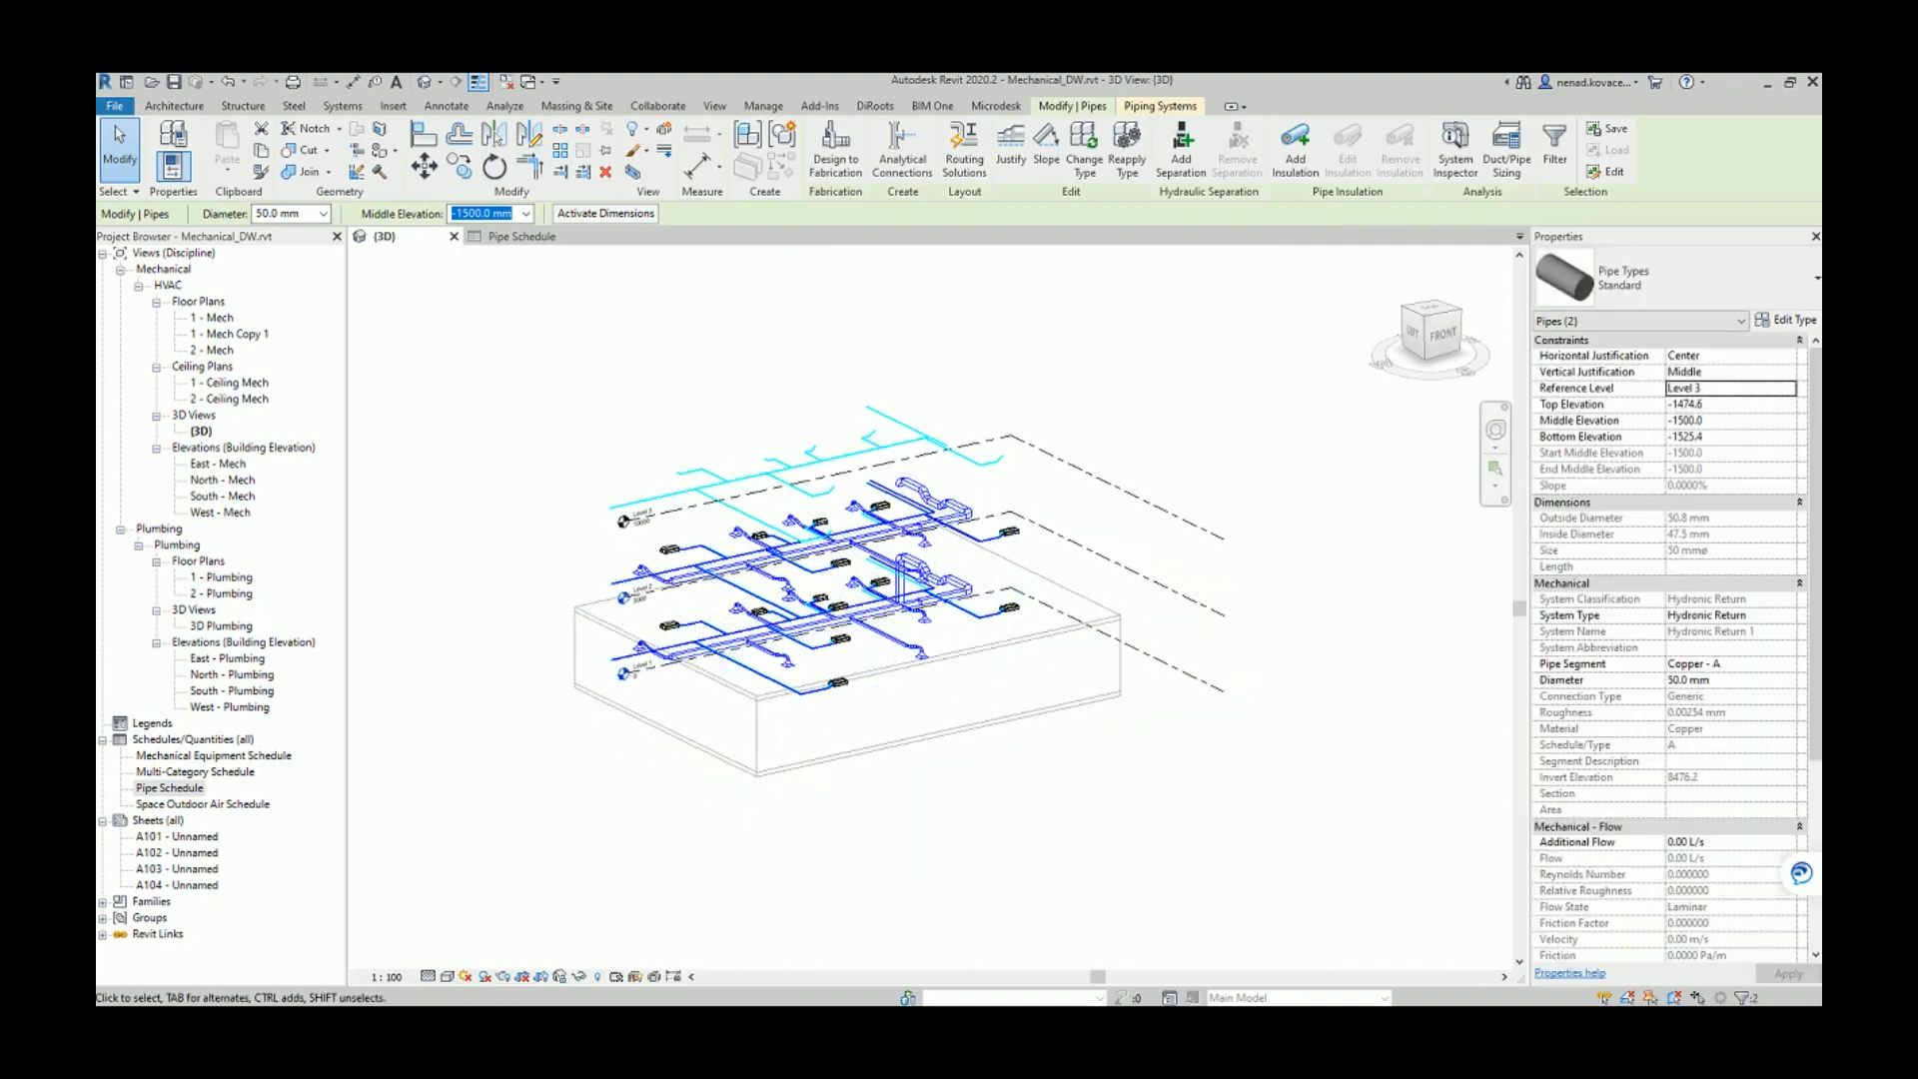
In the Data-Shapes input form, choose Pipes as the category for the level script.
click(761, 106)
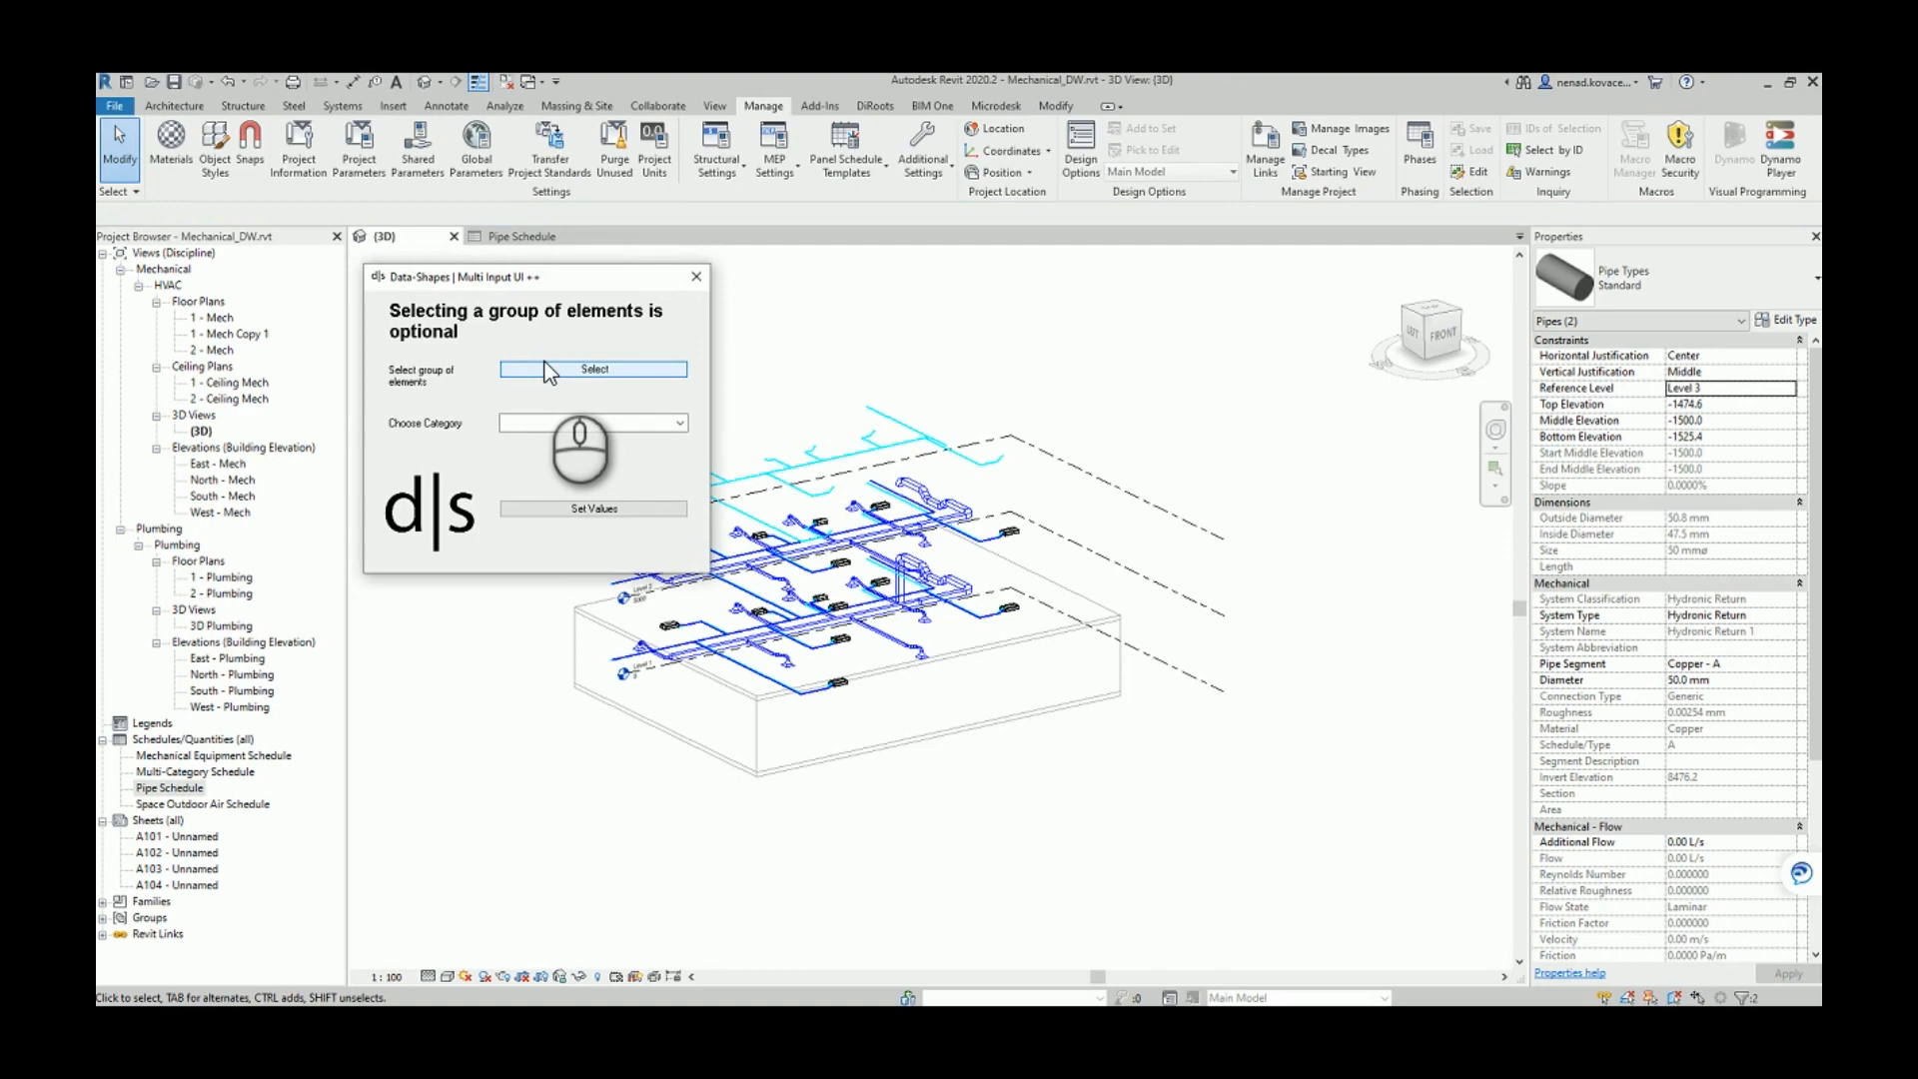
click(677, 422)
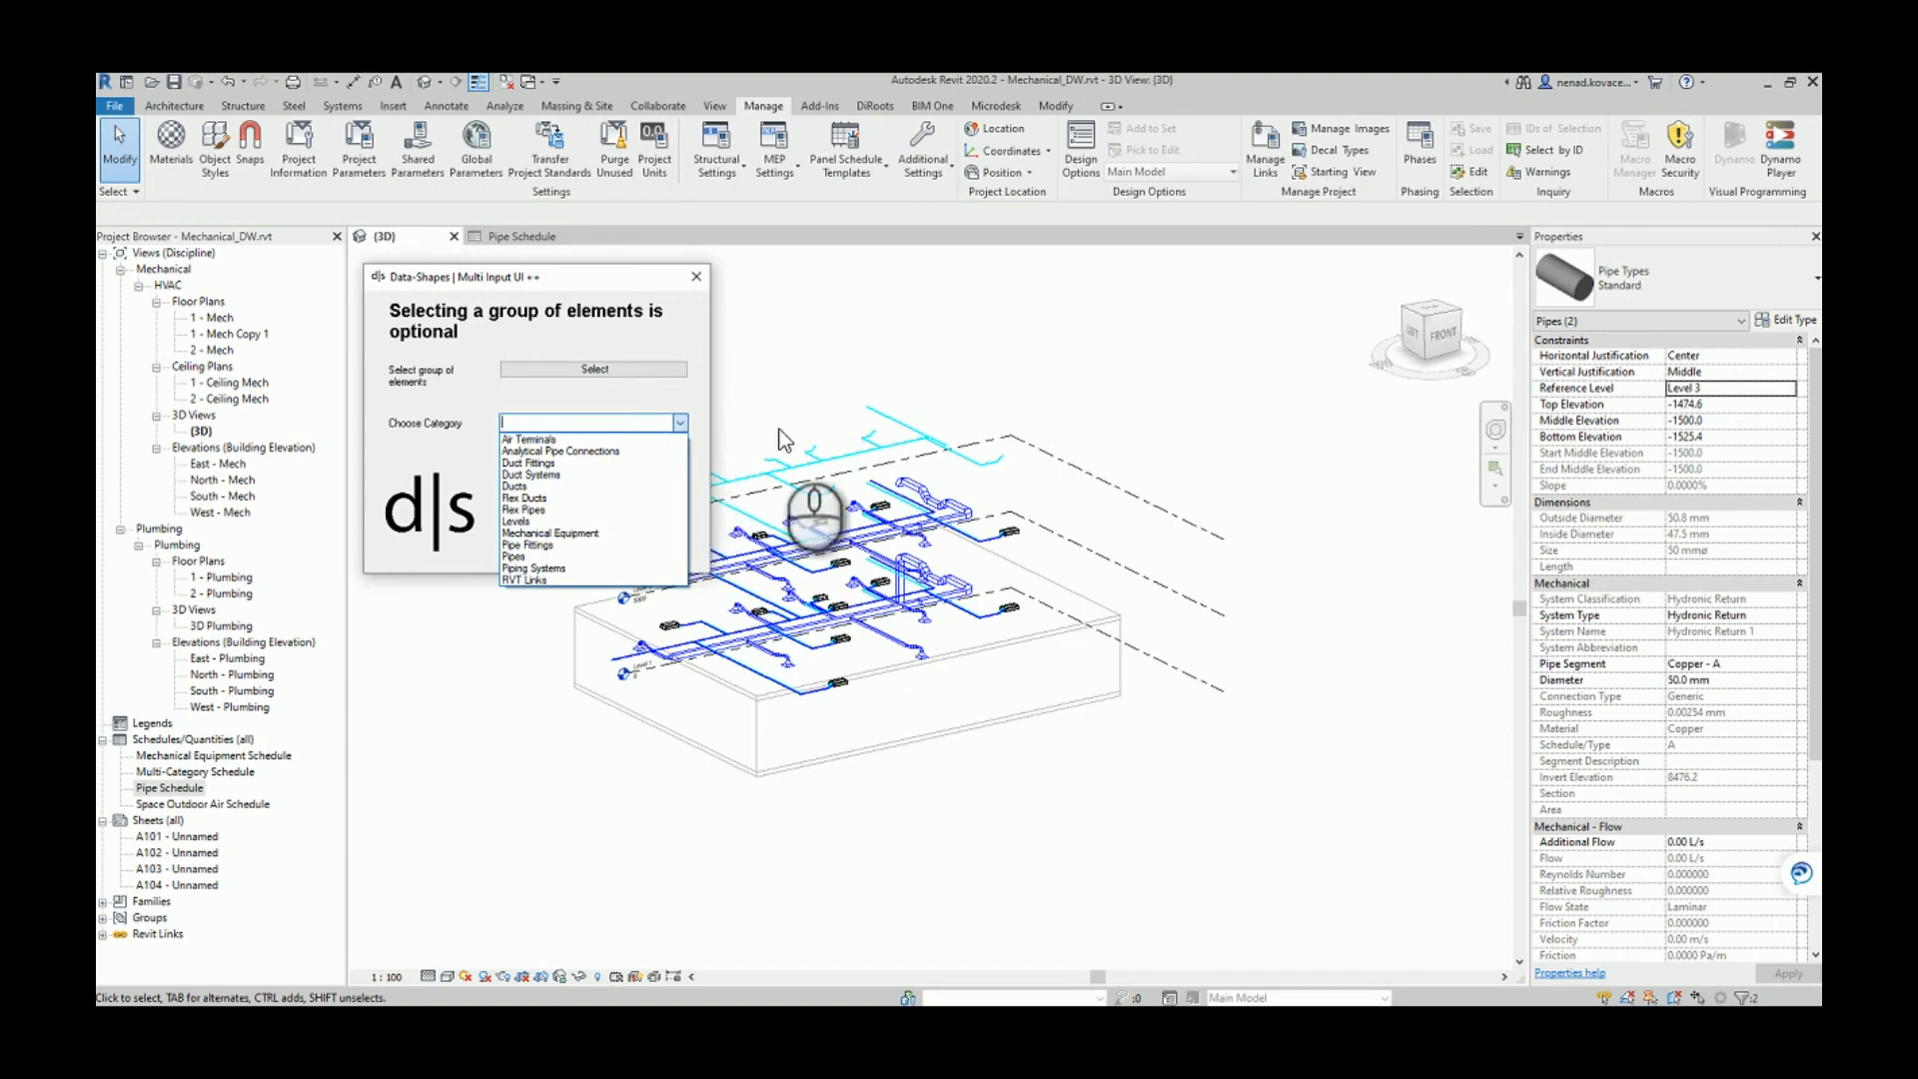
mouse_move(577, 756)
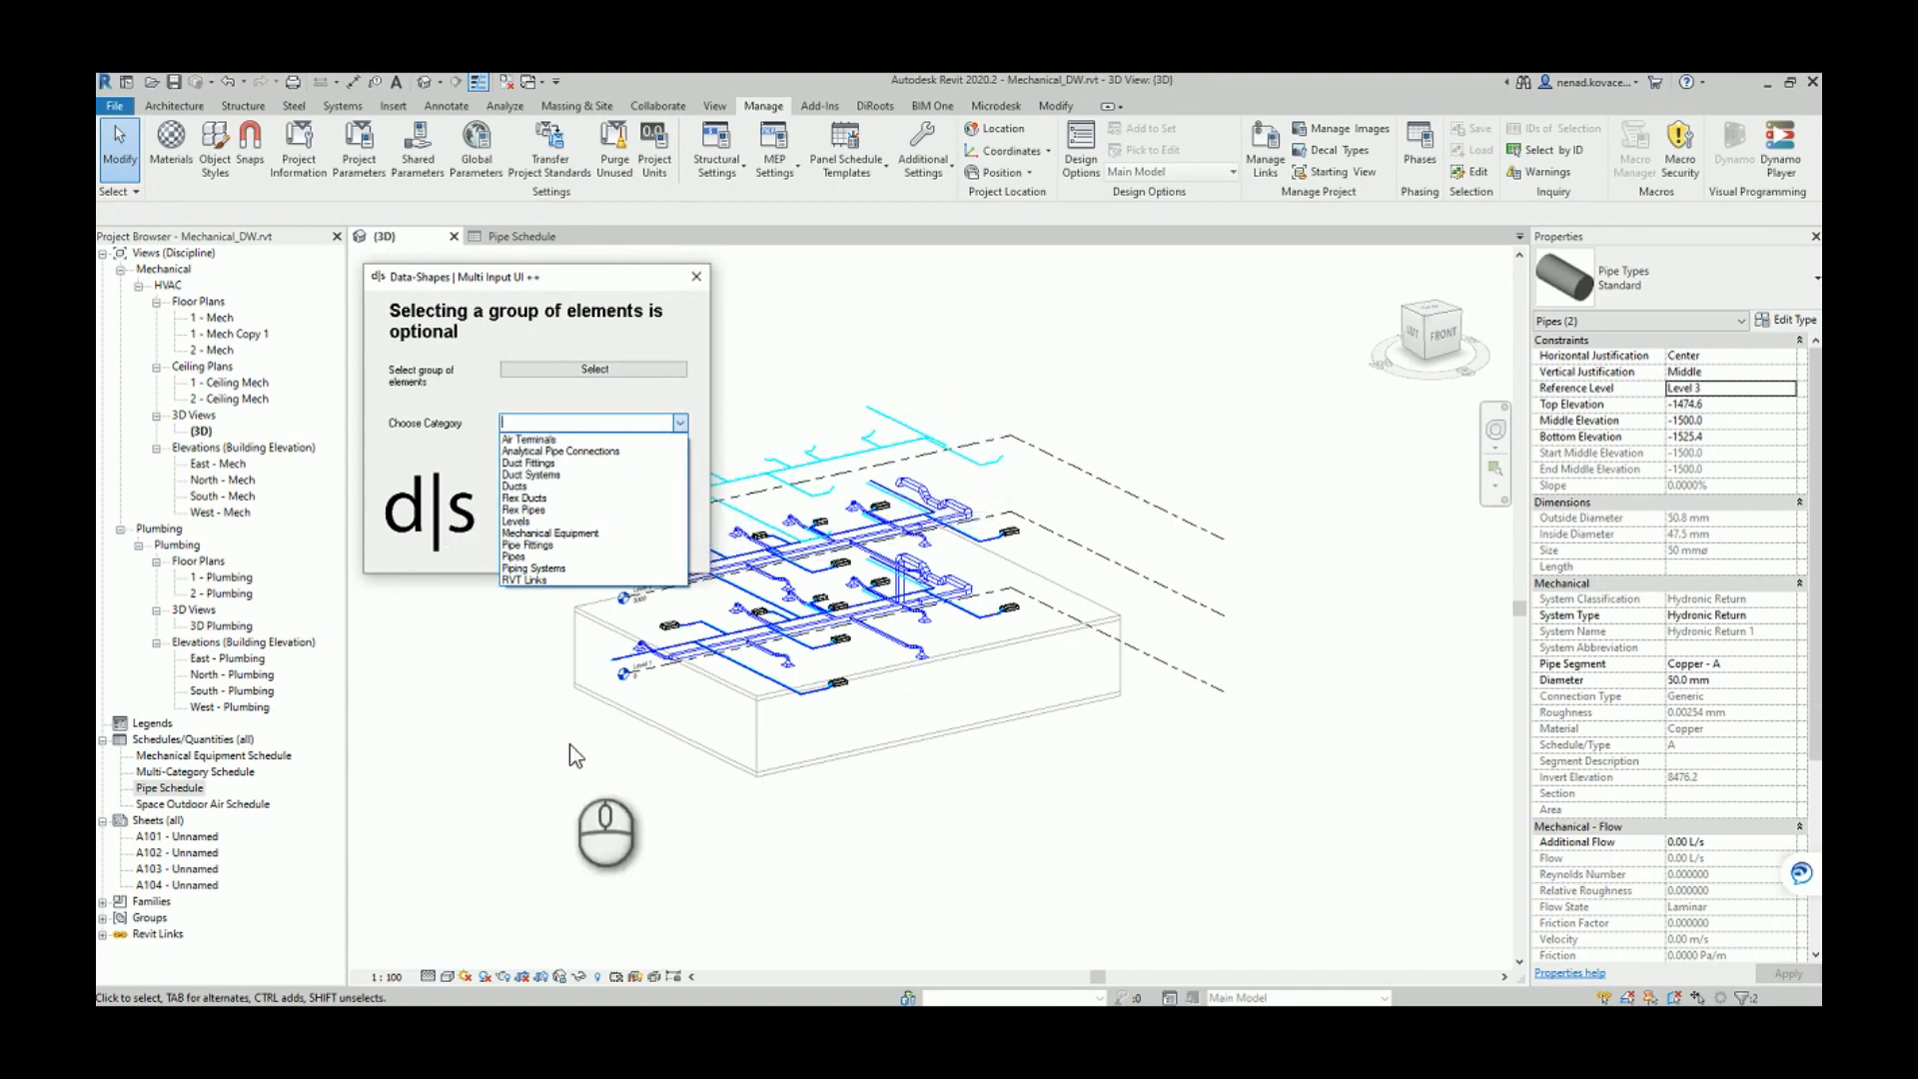
mouse_move(965, 852)
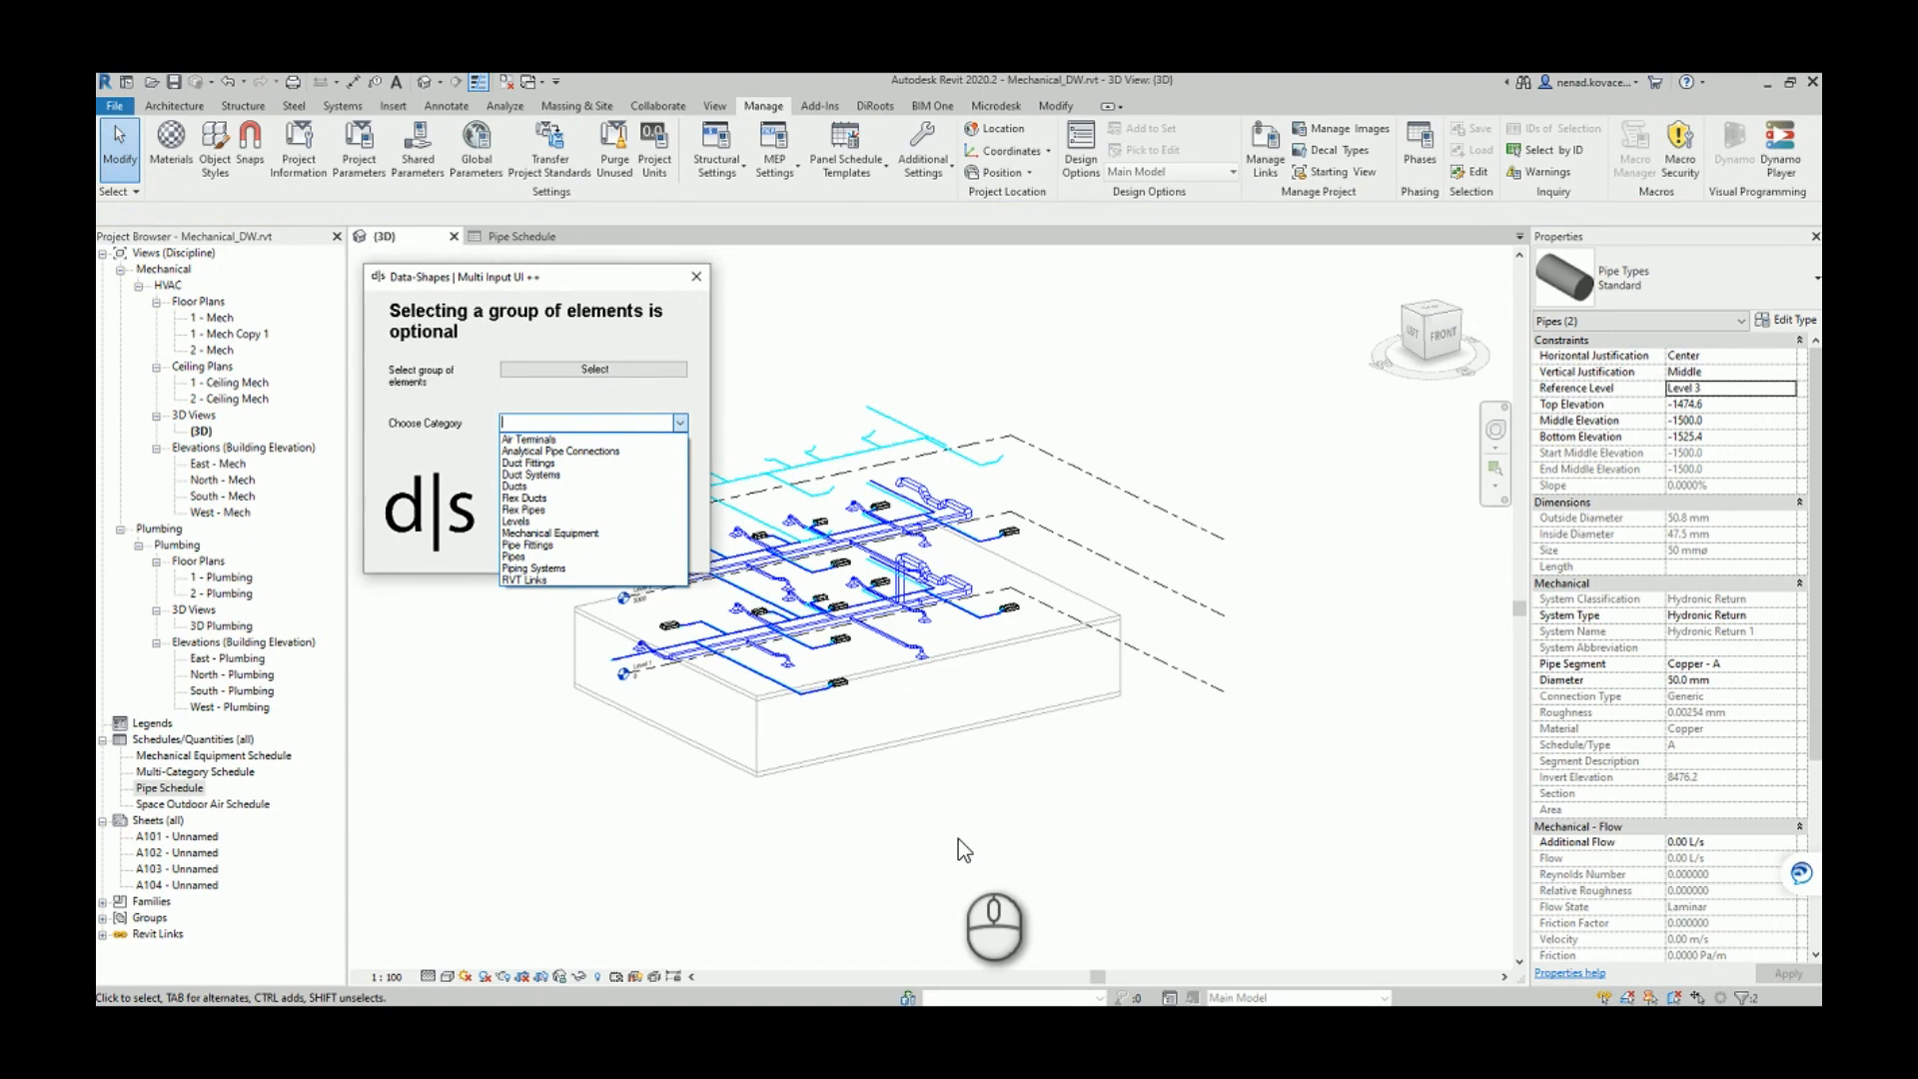
mouse_move(526, 438)
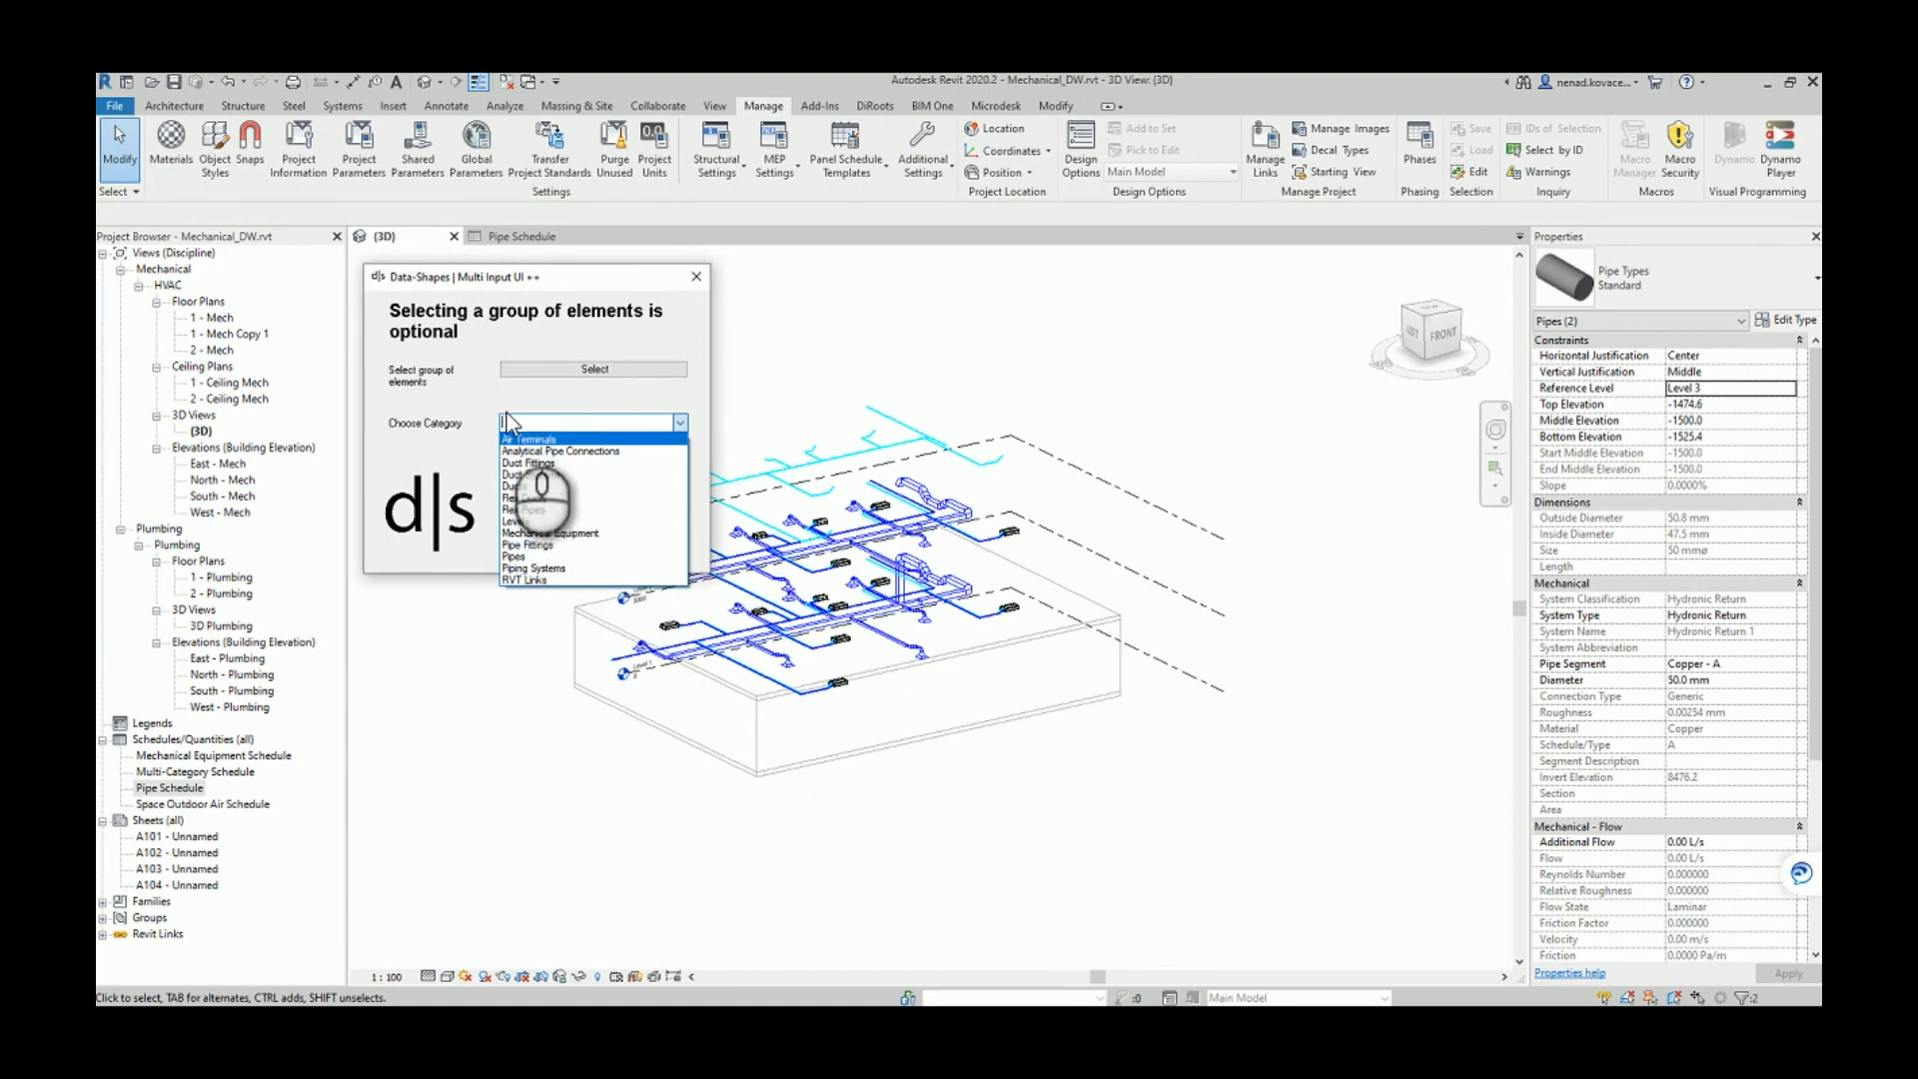
mouse_move(746, 629)
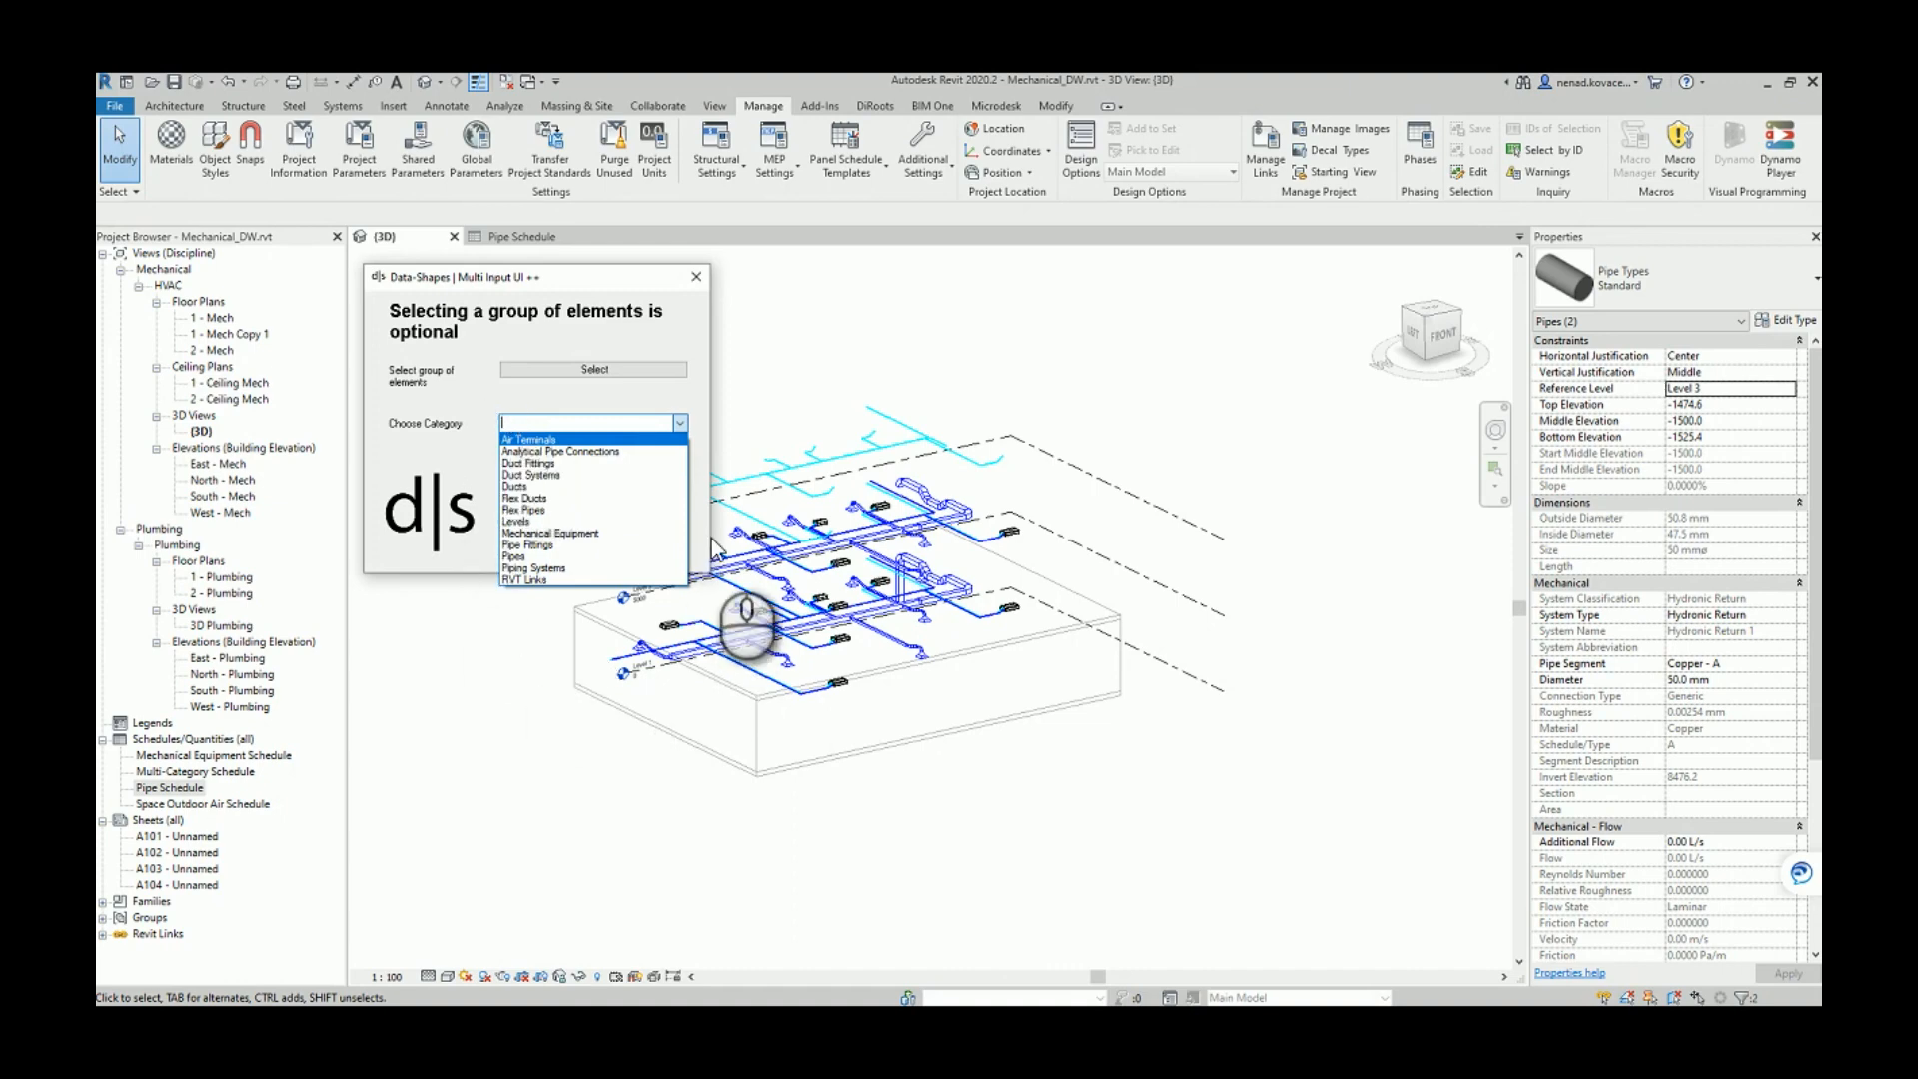
click(525, 553)
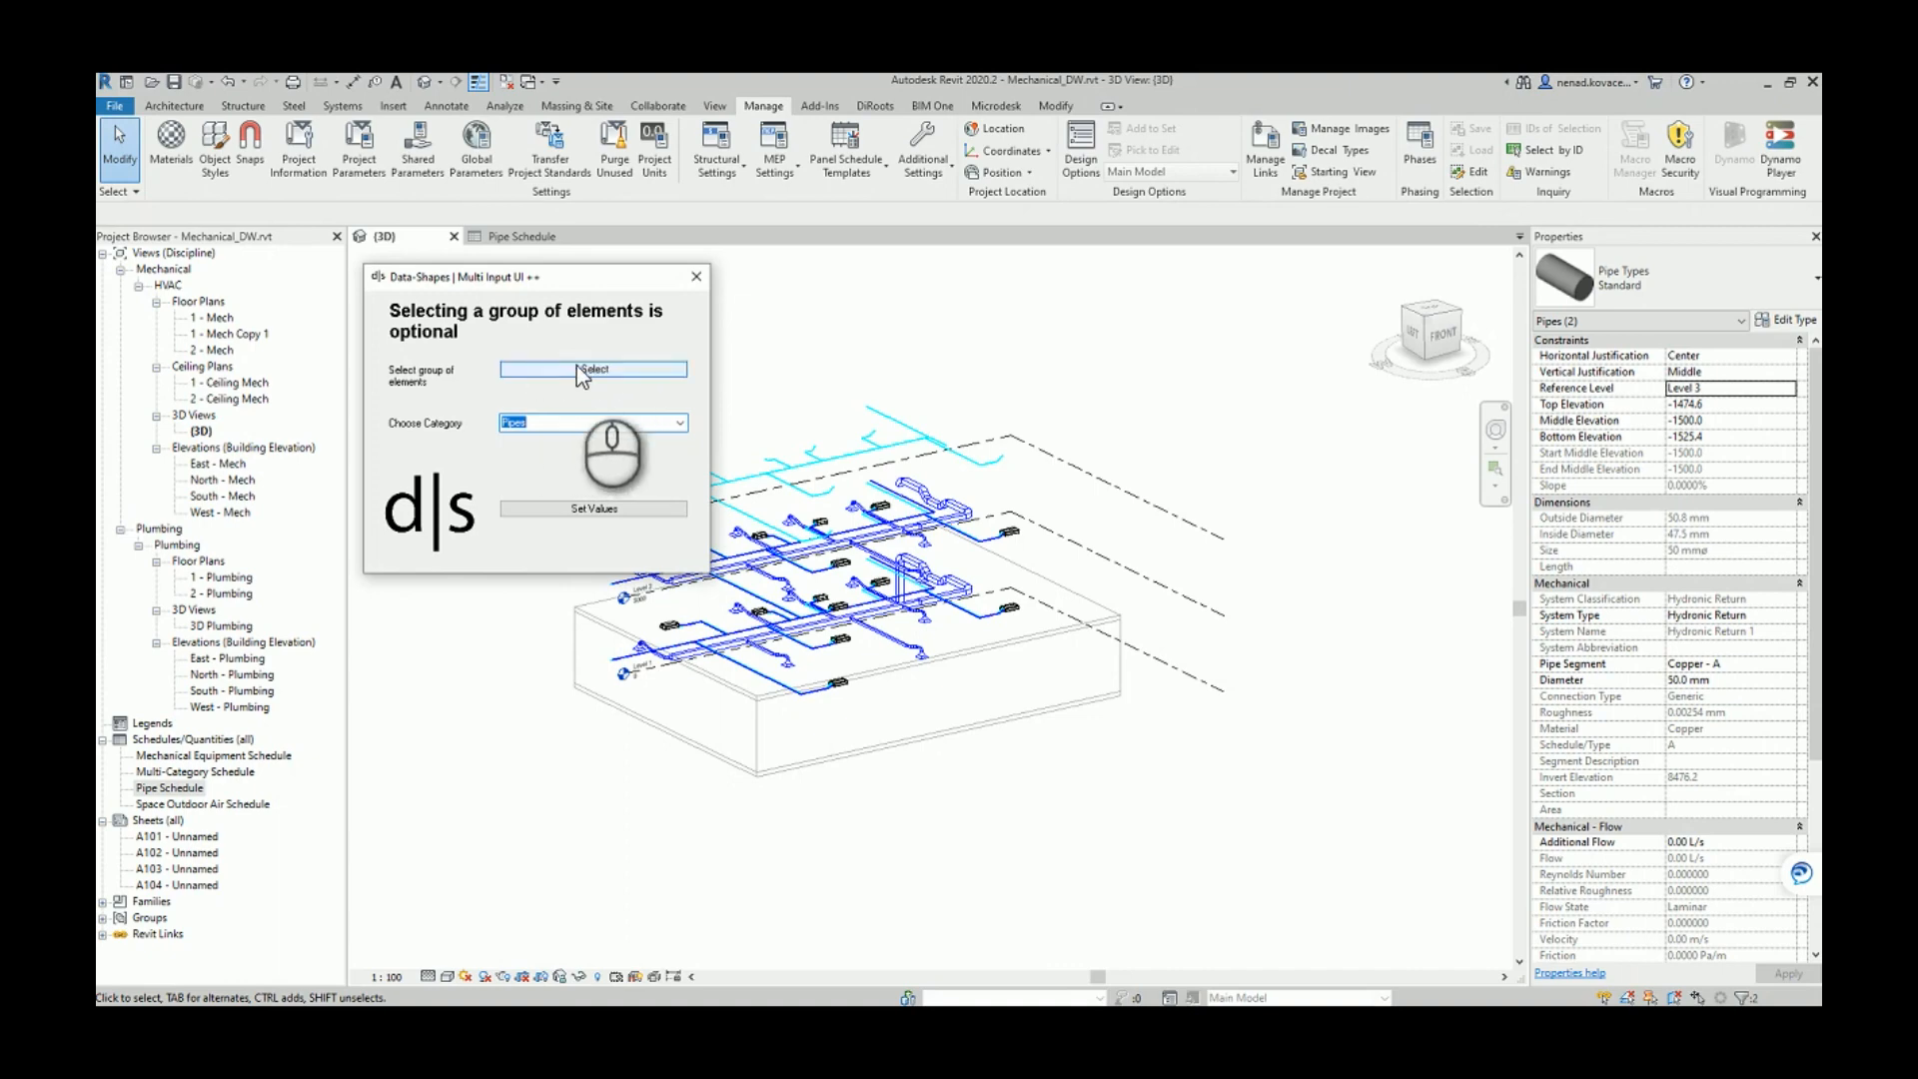
mouse_move(580, 478)
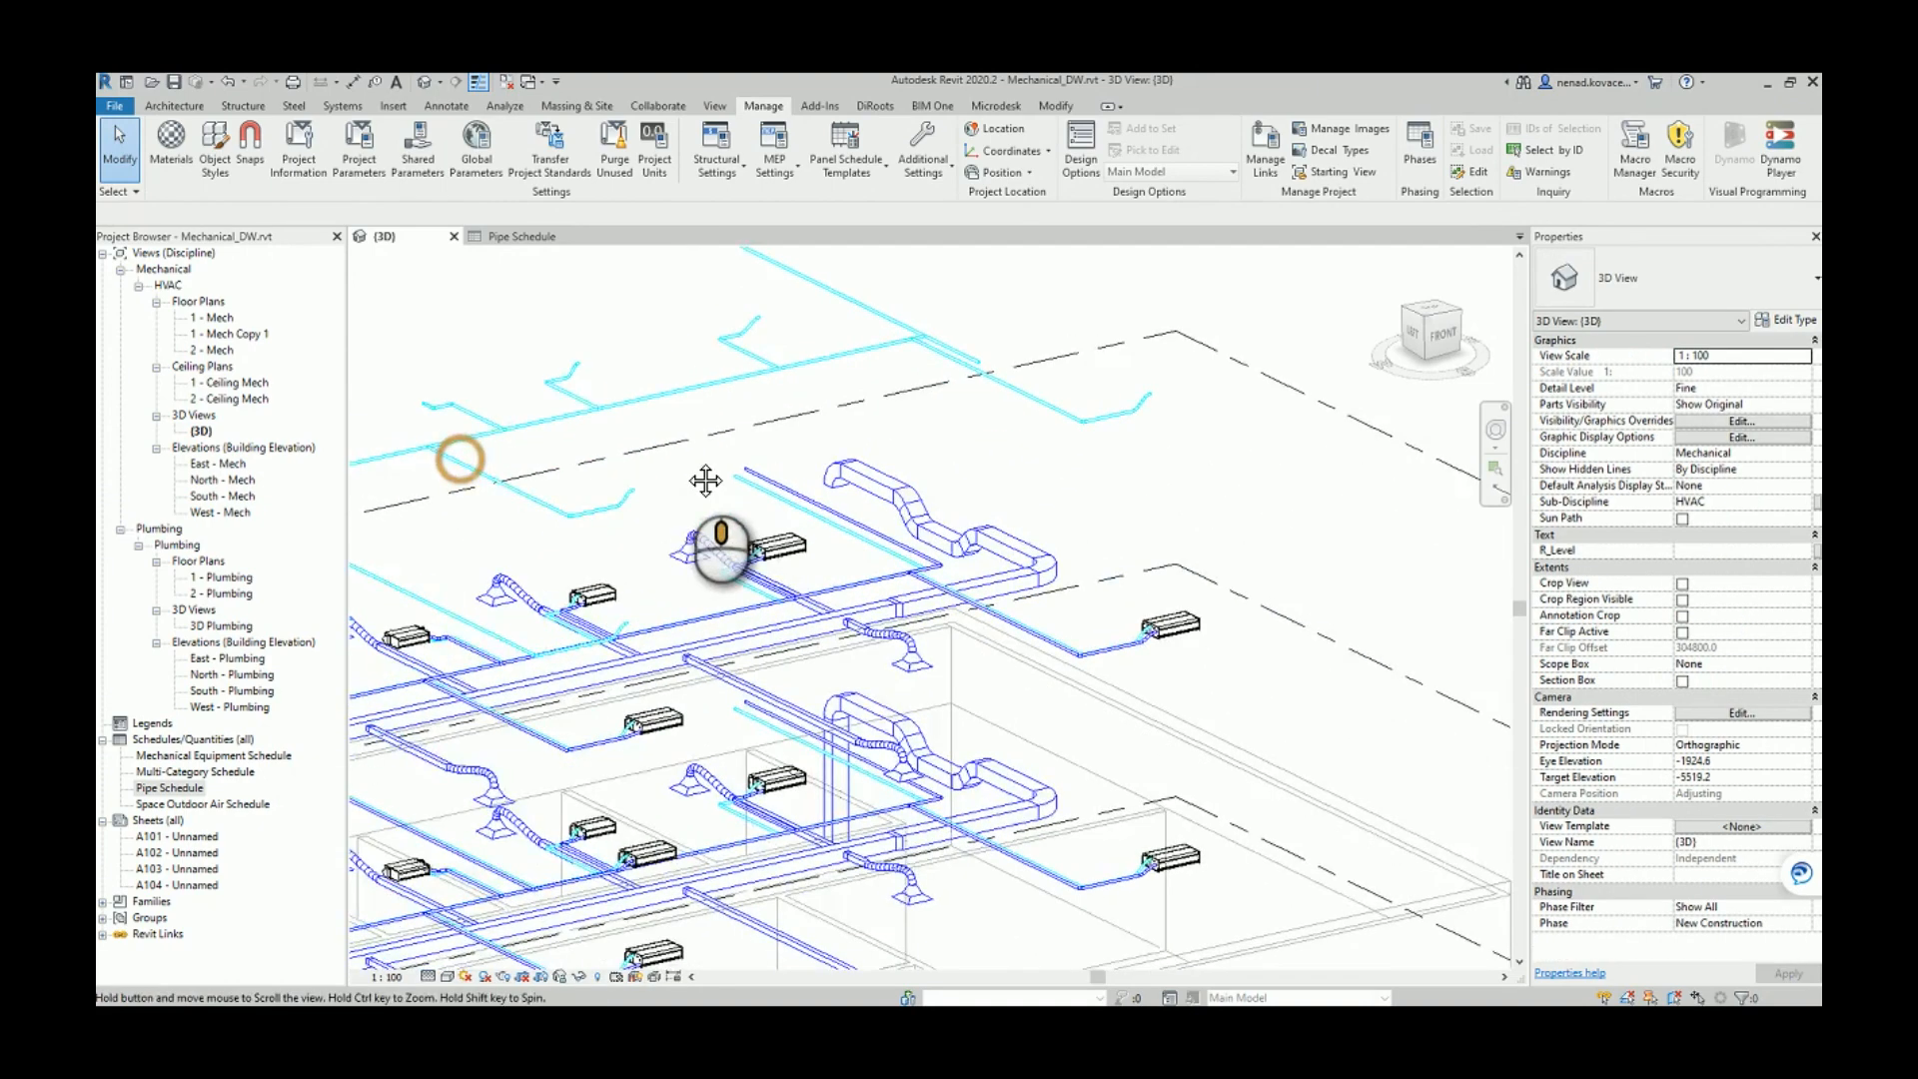
click(686, 434)
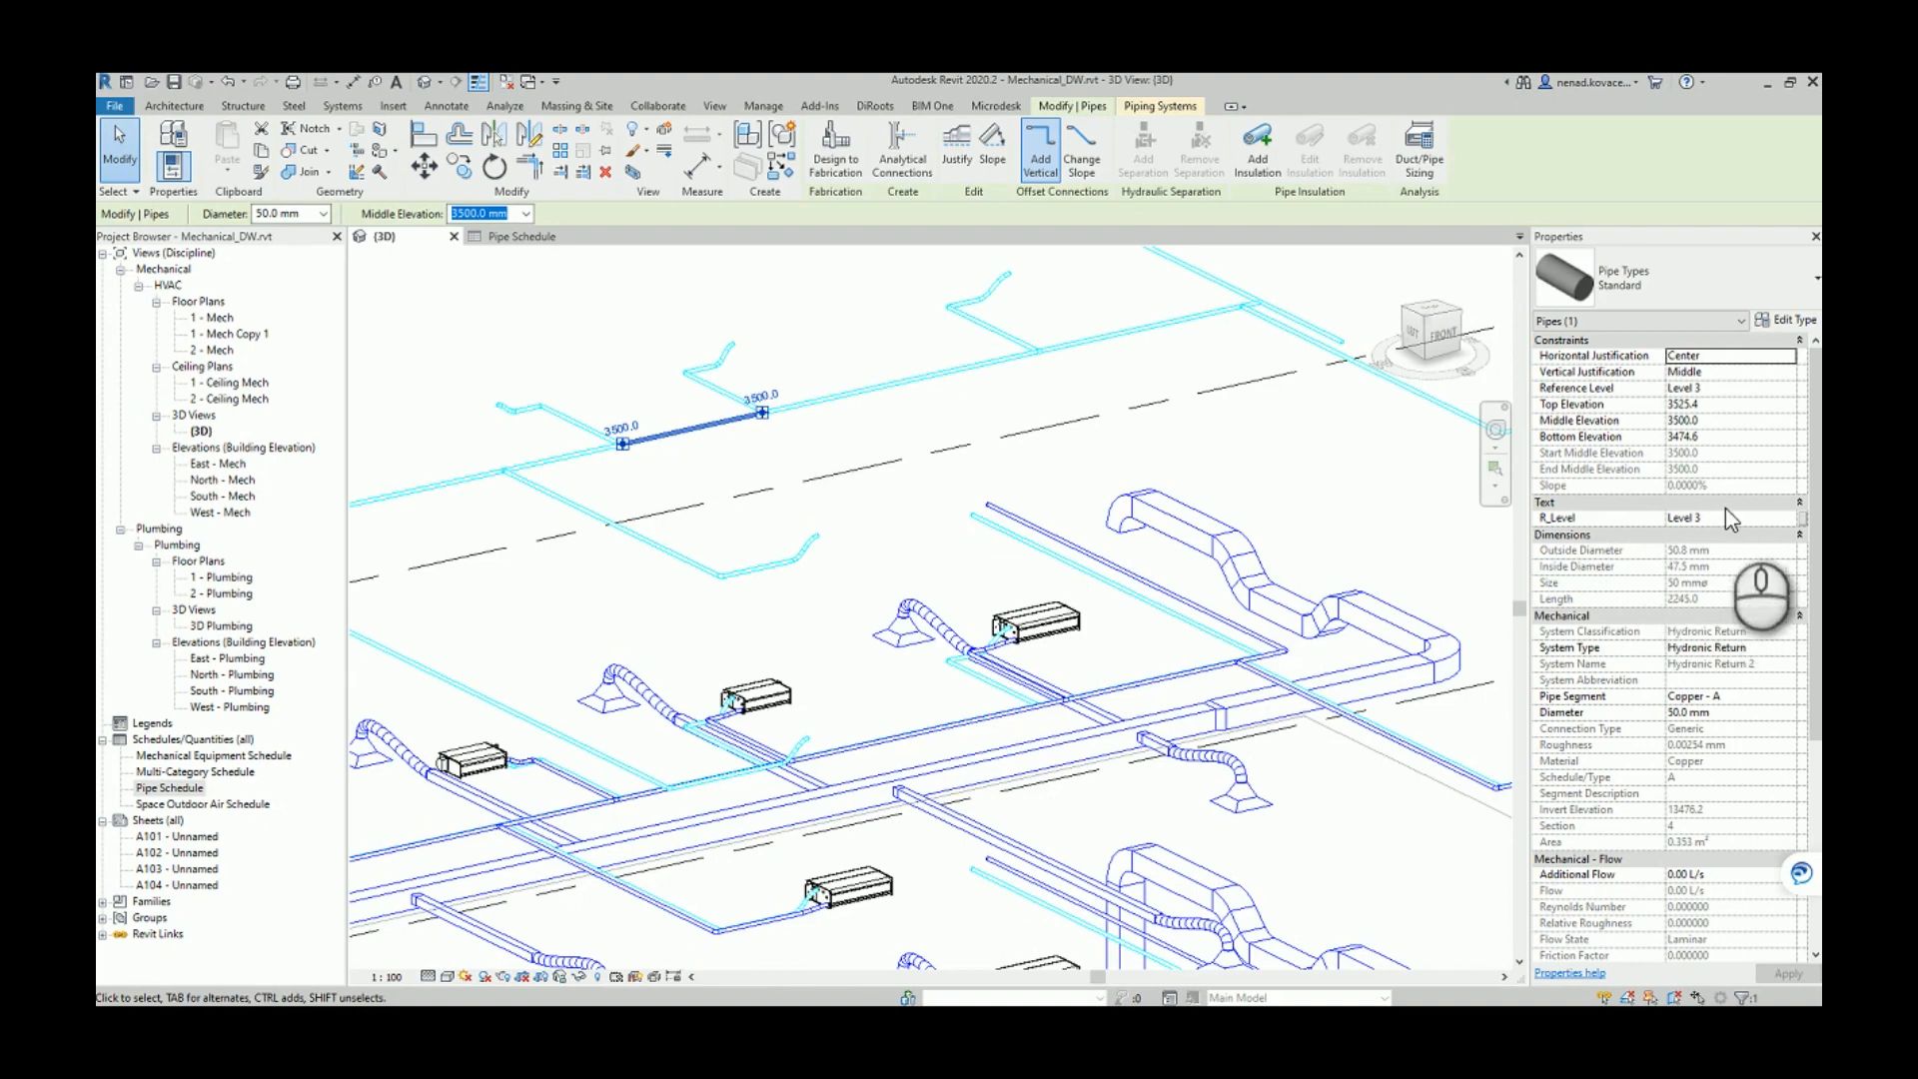
mouse_move(1119, 484)
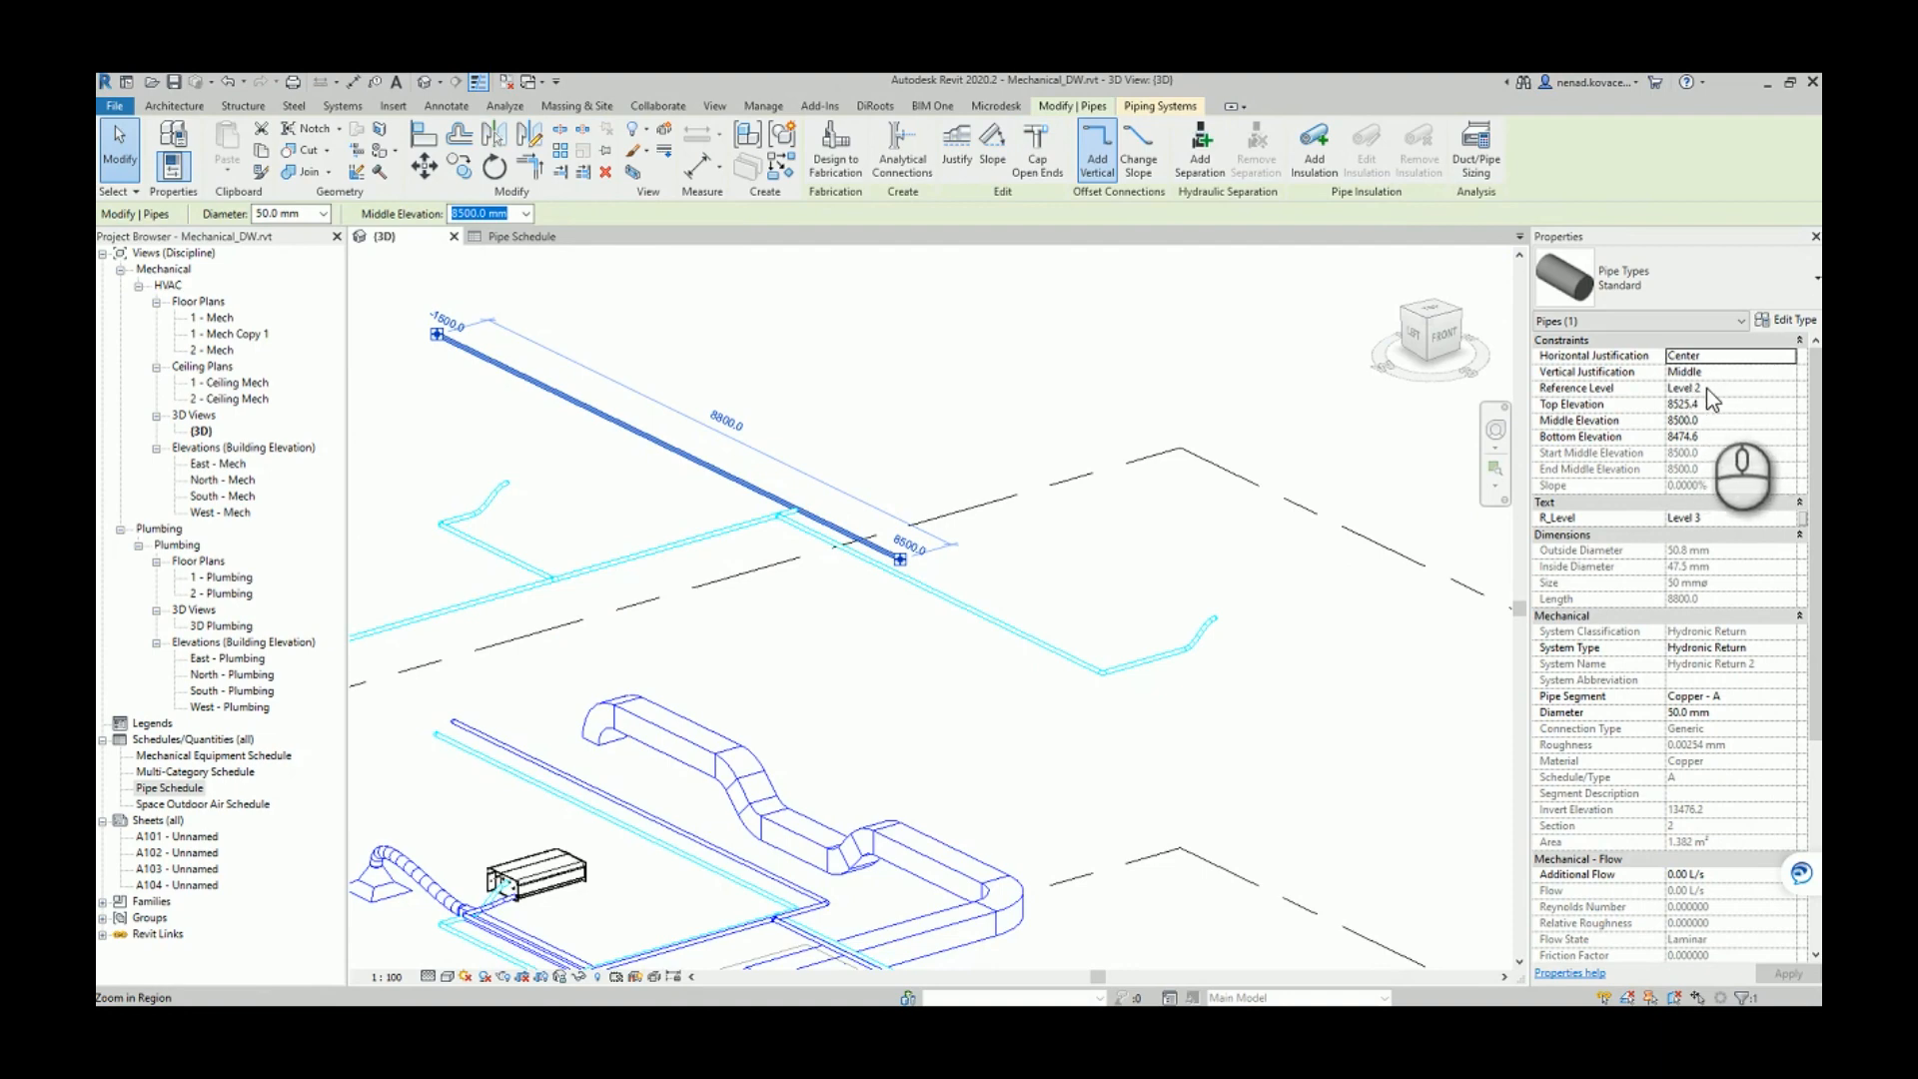
mouse_move(1762, 544)
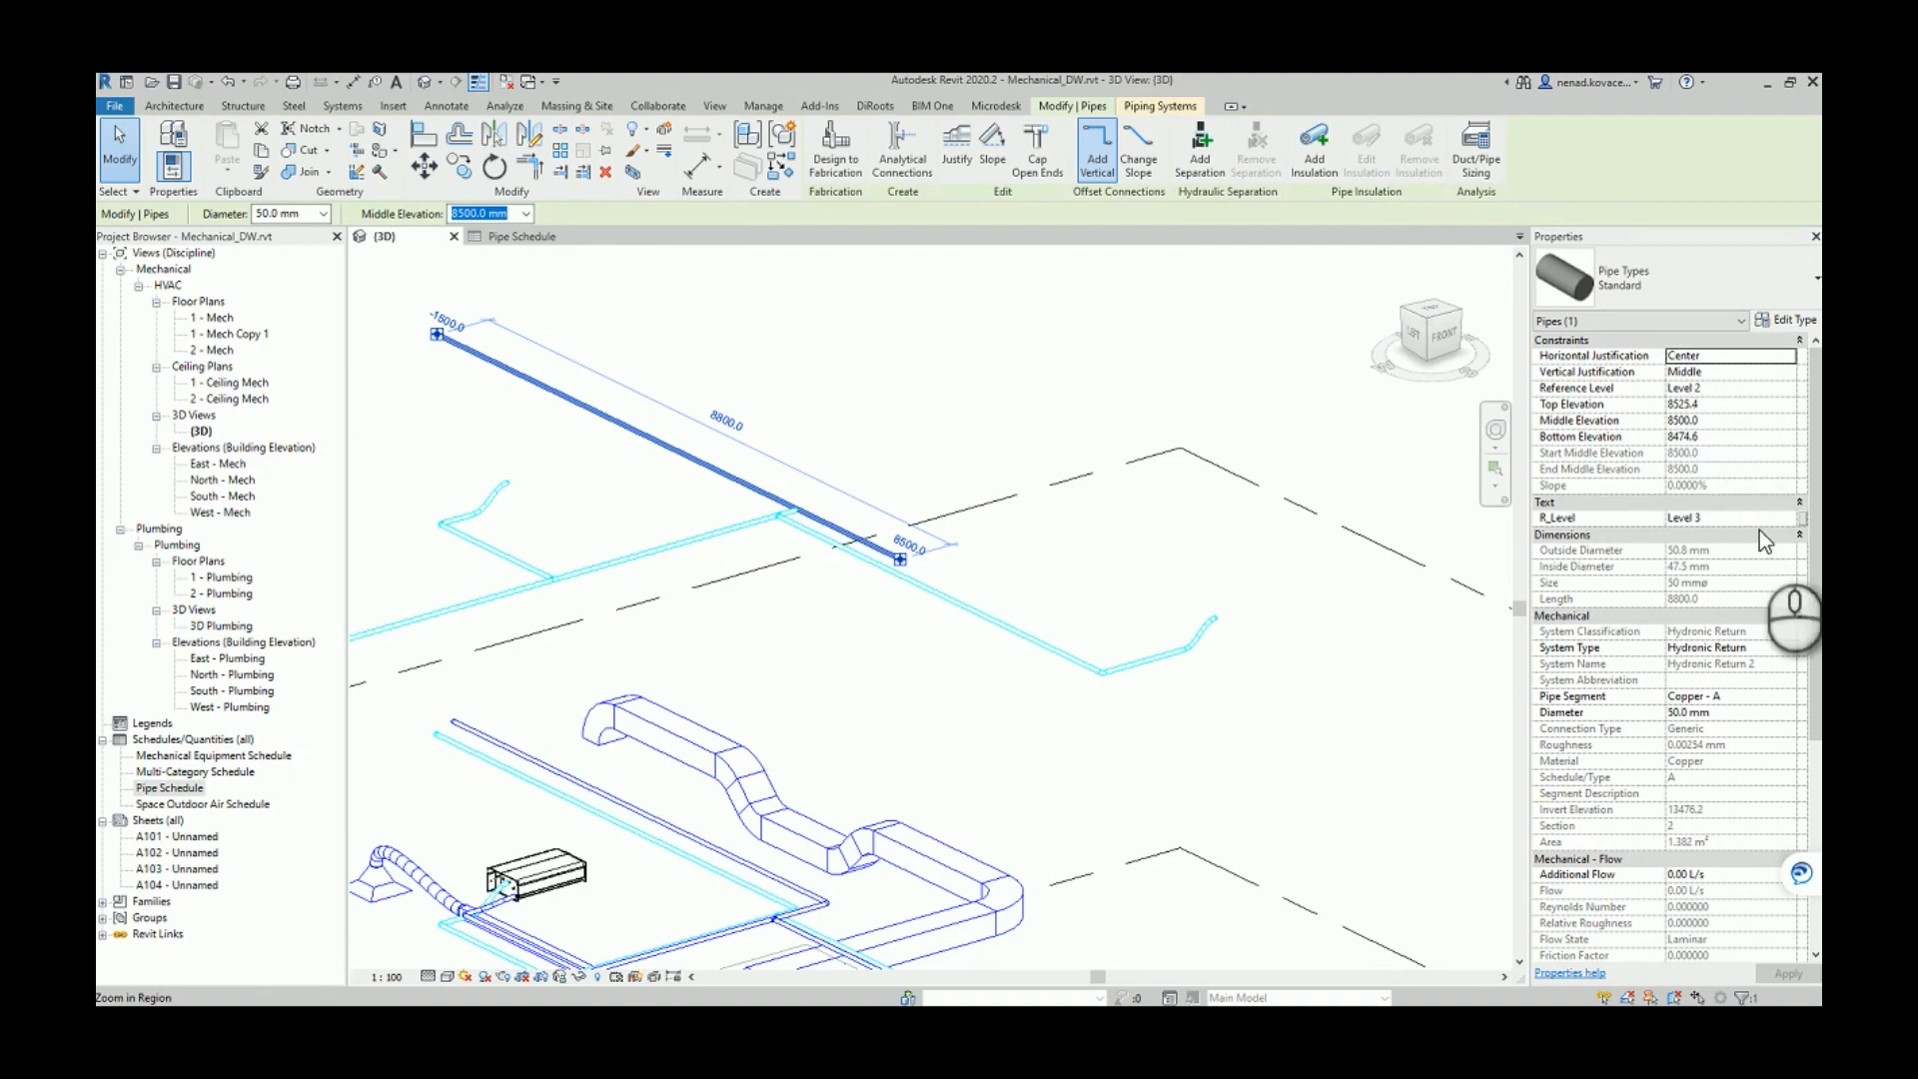
mouse_move(967, 474)
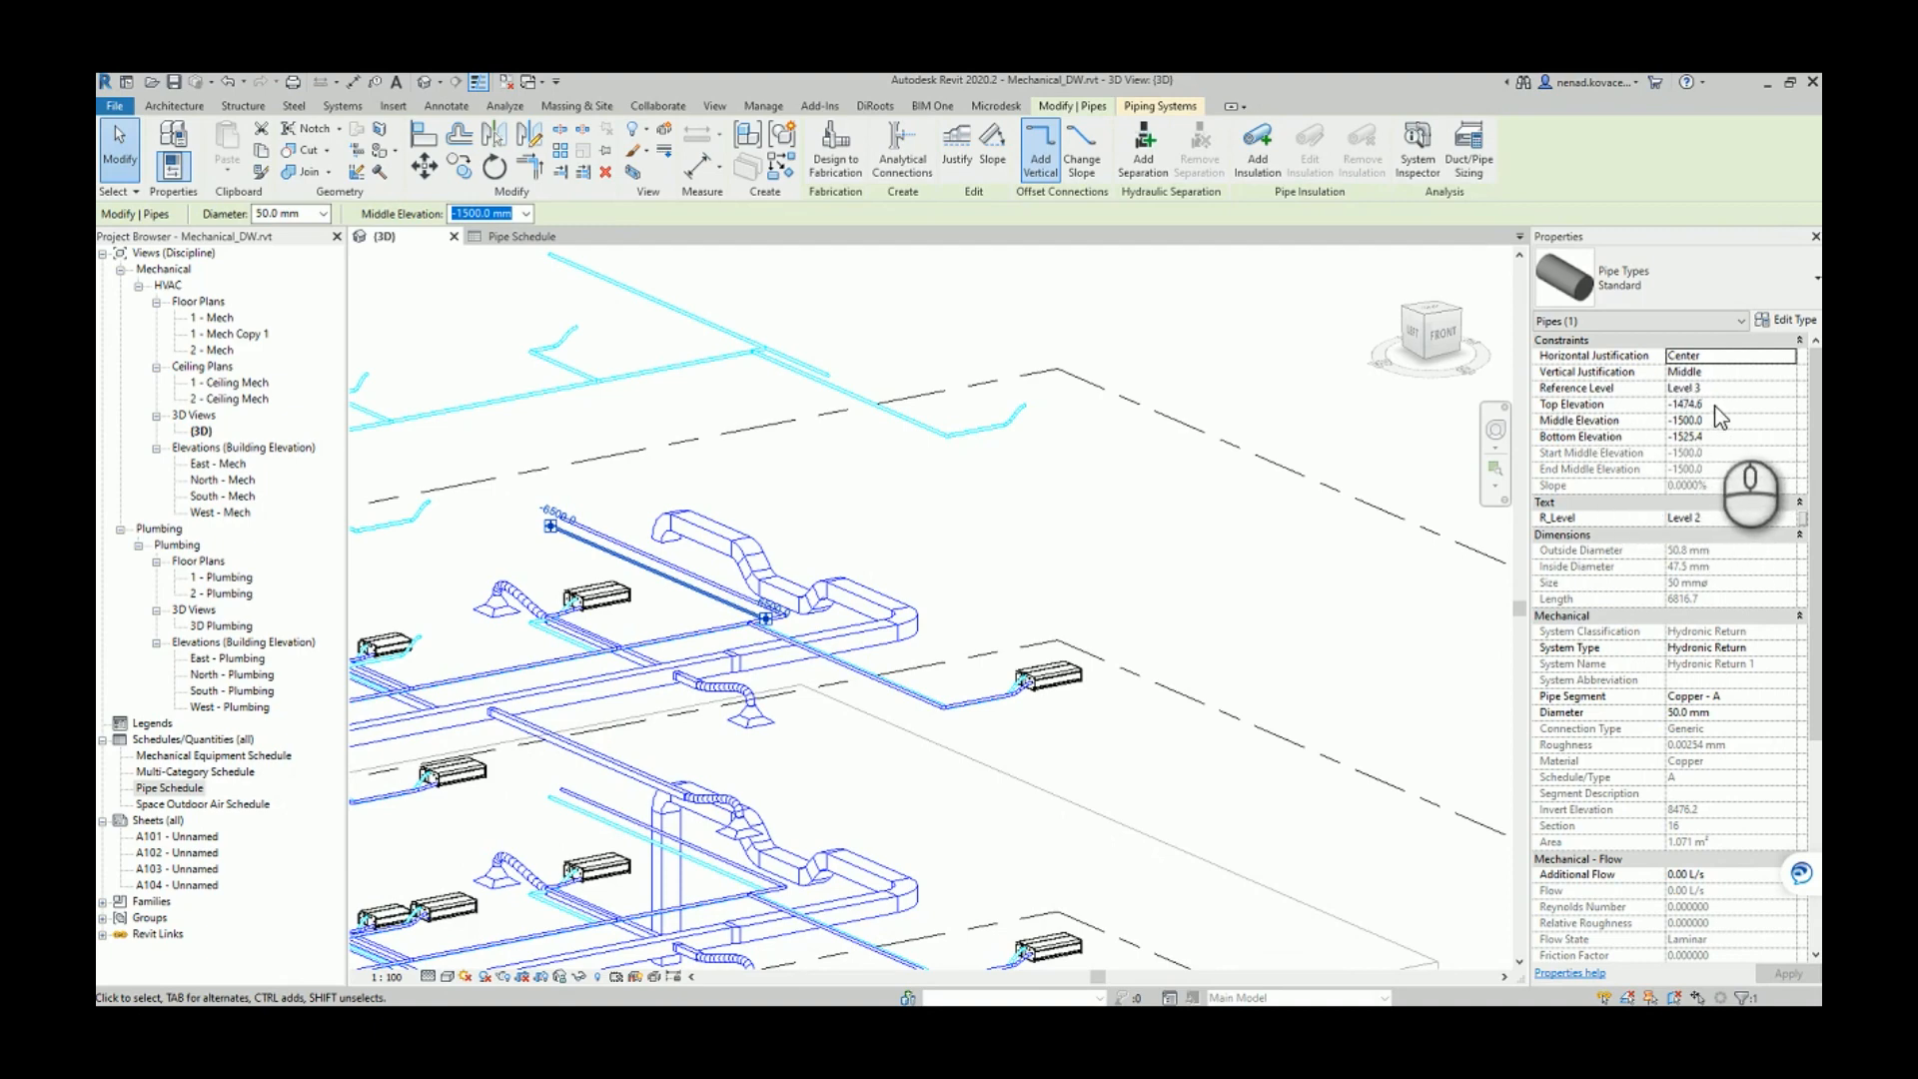
mouse_move(1707, 527)
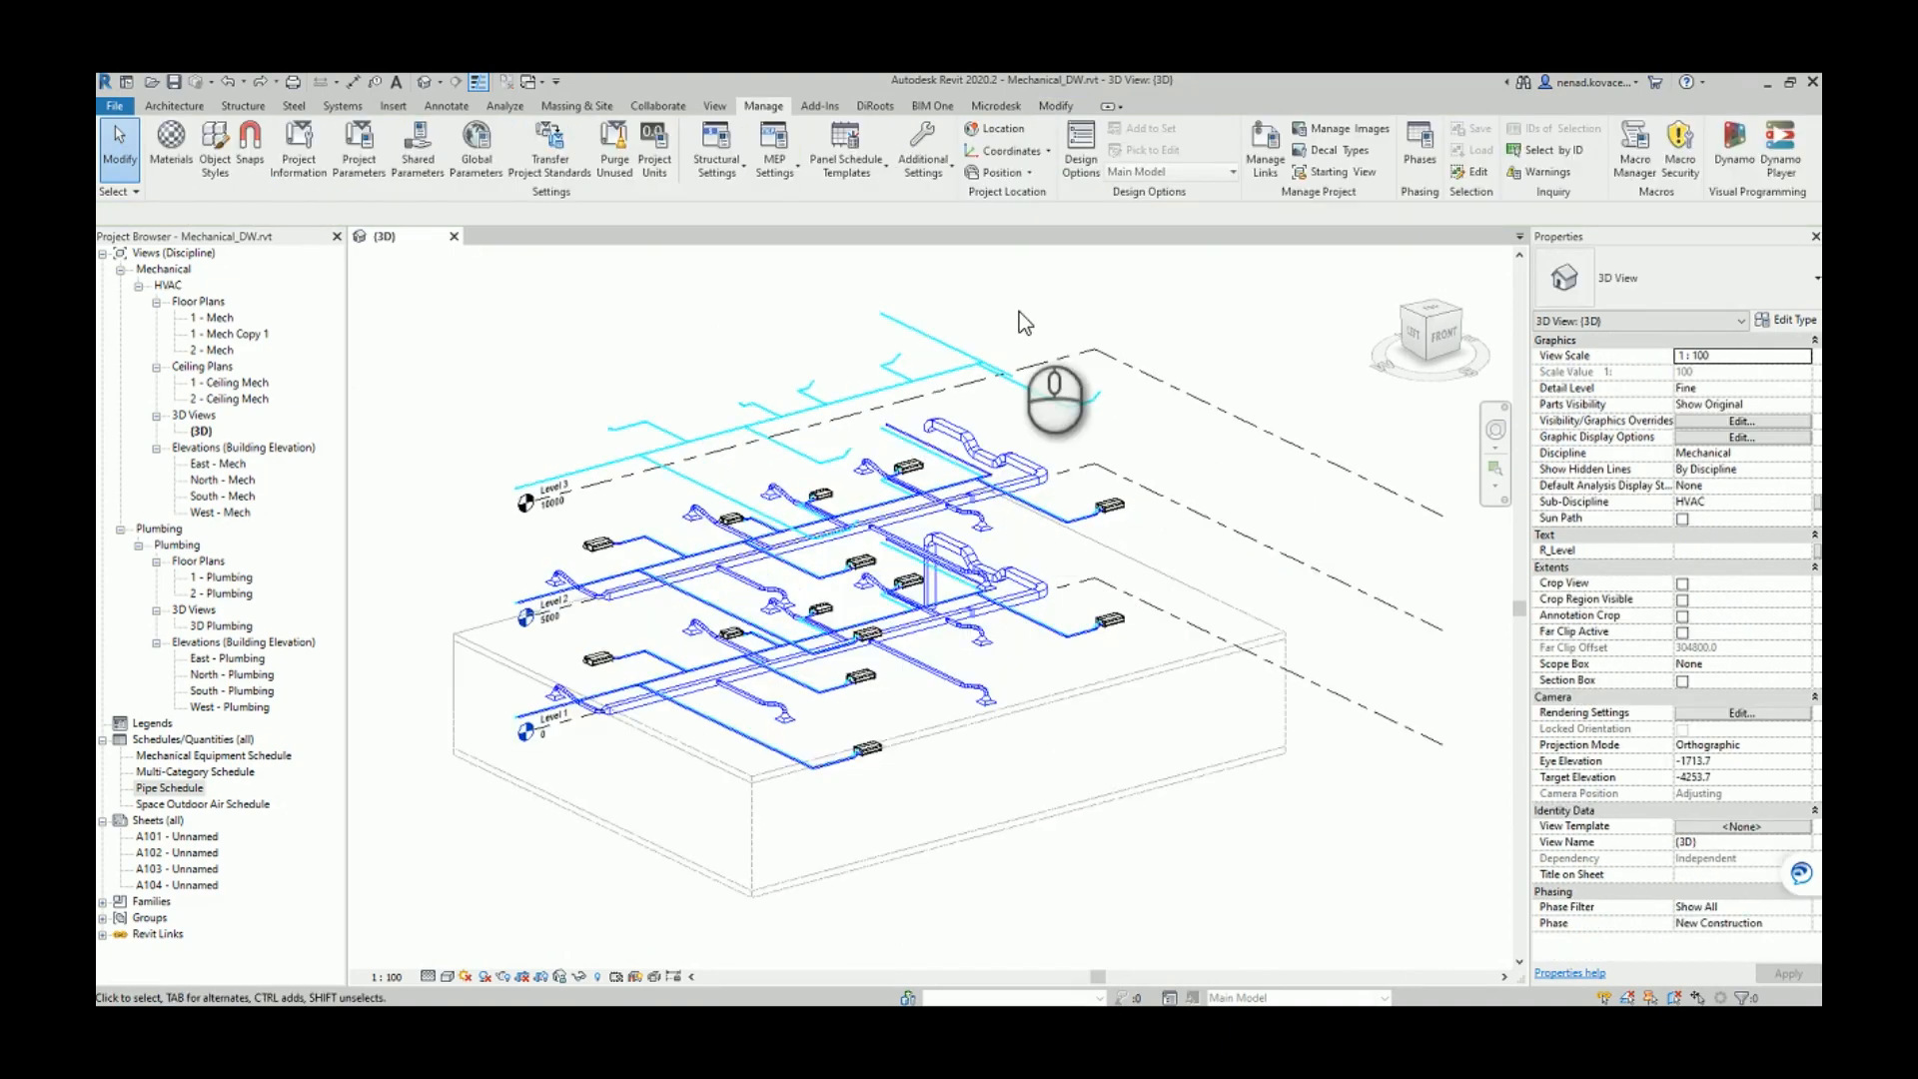
mouse_move(182, 883)
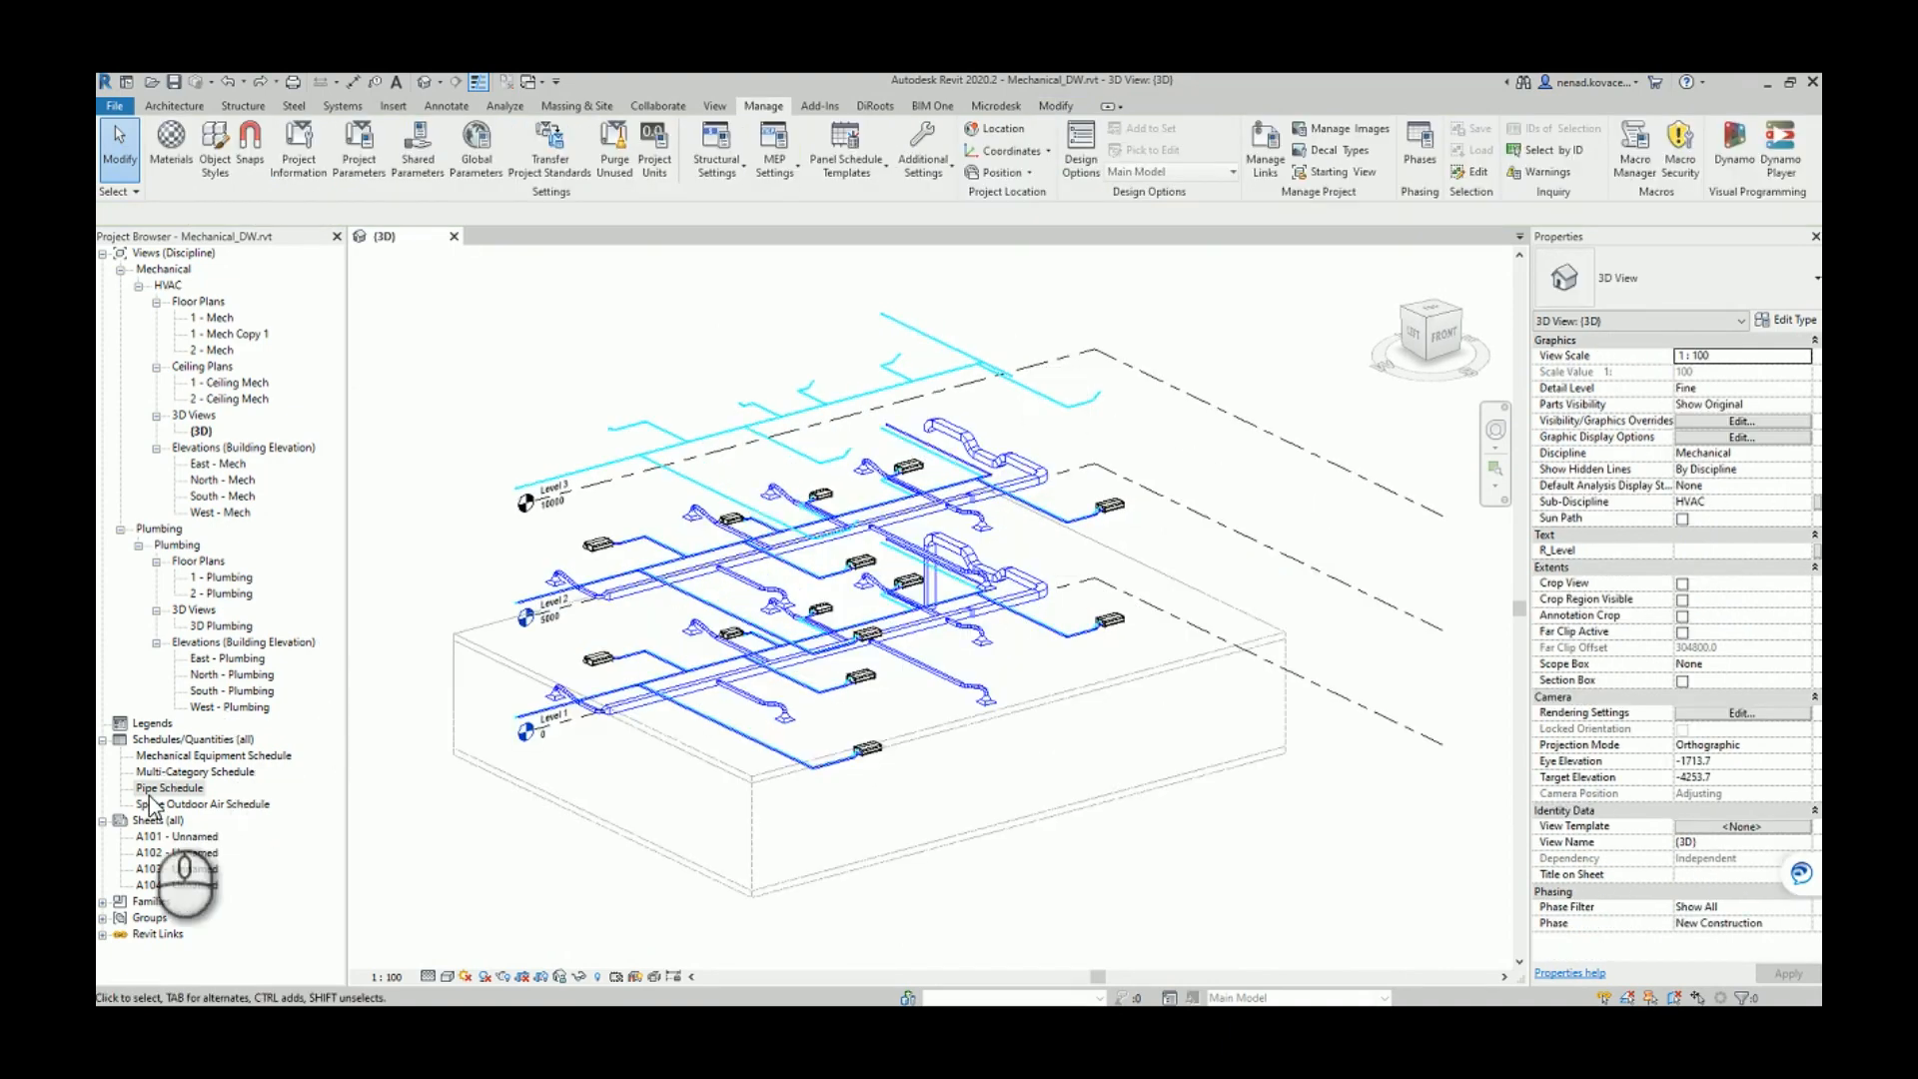
Add the R_Level field to the Pipe Schedule so each pipe lists Level 1 or Level 2.
double_click(168, 788)
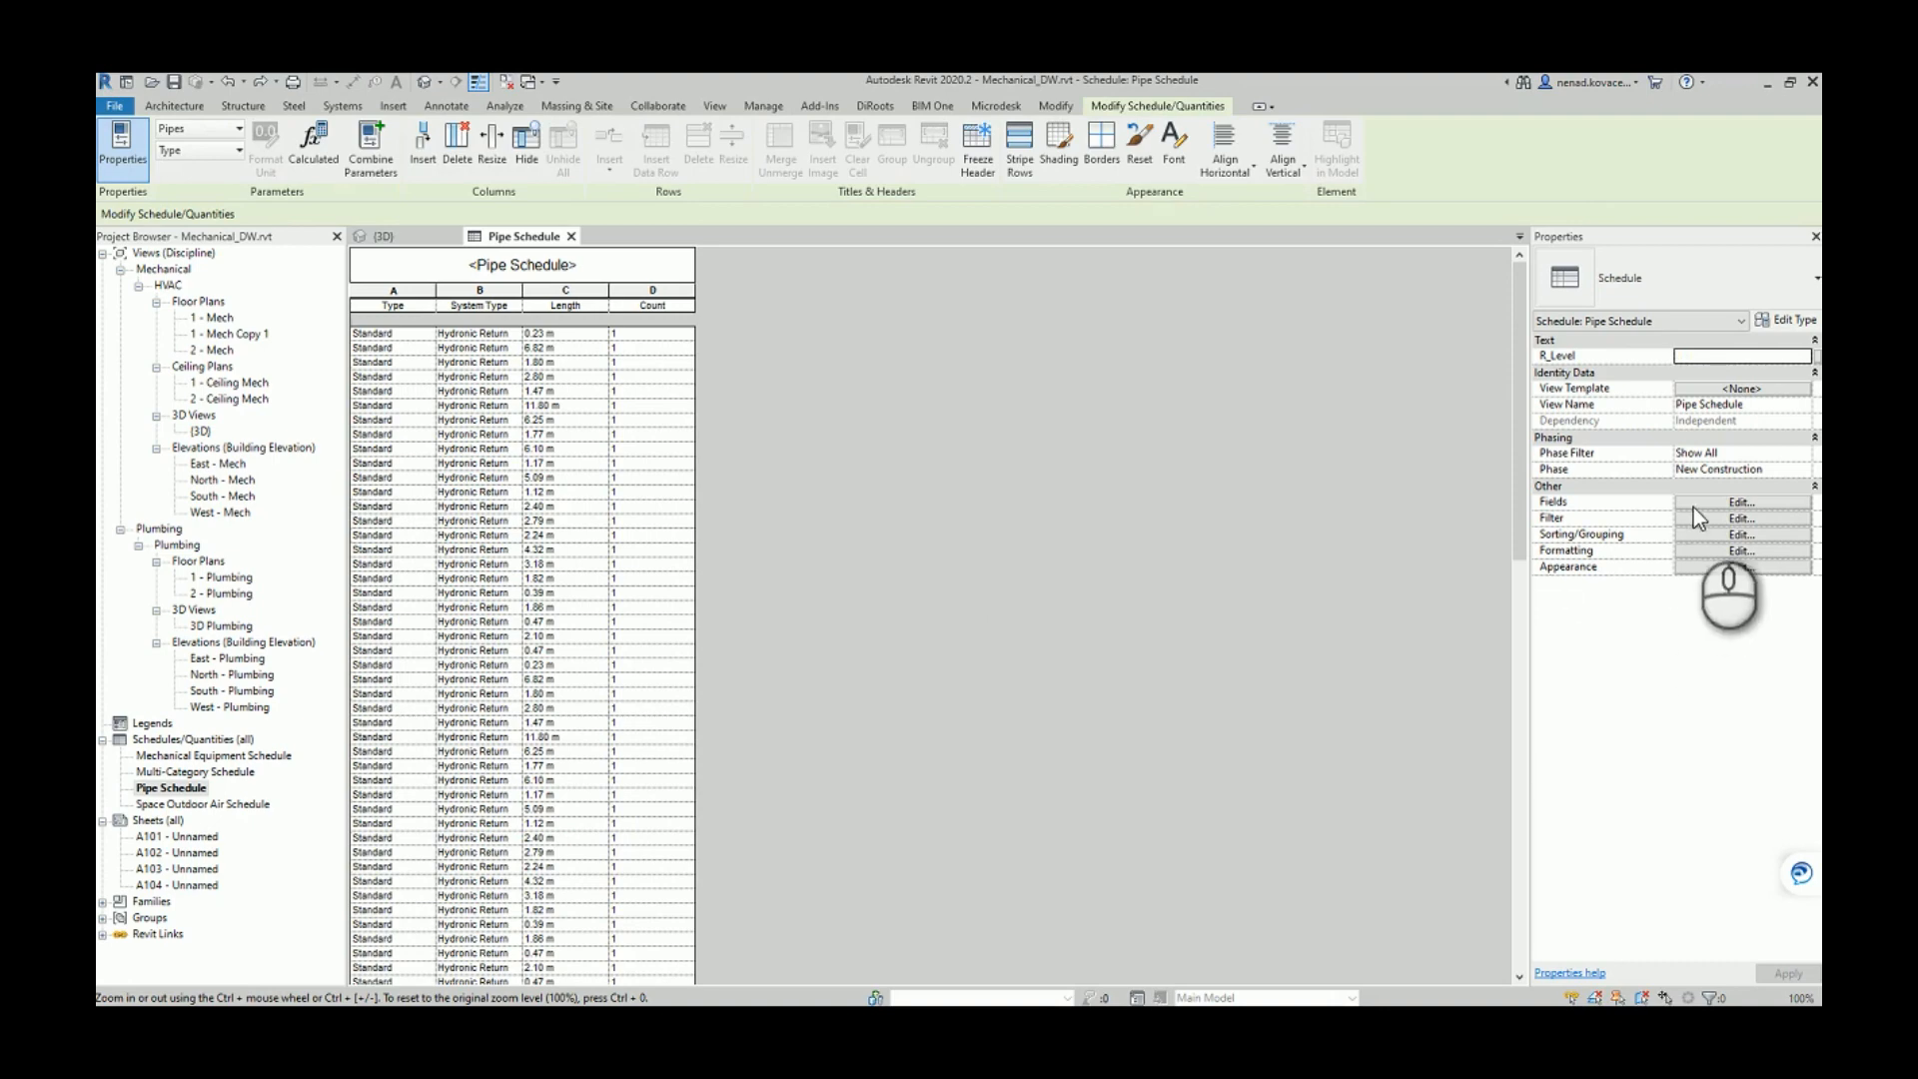
click(1741, 501)
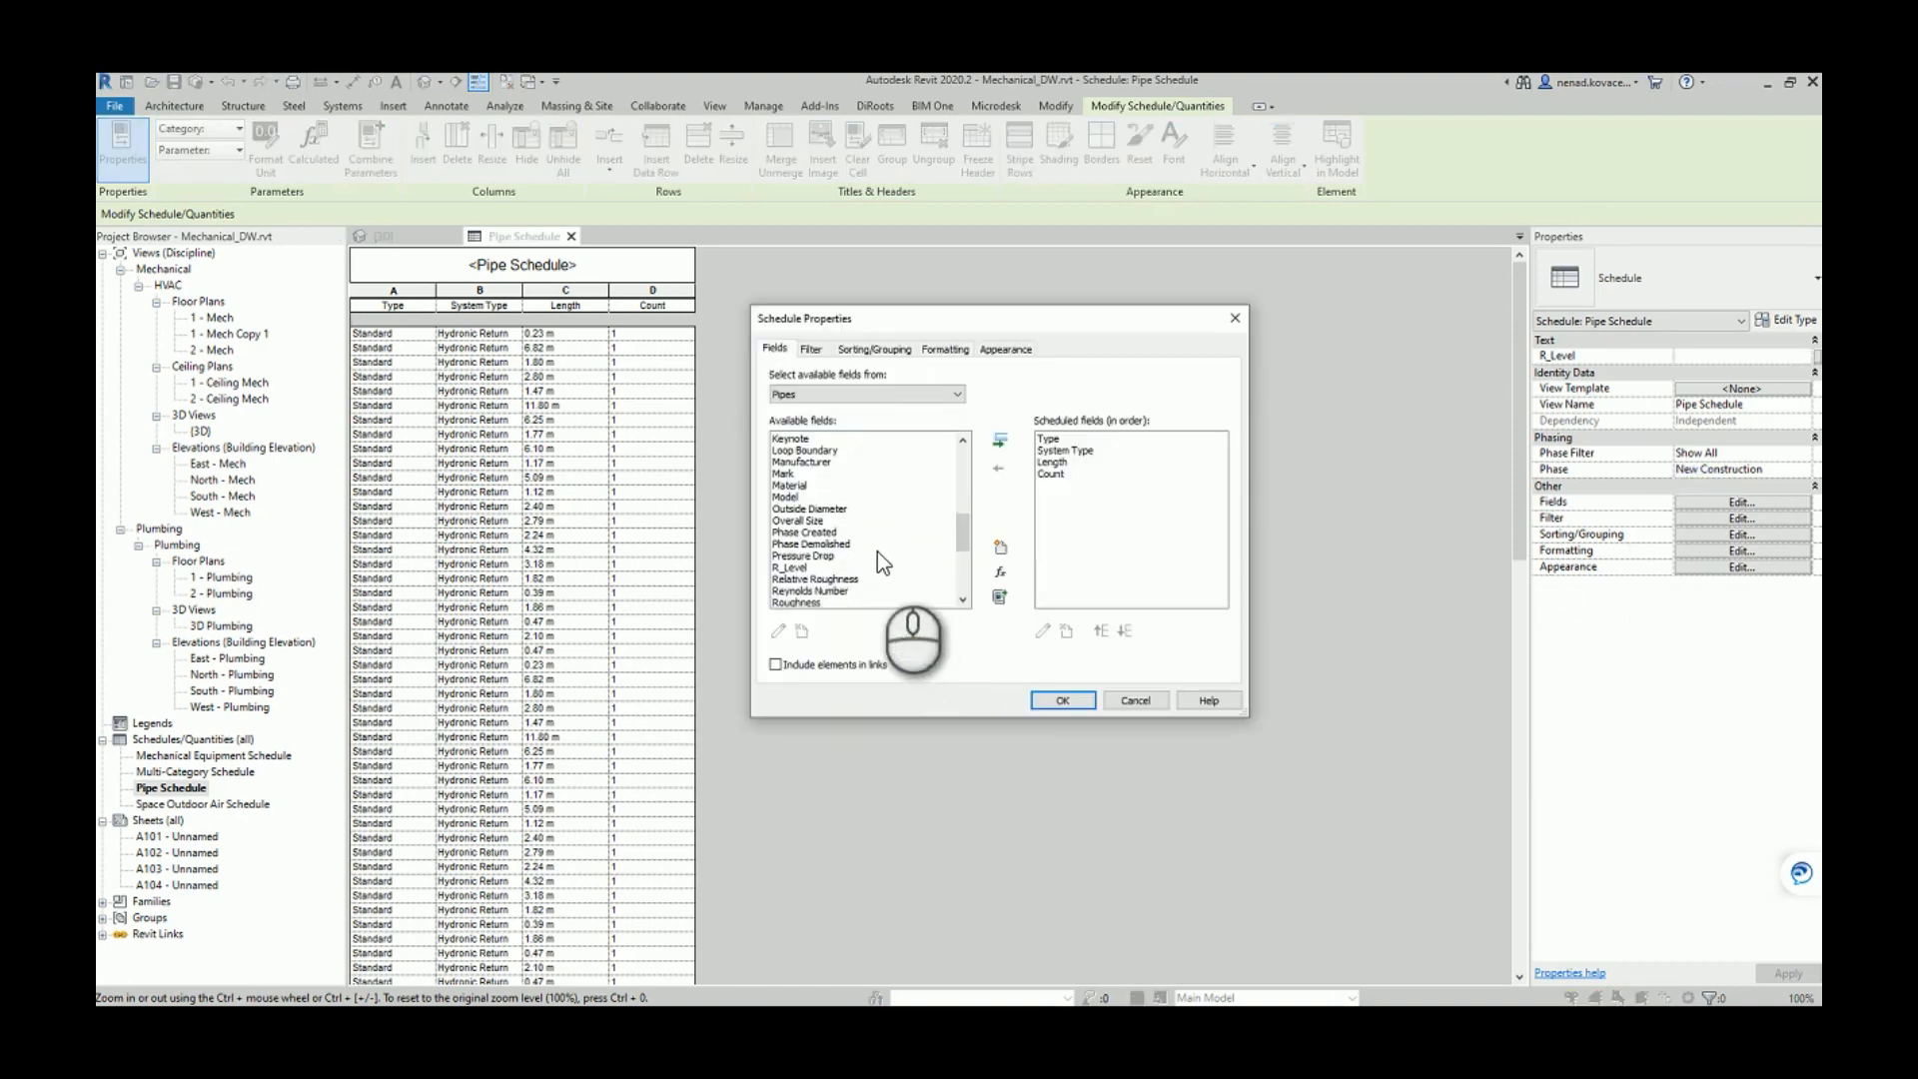
click(999, 440)
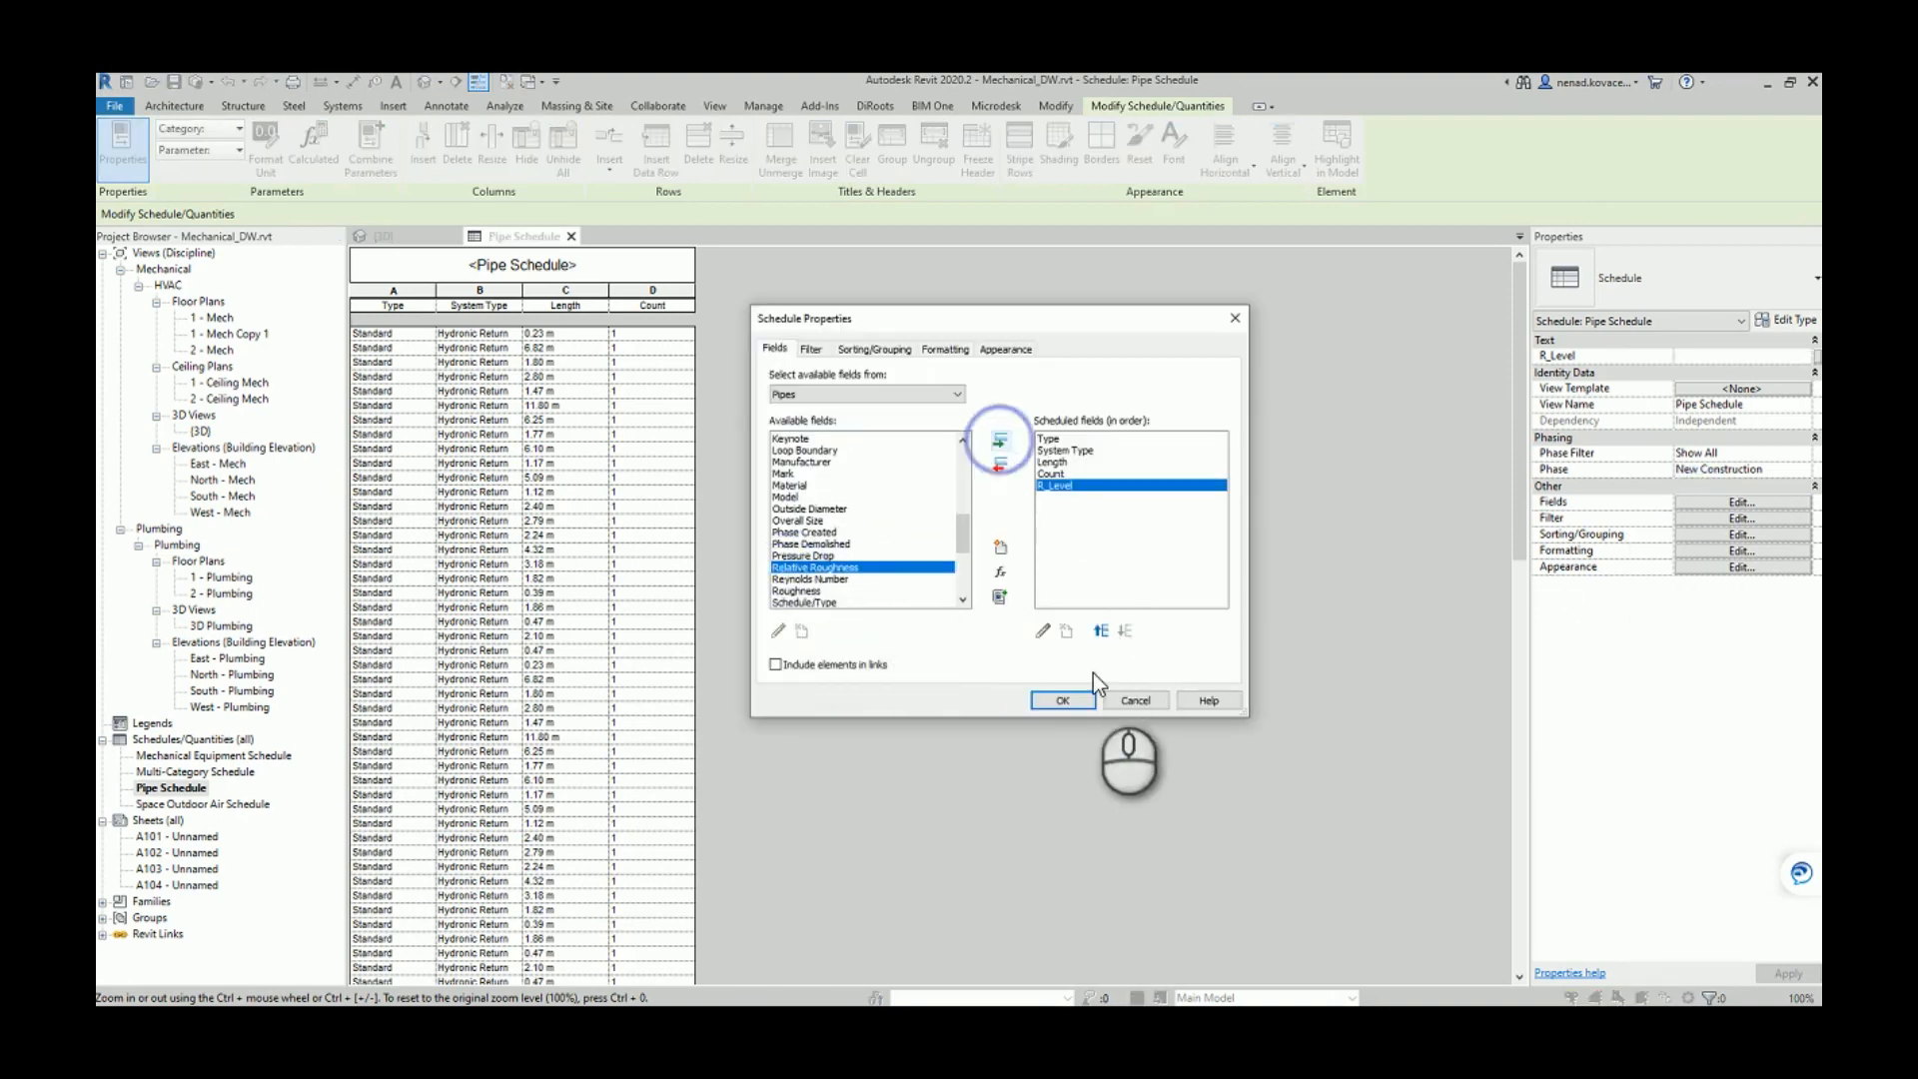
click(1061, 699)
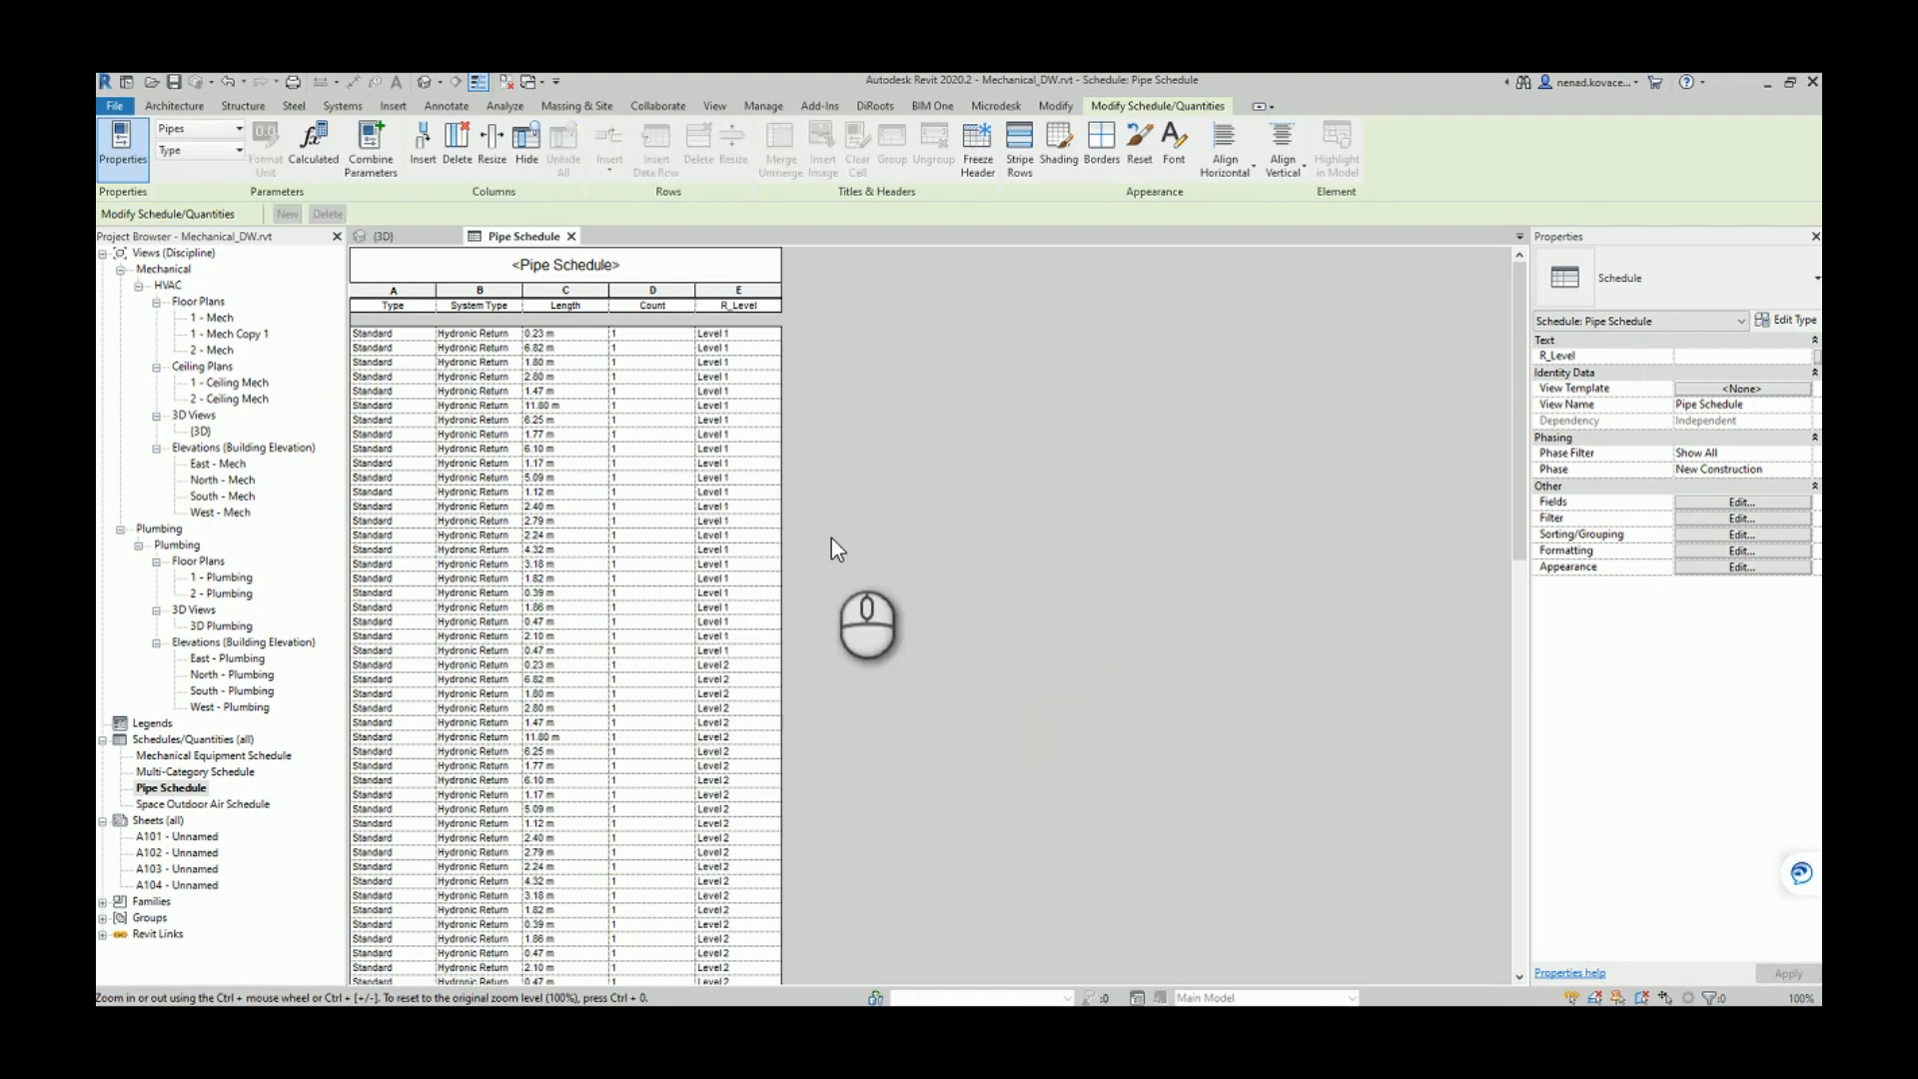
click(380, 236)
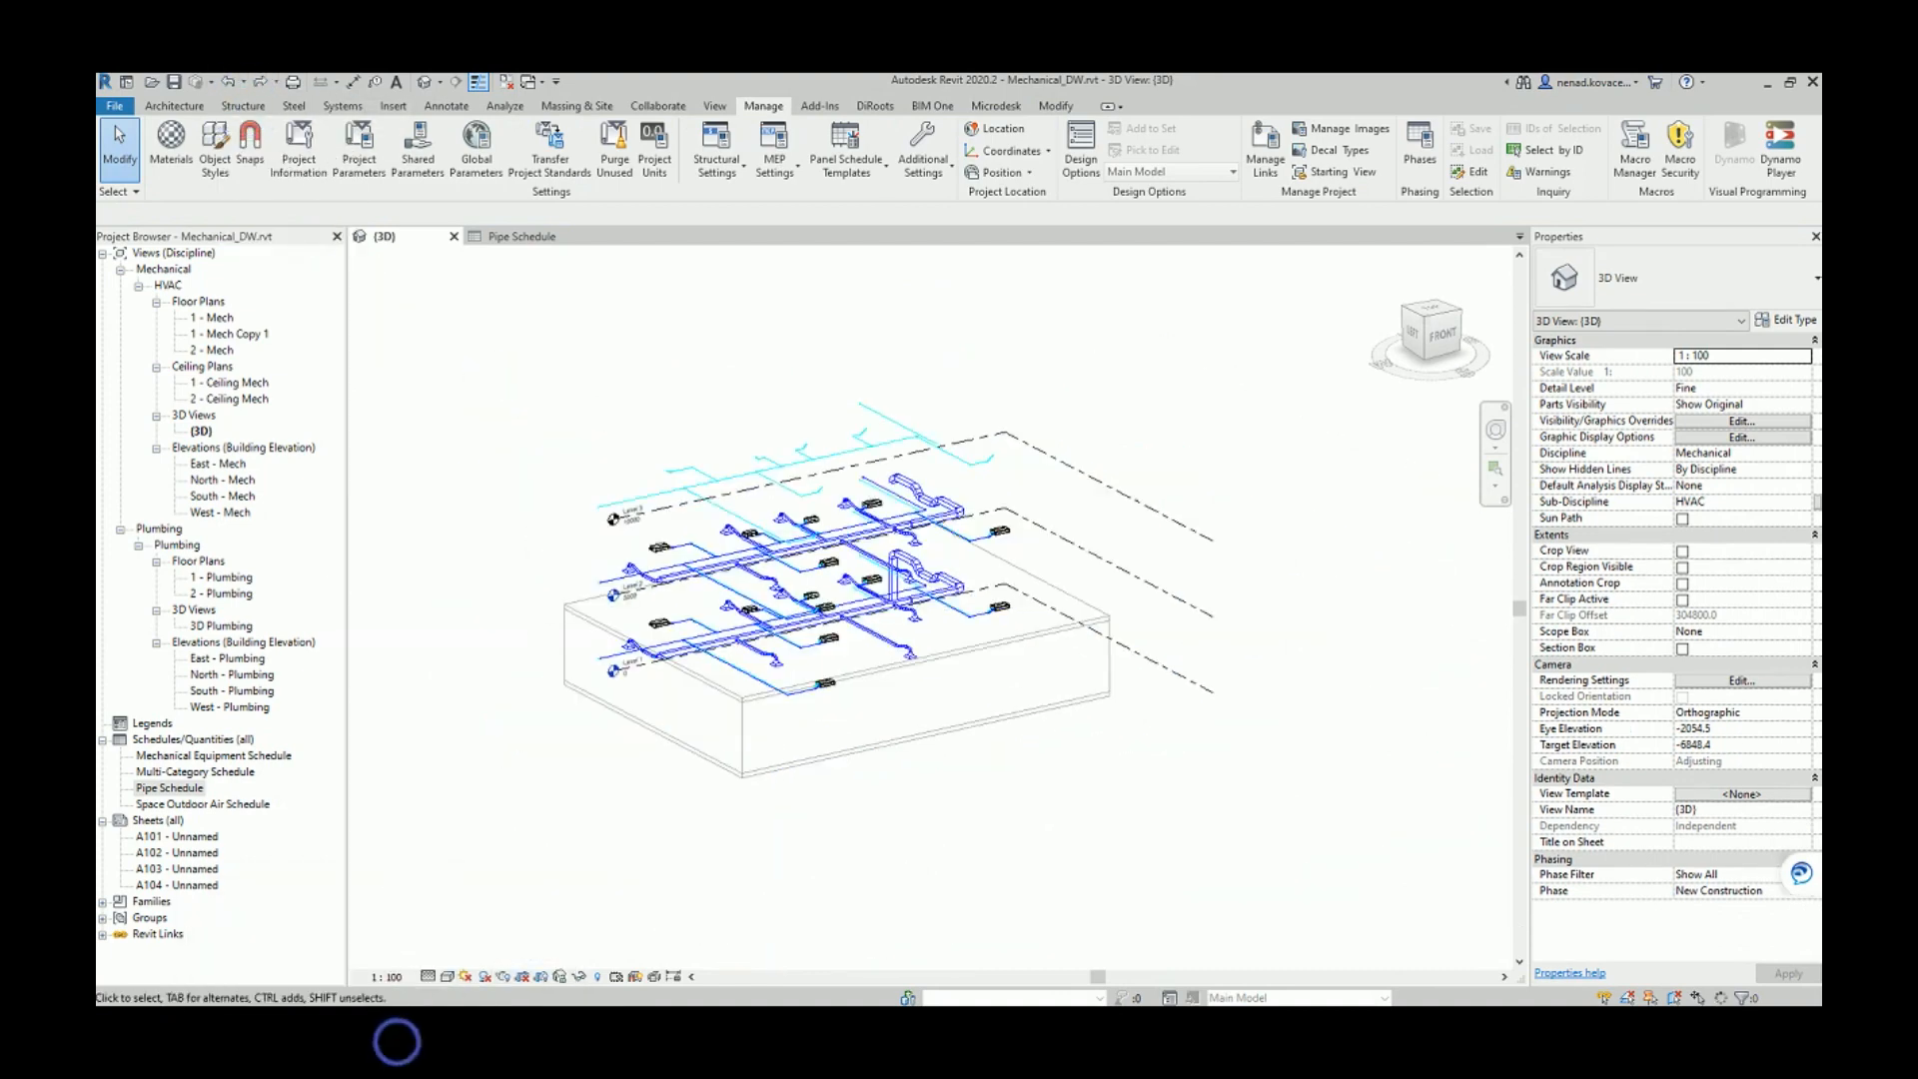
Run the Dynamo level script again and choose Ducts in the Data-Shapes category list.
click(1735, 144)
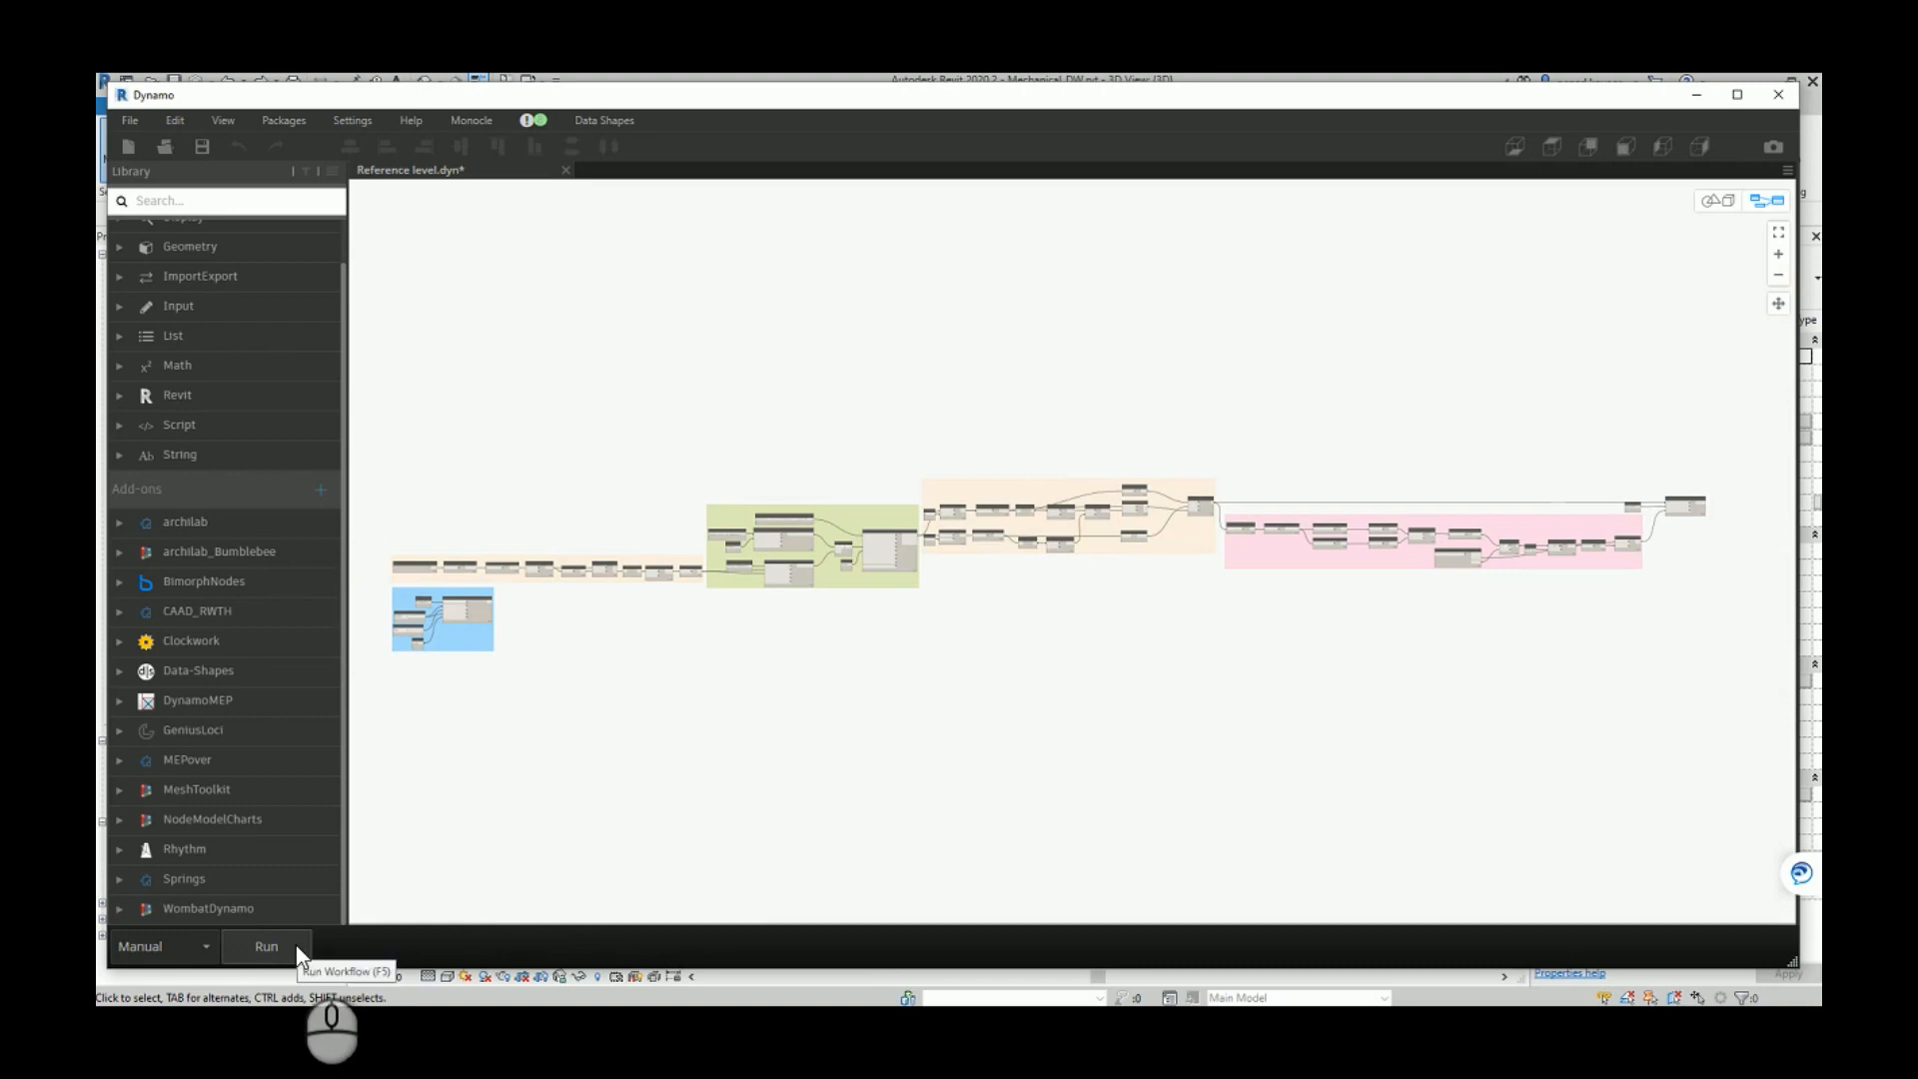
click(266, 945)
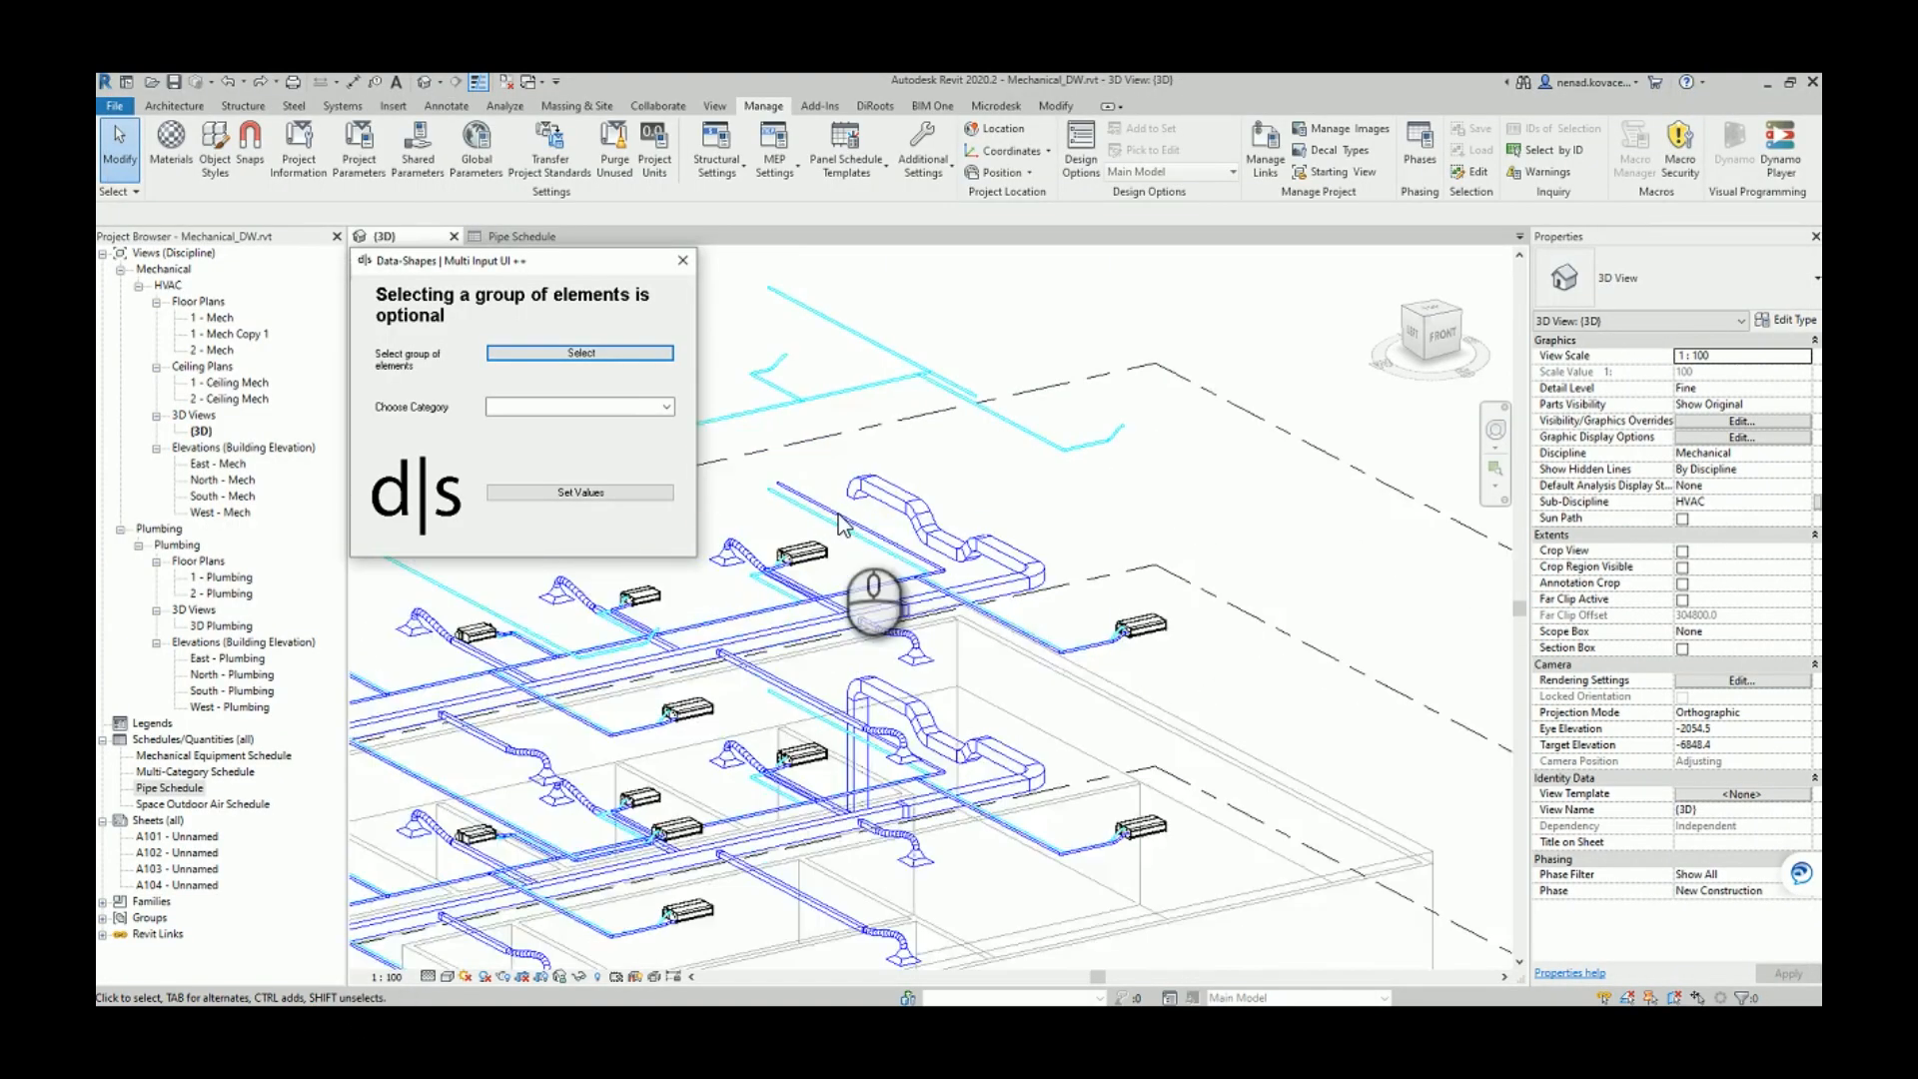
click(580, 352)
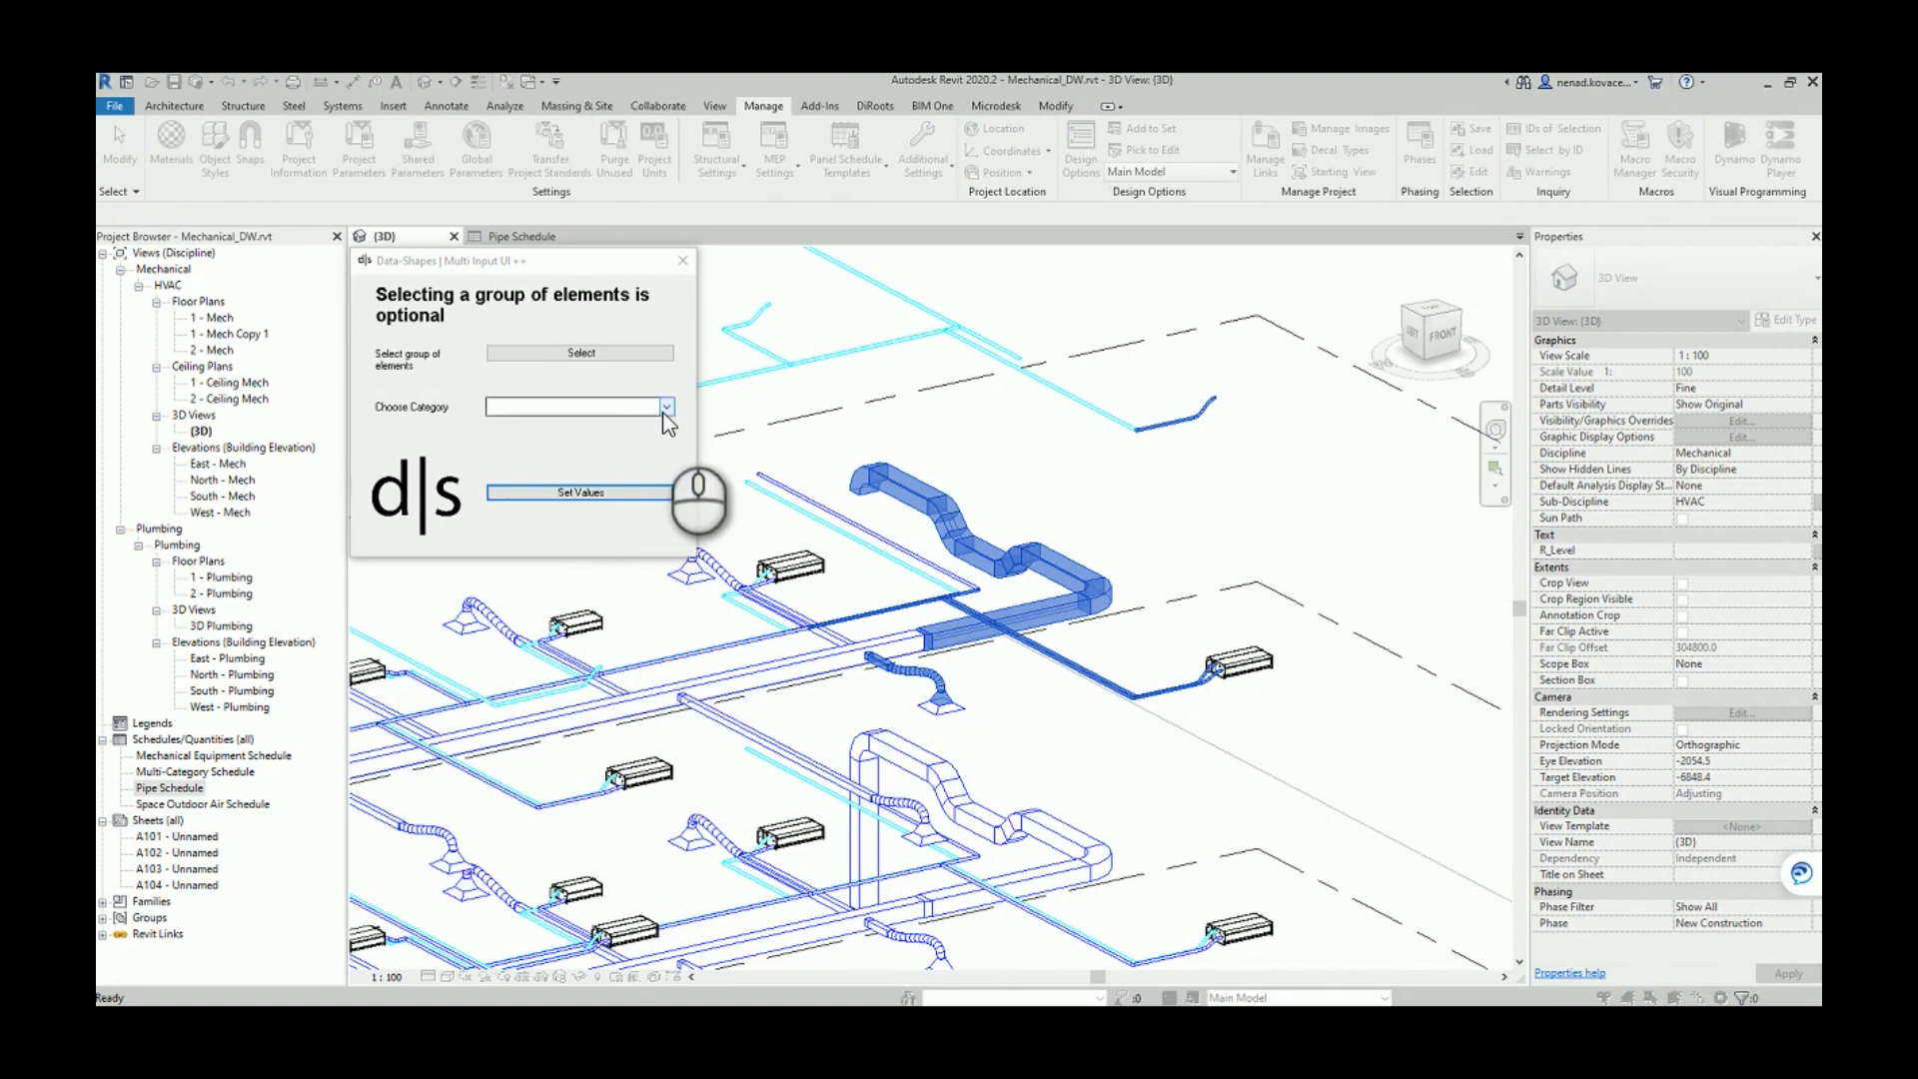
mouse_move(749, 453)
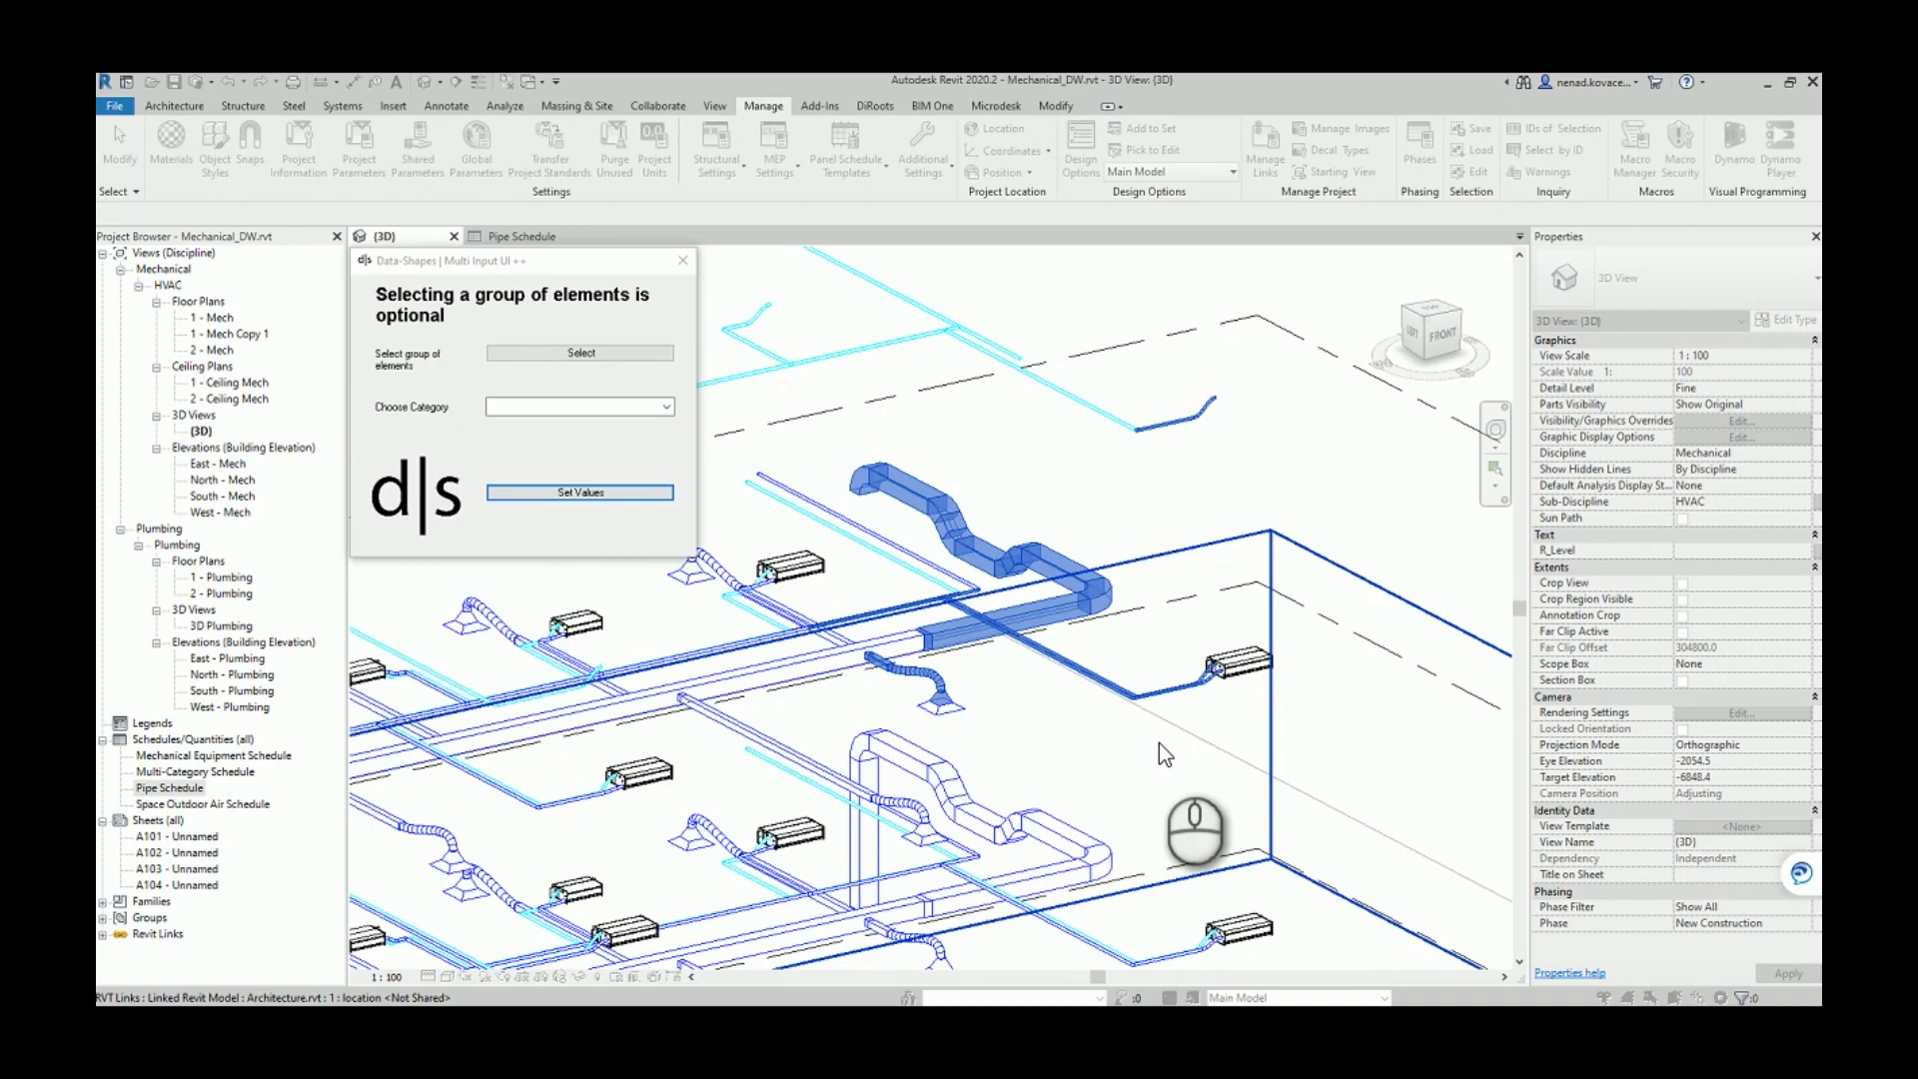
mouse_move(587, 646)
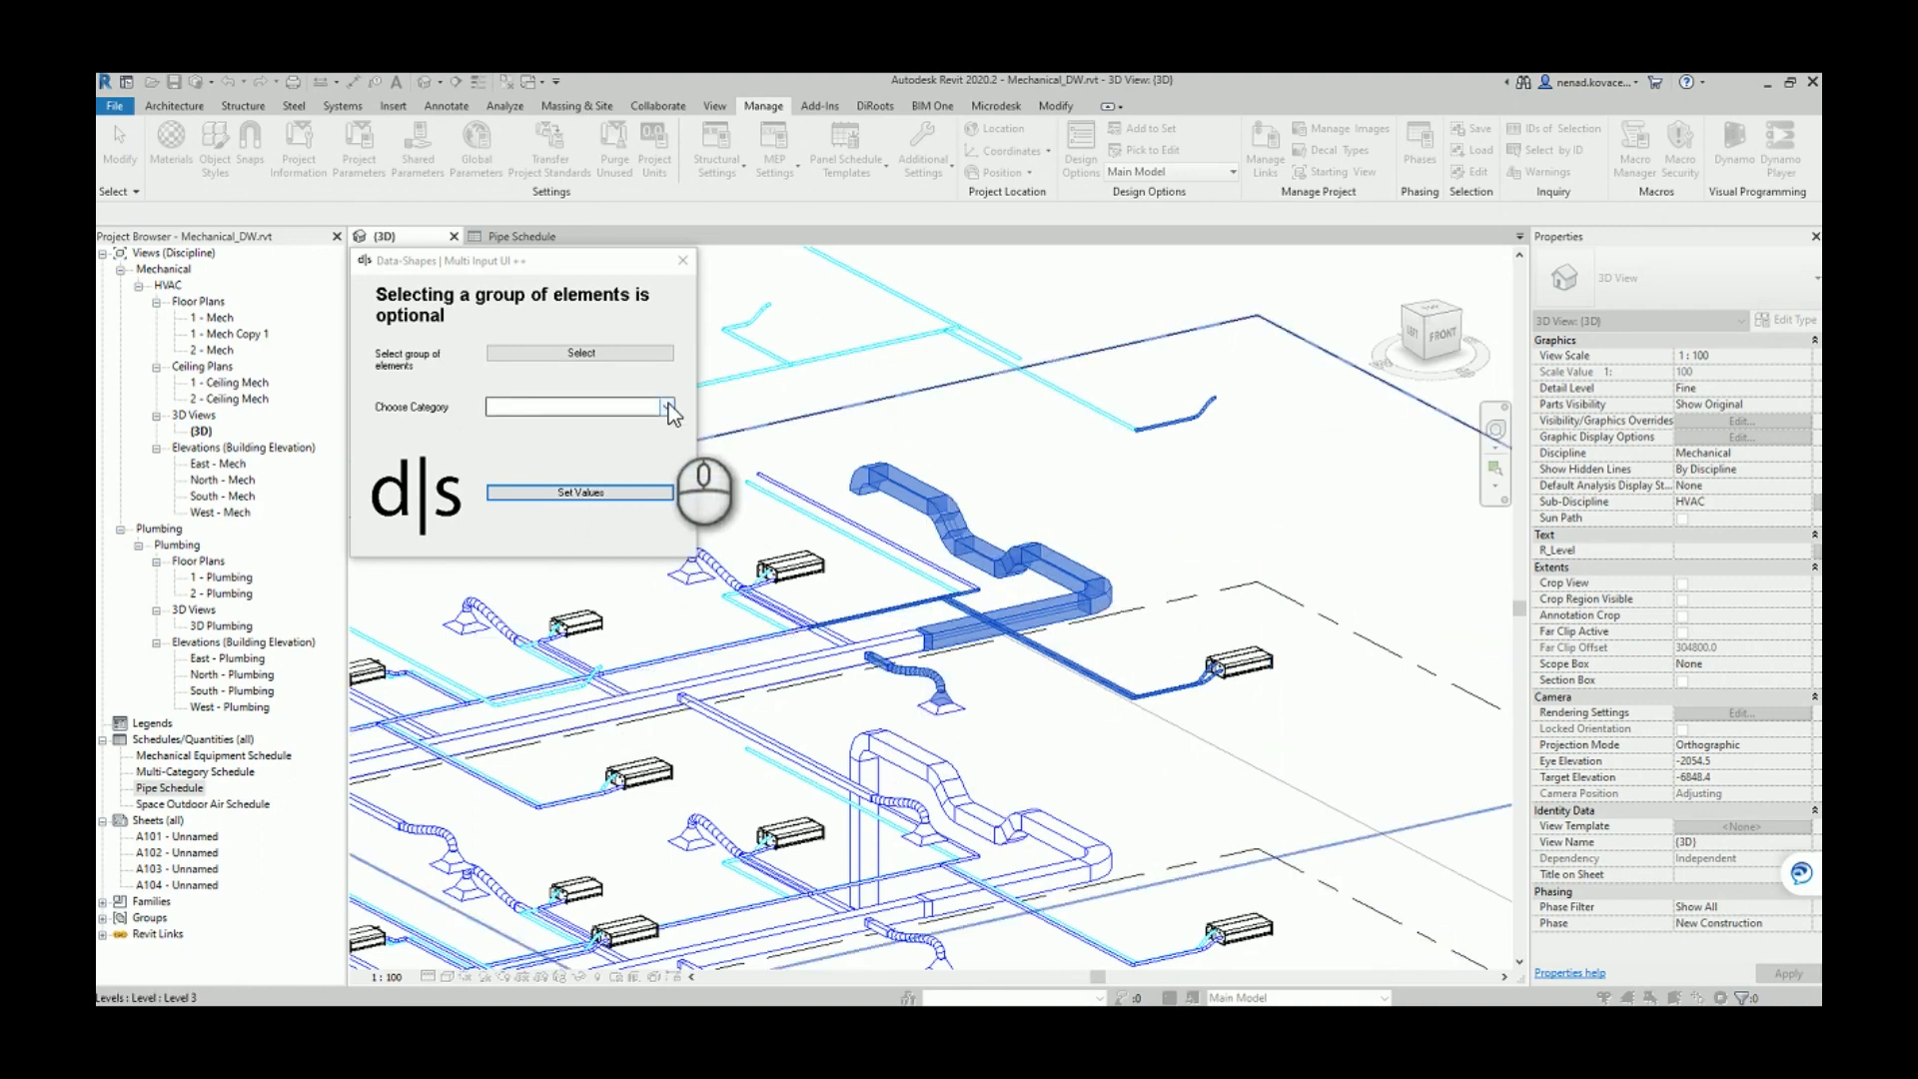
click(666, 406)
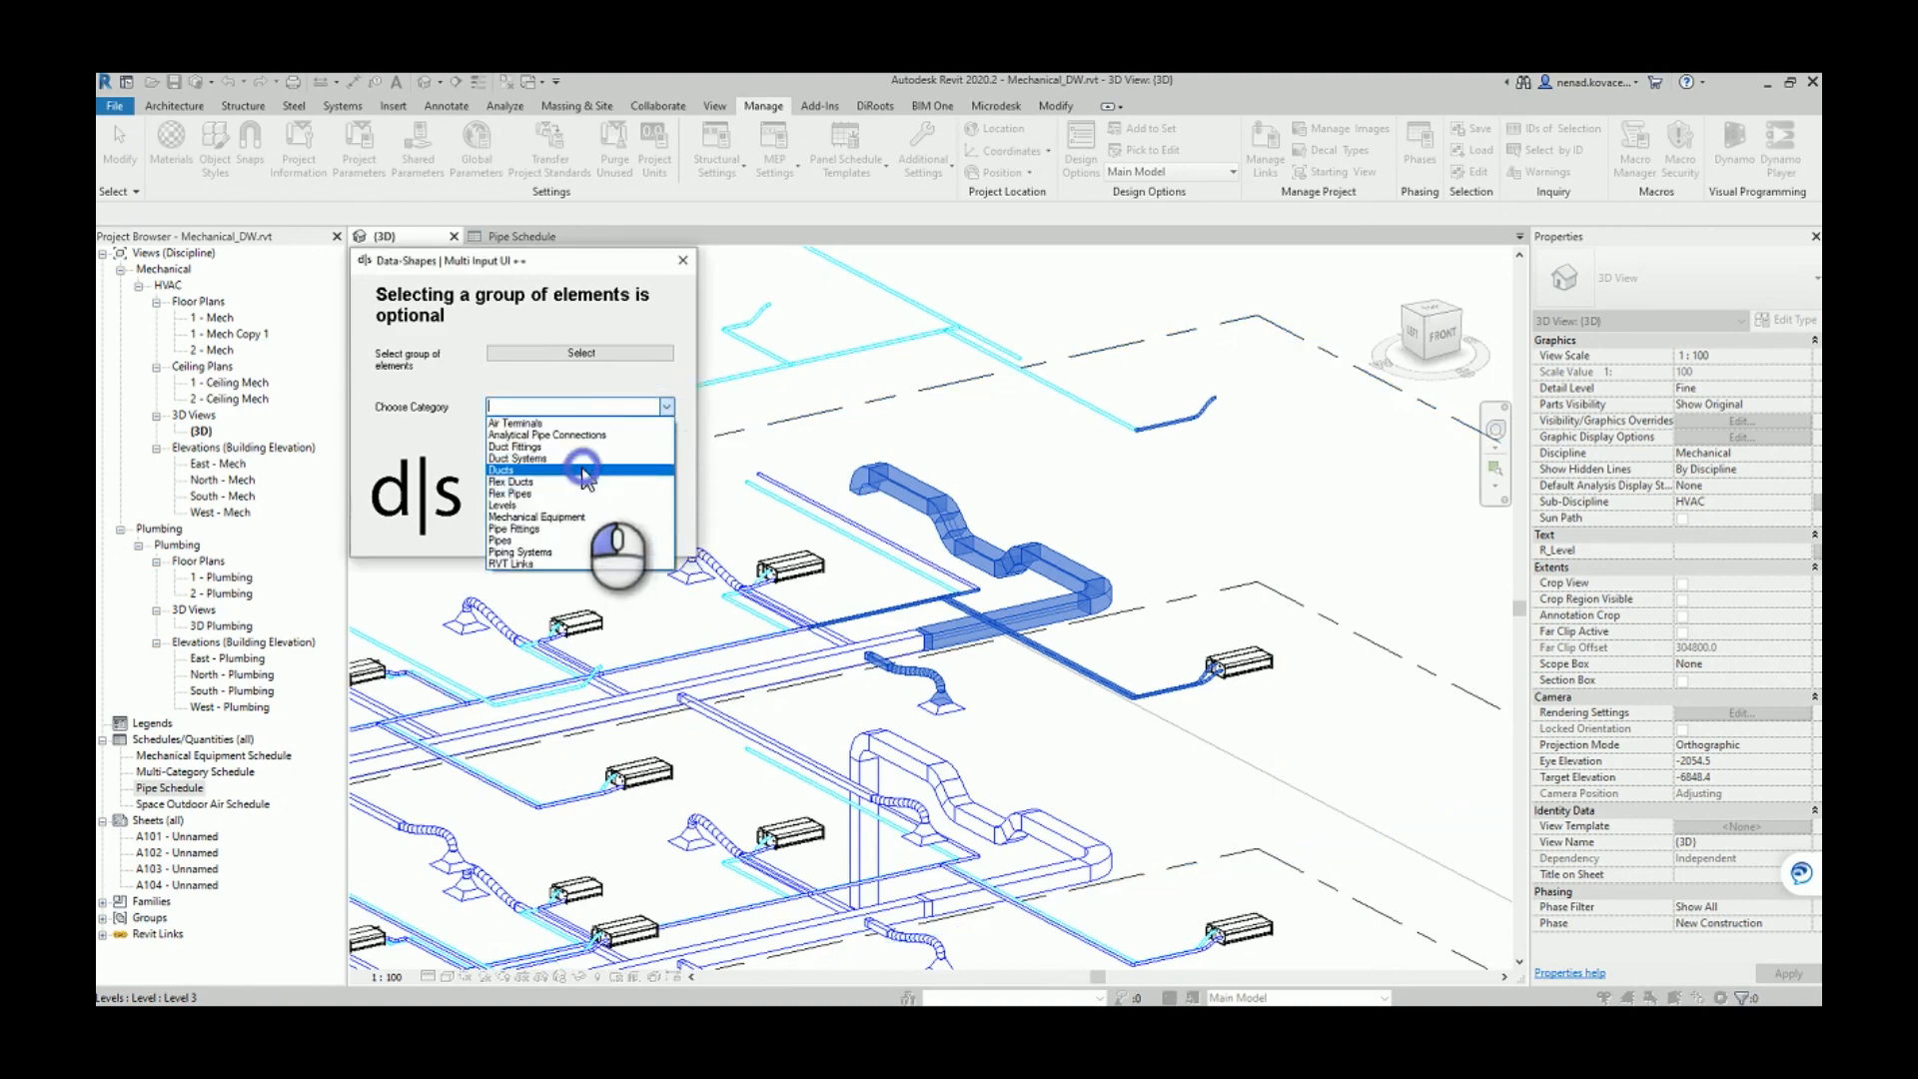
click(501, 468)
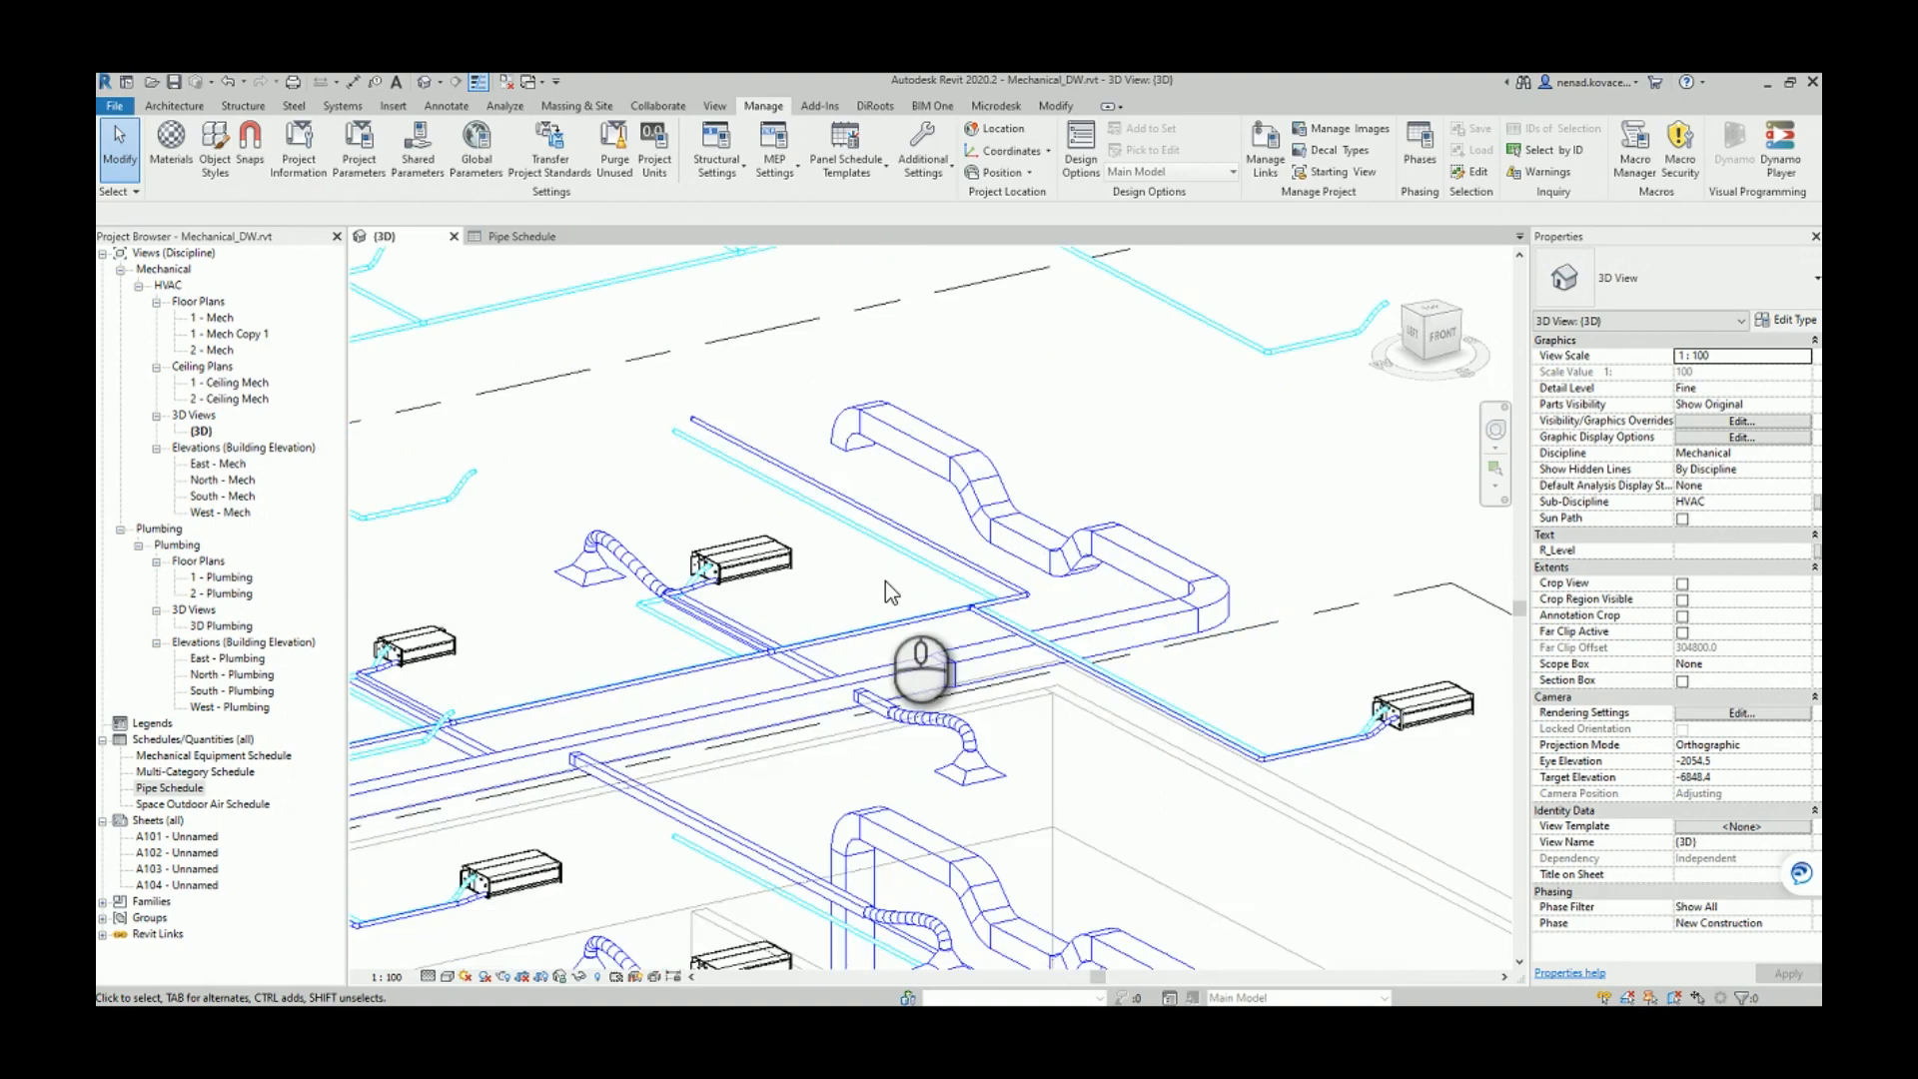
mouse_move(892, 594)
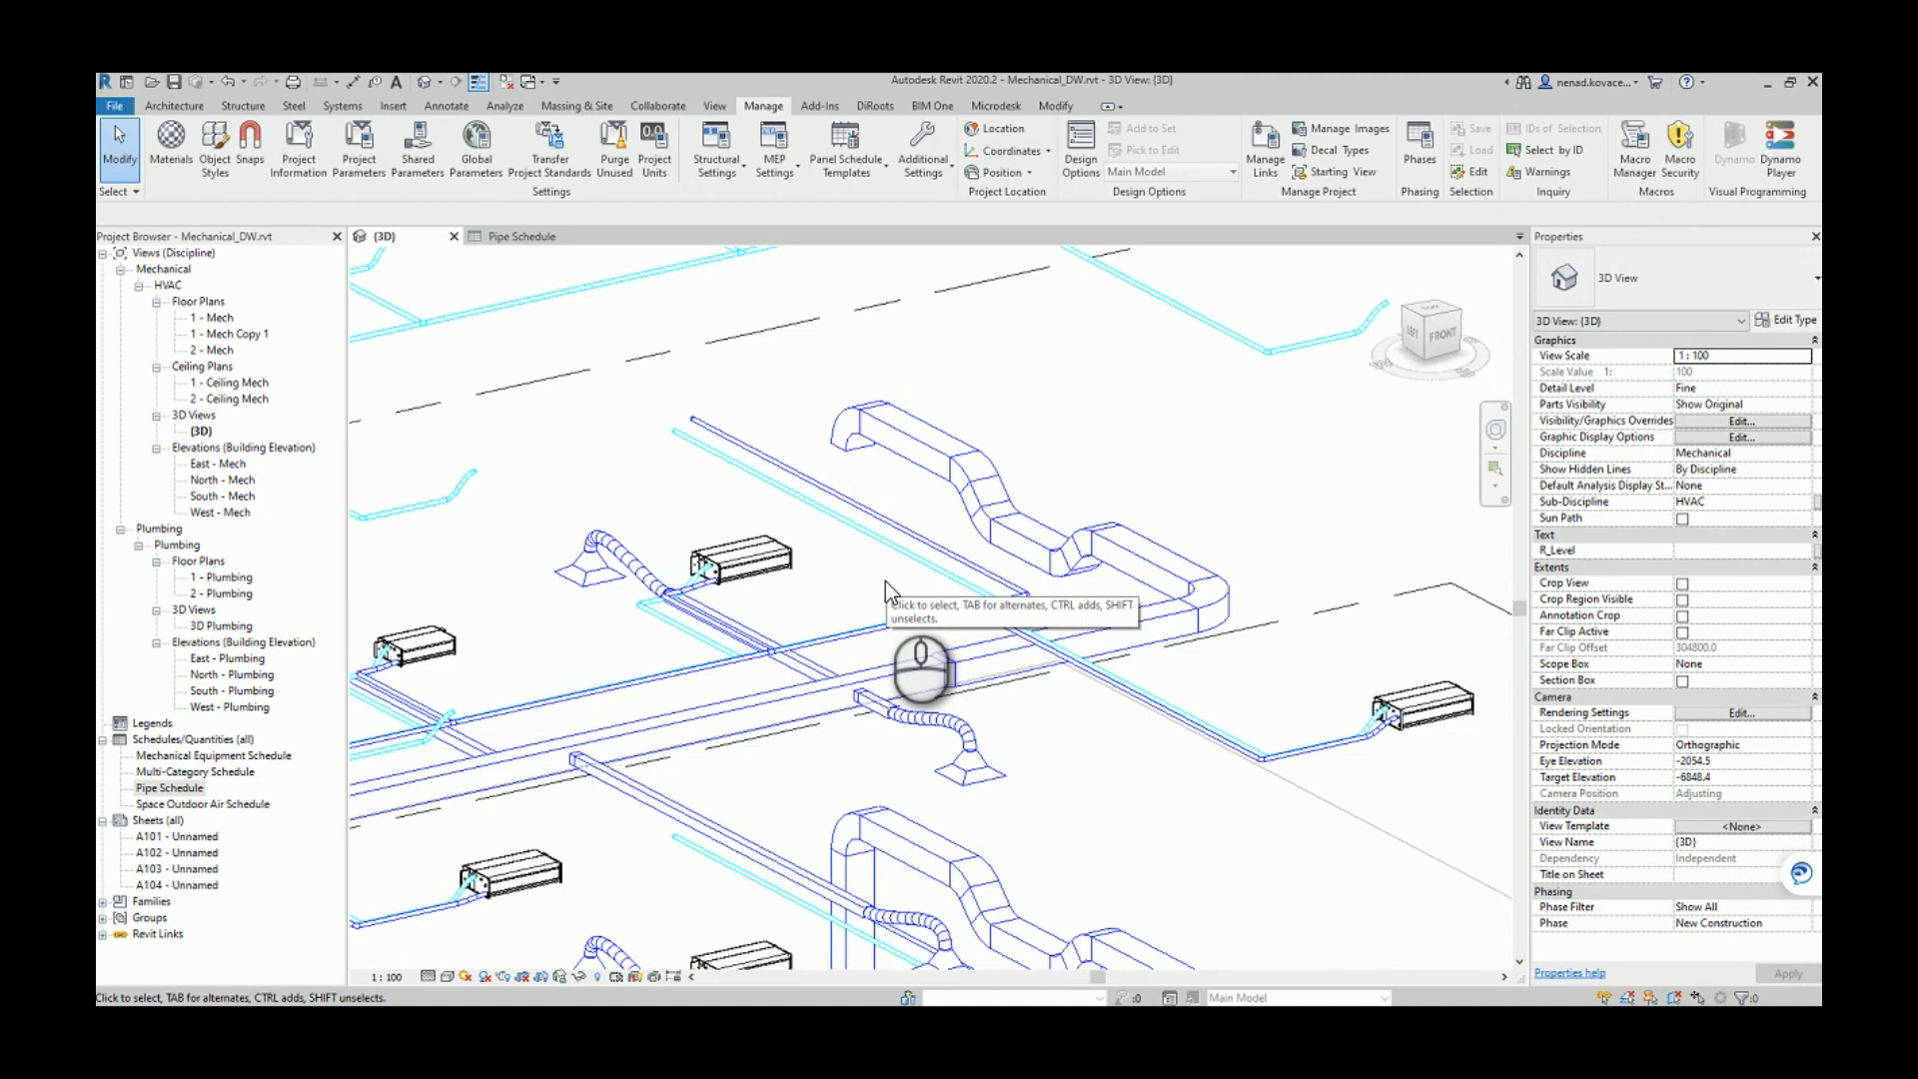
mouse_move(891, 594)
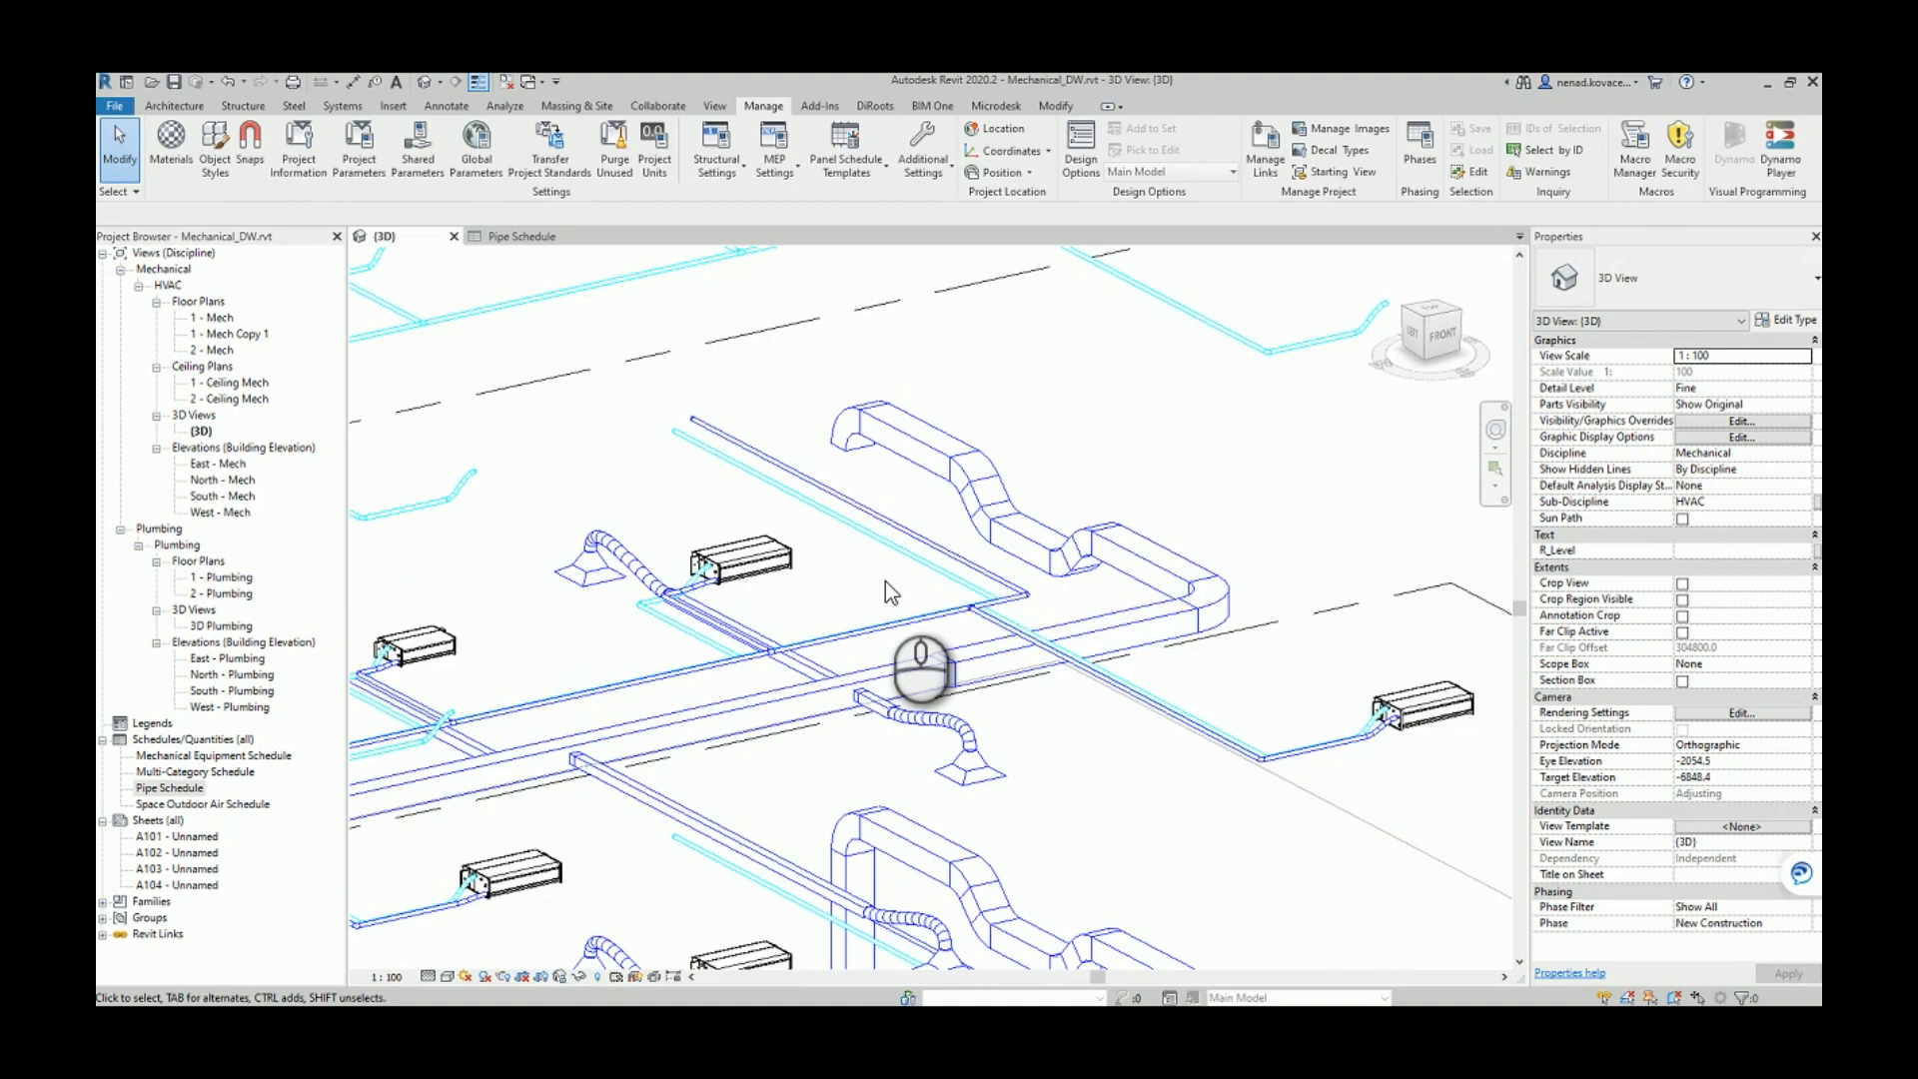
Select a duct and then the rectangular supply duct to read R_Level as Level 2.
click(857, 490)
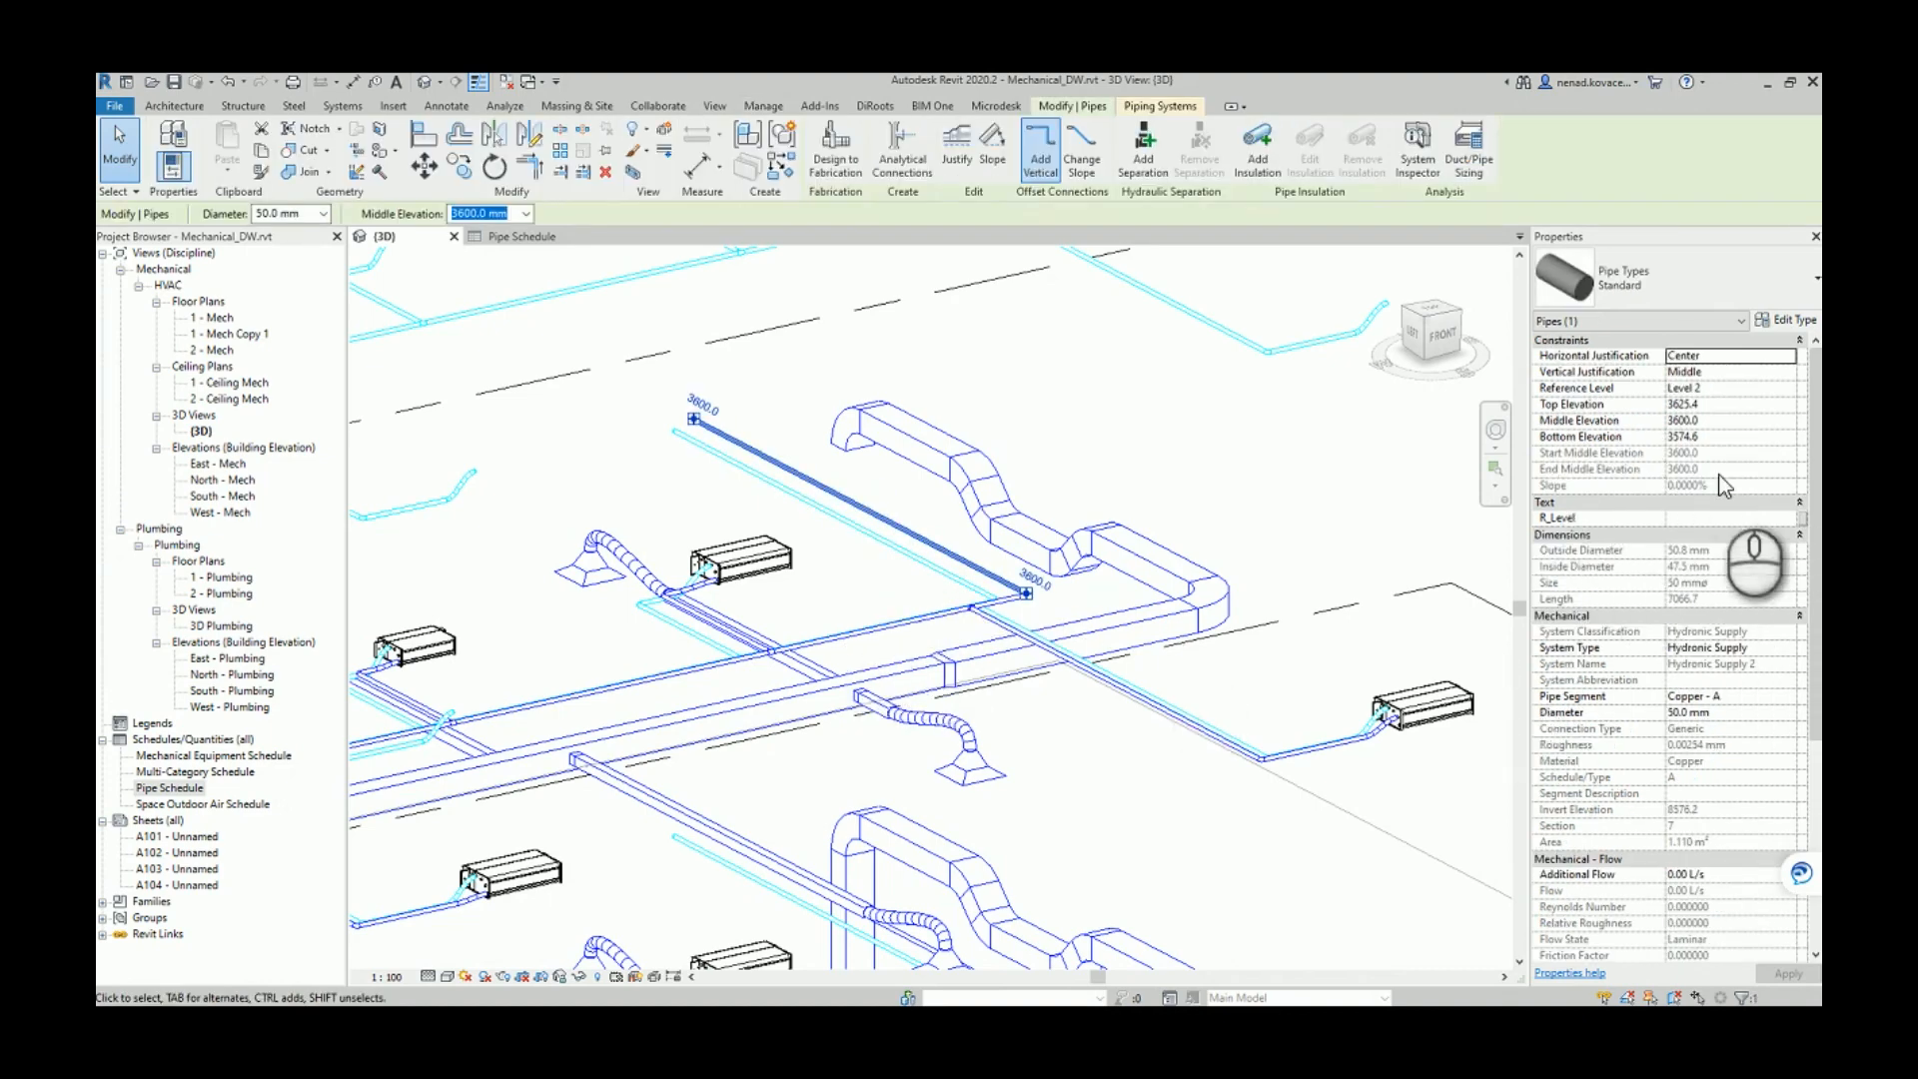
mouse_move(1652, 490)
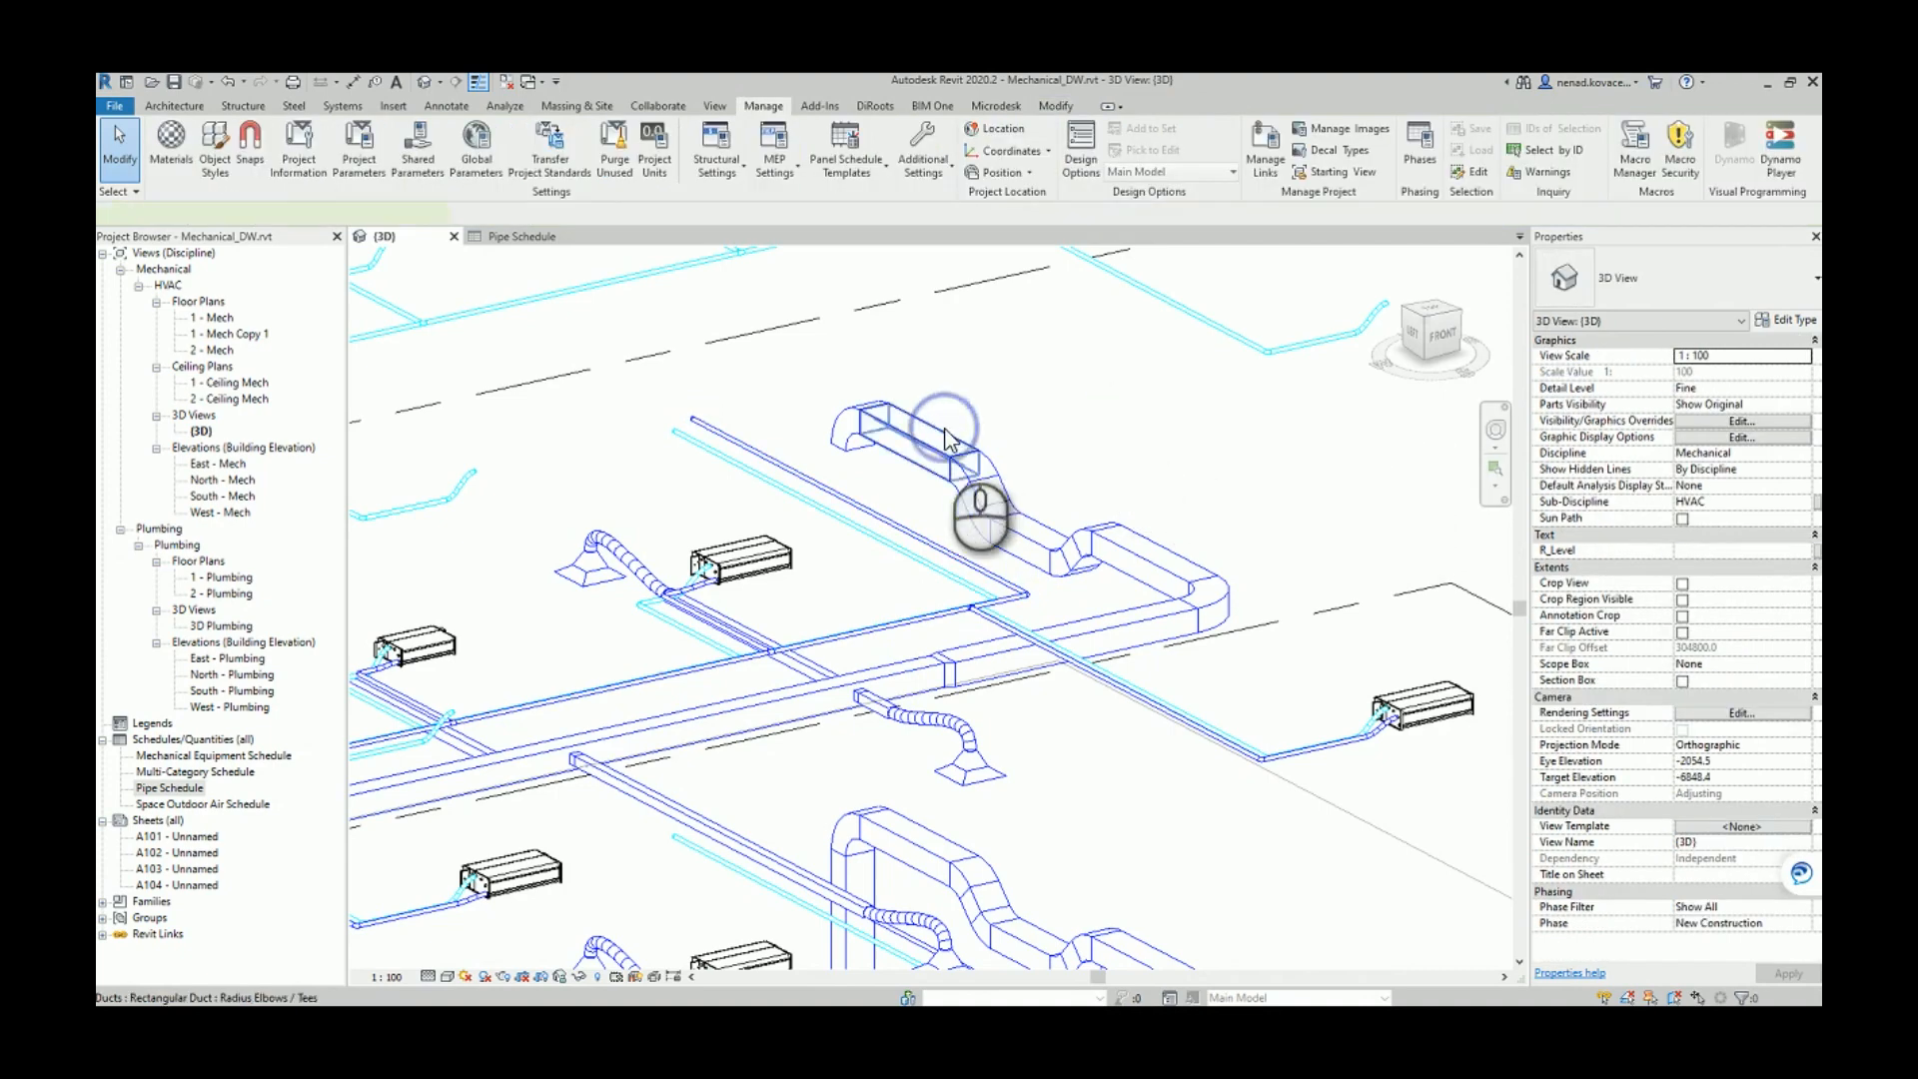
click(930, 434)
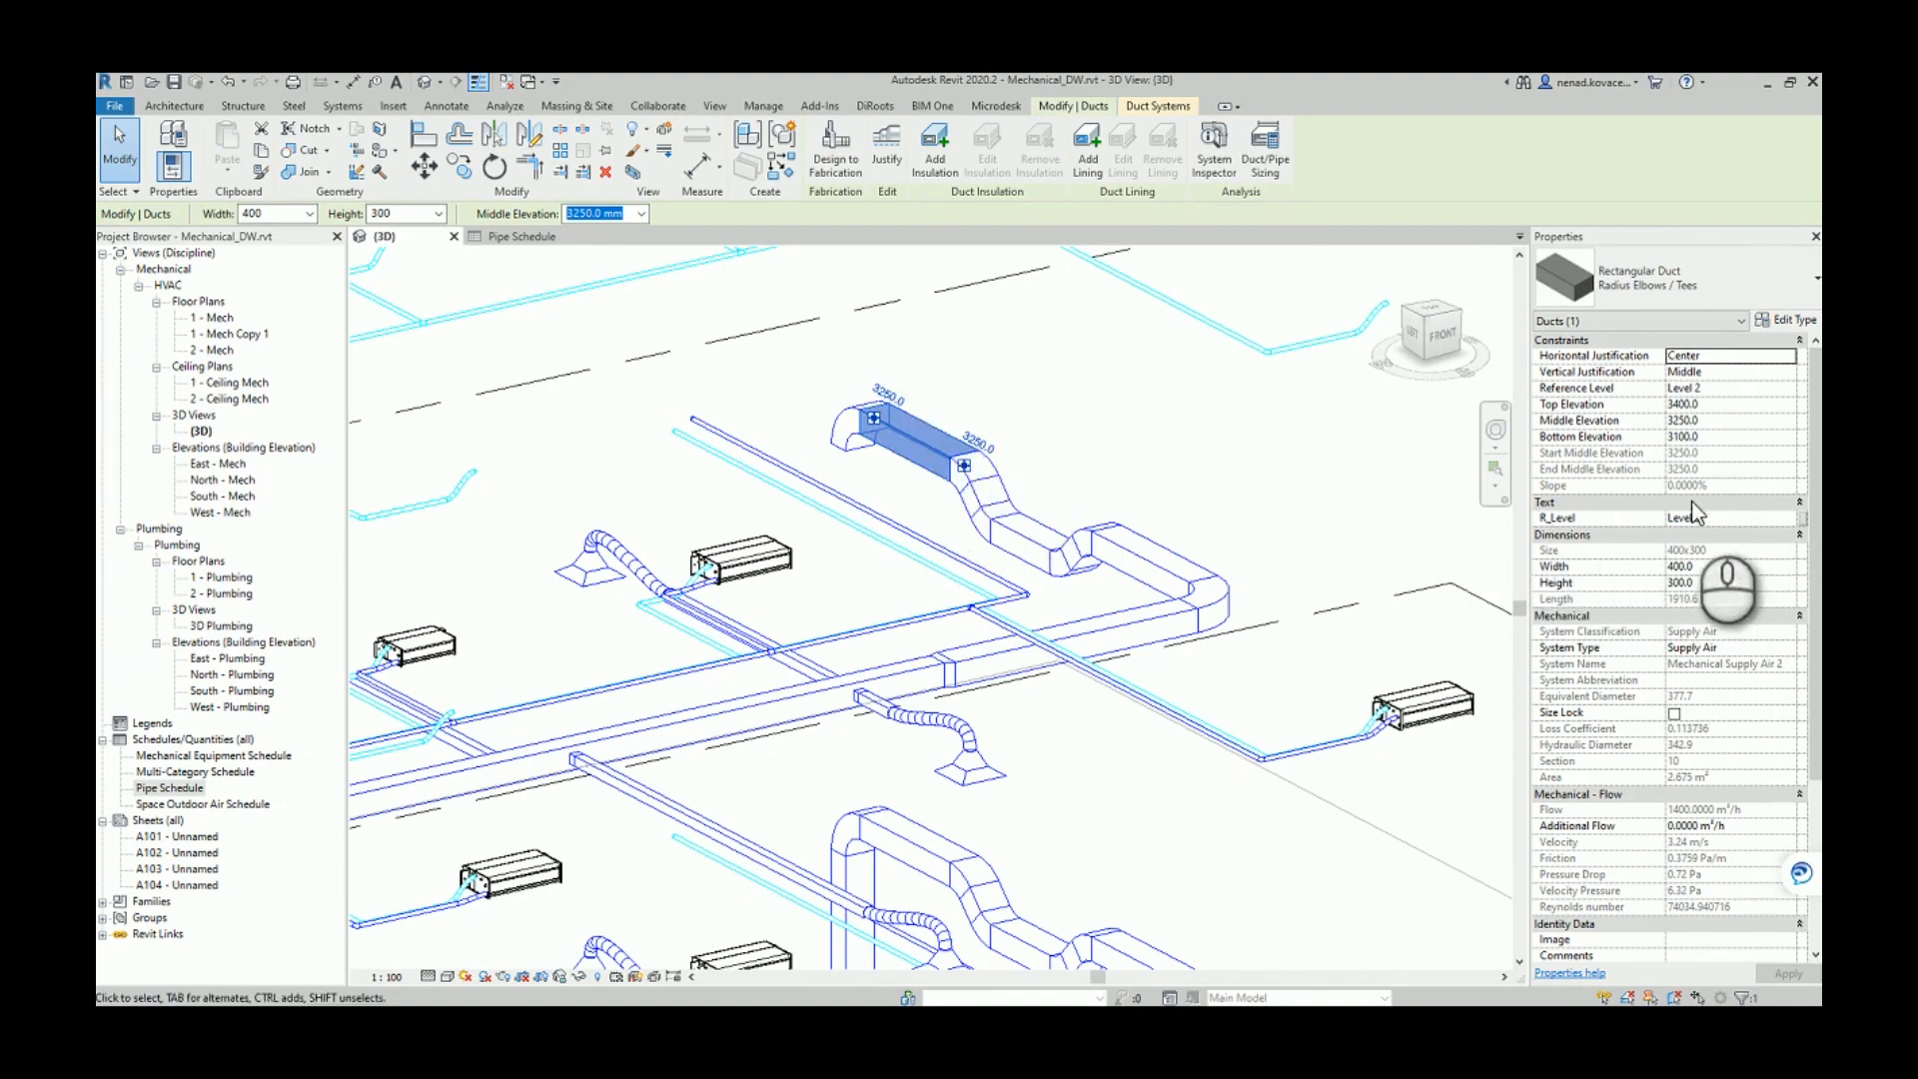
mouse_move(1039, 524)
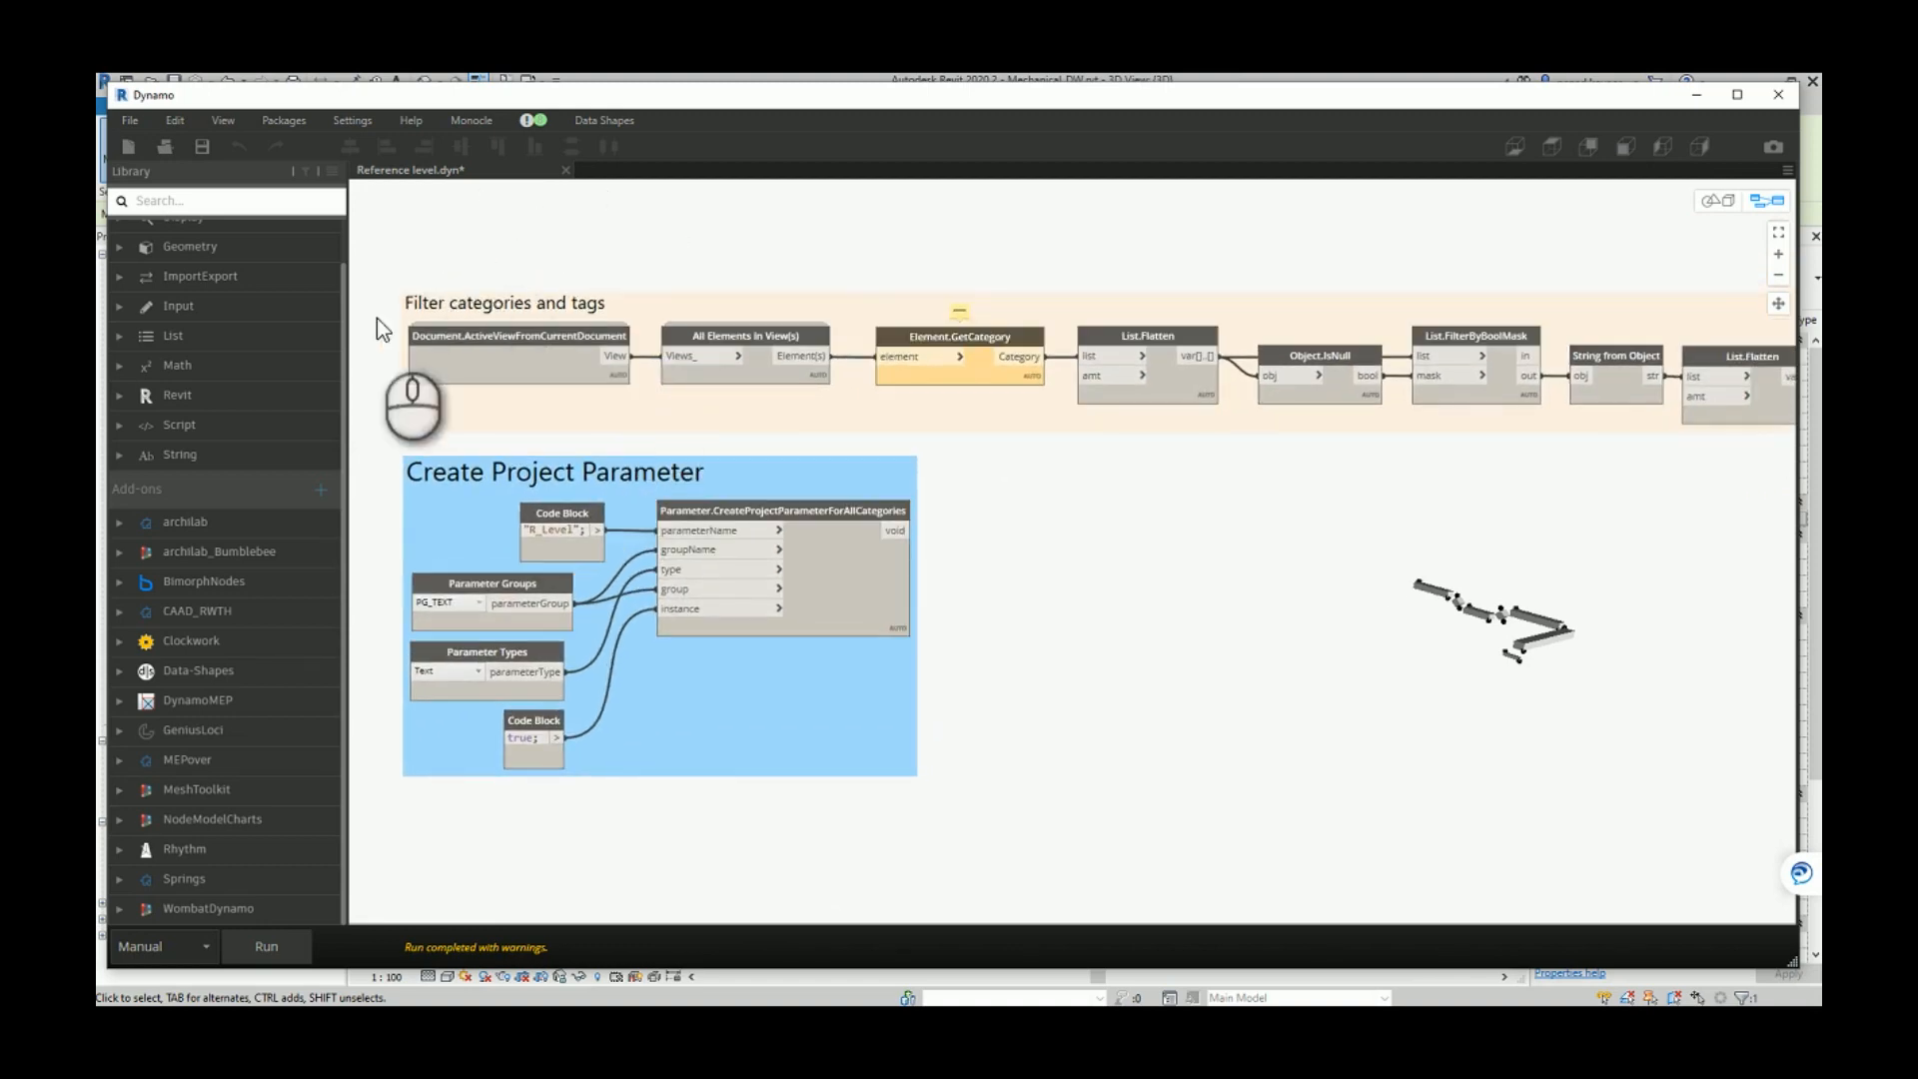
mouse_move(961, 477)
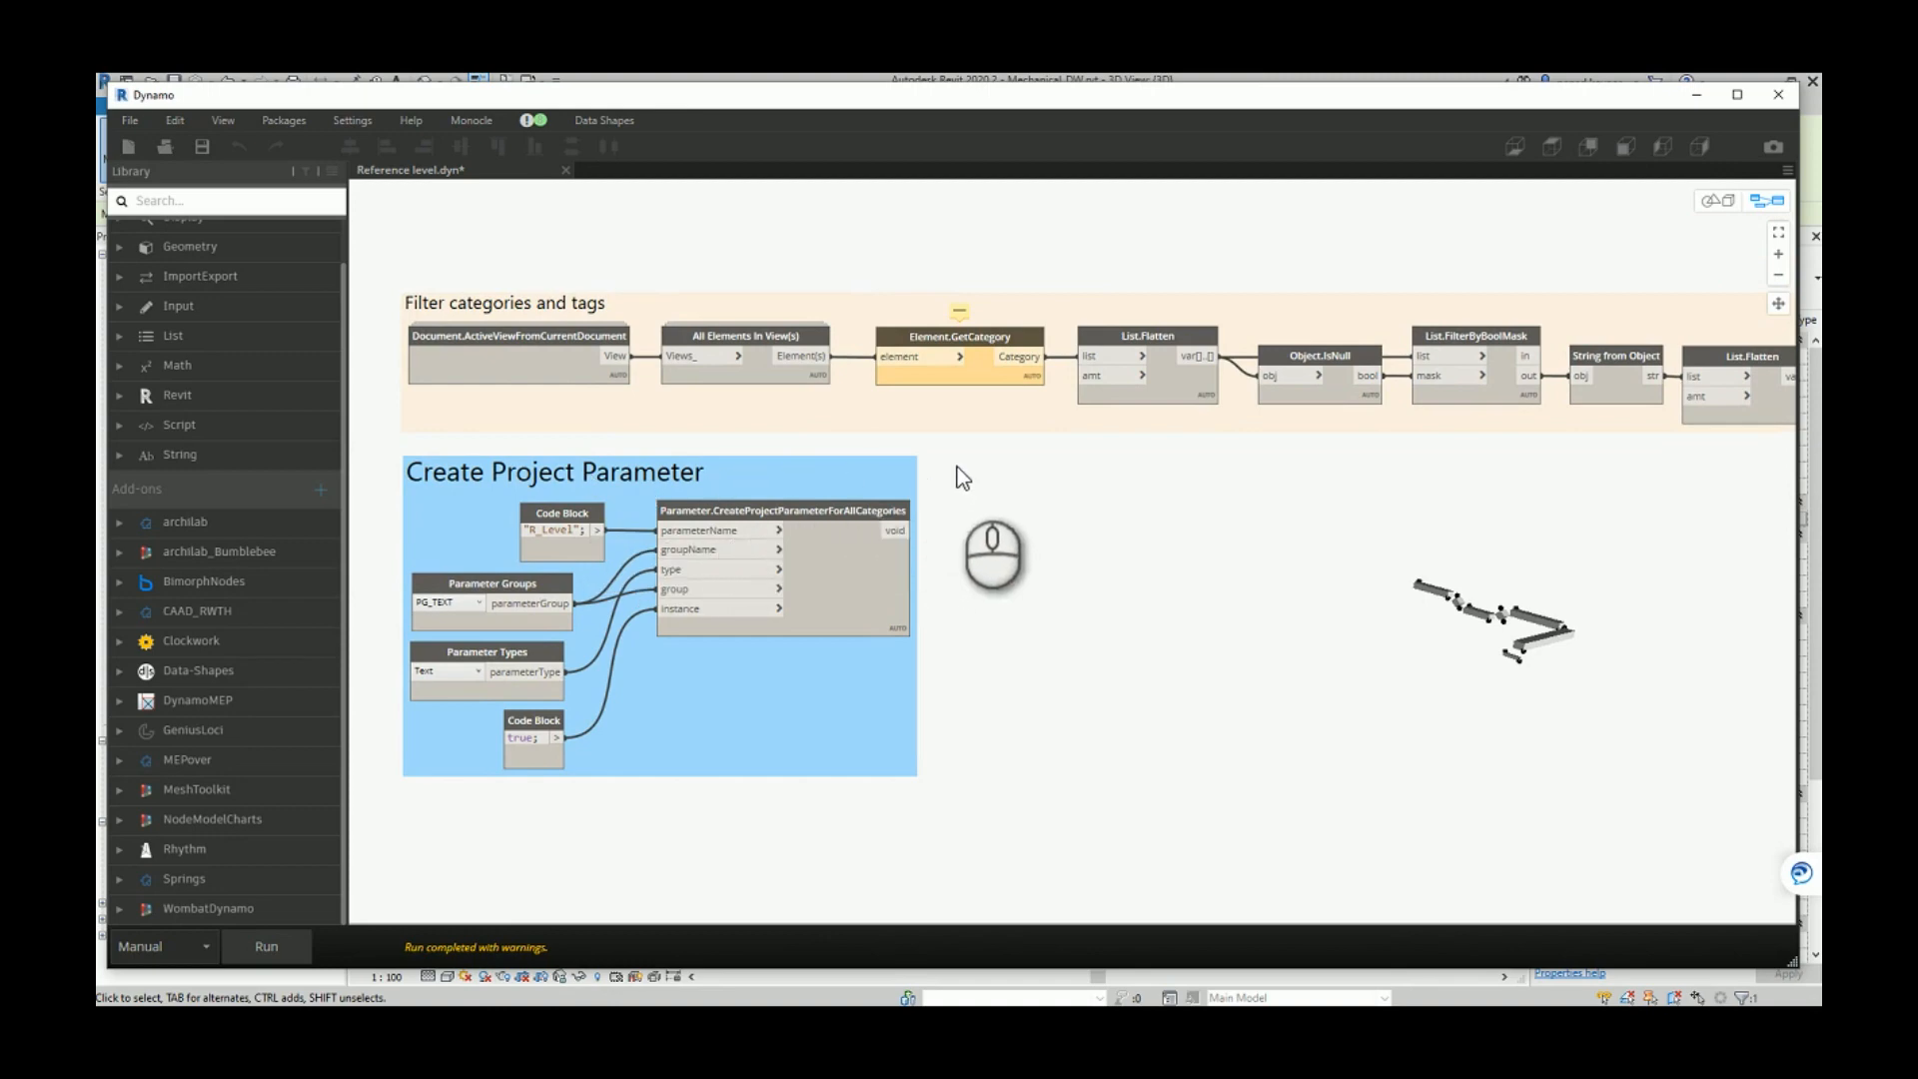
mouse_move(975, 426)
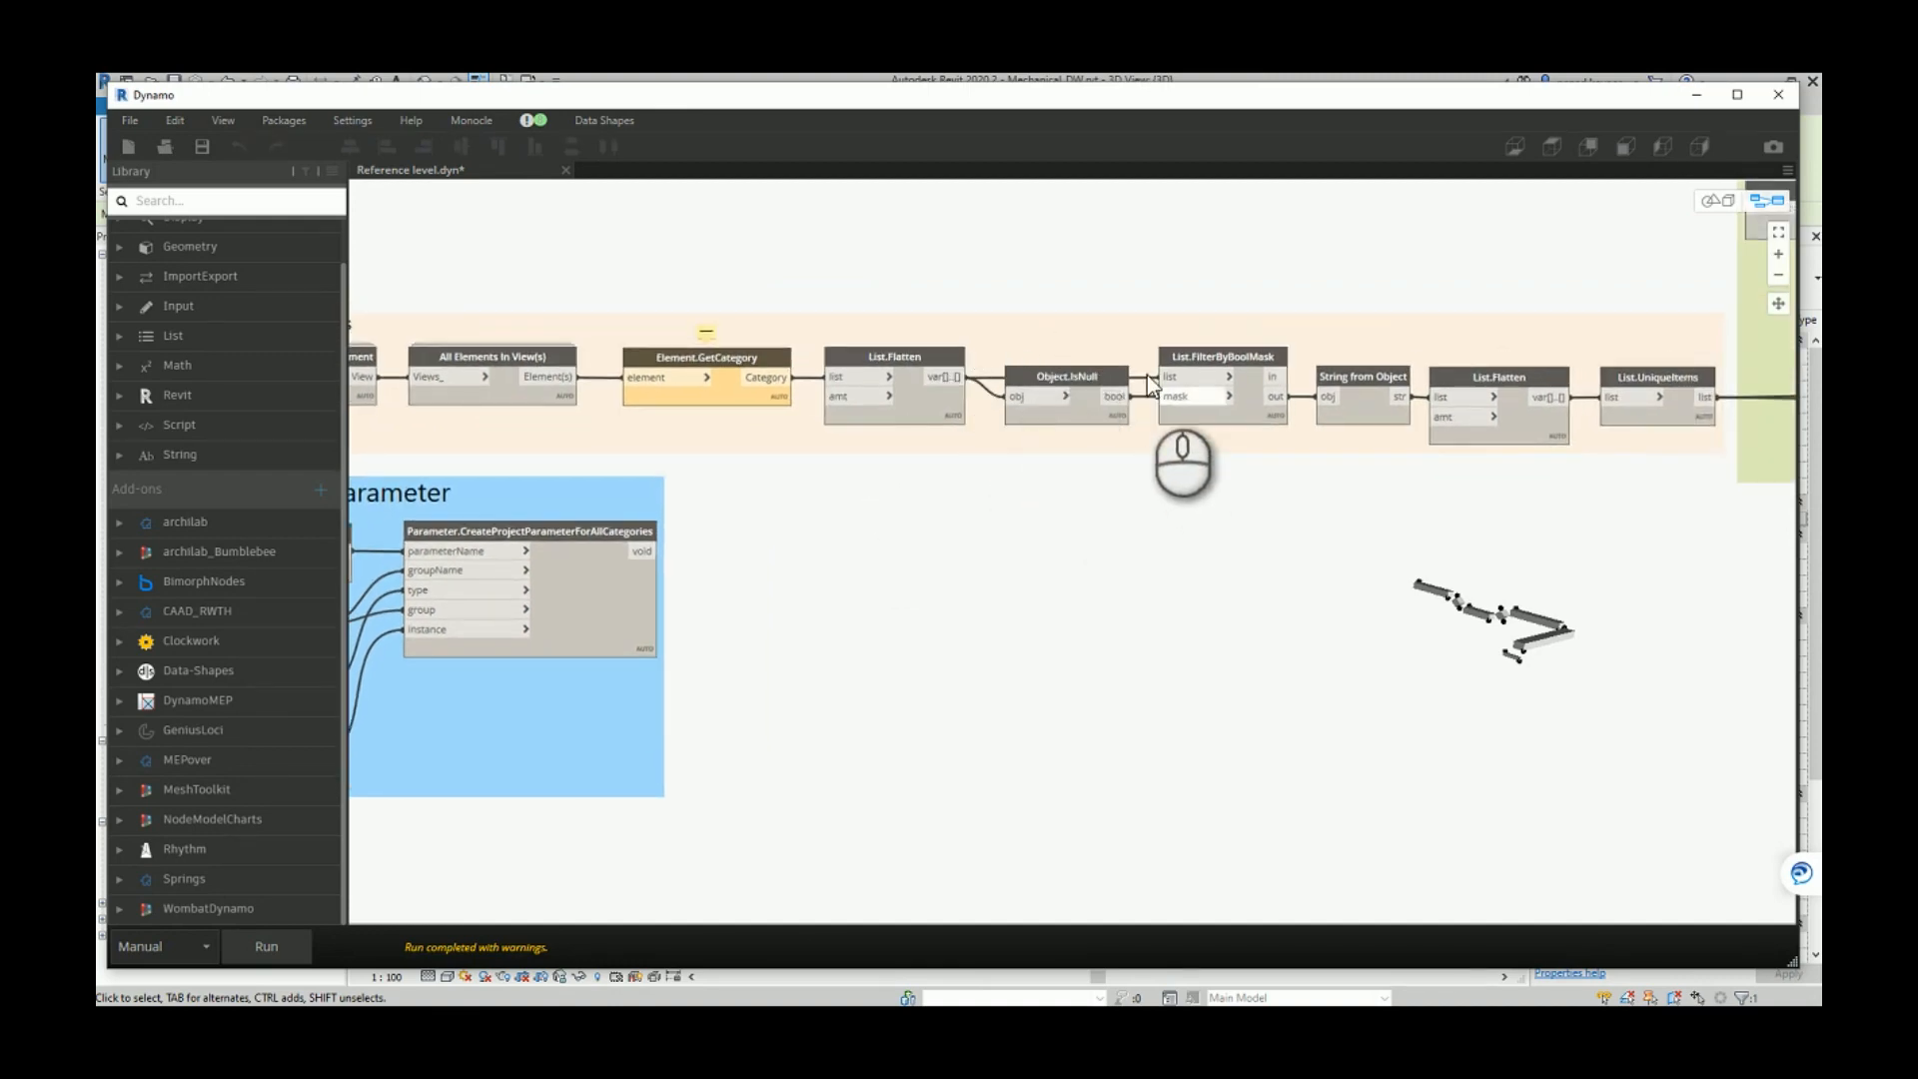
mouse_move(1077, 398)
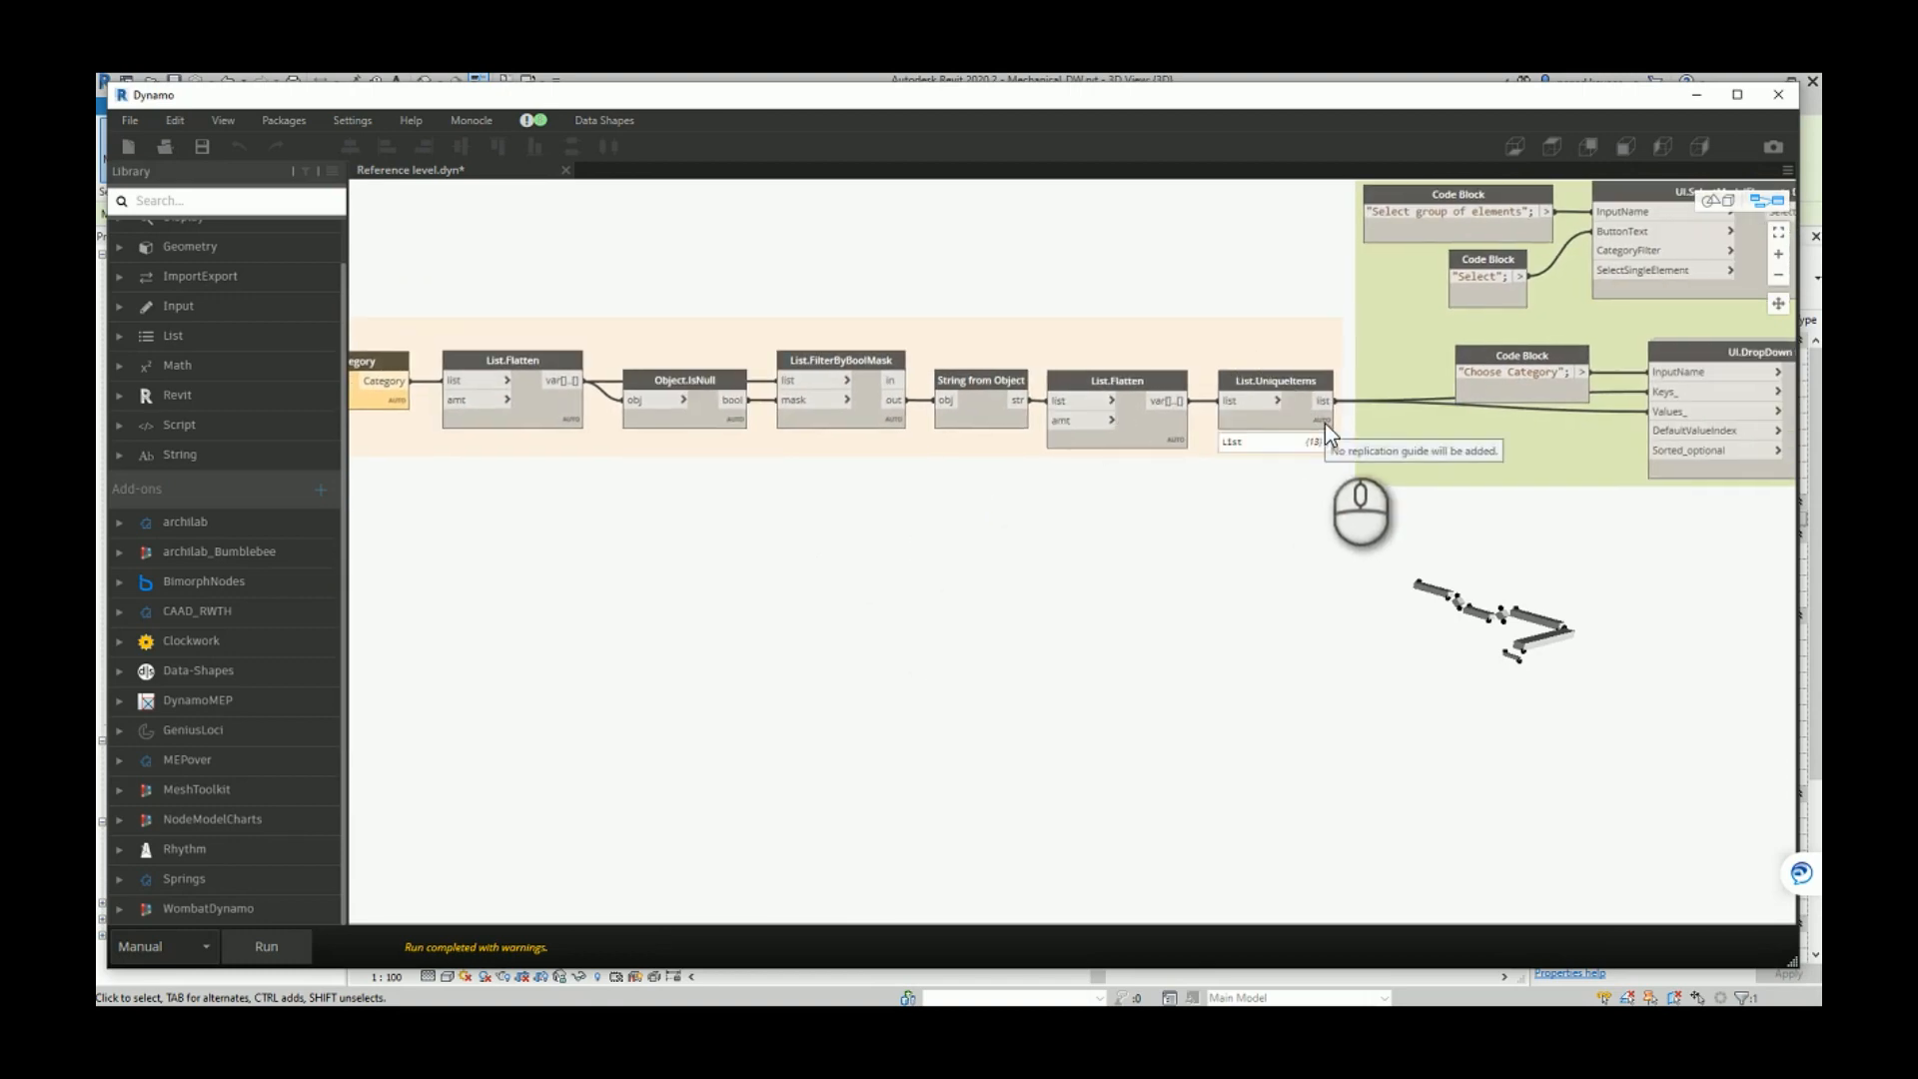
mouse_move(1071, 409)
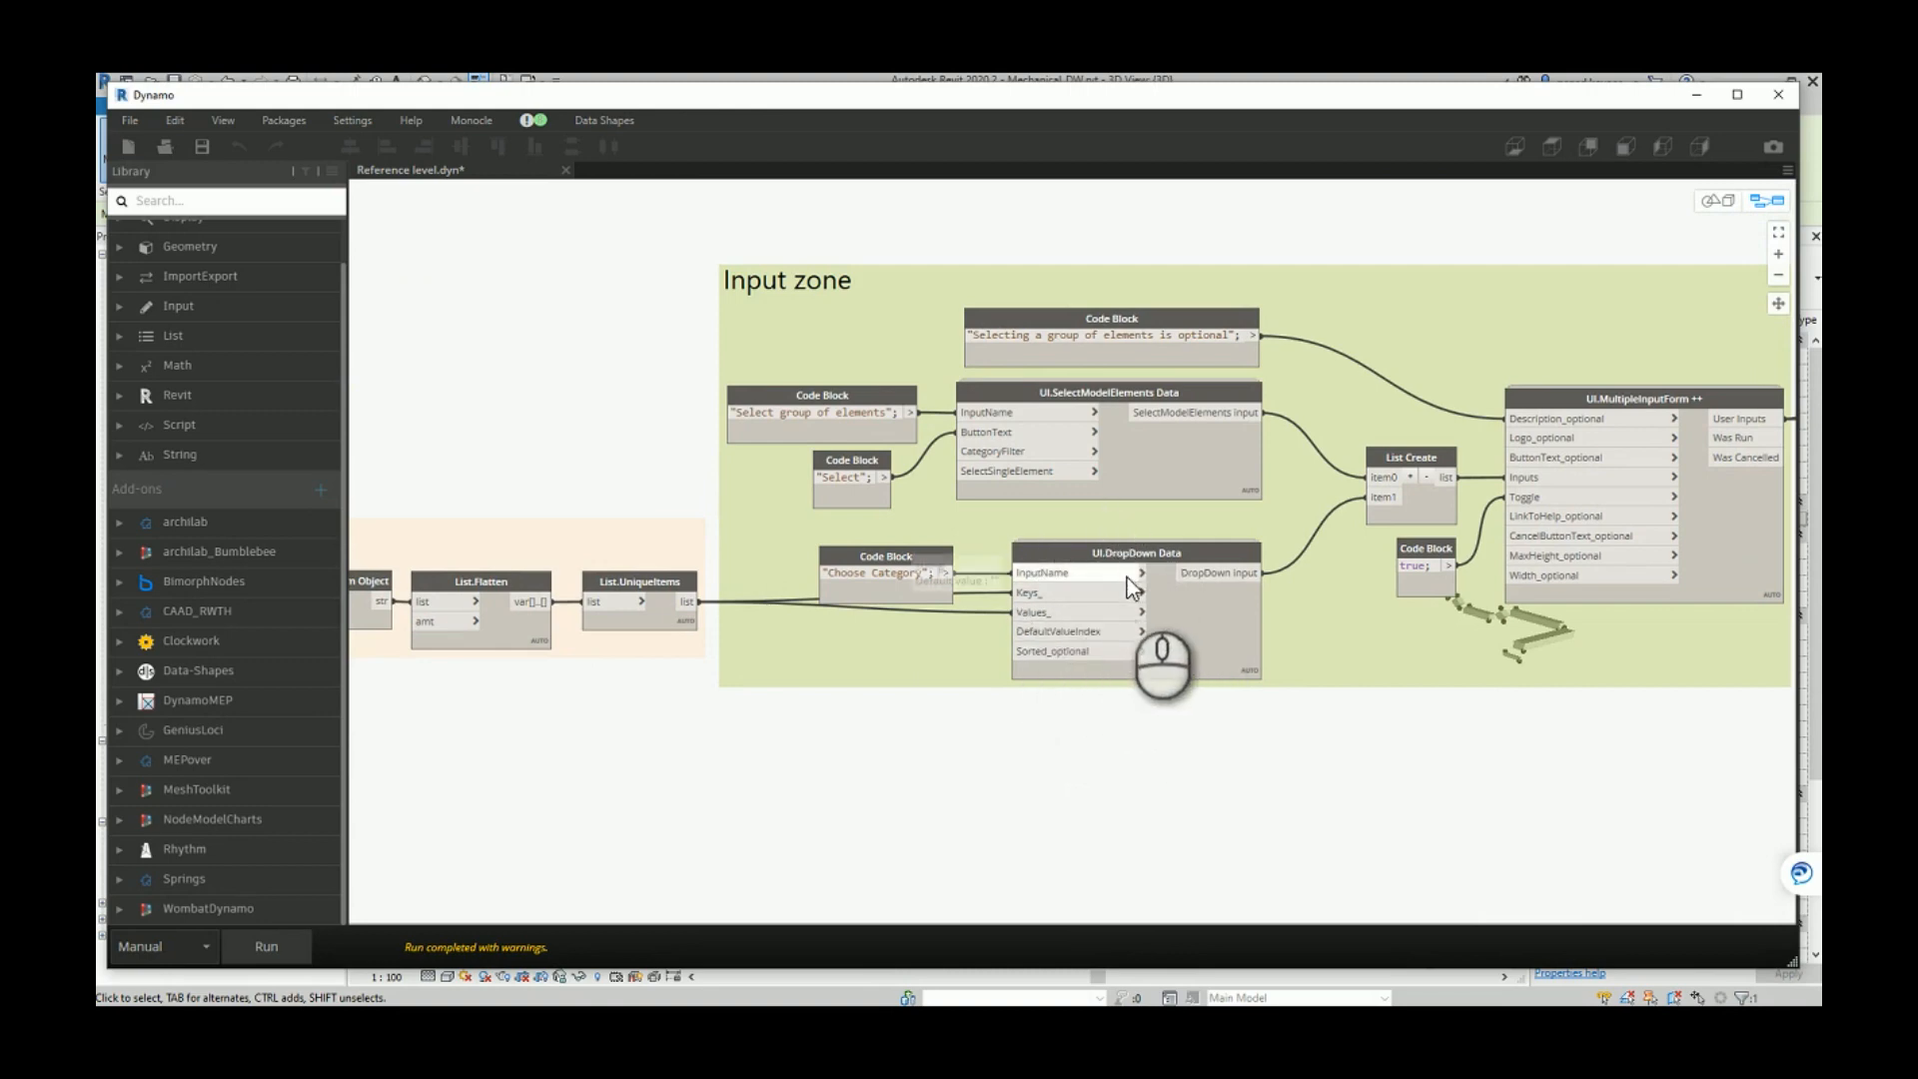
mouse_move(1125, 722)
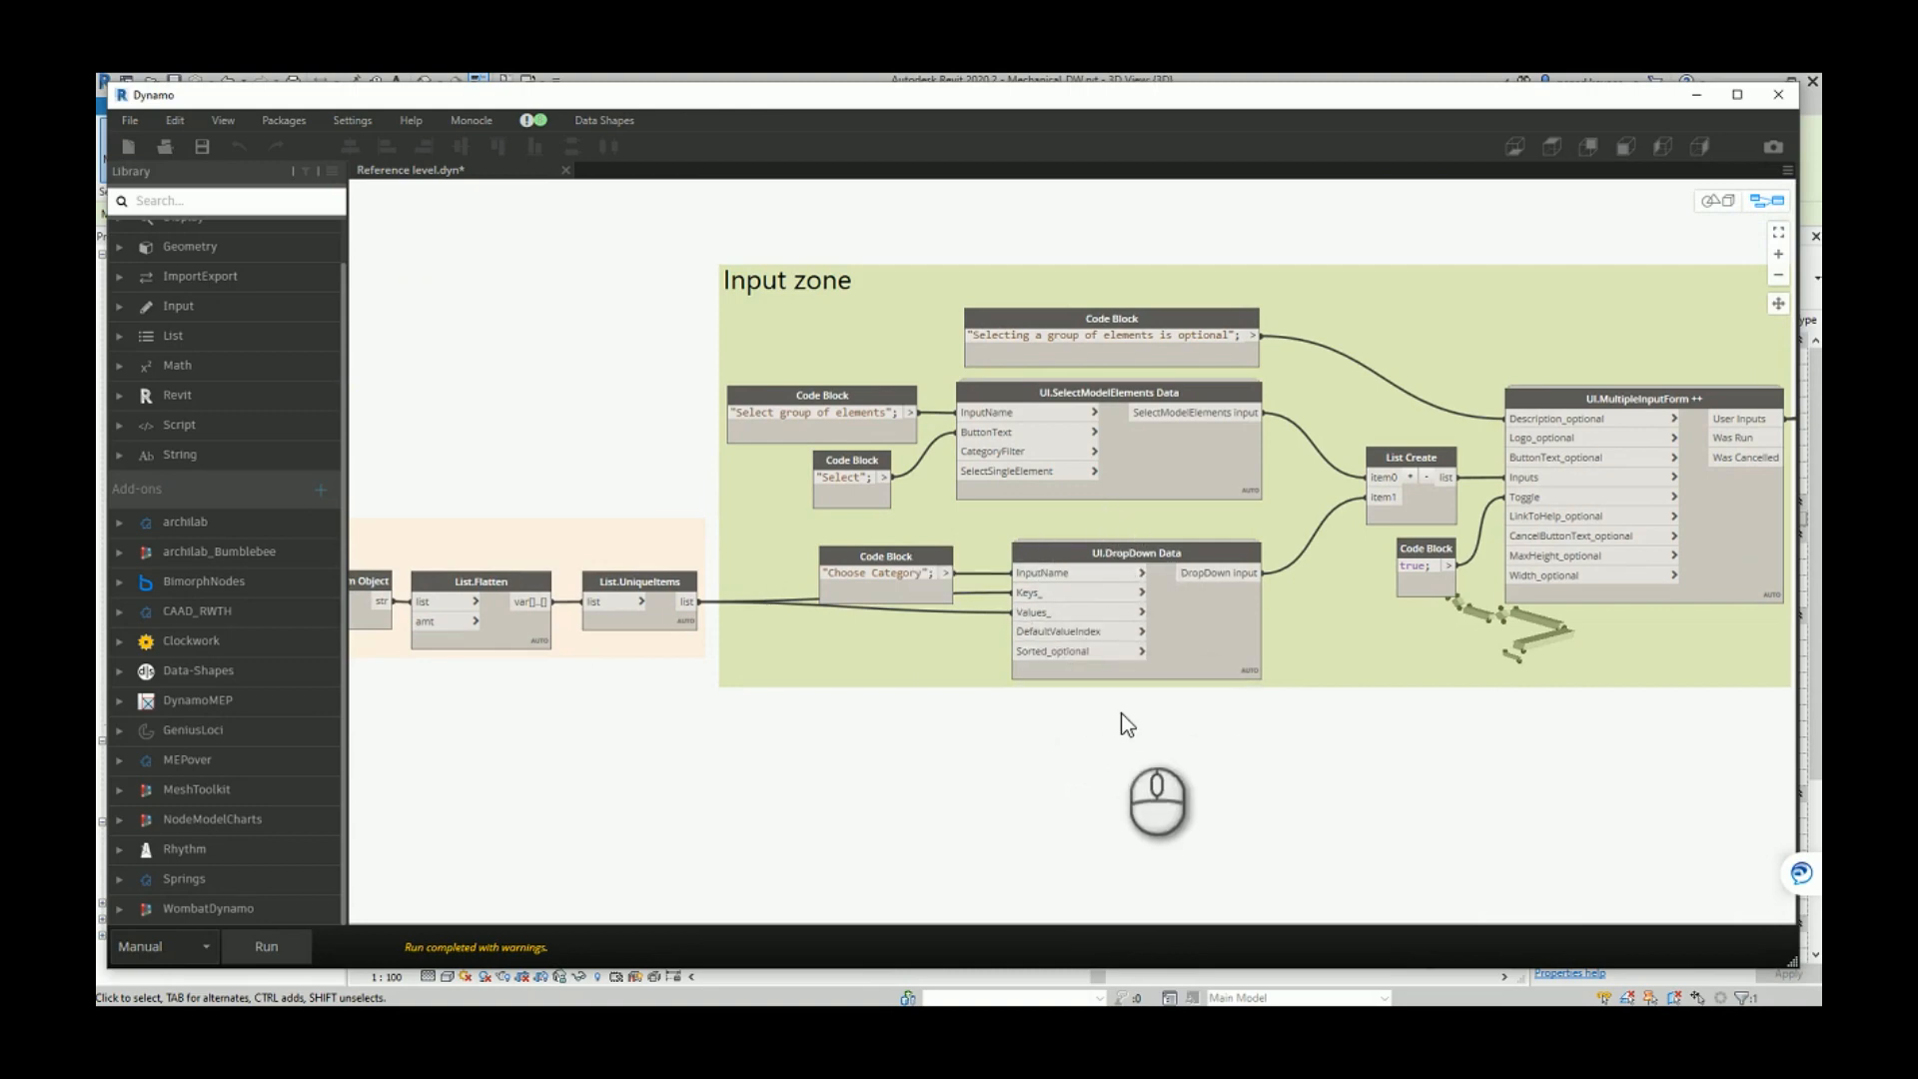
mouse_move(1193, 532)
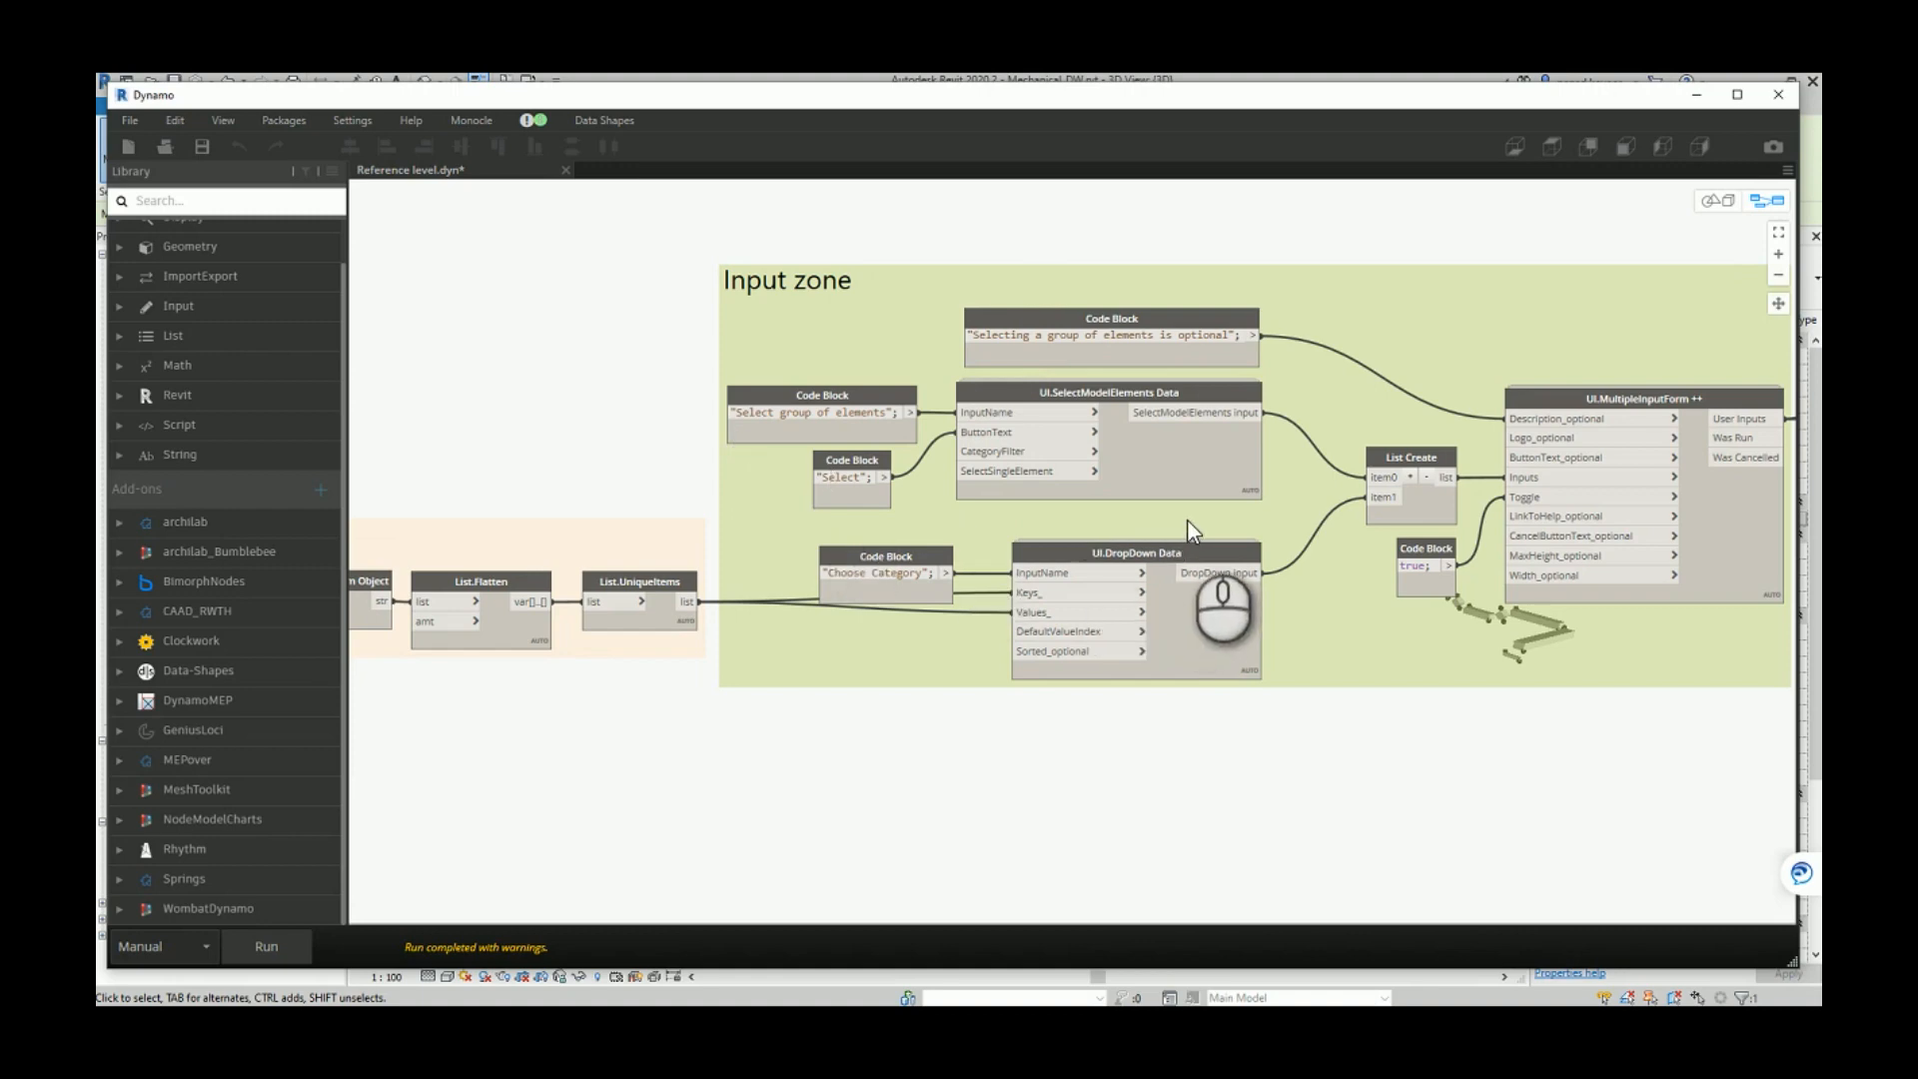
mouse_move(1191, 524)
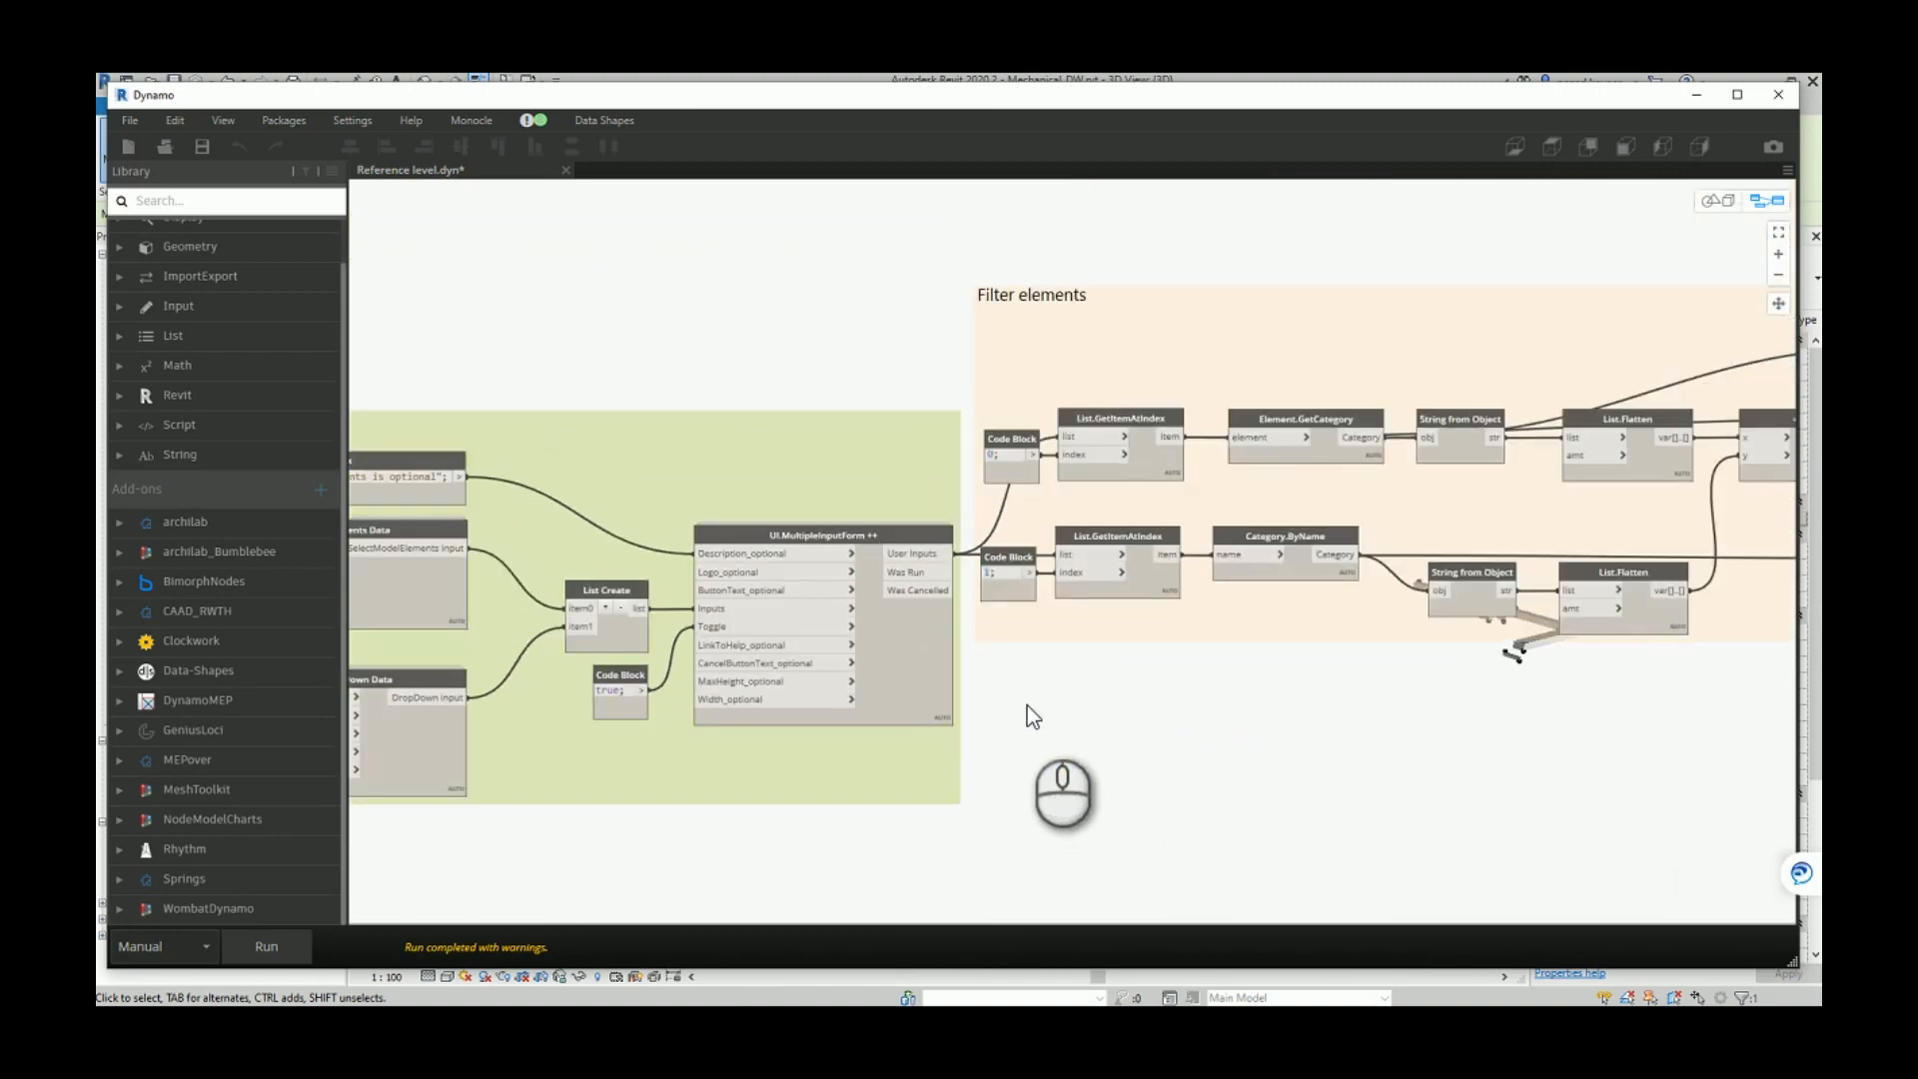
mouse_move(1269, 736)
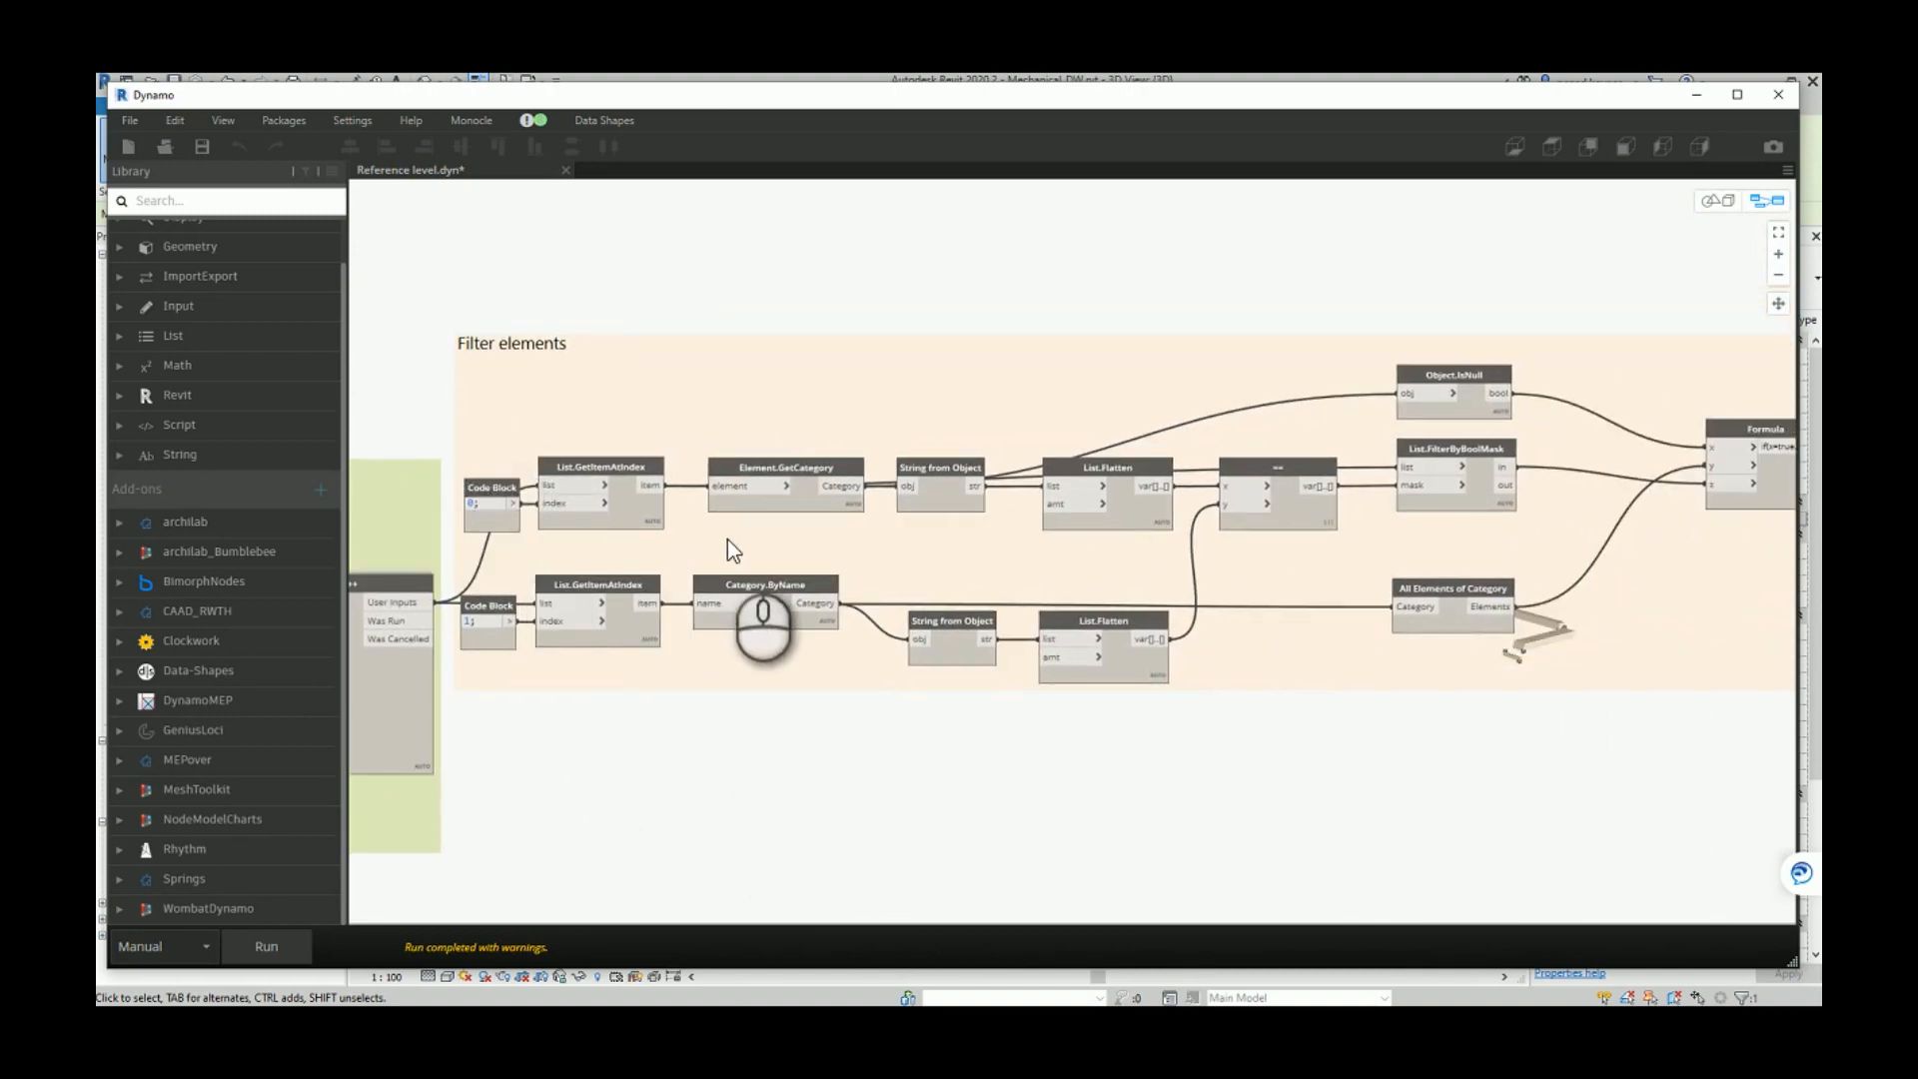
mouse_move(857, 574)
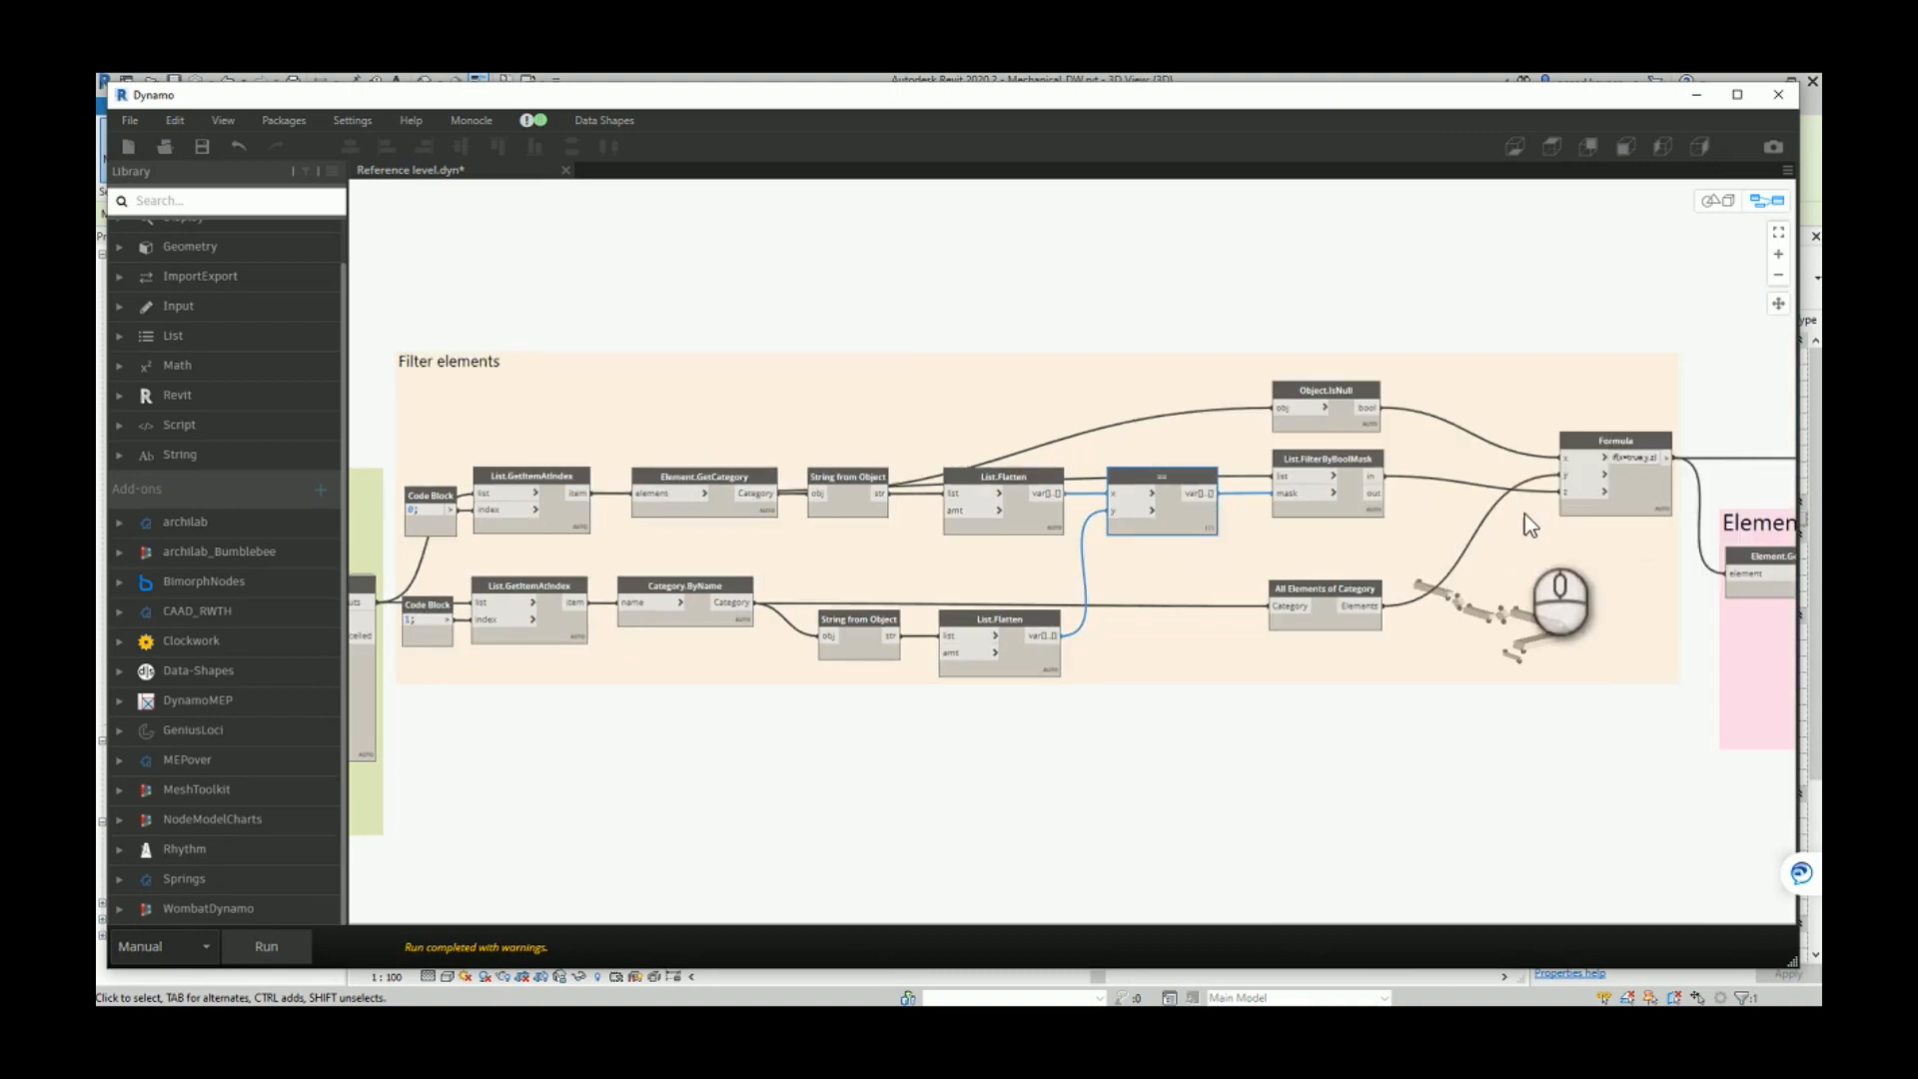
mouse_move(1609, 410)
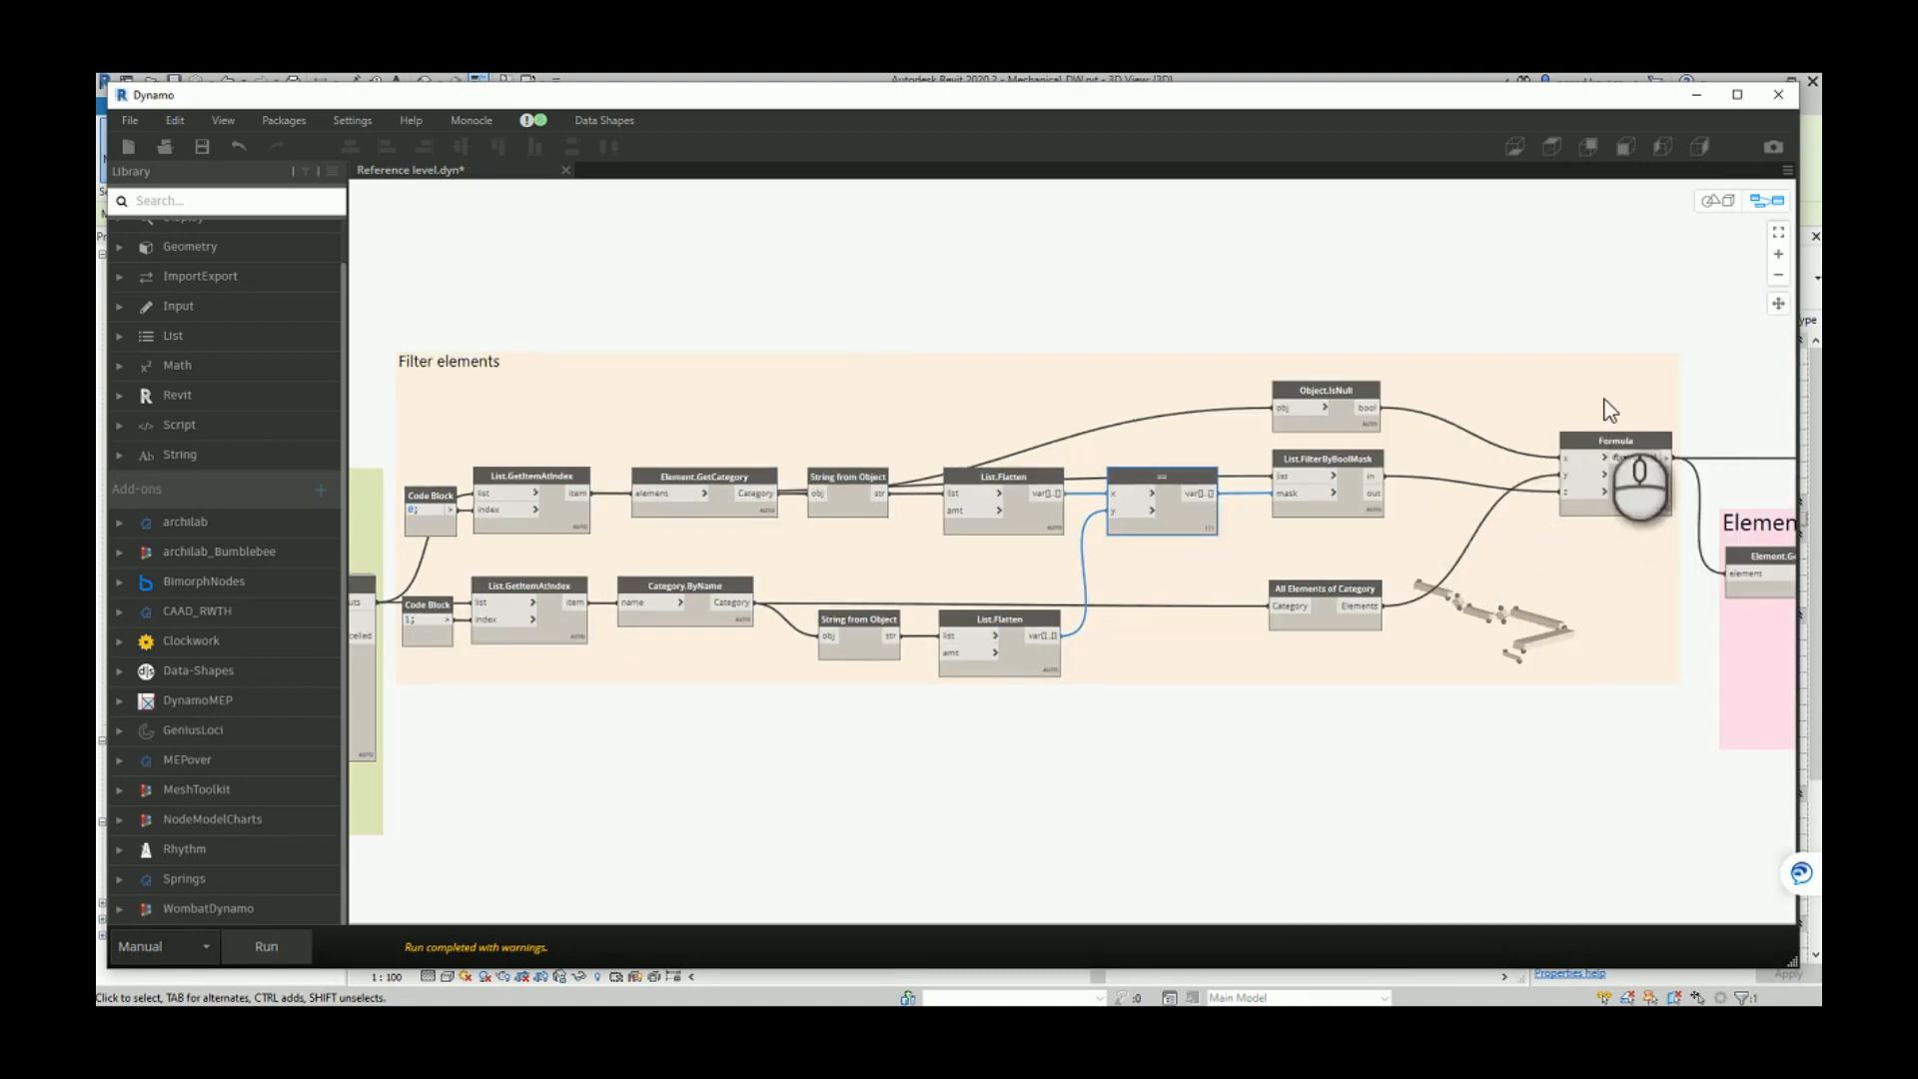
mouse_move(1700, 508)
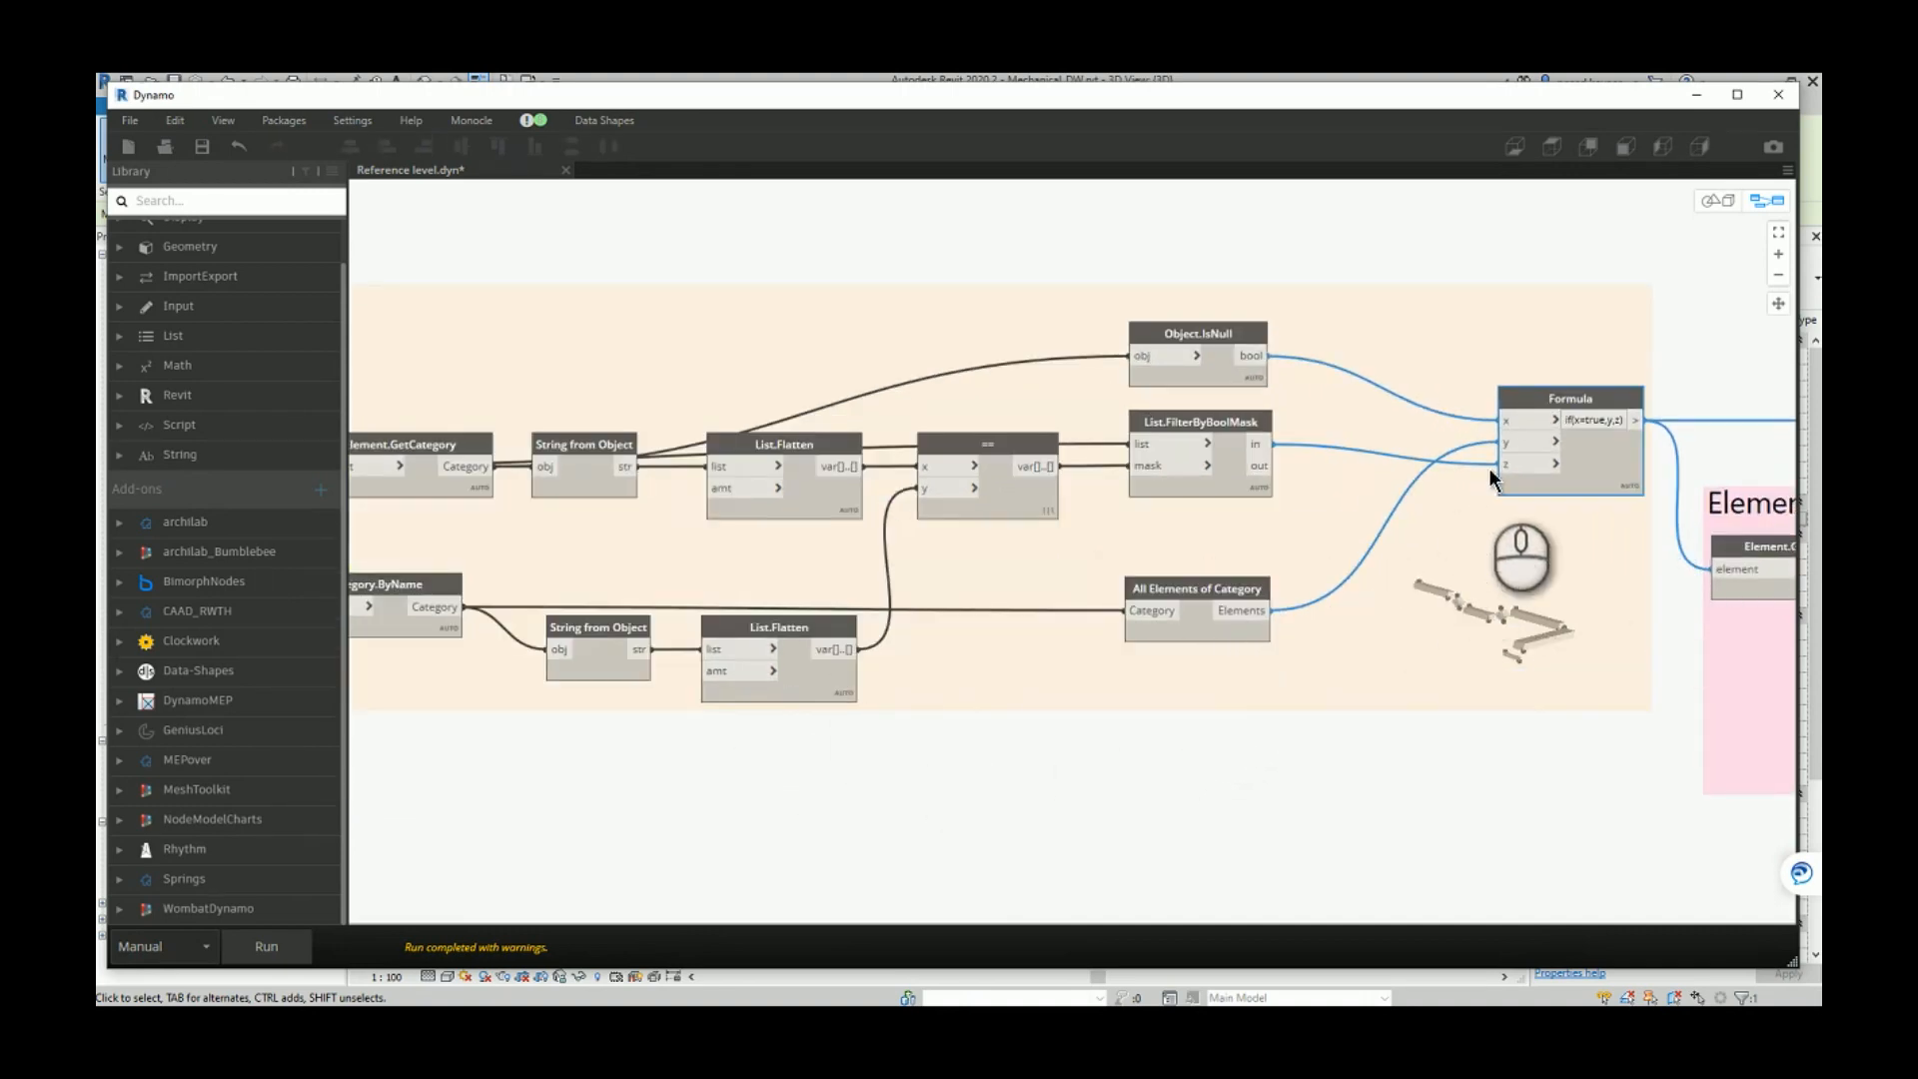
mouse_move(1644, 496)
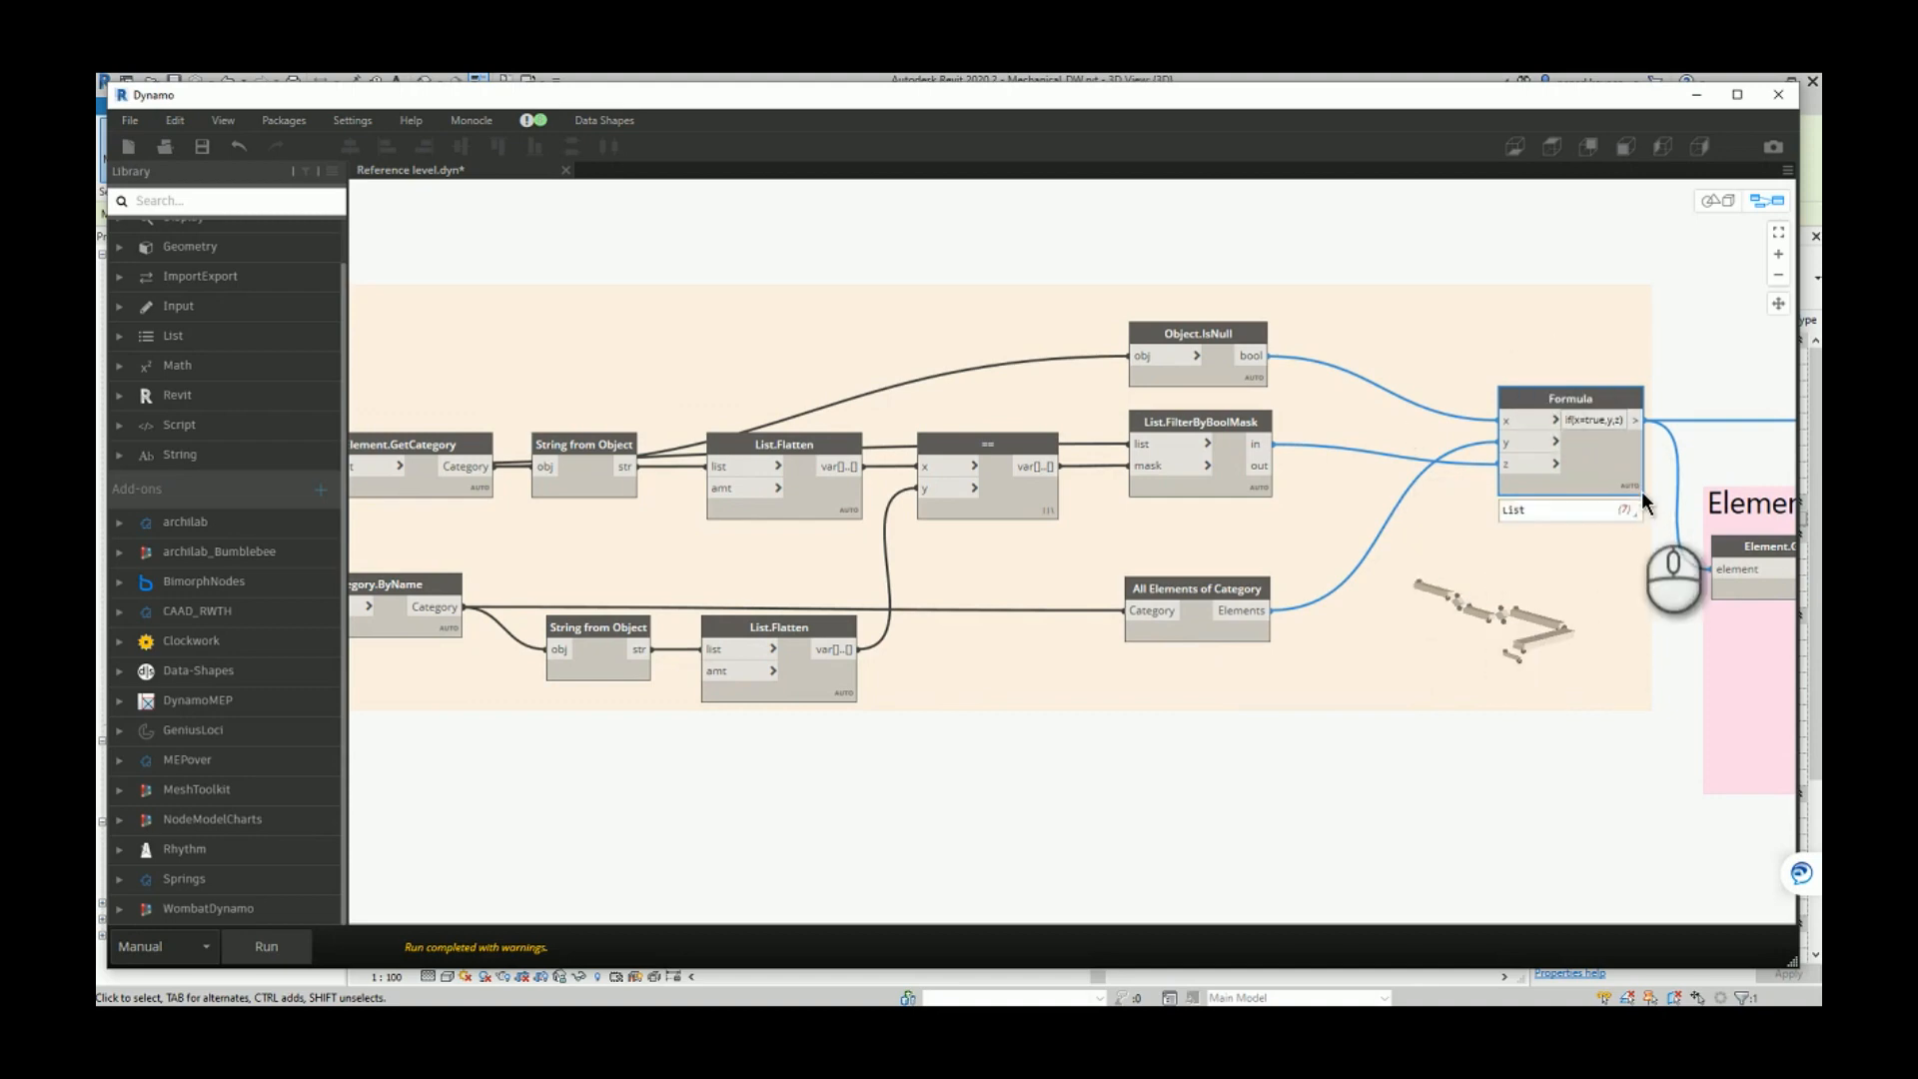
mouse_move(1644, 500)
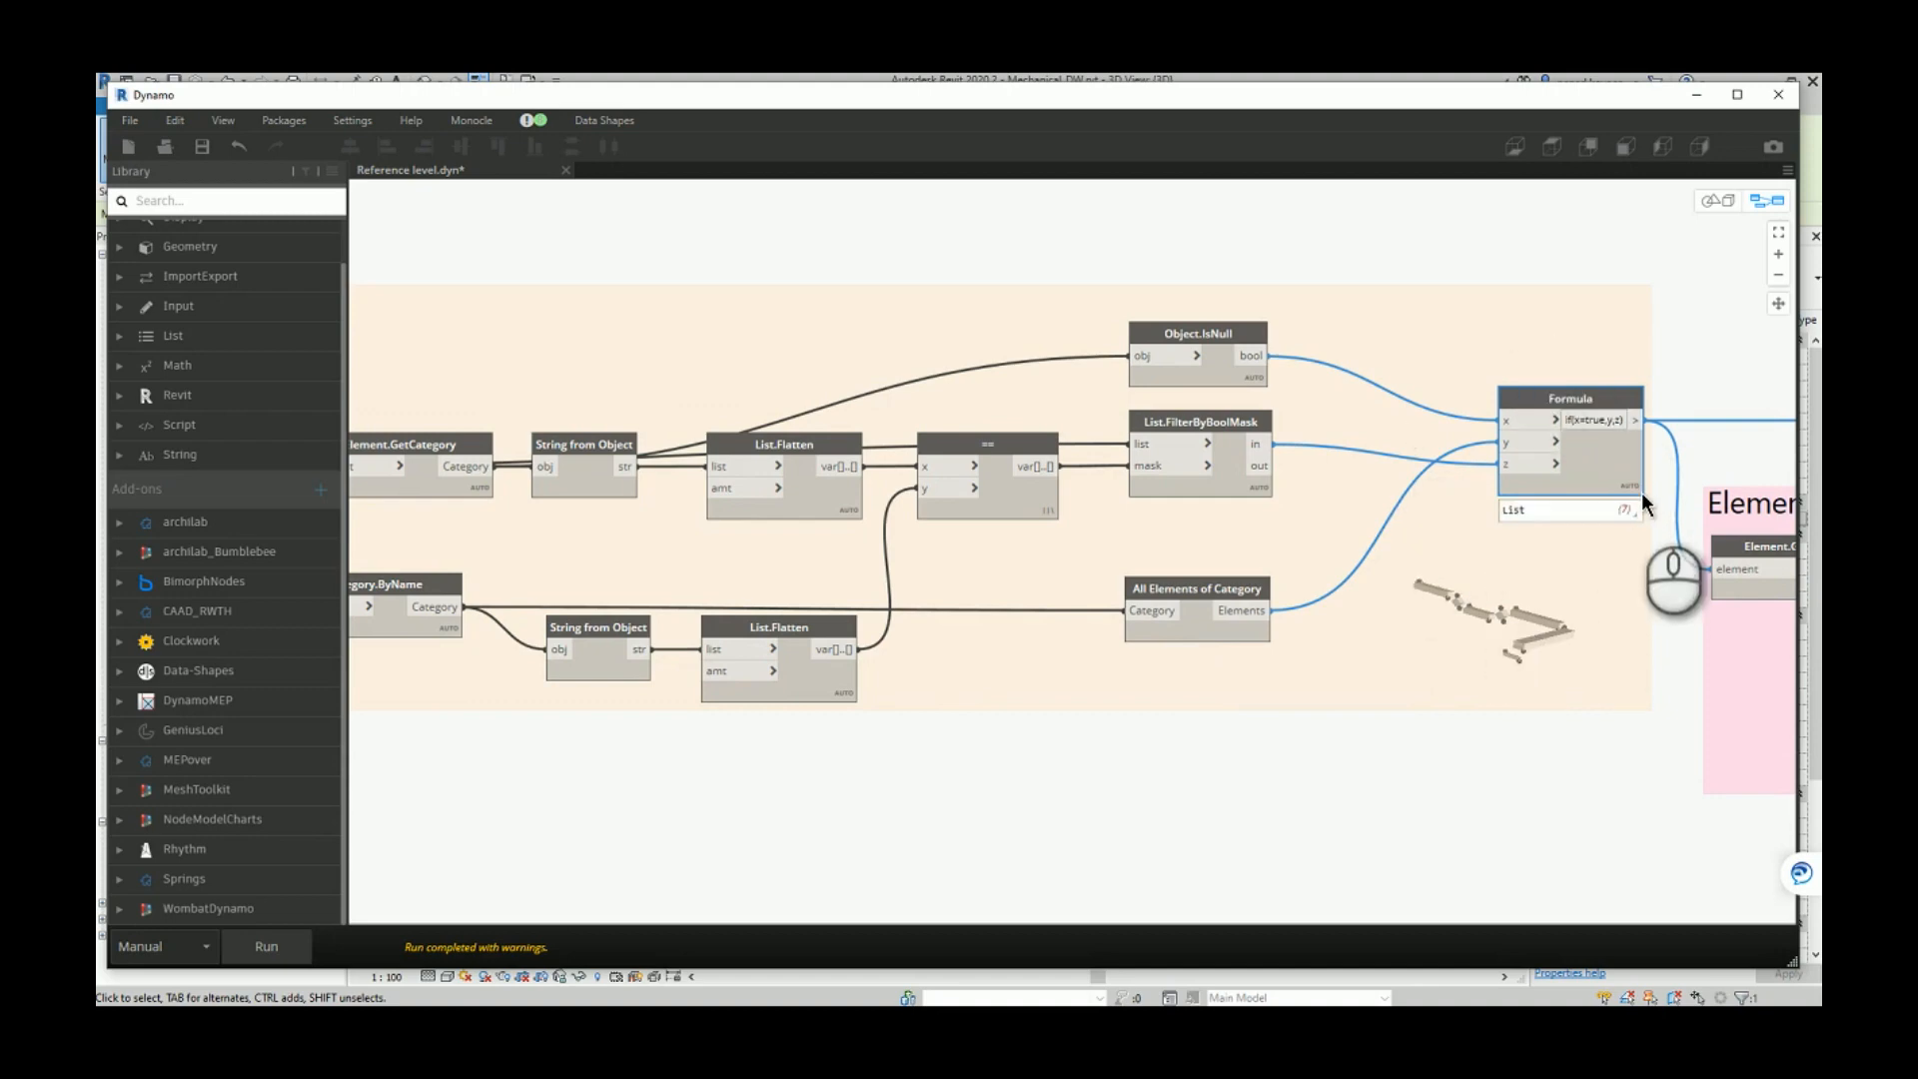
mouse_move(1644, 502)
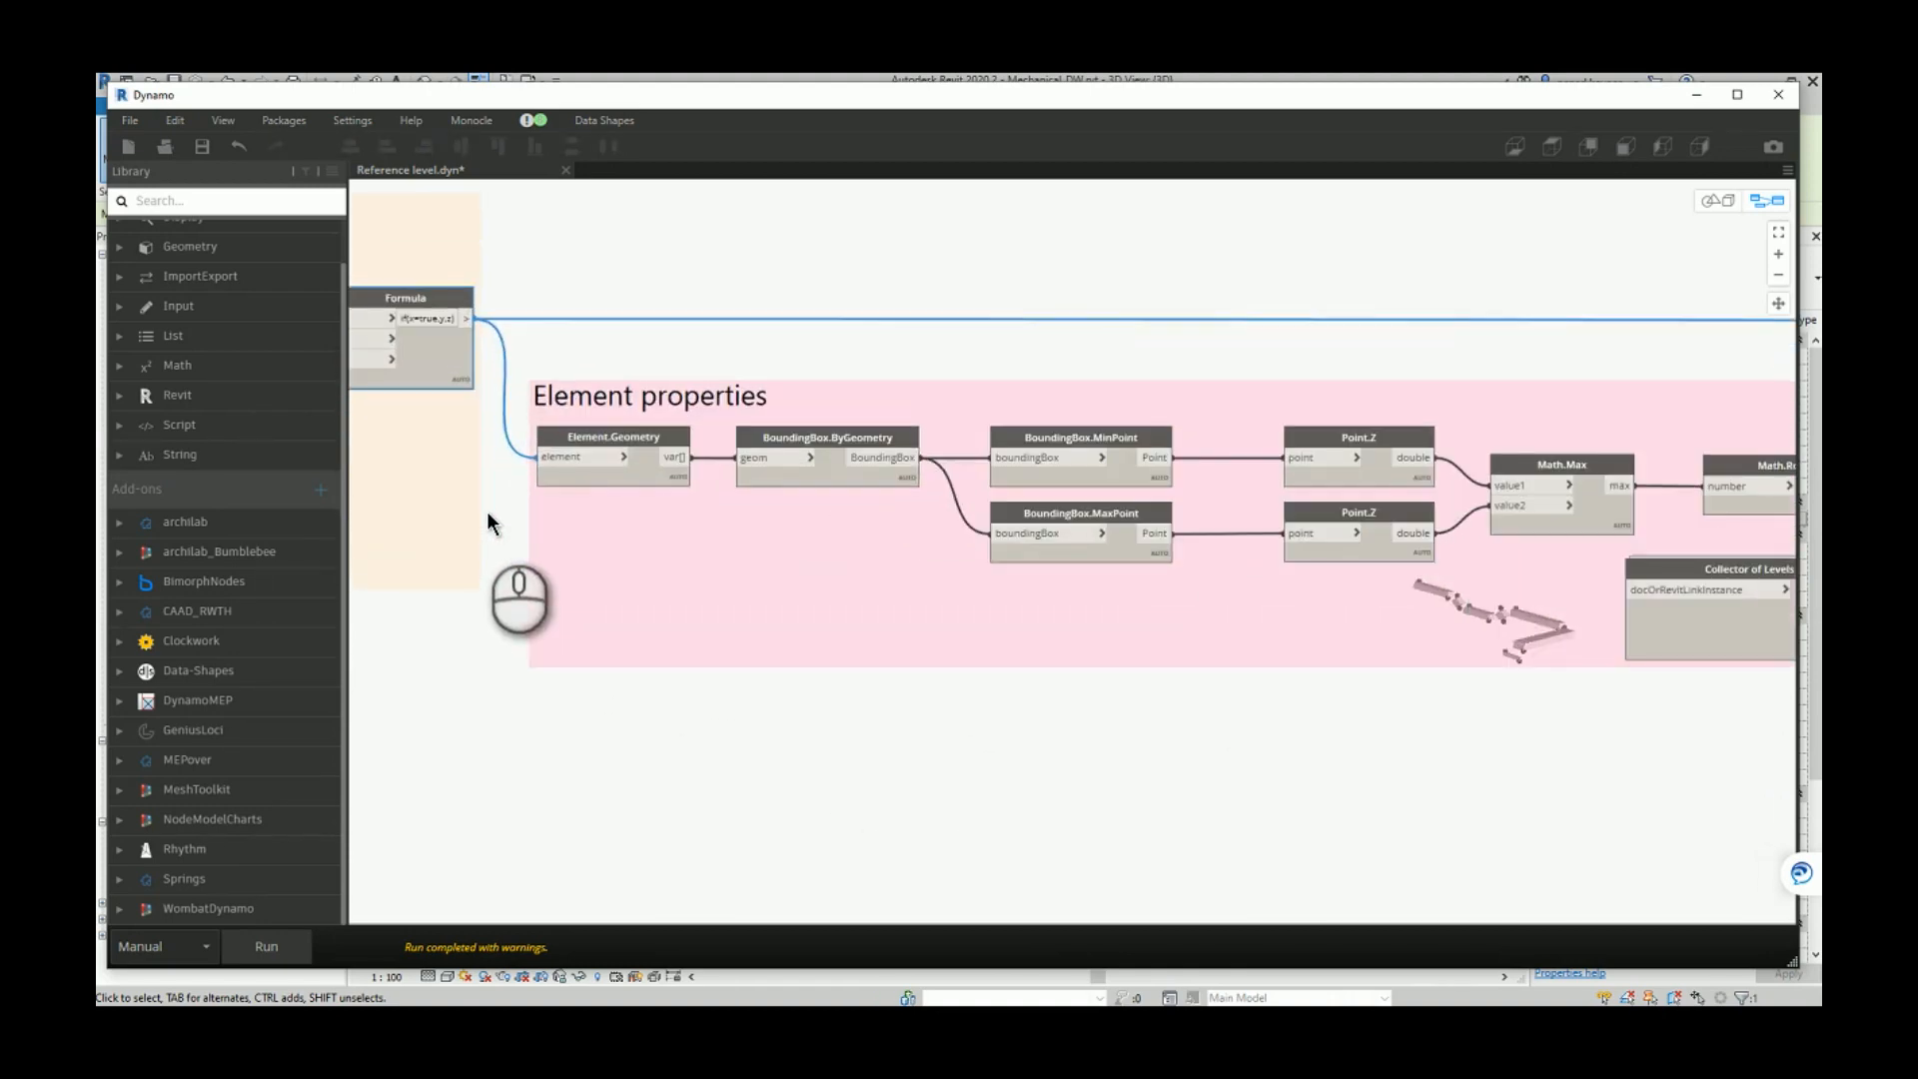
mouse_move(623, 477)
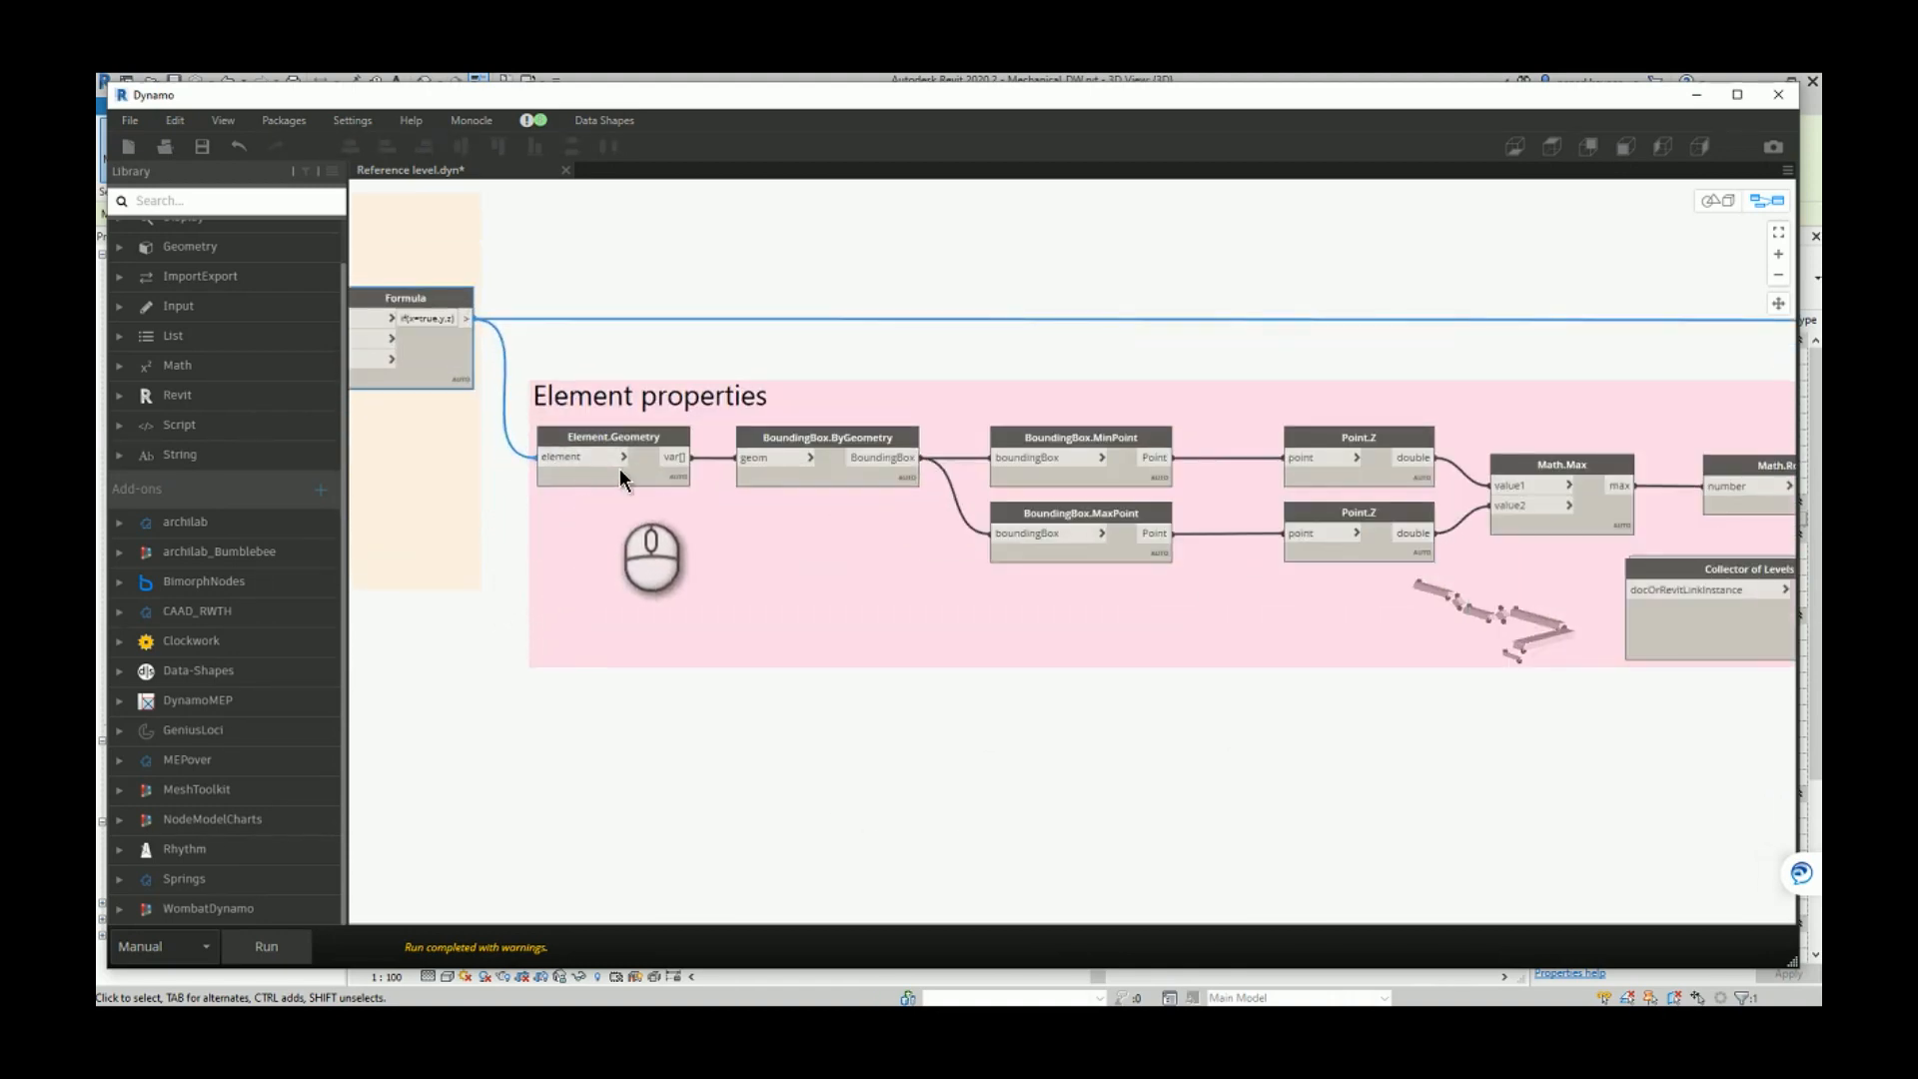
mouse_move(927, 488)
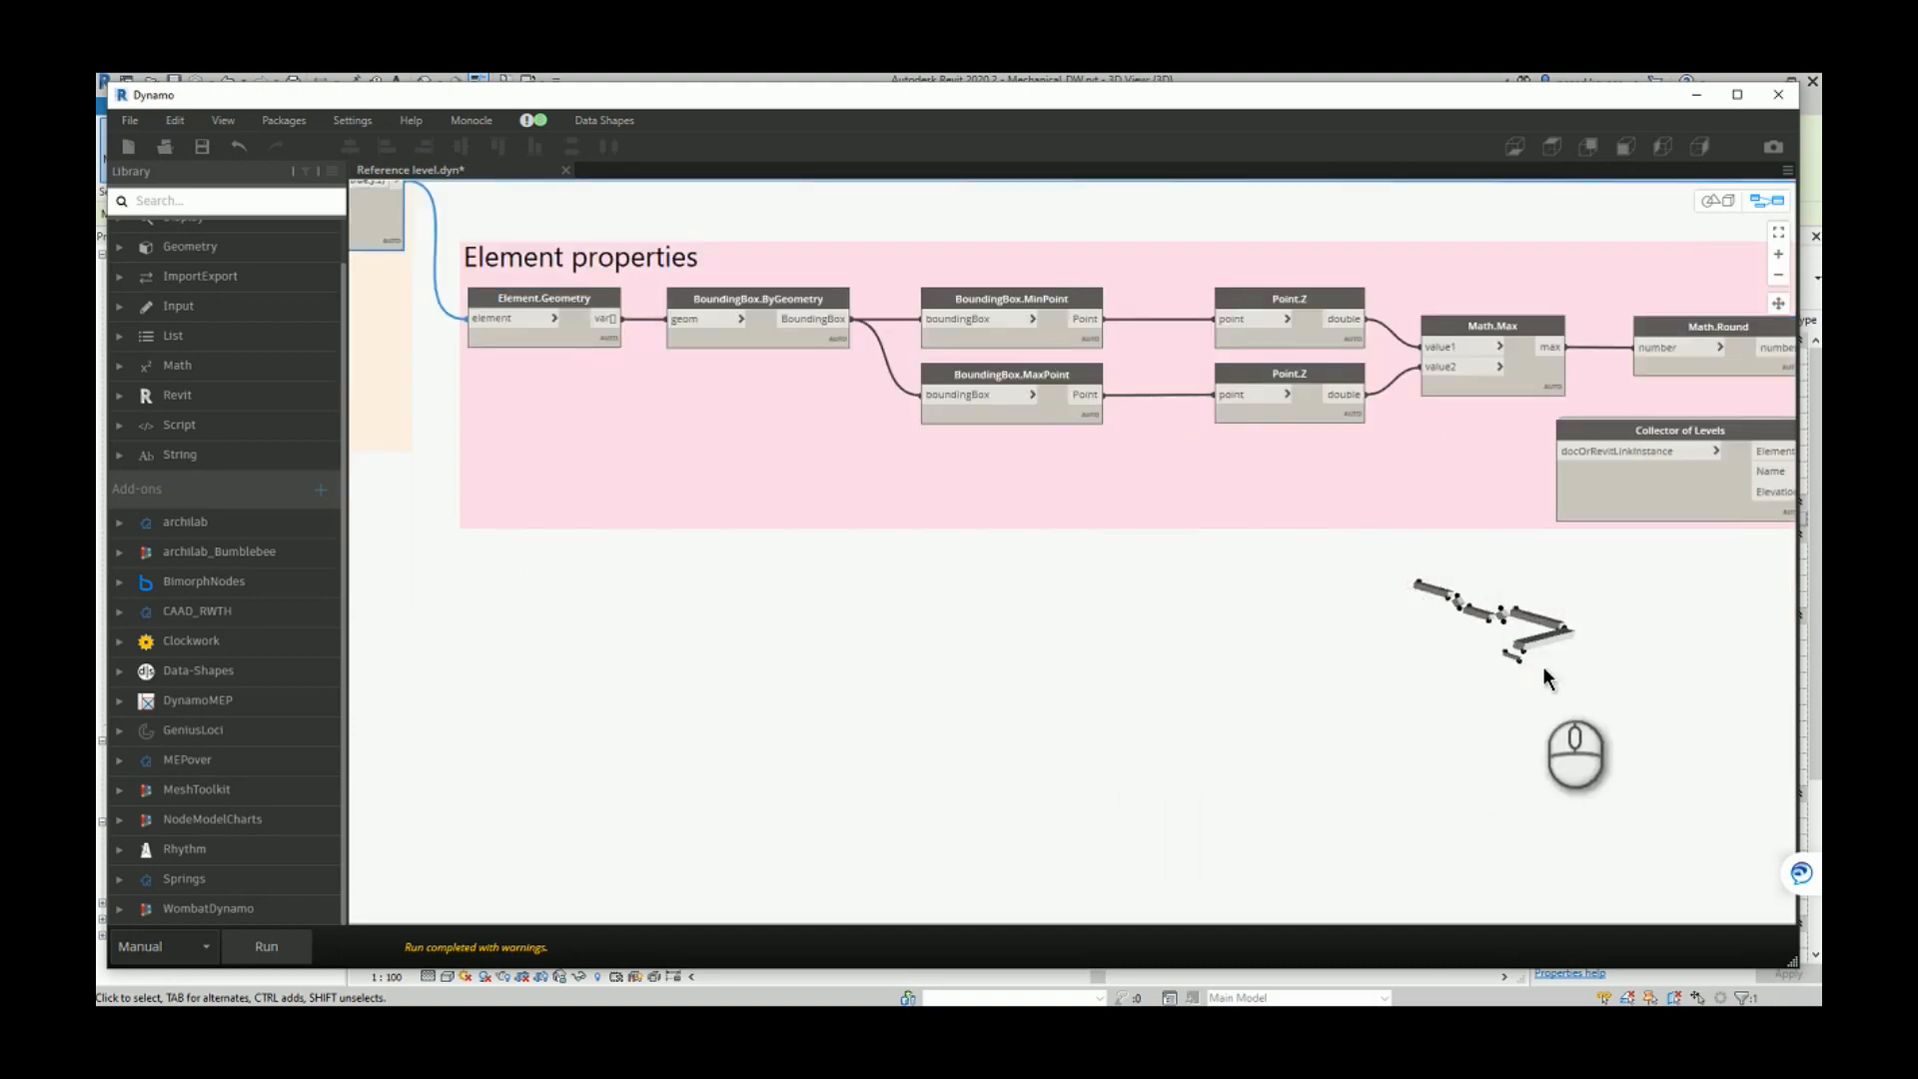
mouse_move(1403, 551)
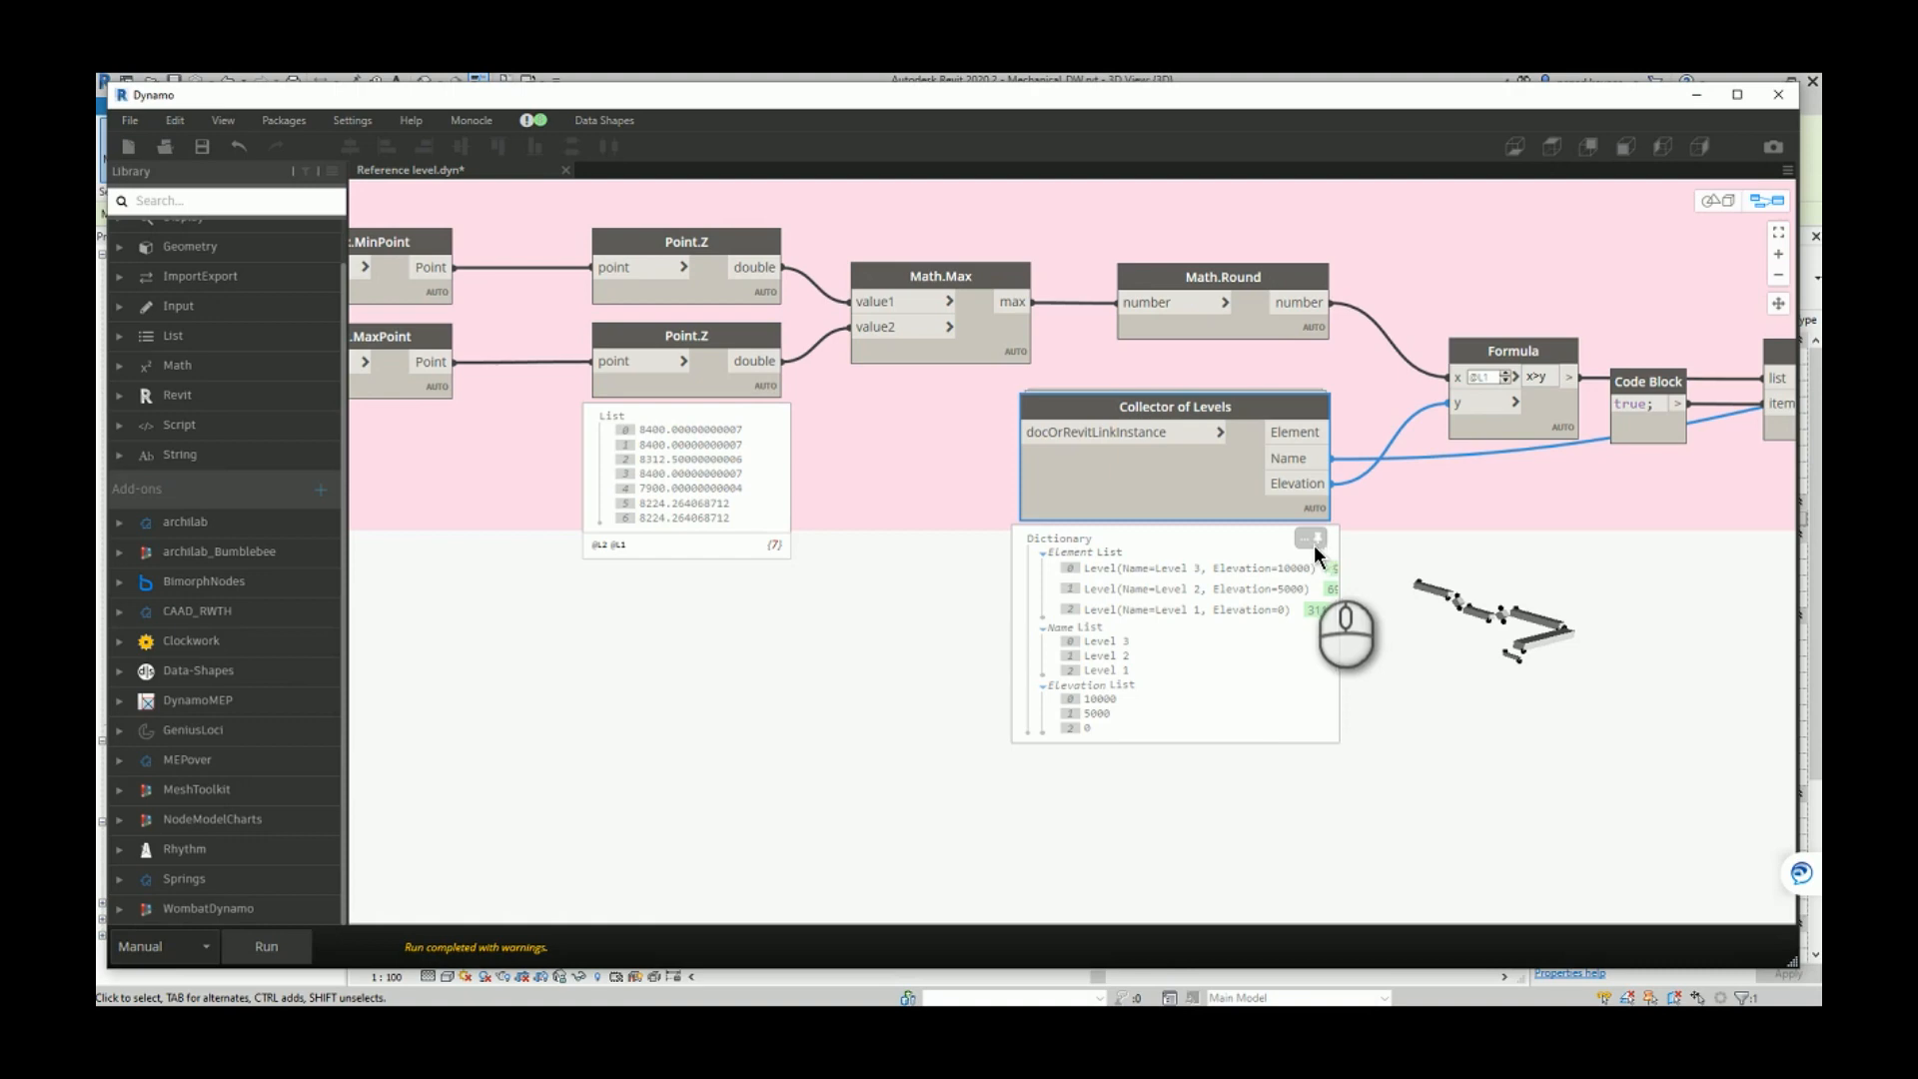
mouse_move(853, 596)
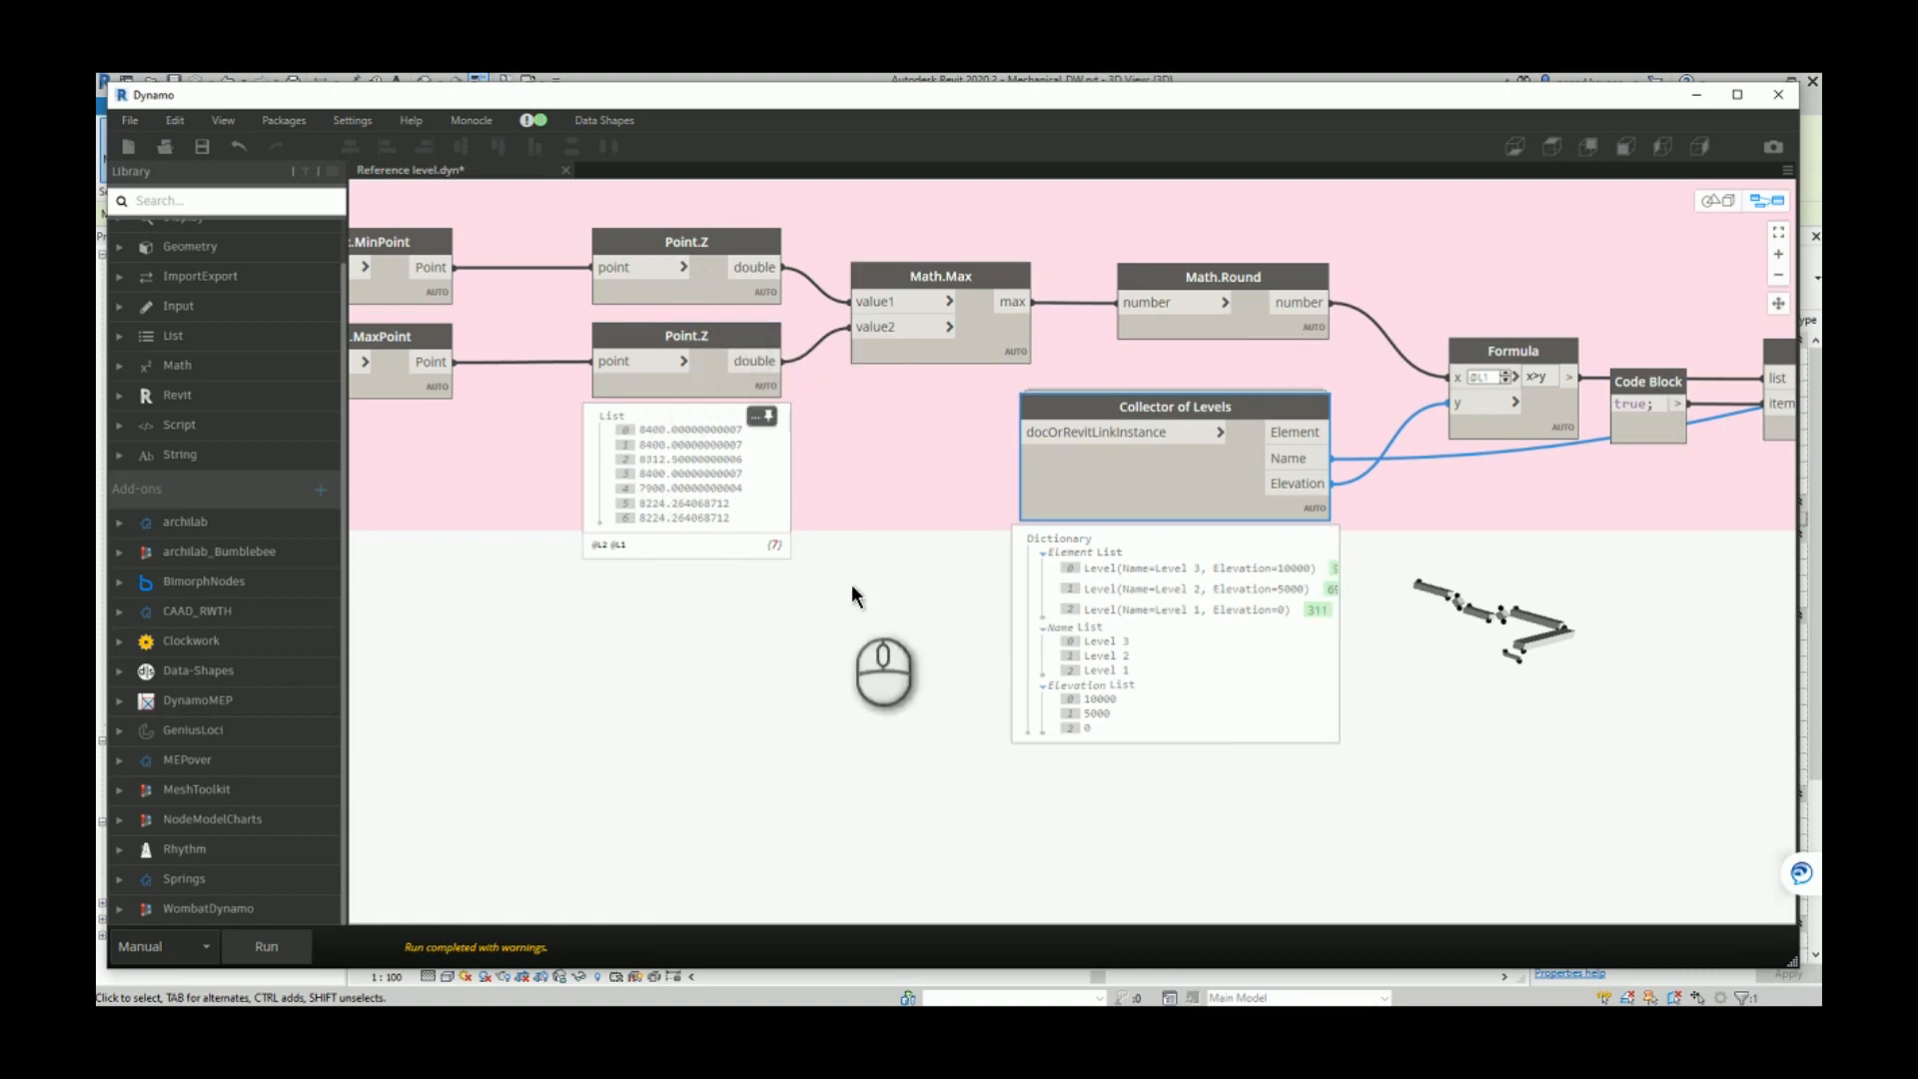
mouse_move(721, 453)
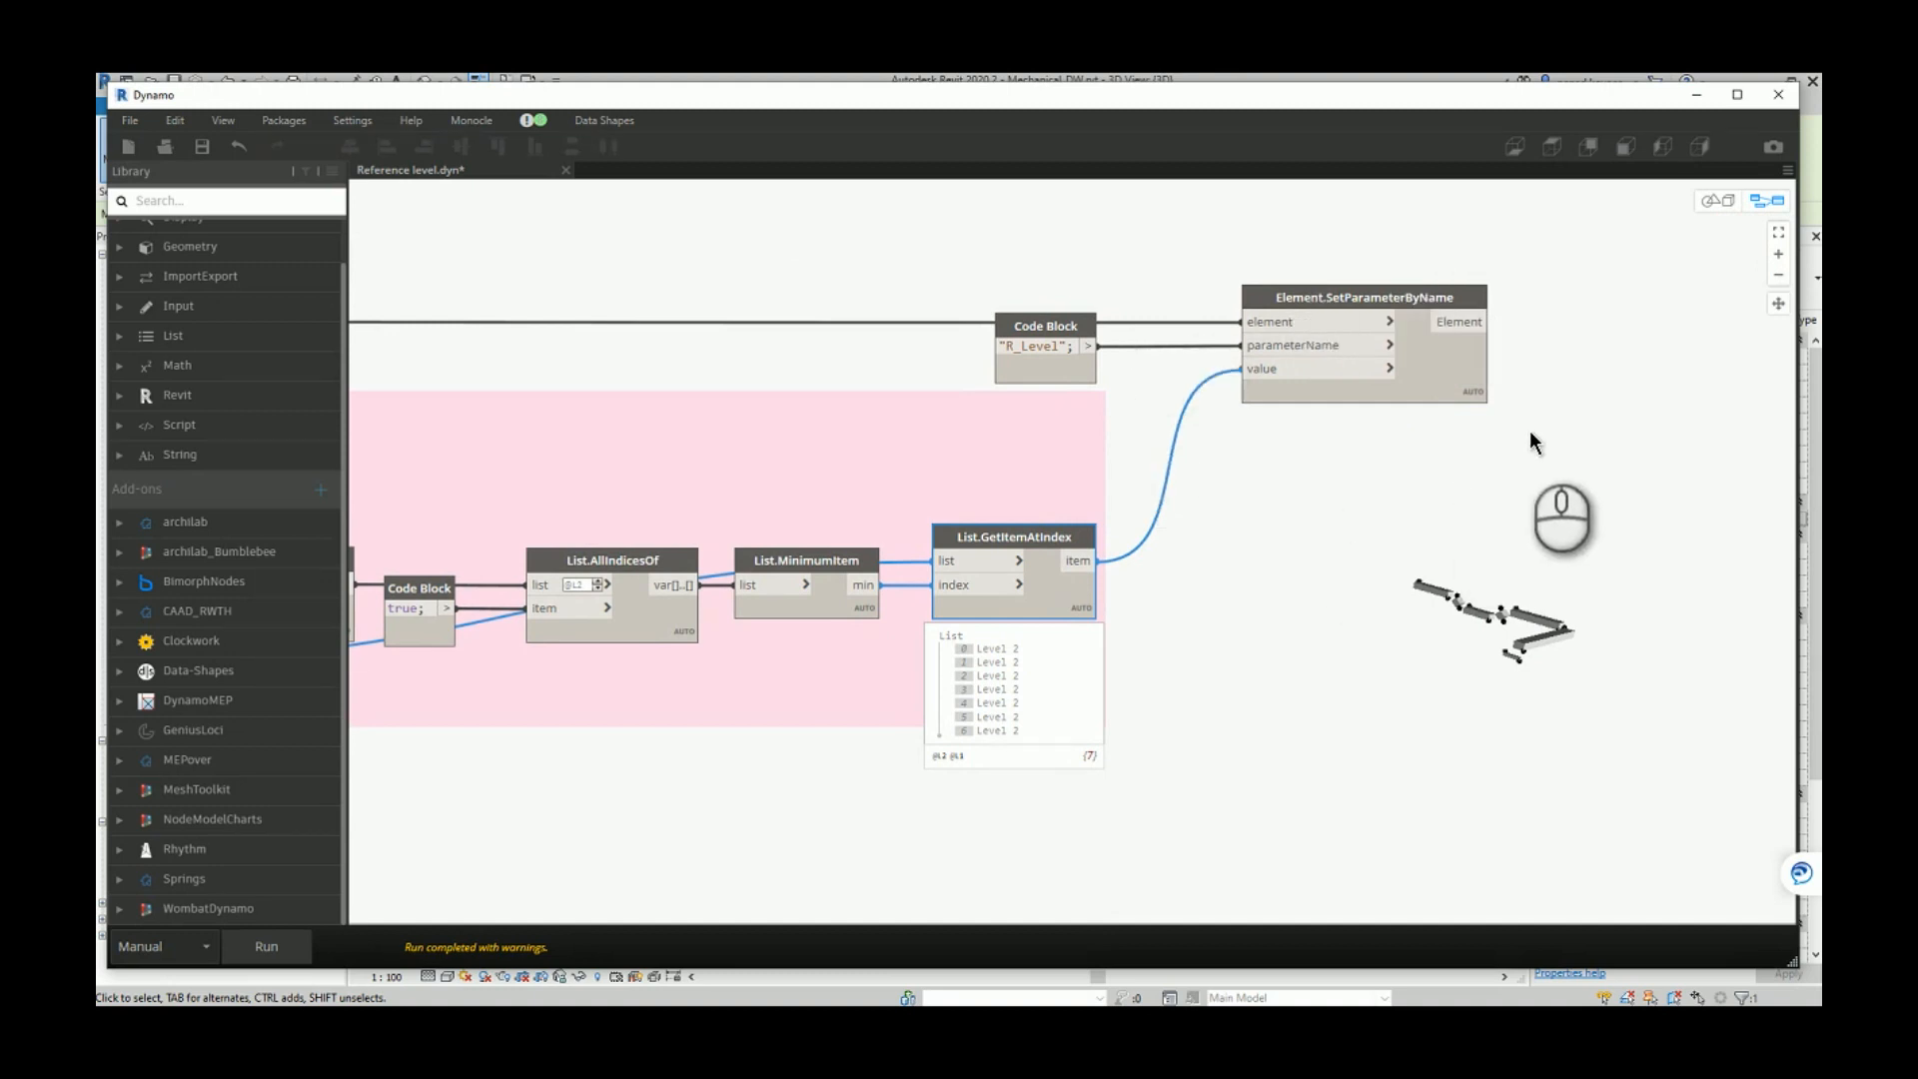
mouse_move(1529, 433)
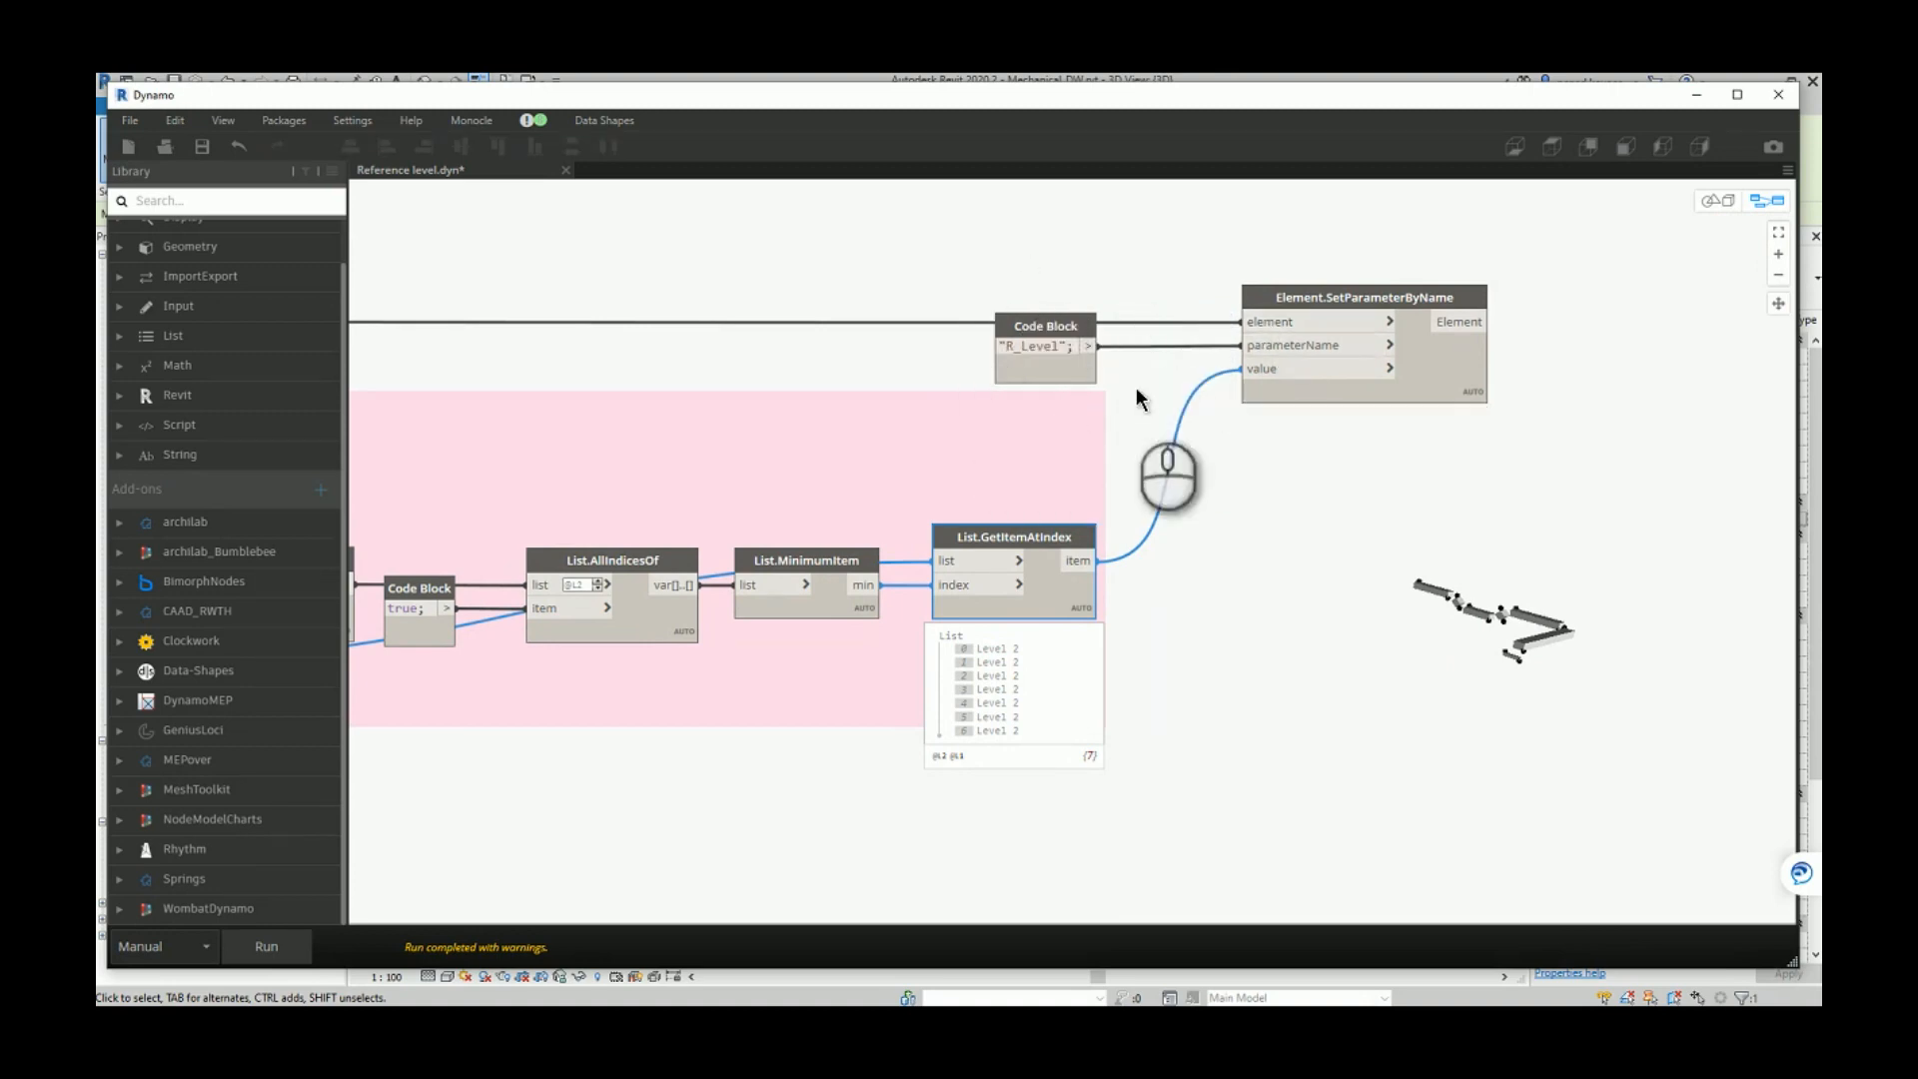
mouse_move(1382, 538)
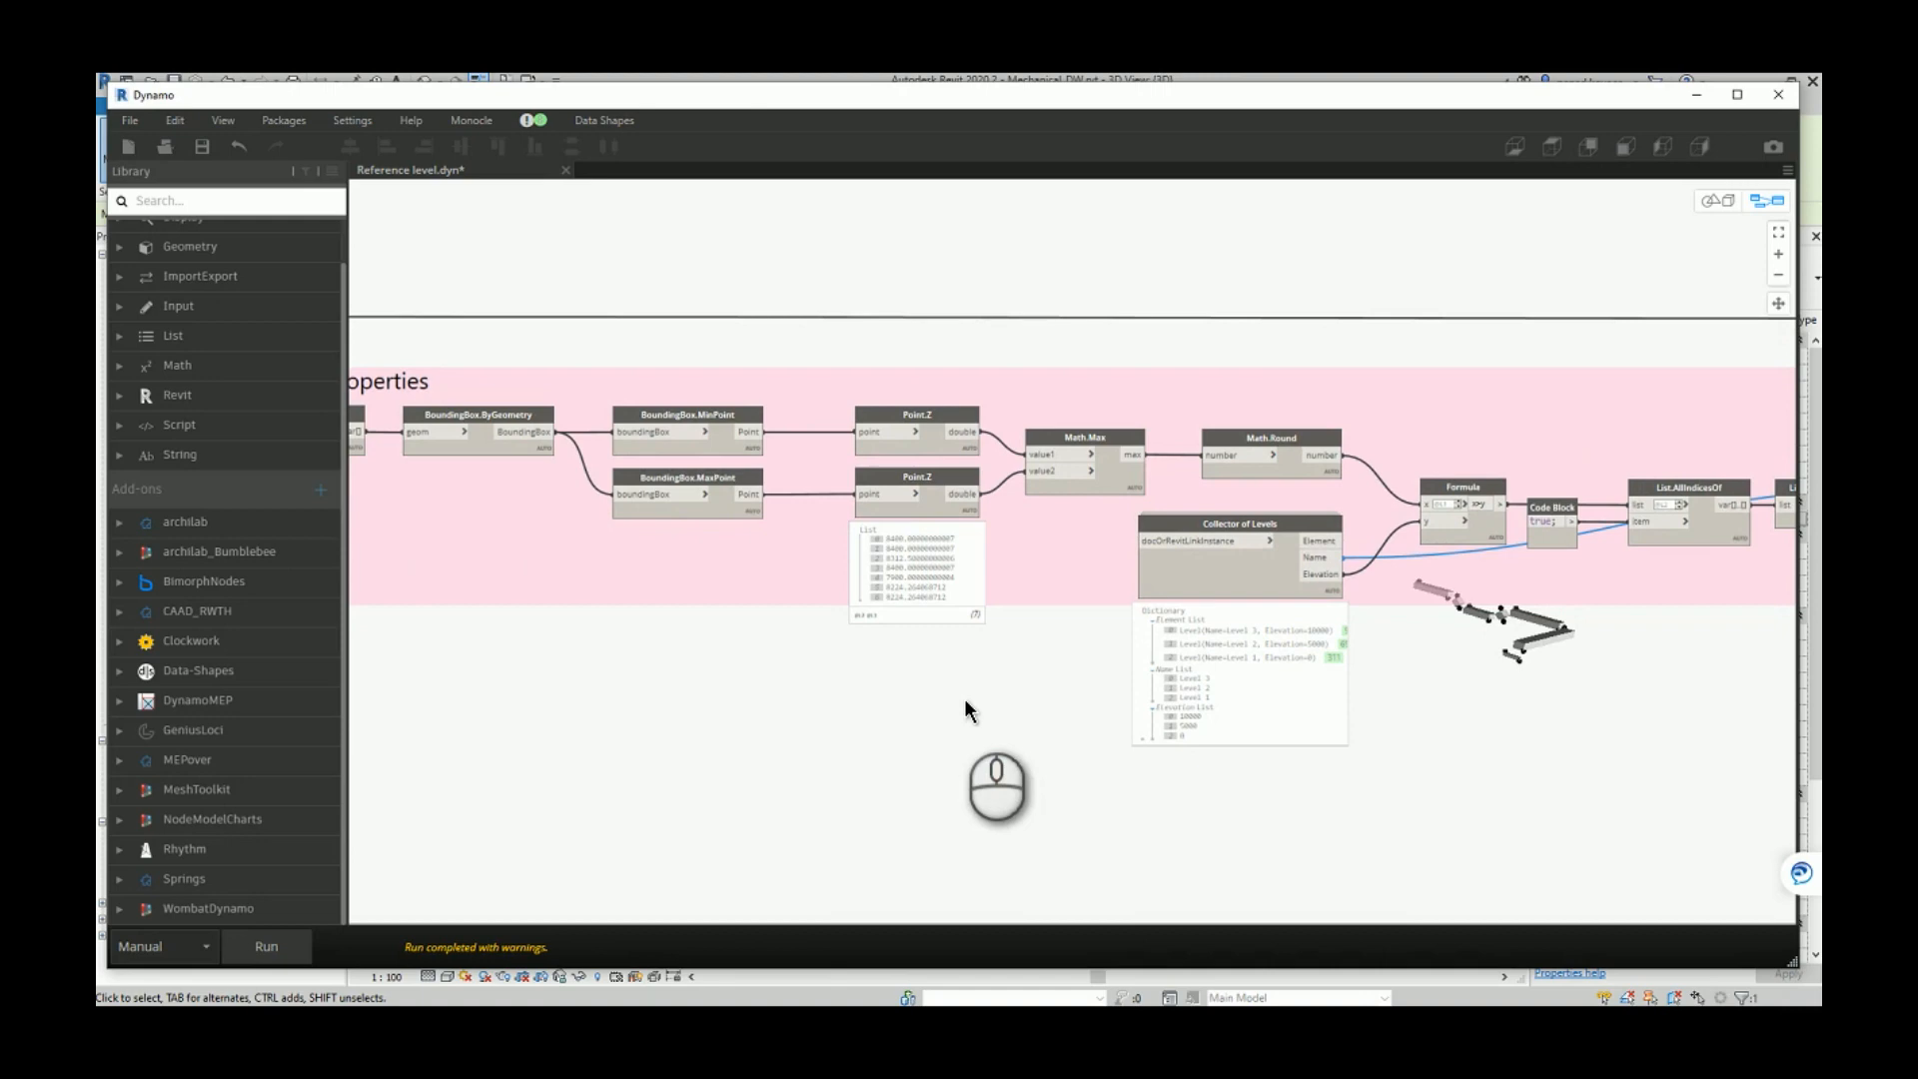
mouse_move(879, 708)
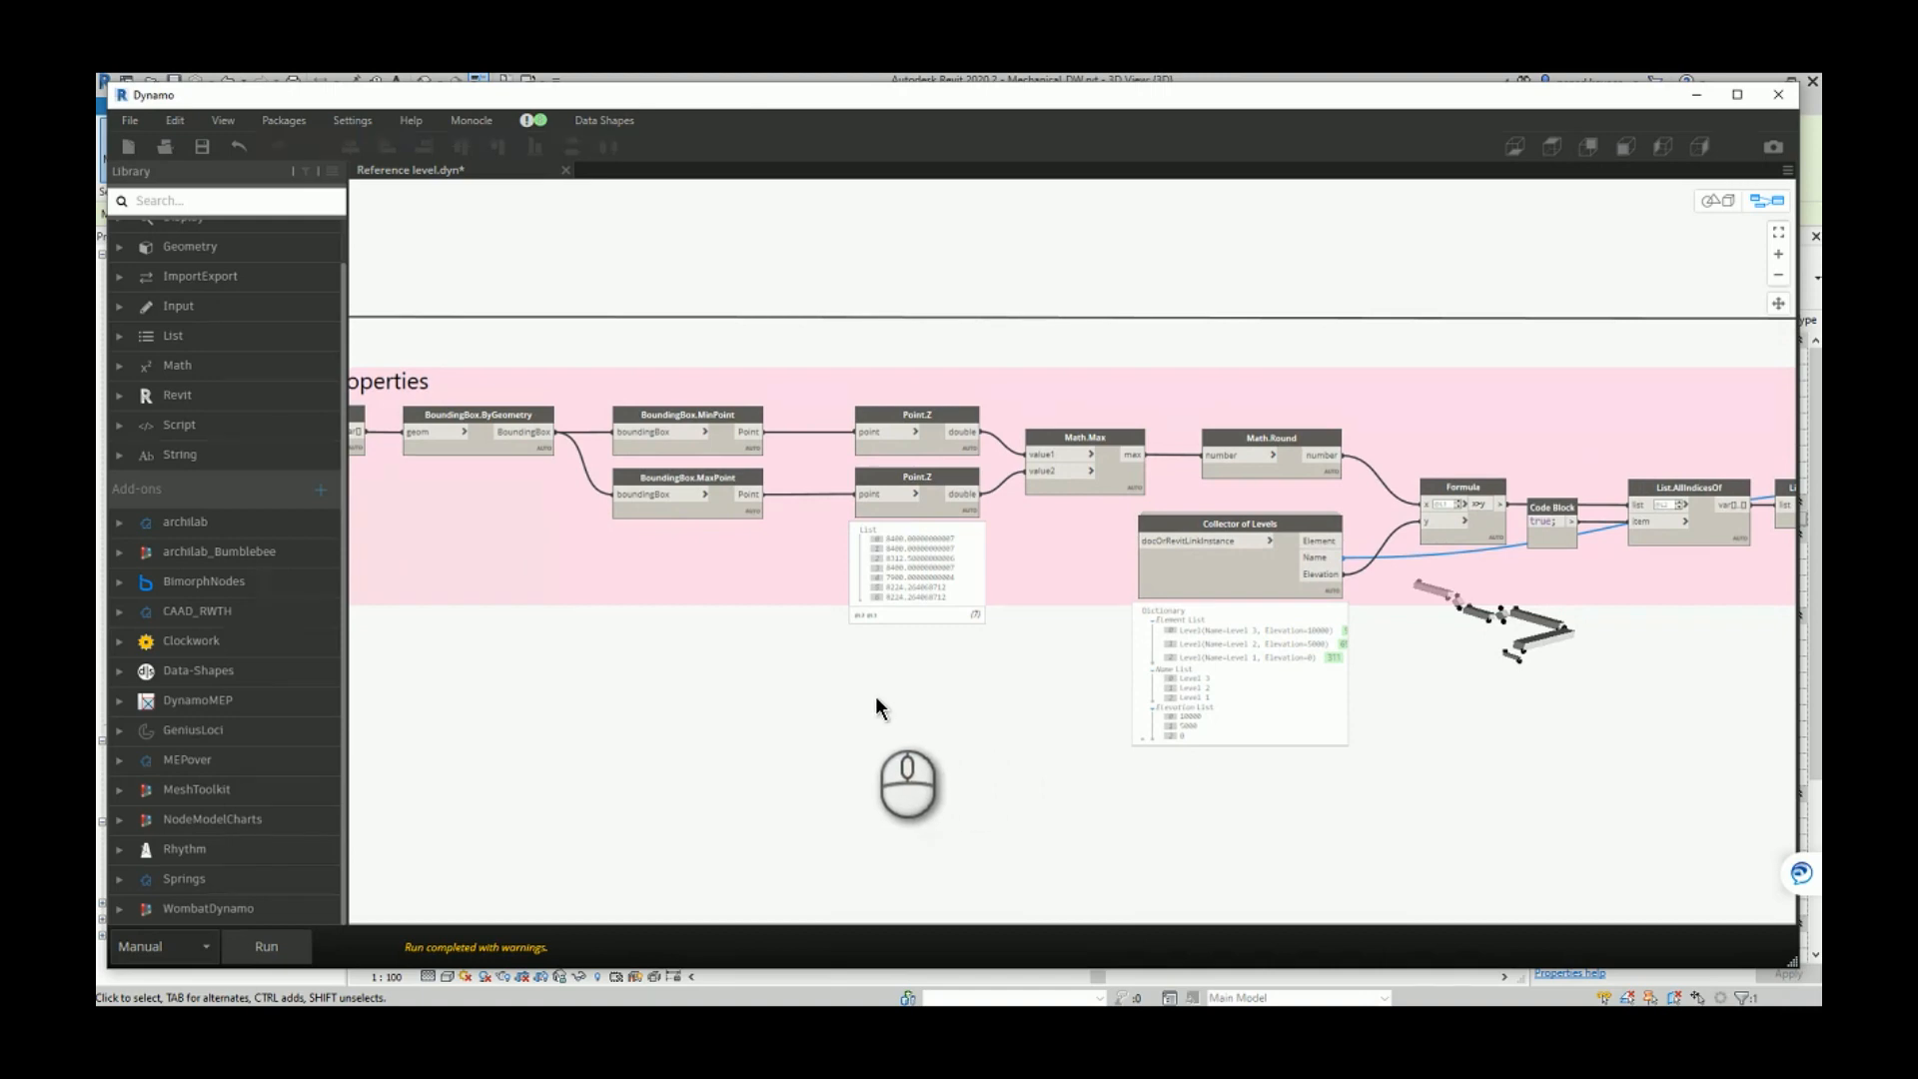